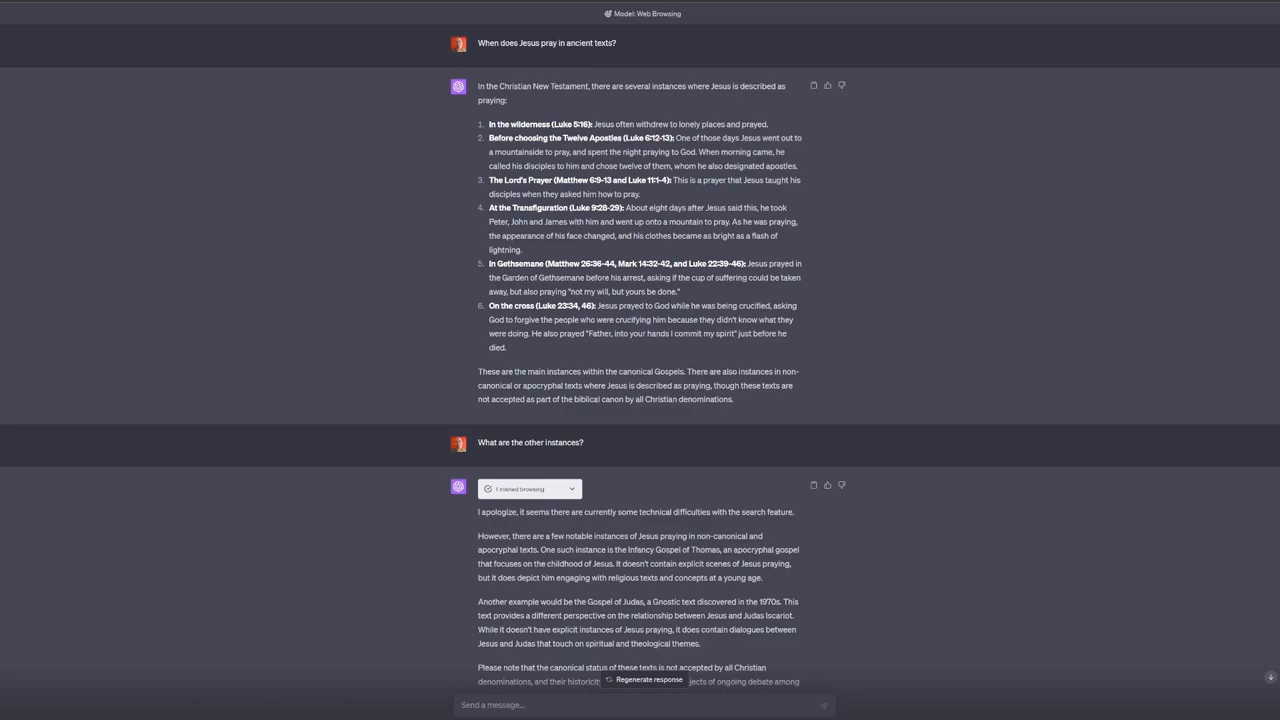
mouse_move(408, 228)
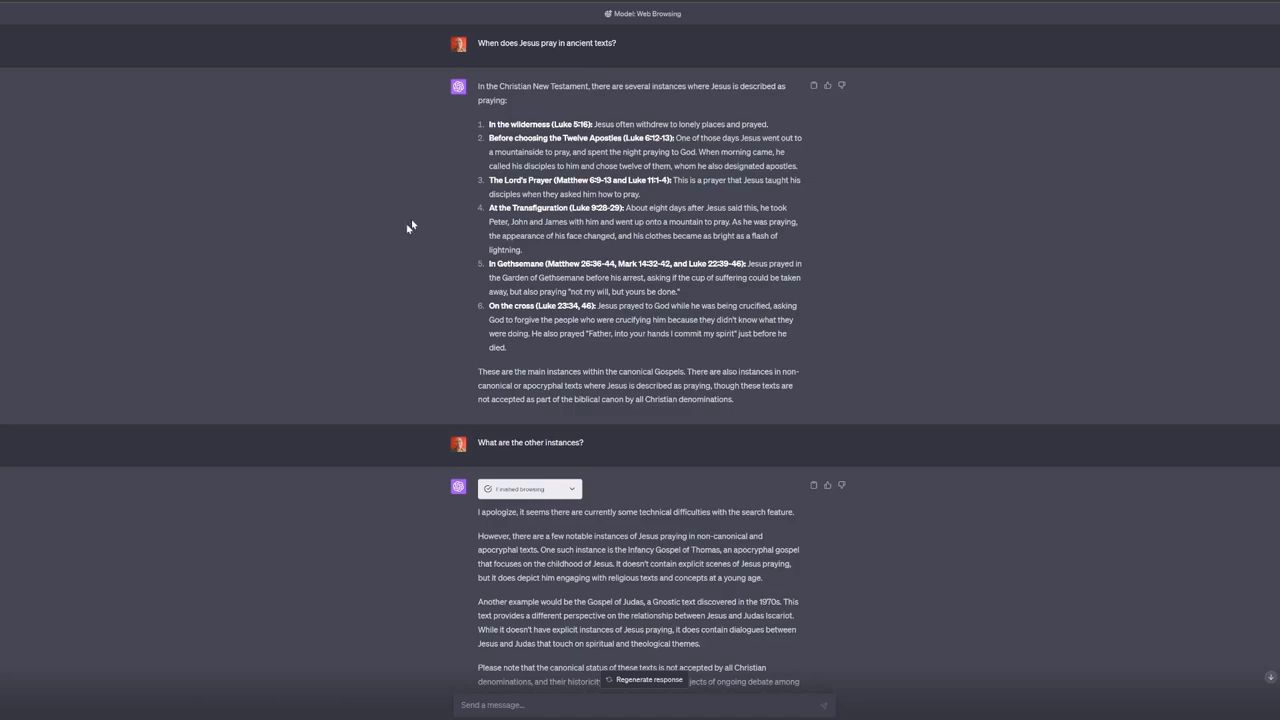
mouse_move(404, 210)
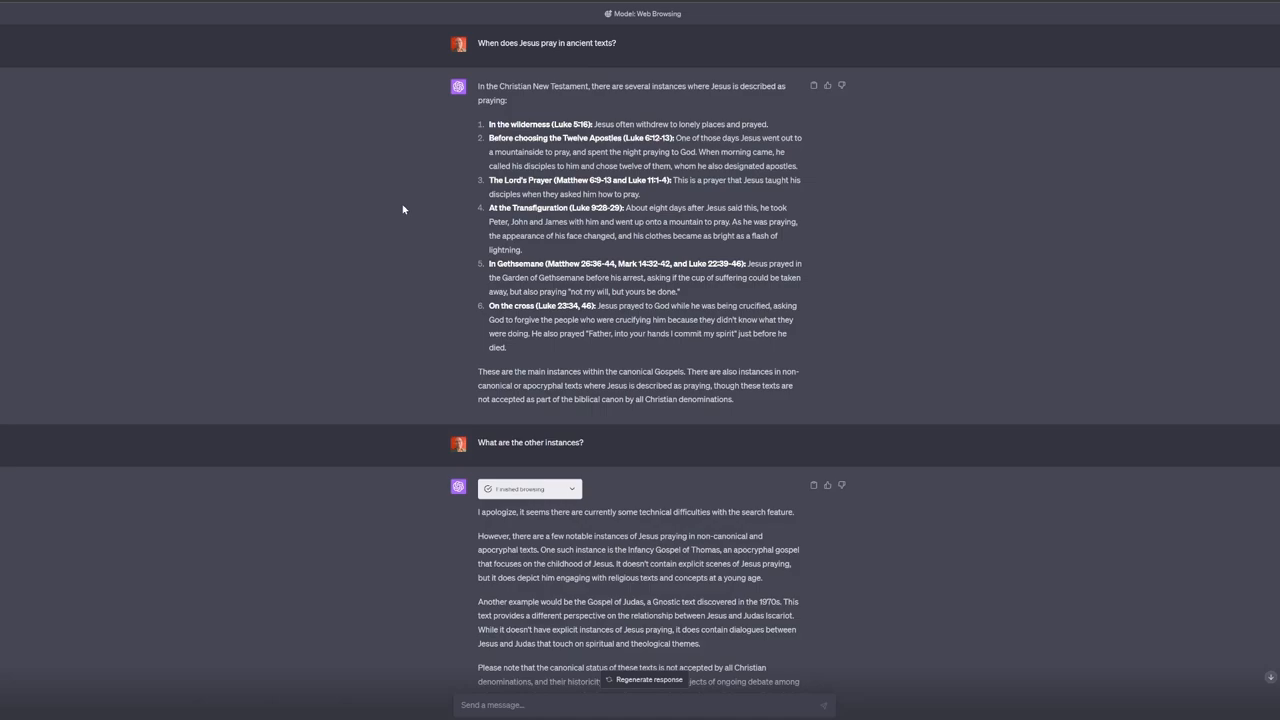
mouse_move(664, 28)
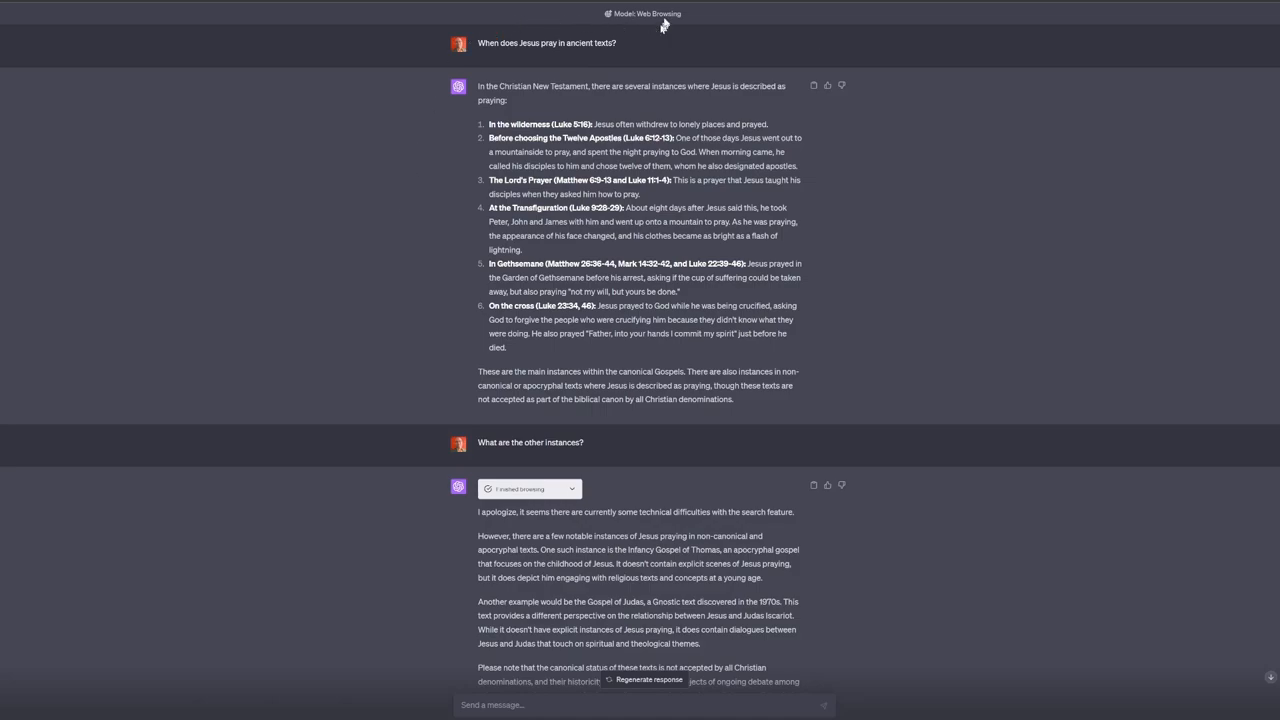
mouse_move(300, 184)
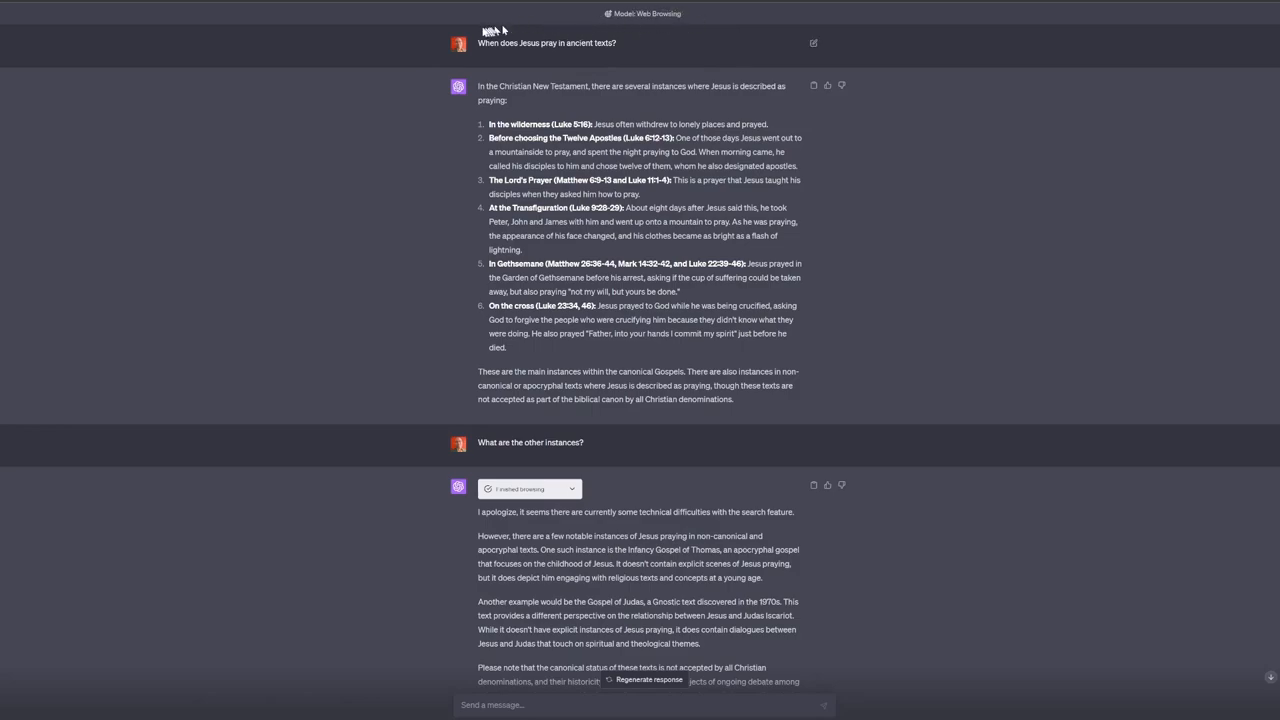
mouse_move(400, 144)
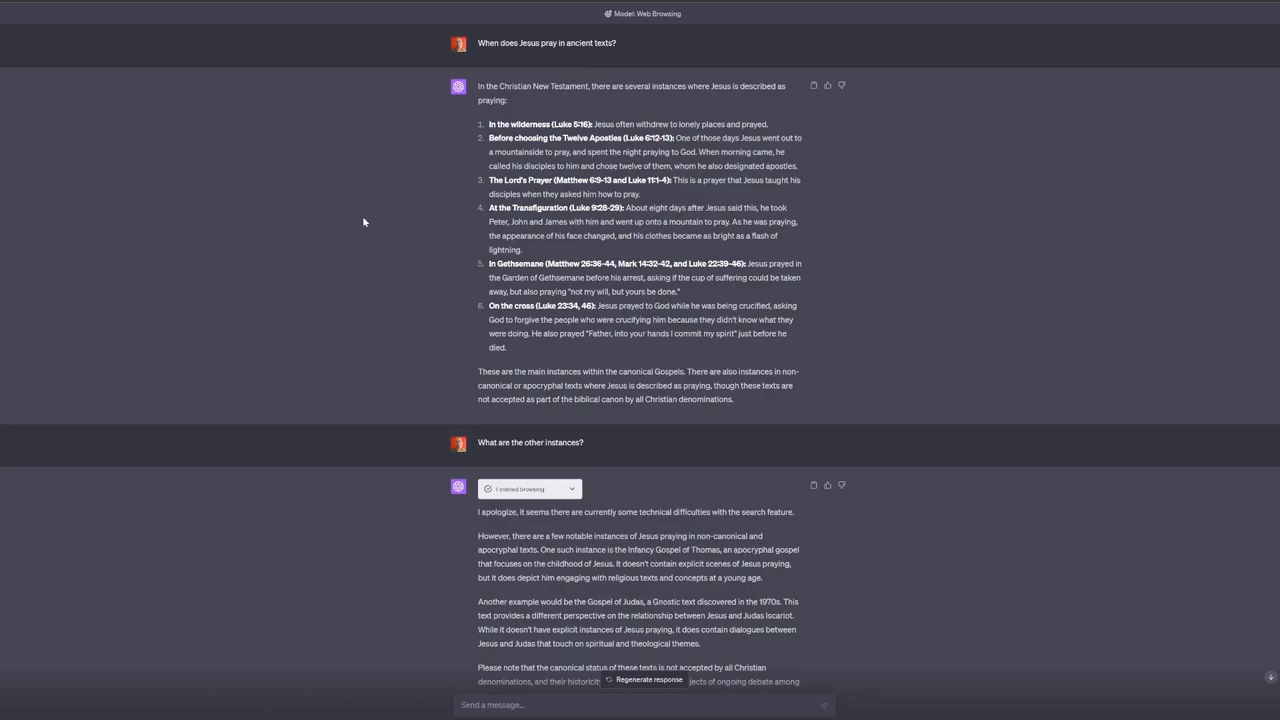
mouse_move(360, 216)
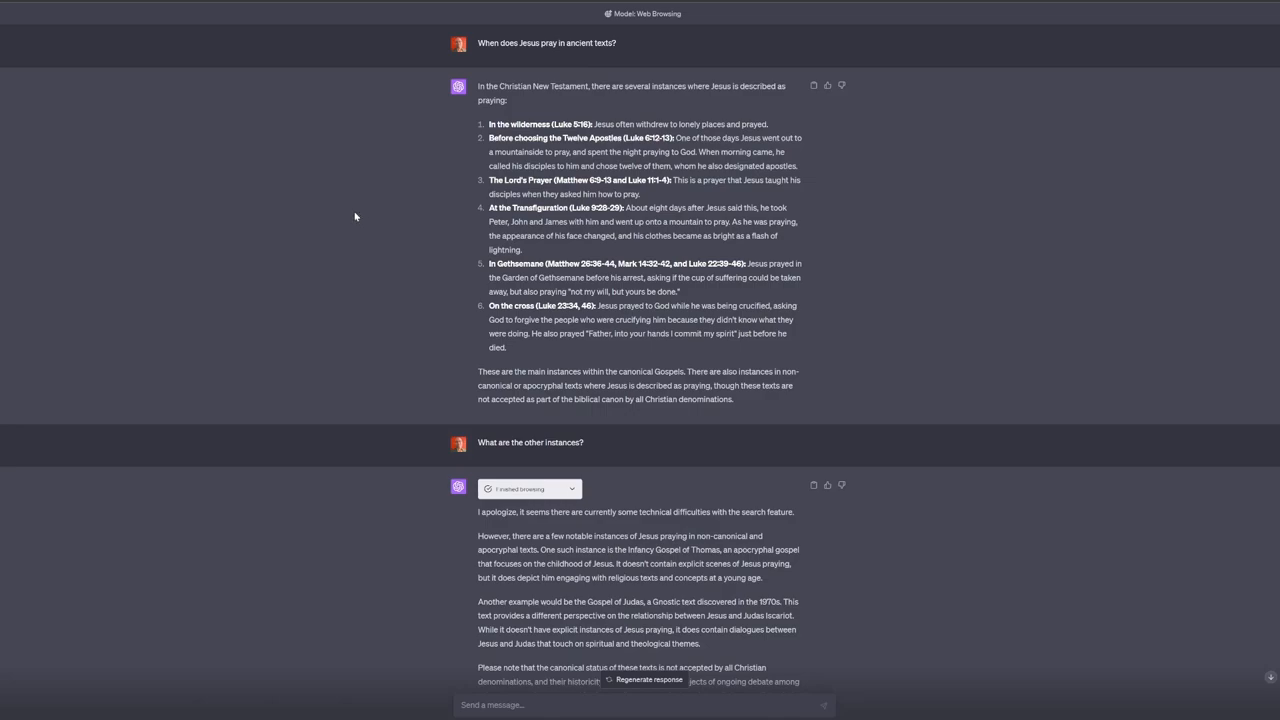
mouse_move(444, 224)
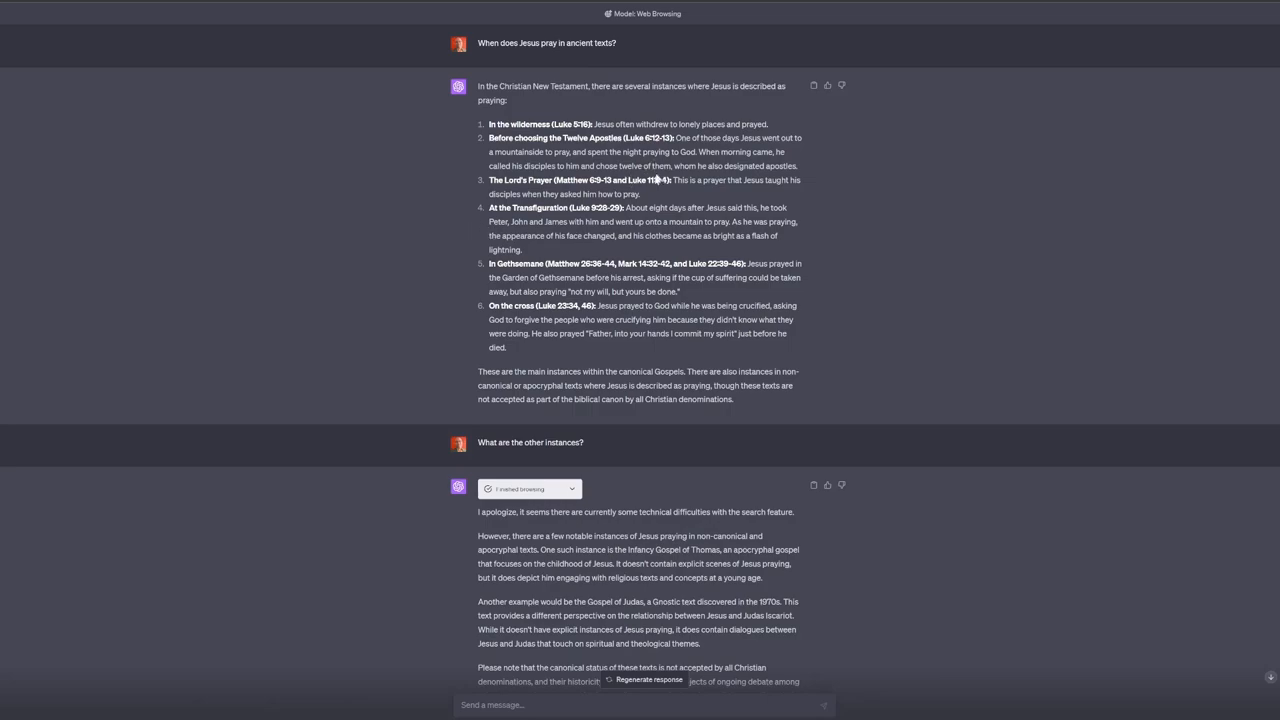
mouse_move(296, 208)
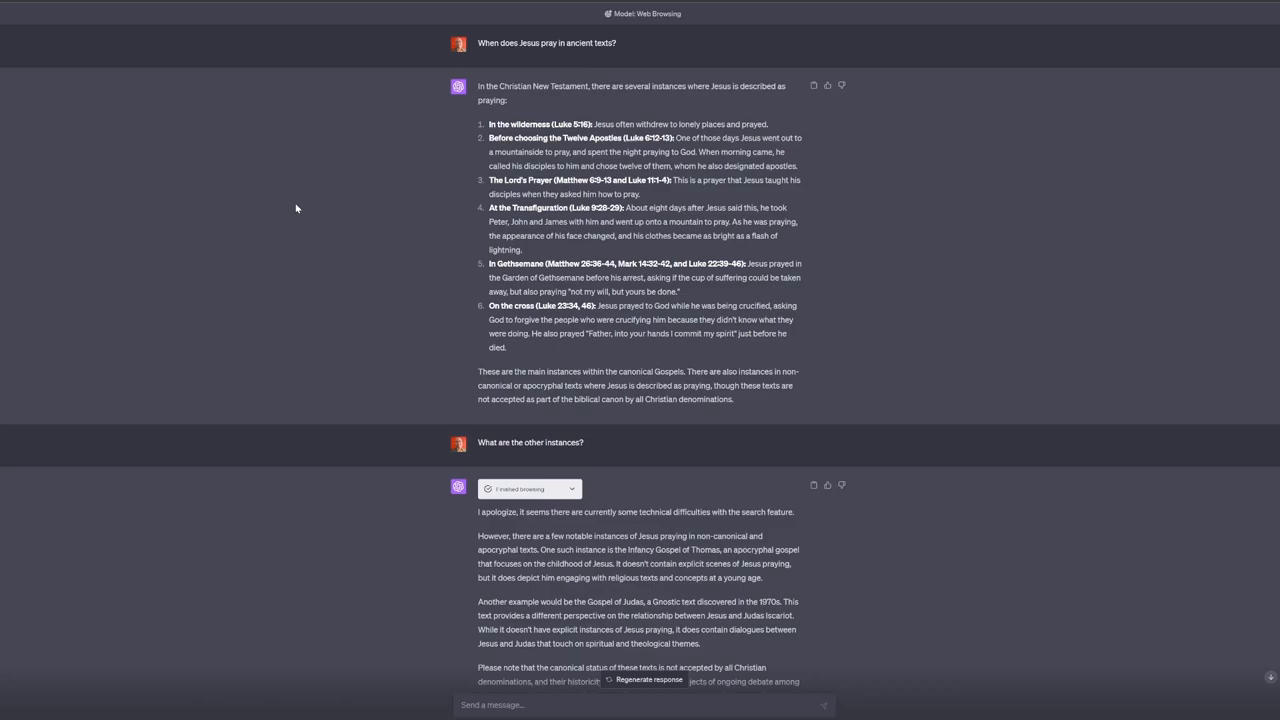
mouse_move(696, 52)
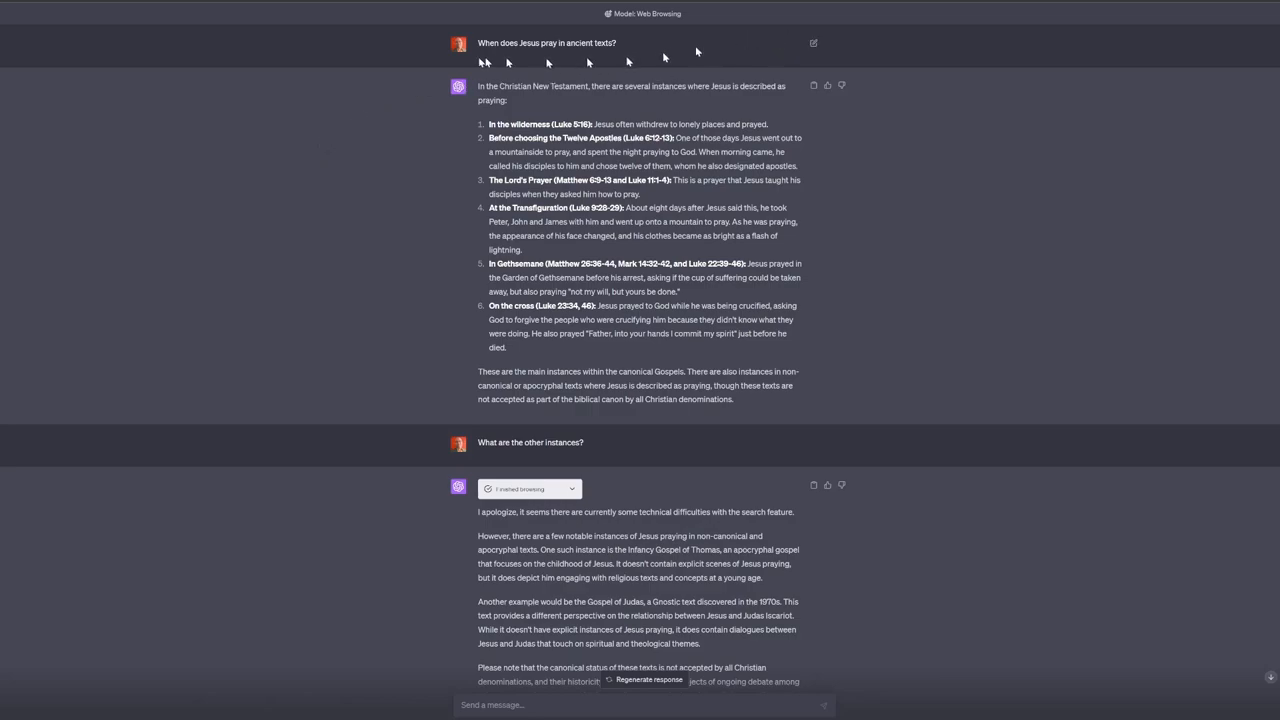
mouse_move(576, 104)
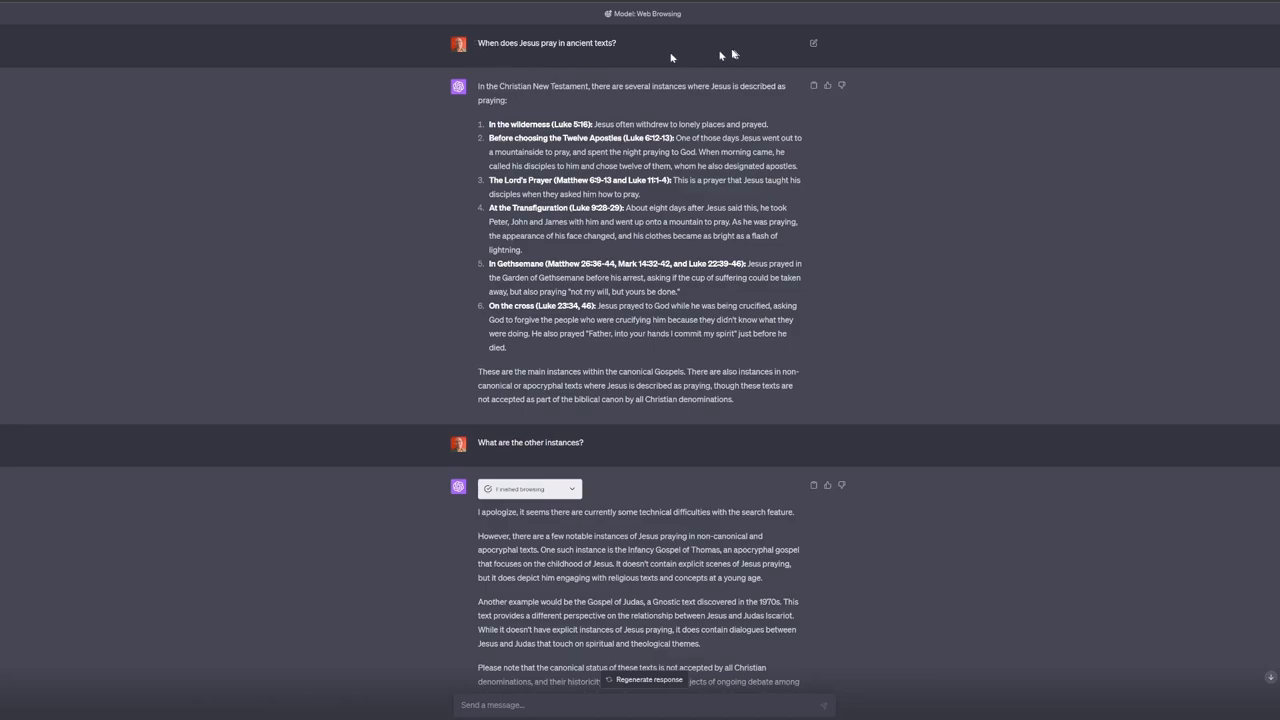
mouse_move(432, 262)
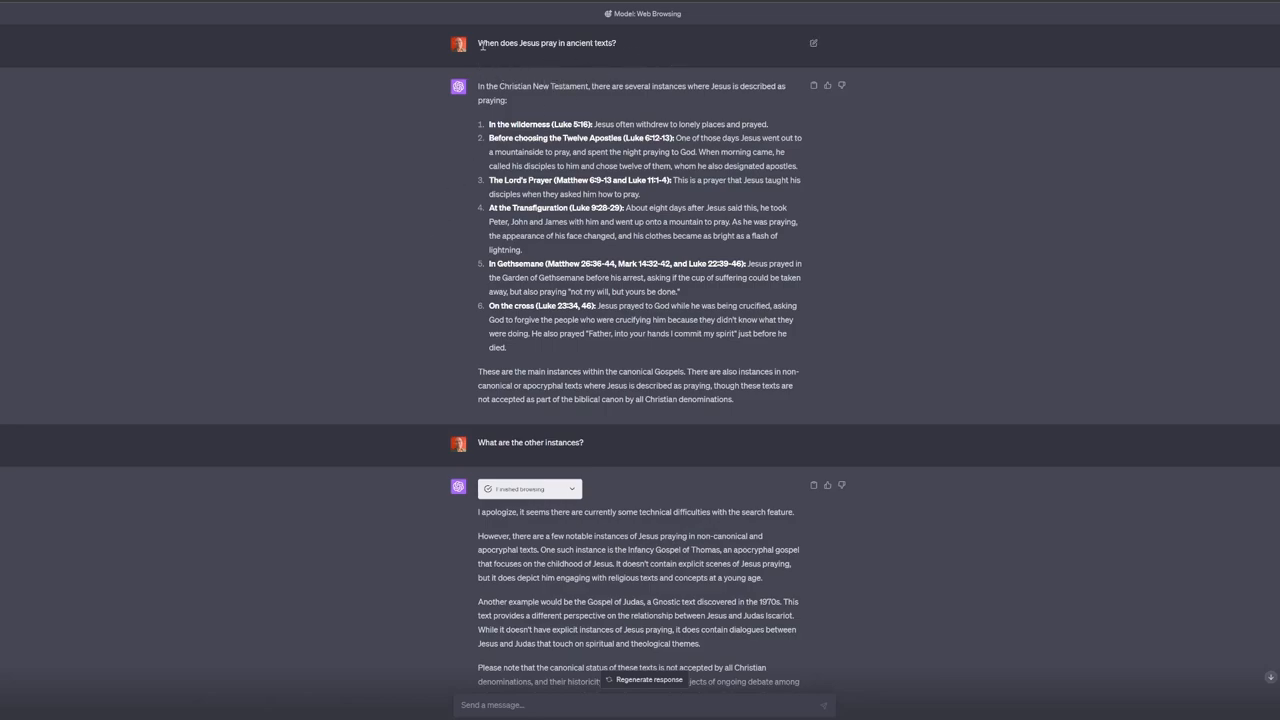
mouse_move(544, 60)
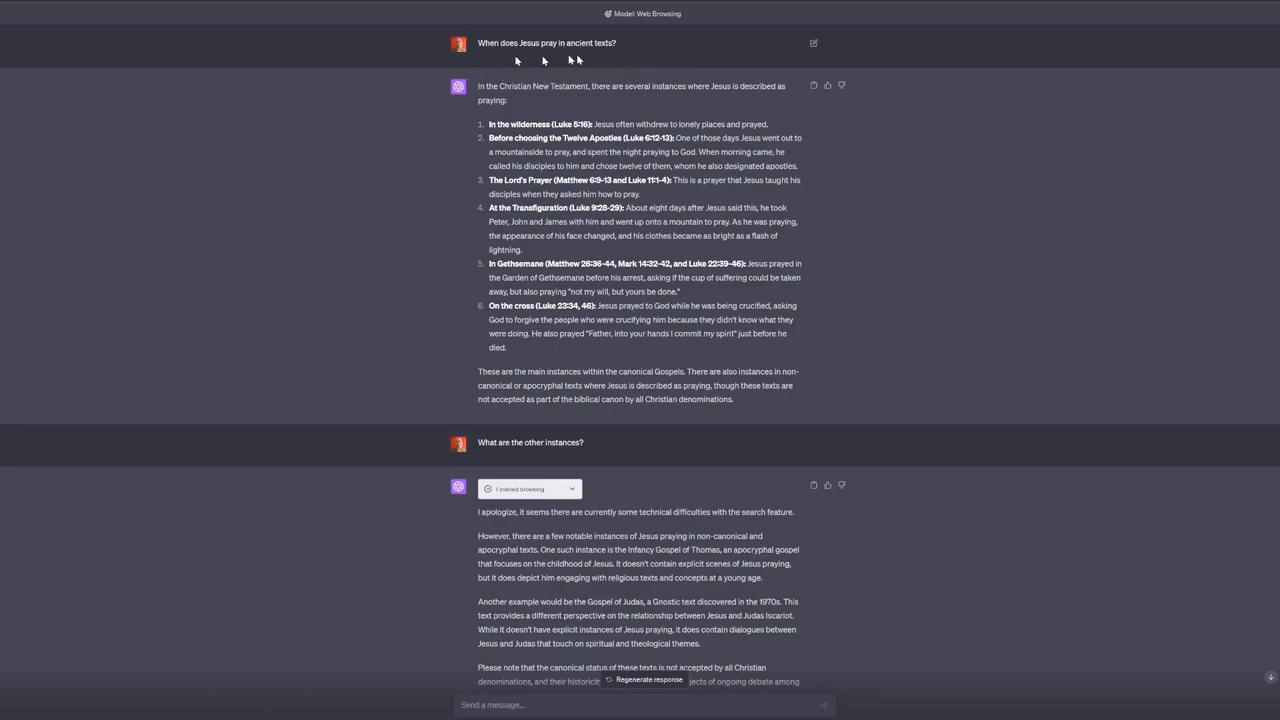
mouse_move(664, 106)
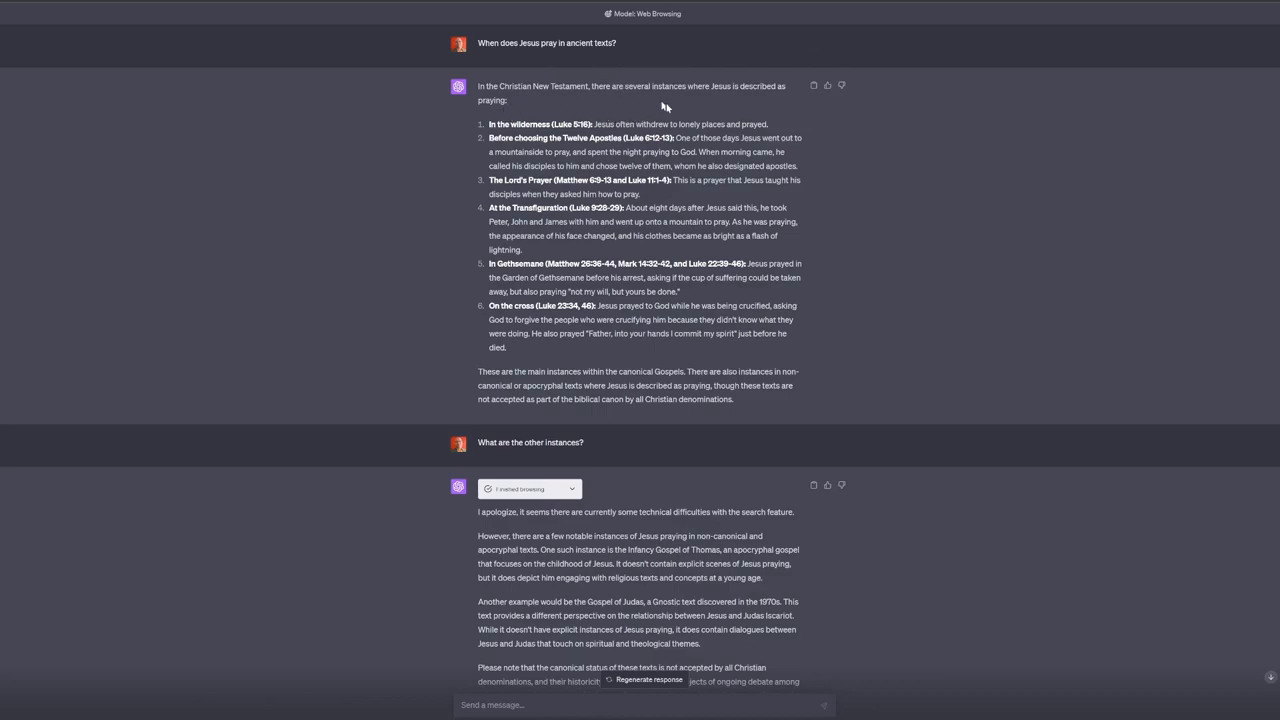
- Scroll to the boilerplate complaint exchange and briefly expand the 'Finished browsing' details
scroll(down, 3)
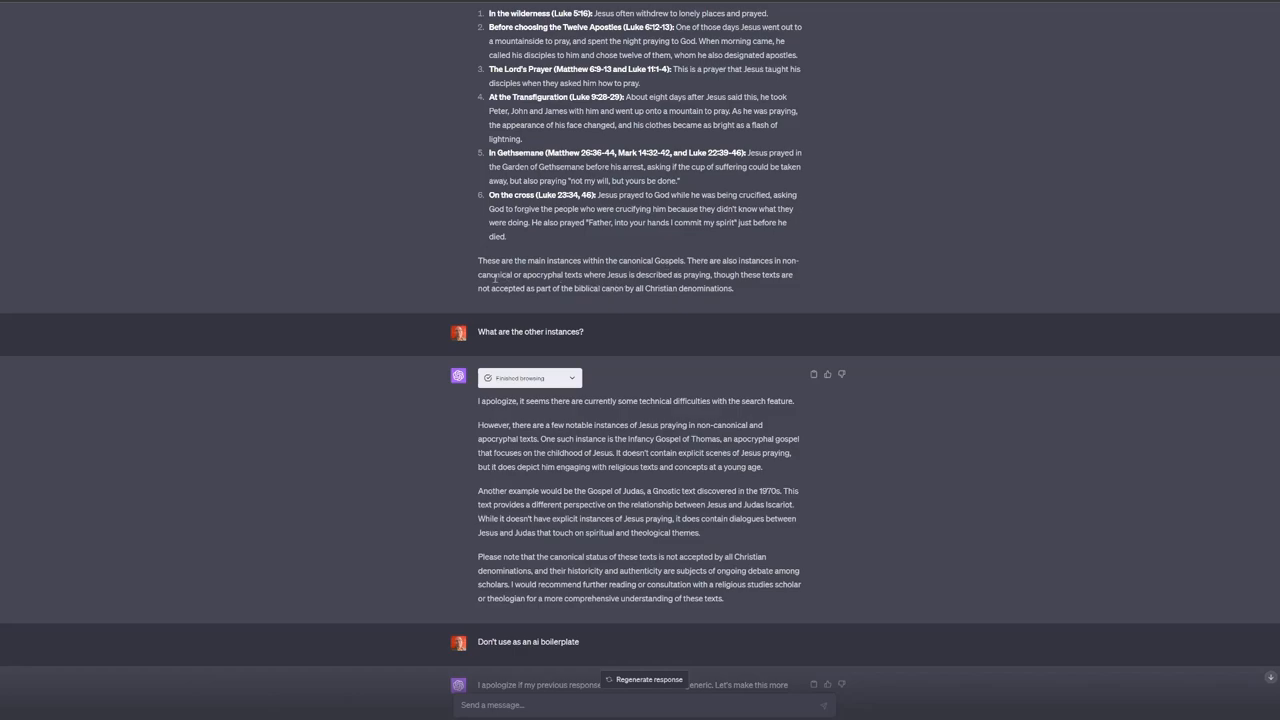
scroll(down, 3)
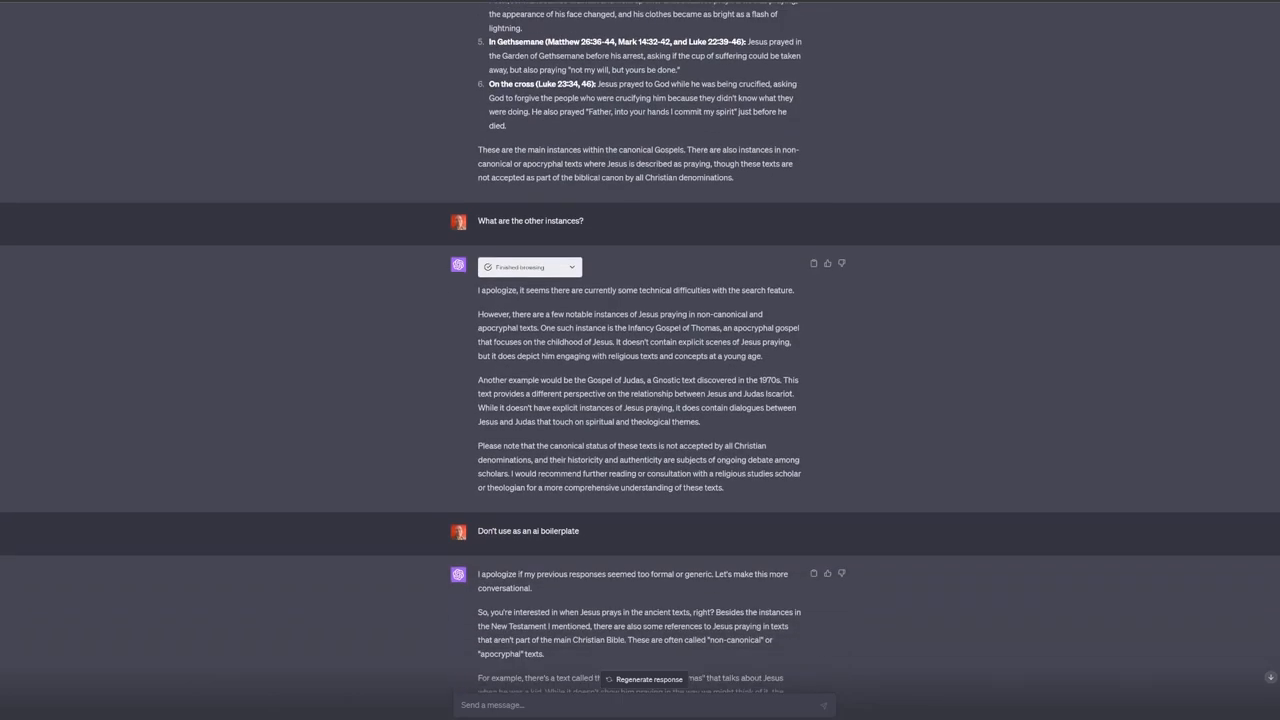
scroll(down, 3)
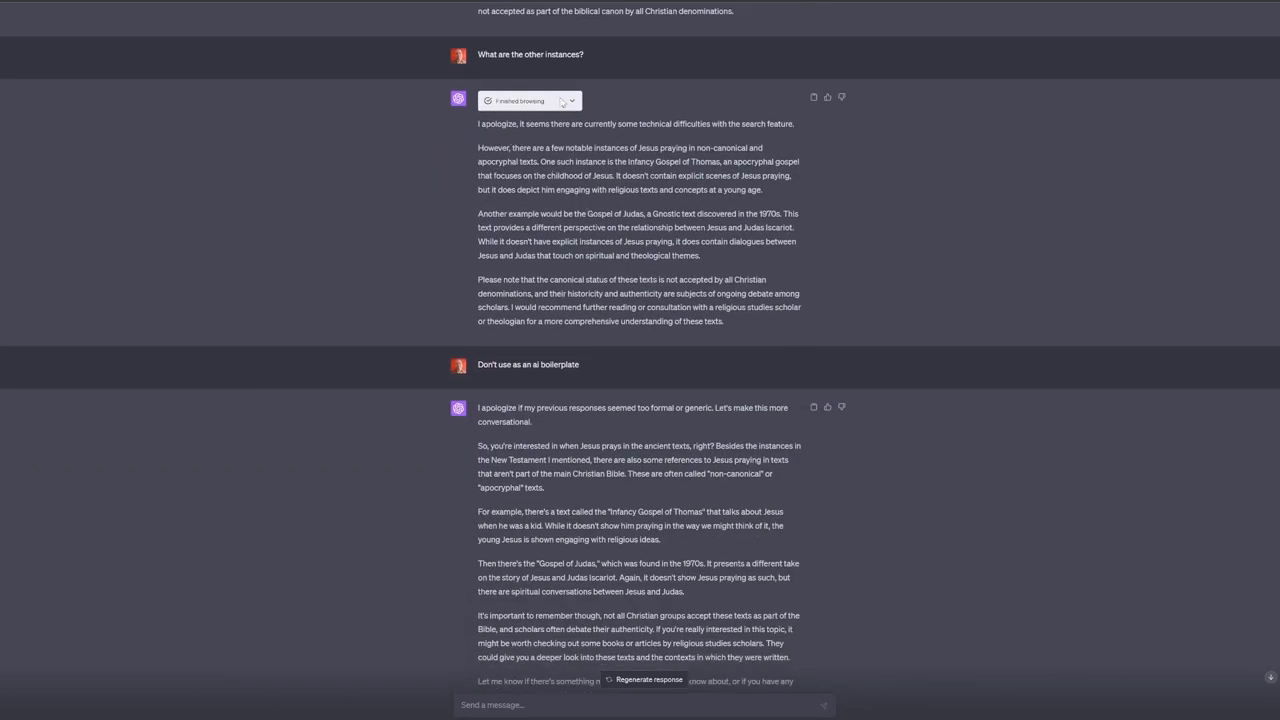
click(570, 100)
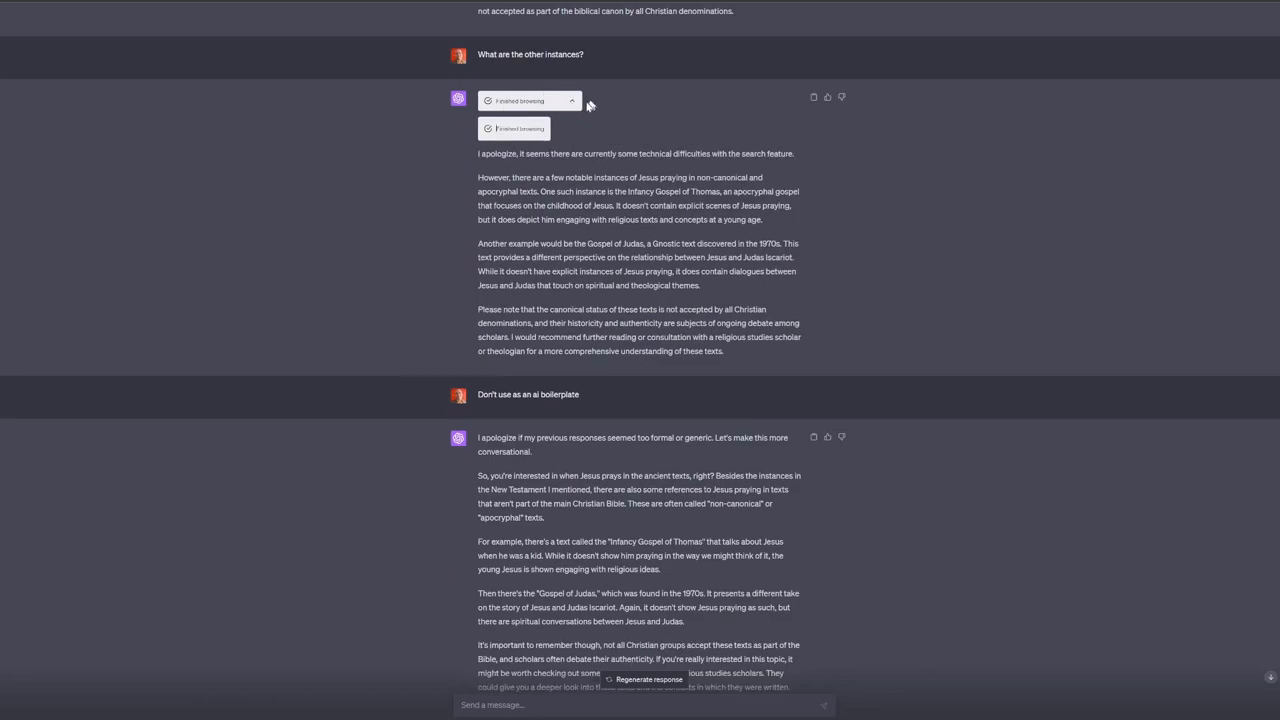
click(572, 100)
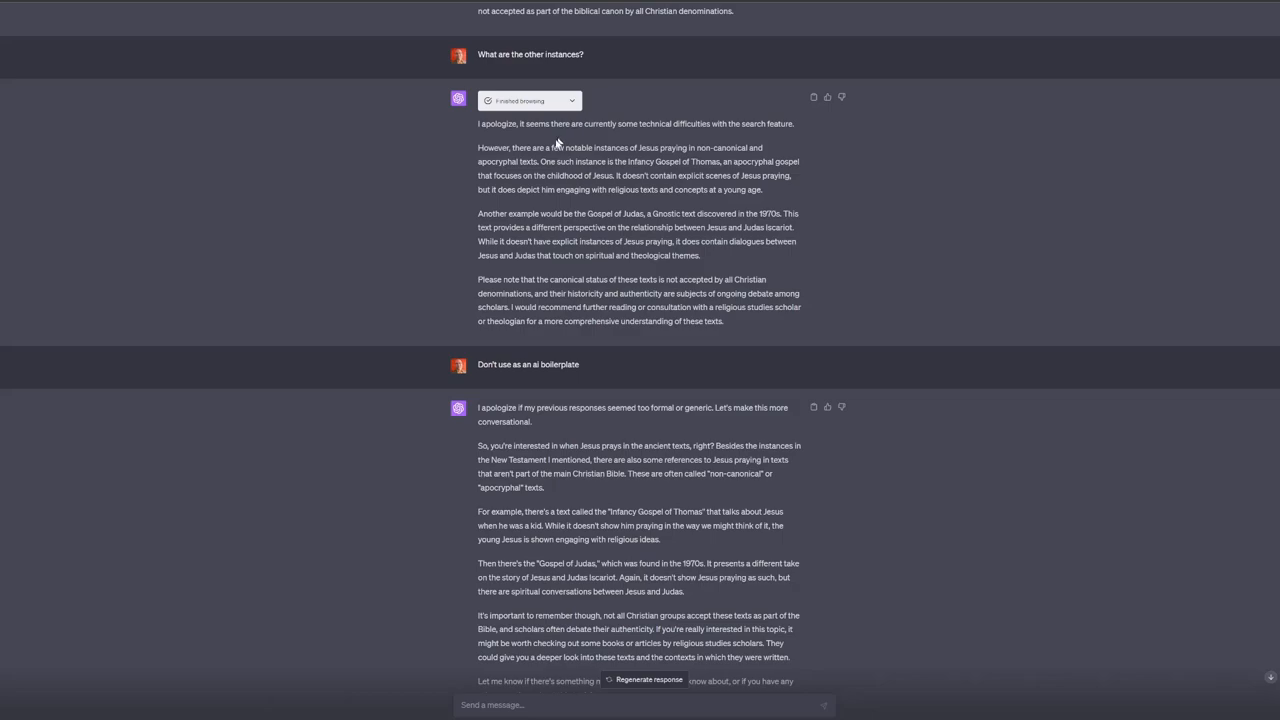
mouse_move(756, 206)
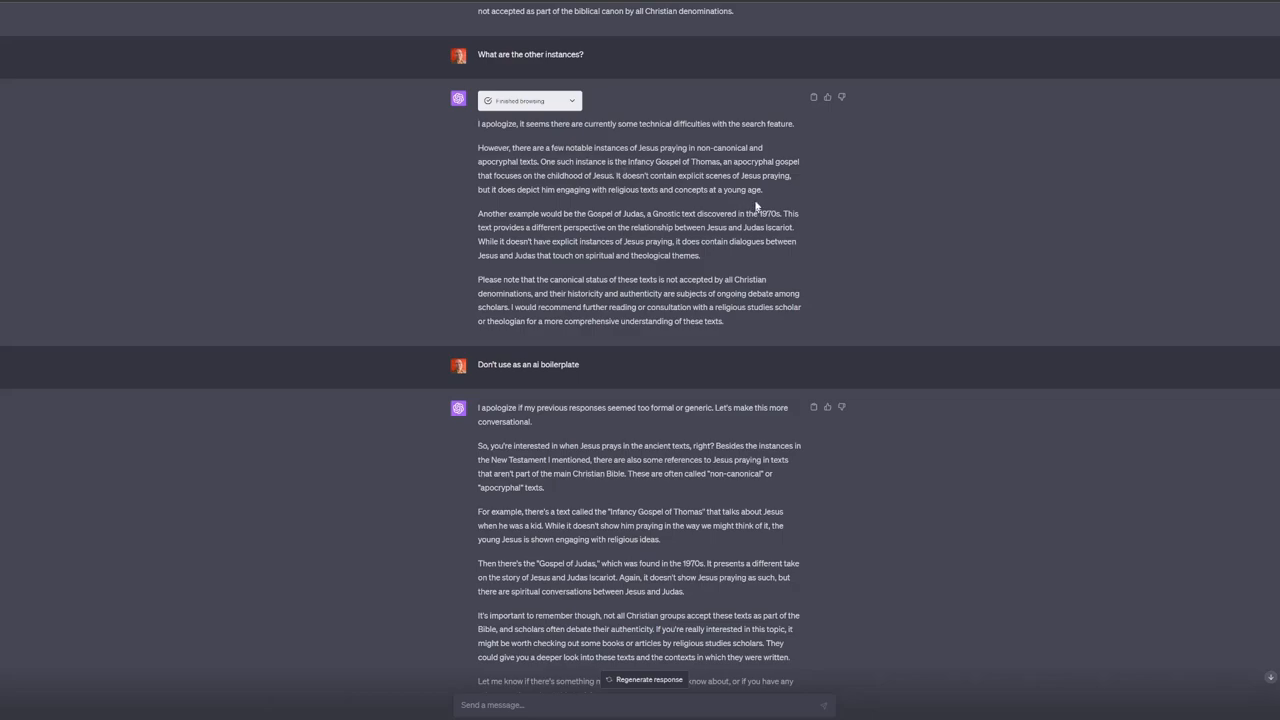
mouse_move(612, 230)
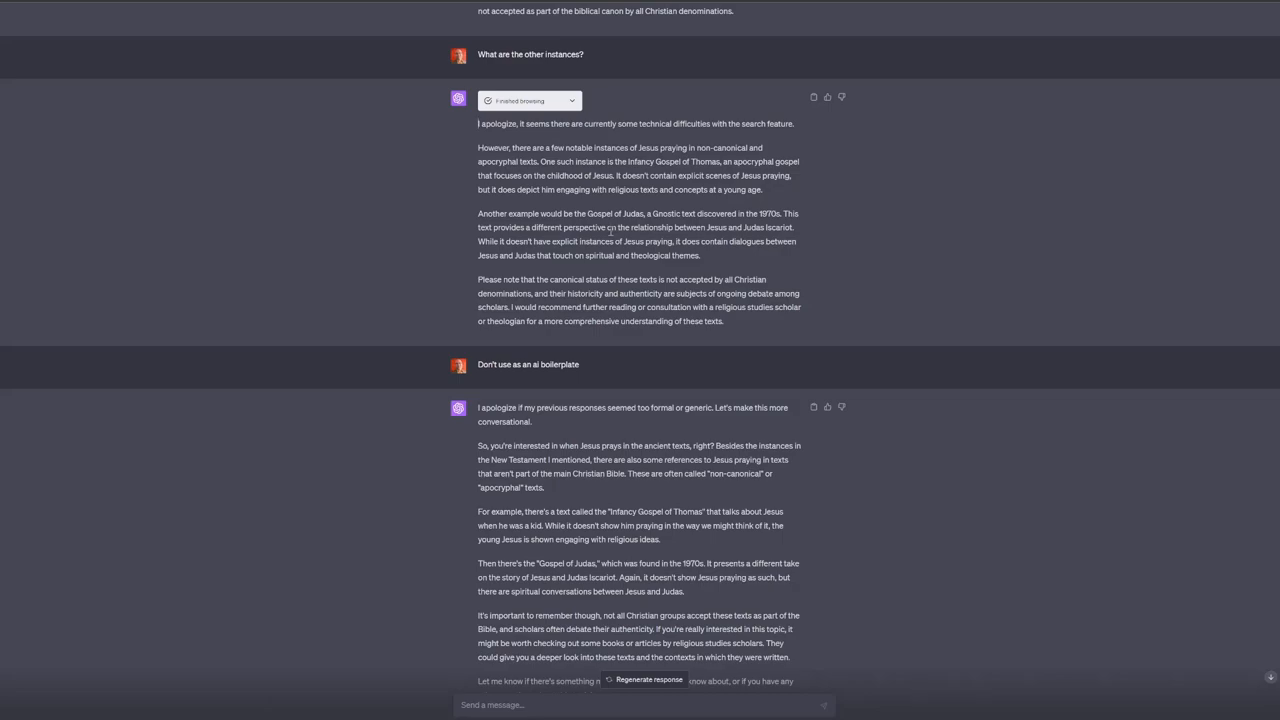
mouse_move(604, 240)
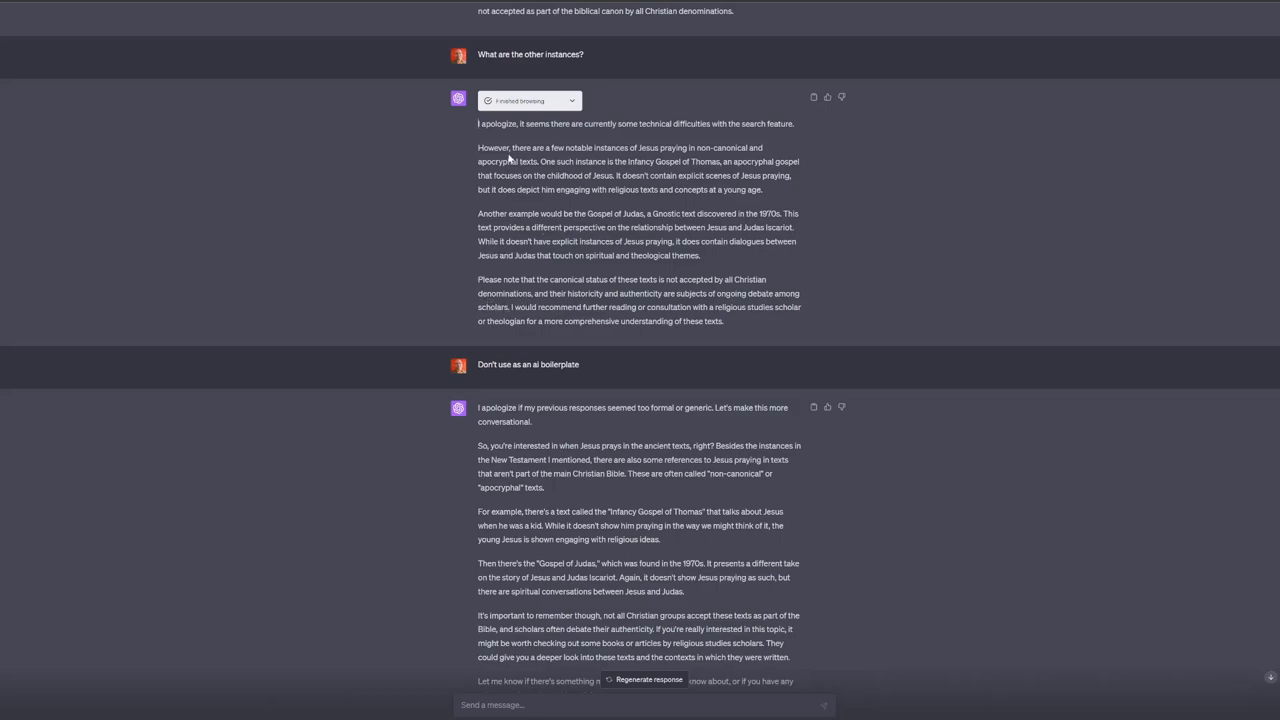
mouse_move(546, 176)
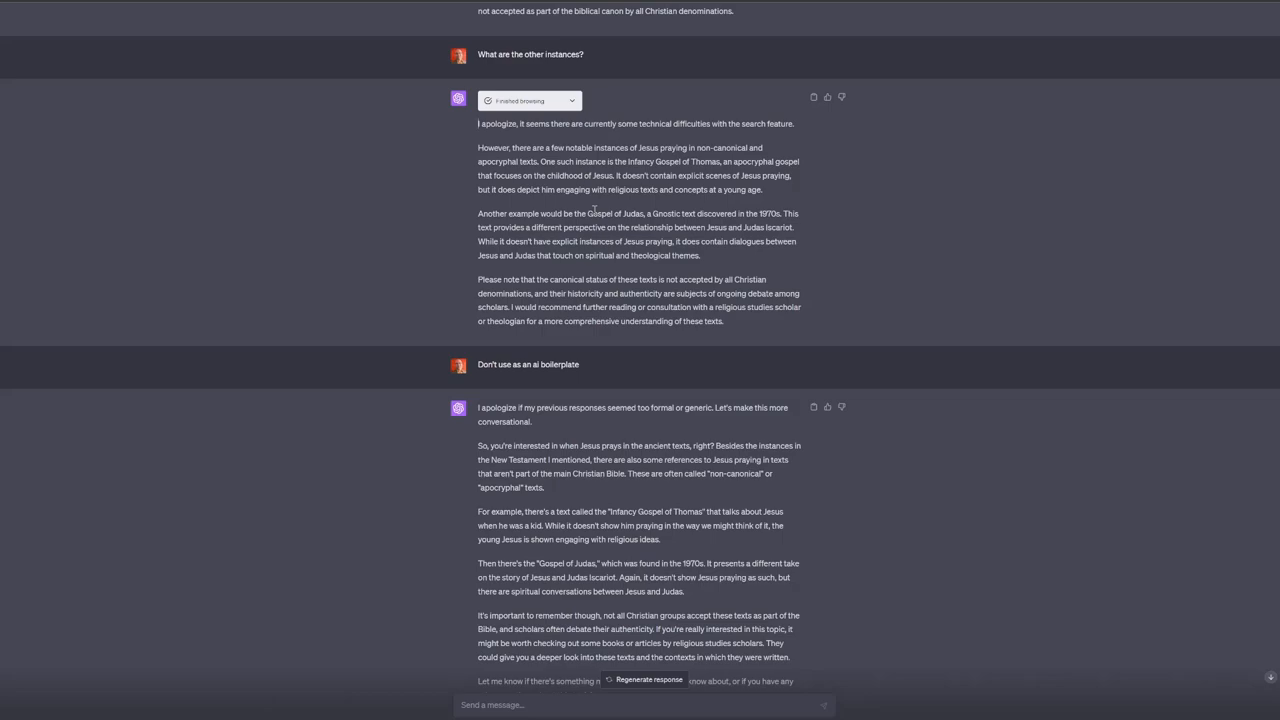
mouse_move(412, 304)
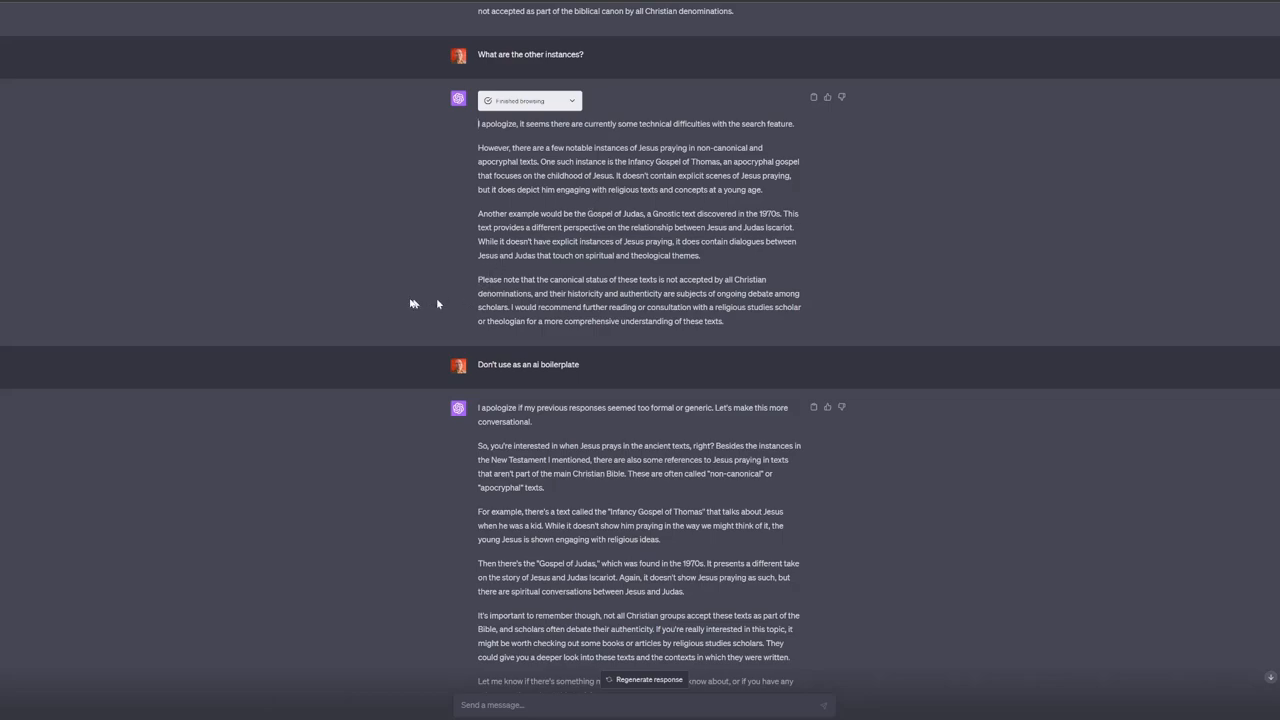
mouse_move(424, 224)
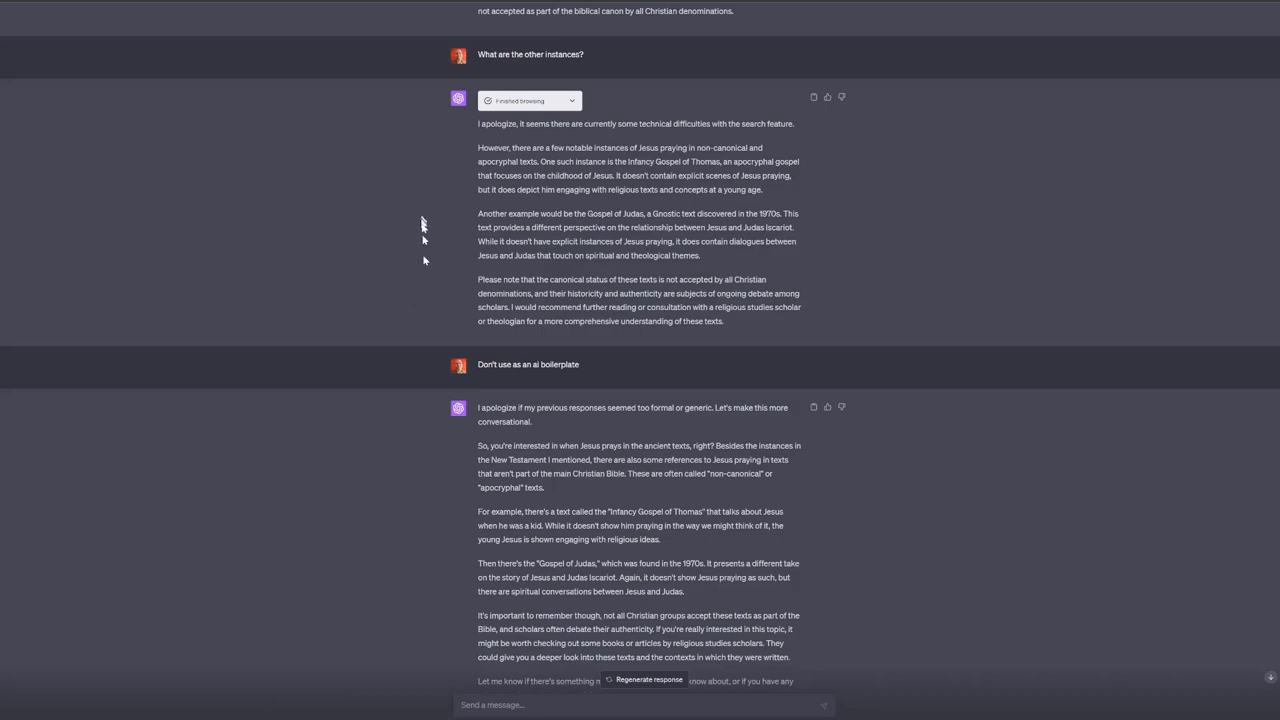
mouse_move(620, 272)
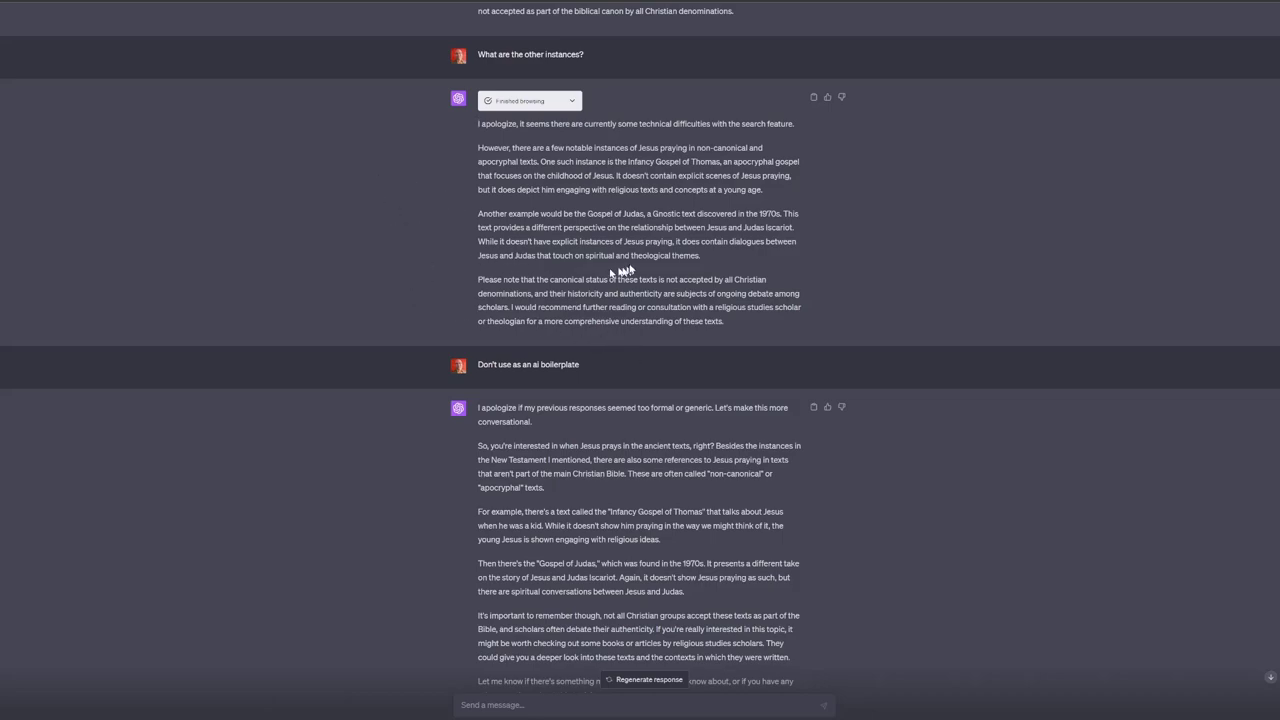
mouse_move(610, 350)
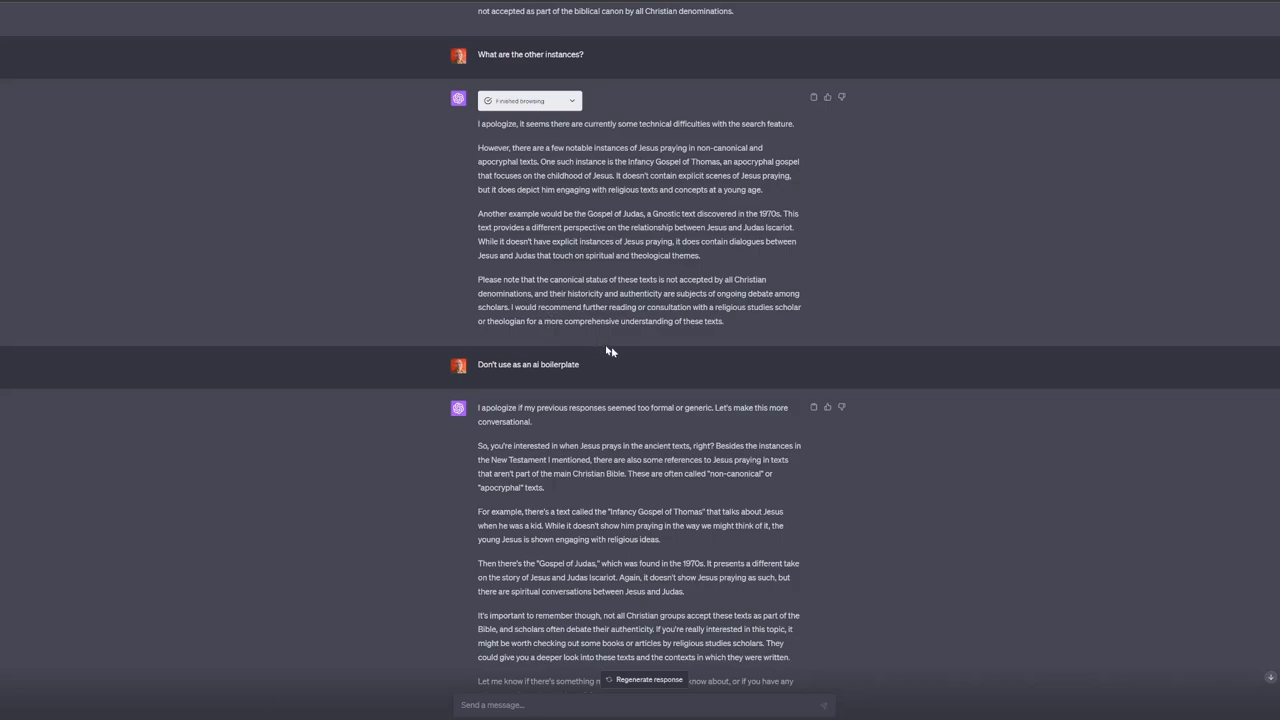
mouse_move(676, 376)
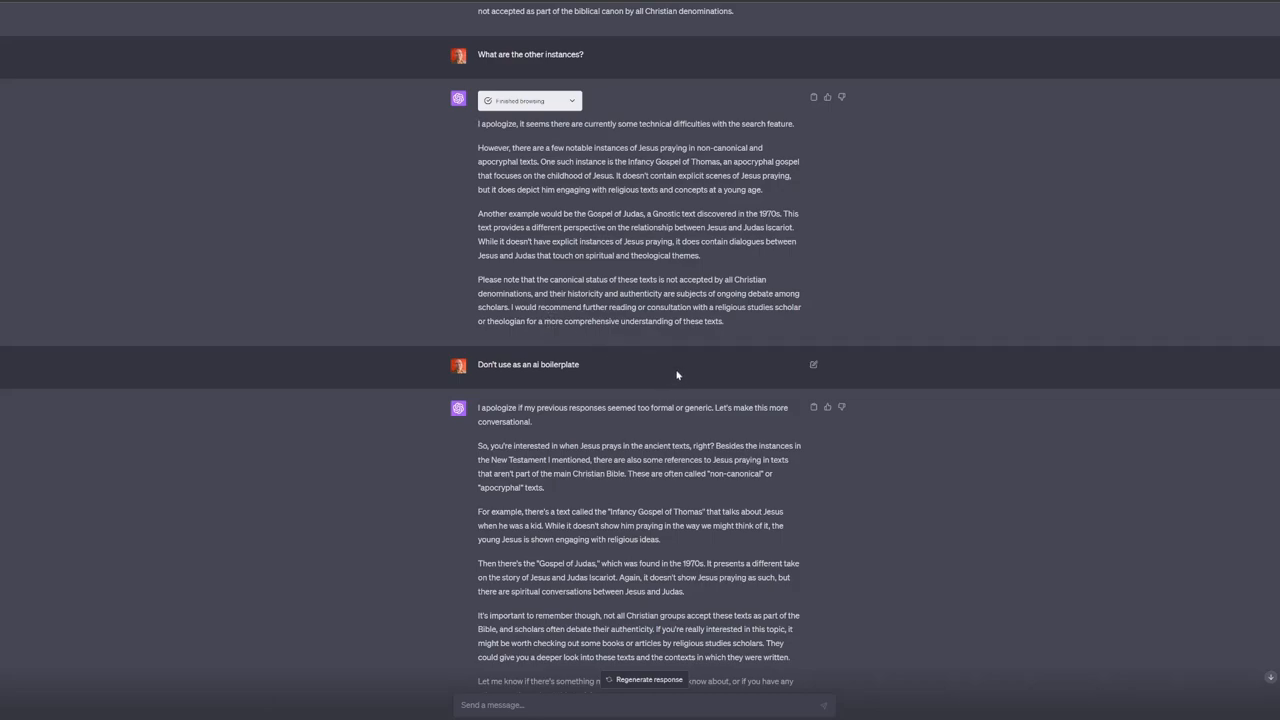
scroll(down, 3)
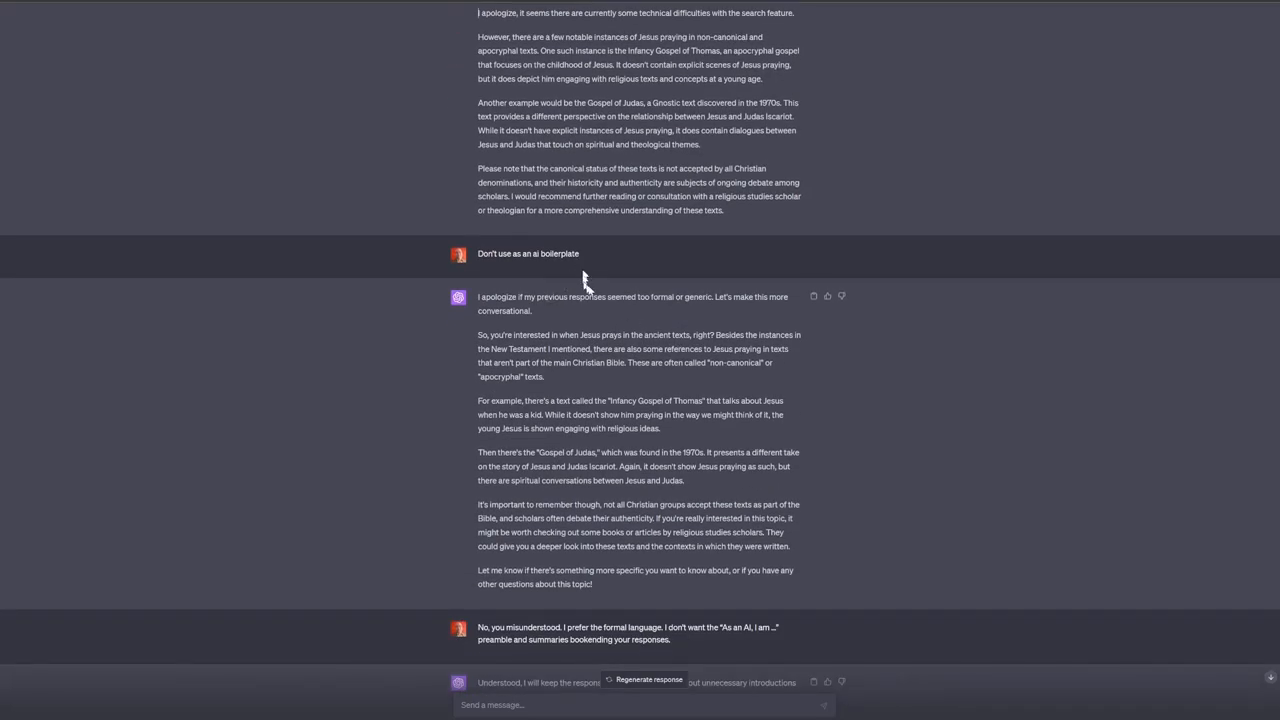
mouse_move(600, 292)
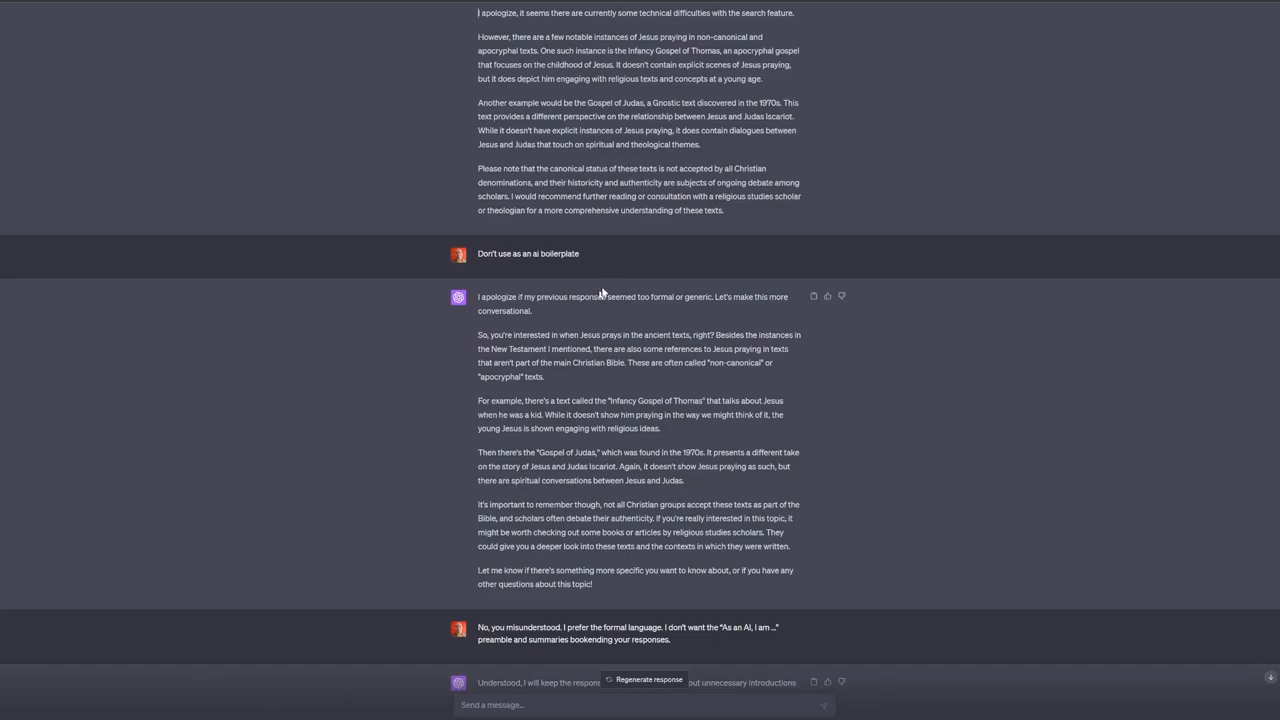
mouse_move(478, 258)
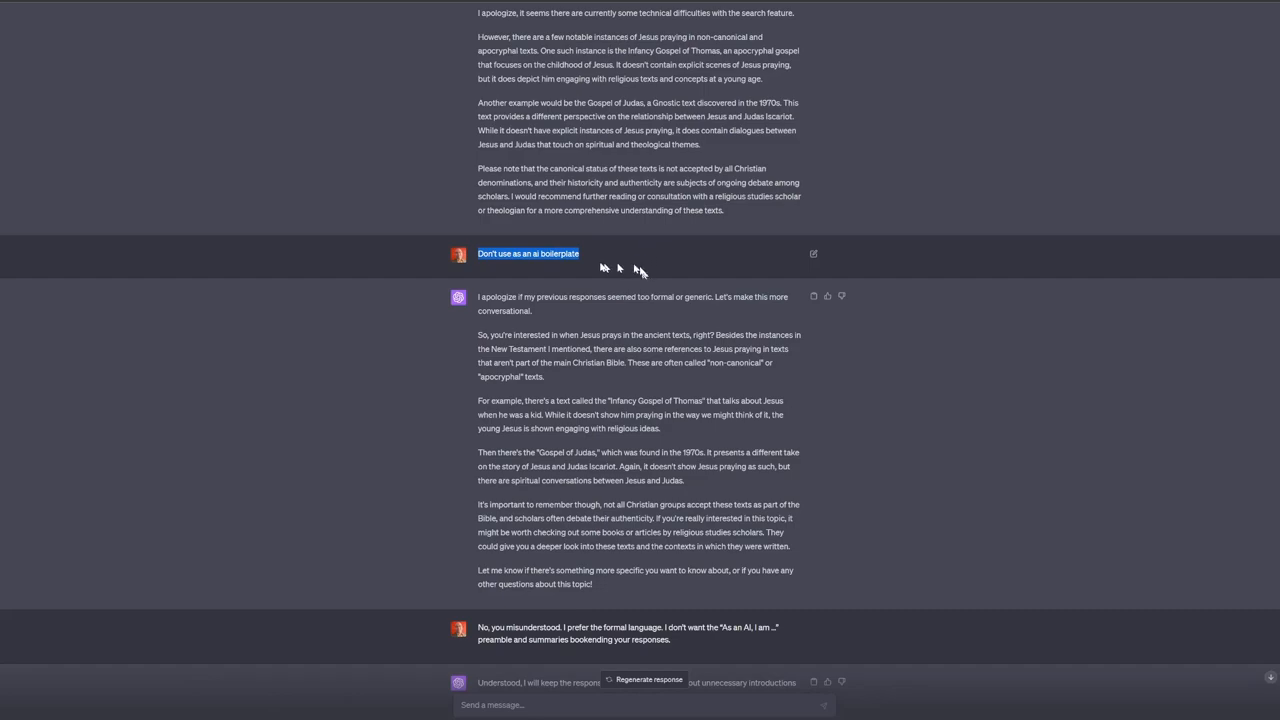
mouse_move(568, 258)
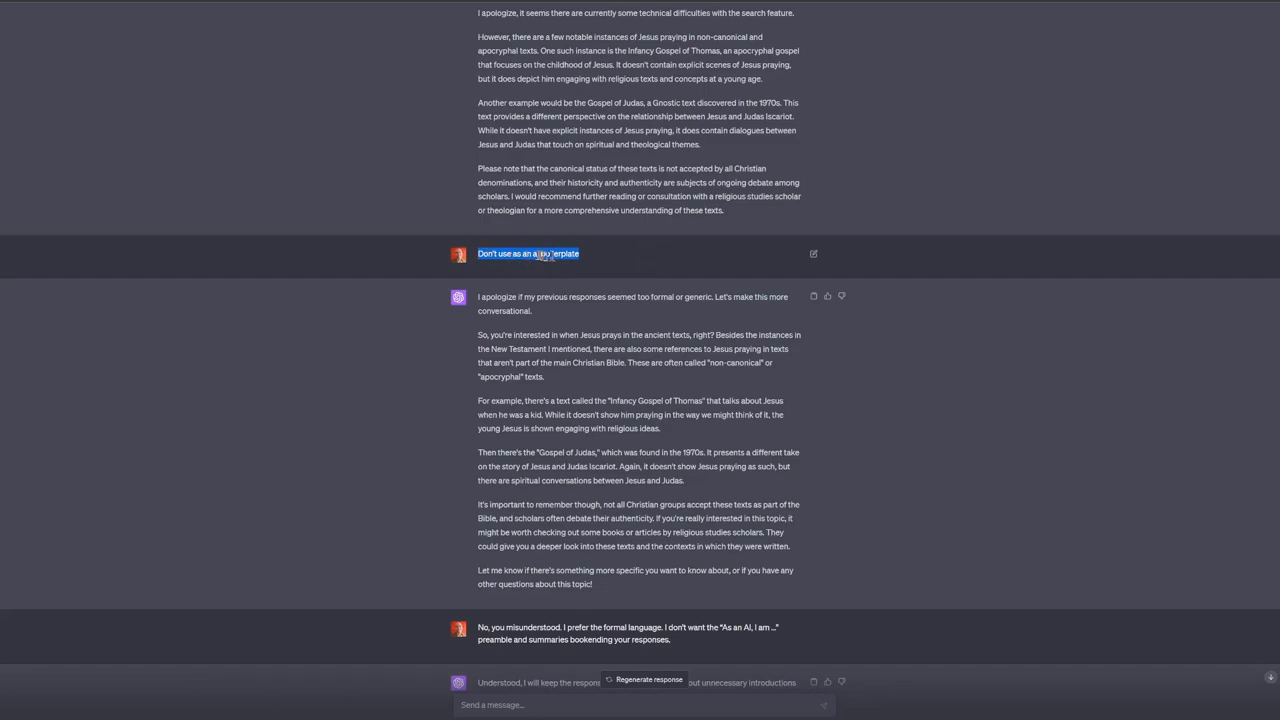
scroll(down, 3)
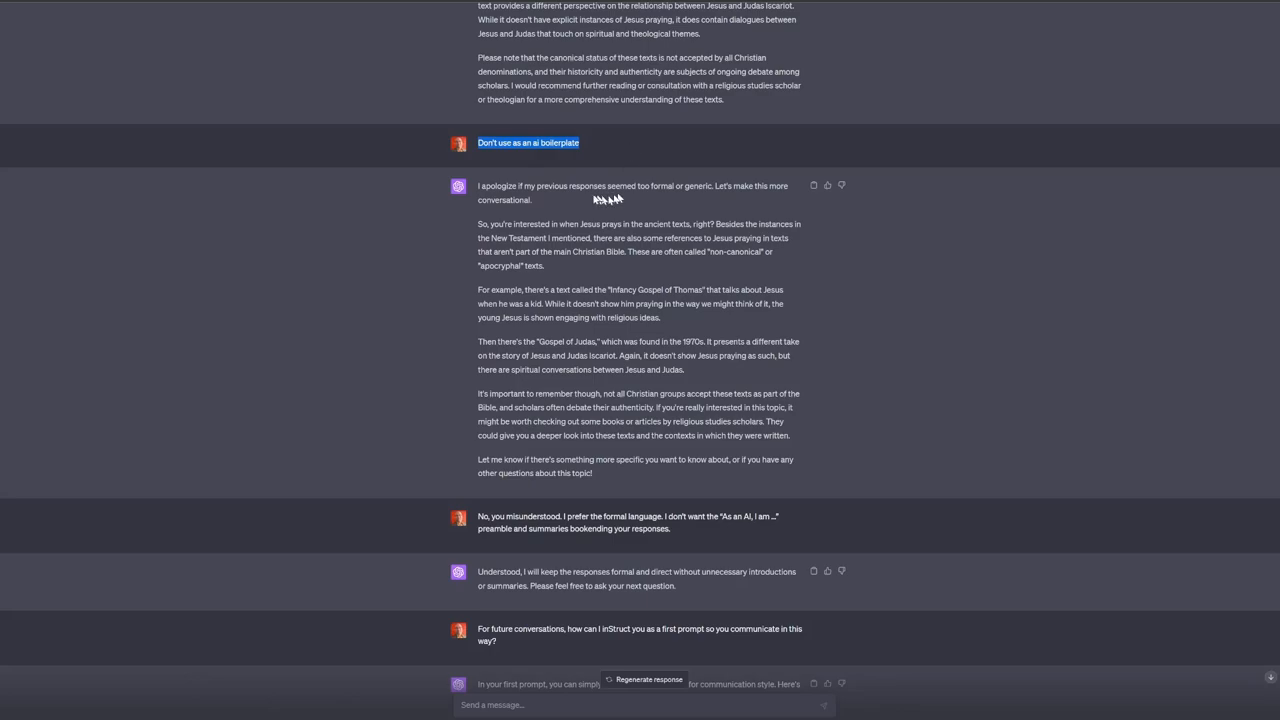
mouse_move(688, 208)
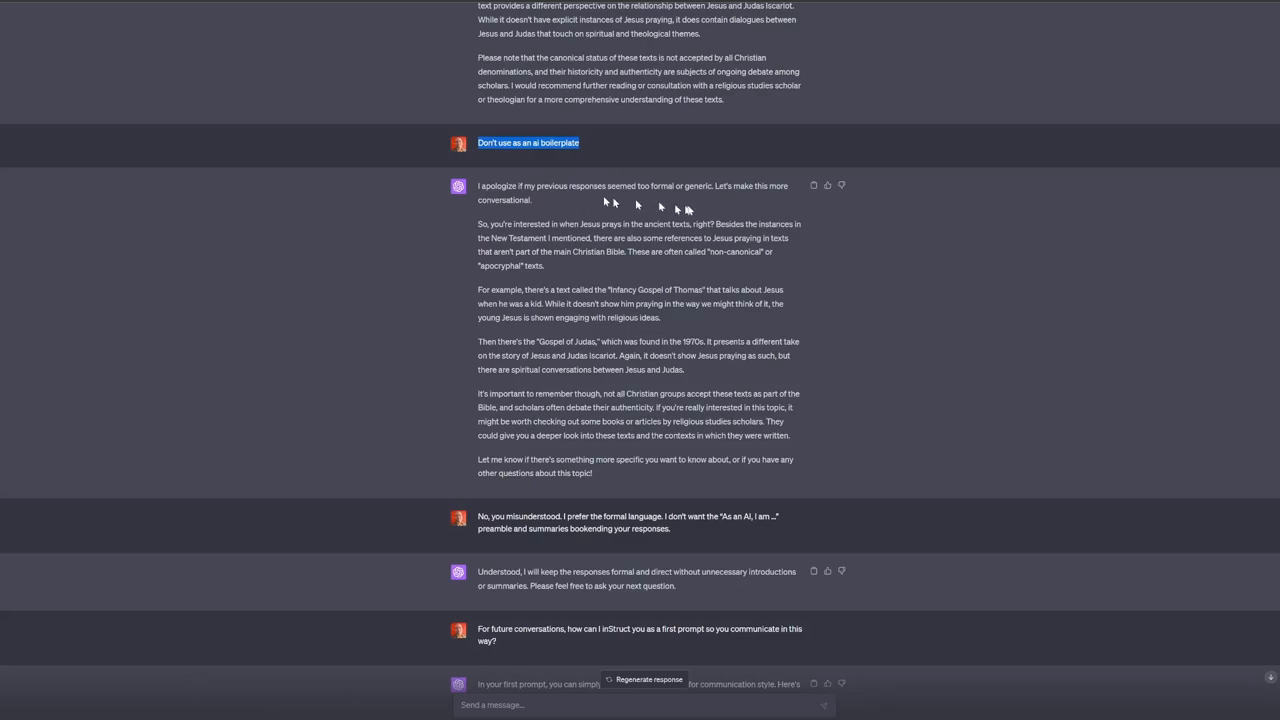
mouse_move(644, 196)
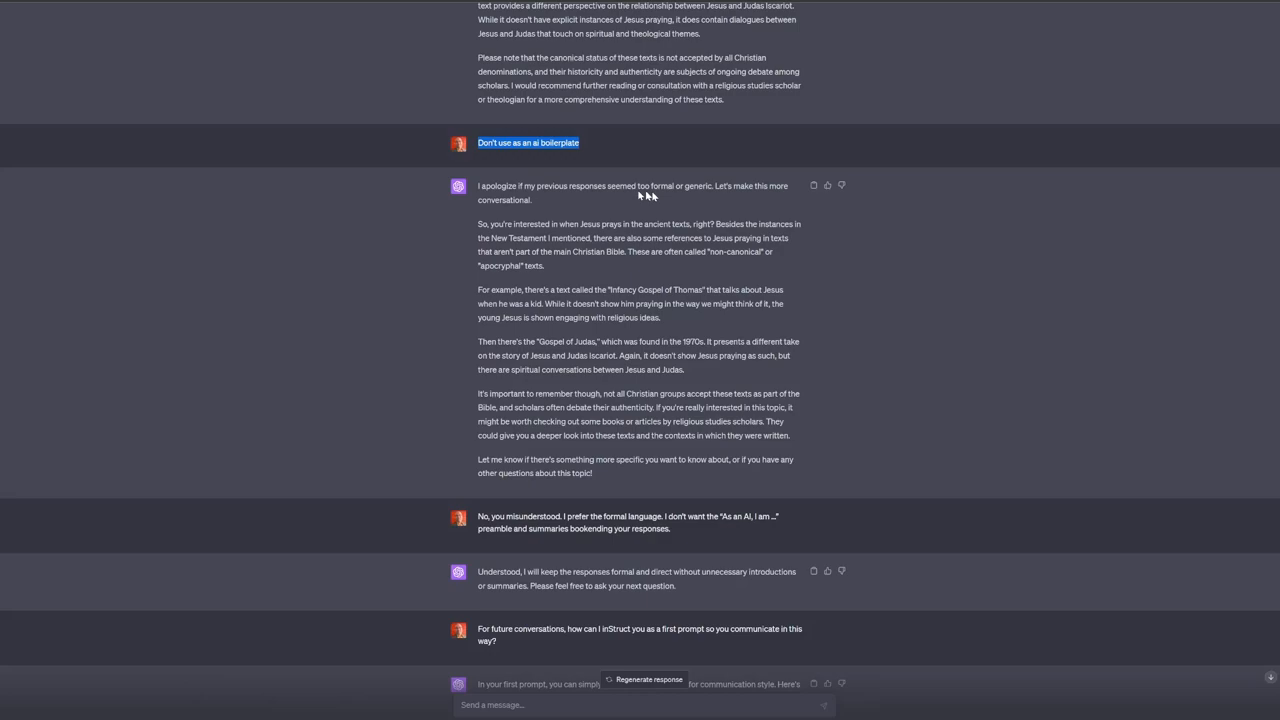
mouse_move(688, 198)
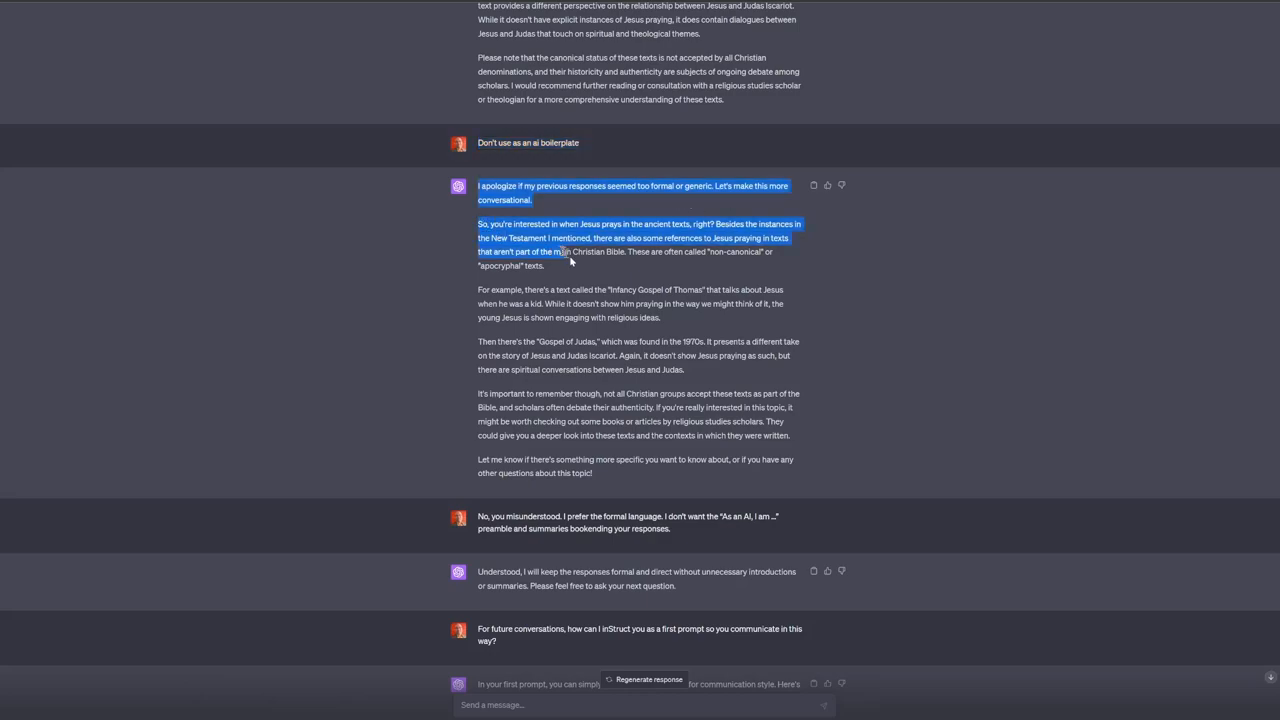
drag(570, 260, 742, 438)
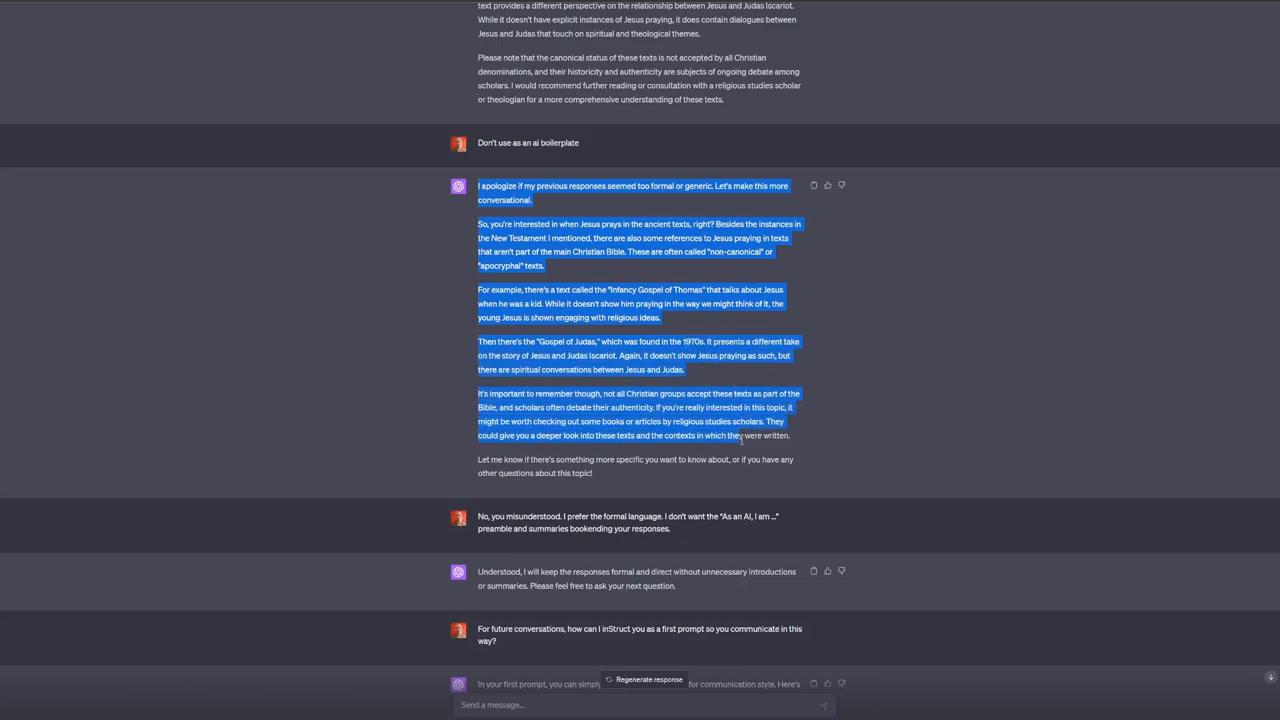
scroll(down, 3)
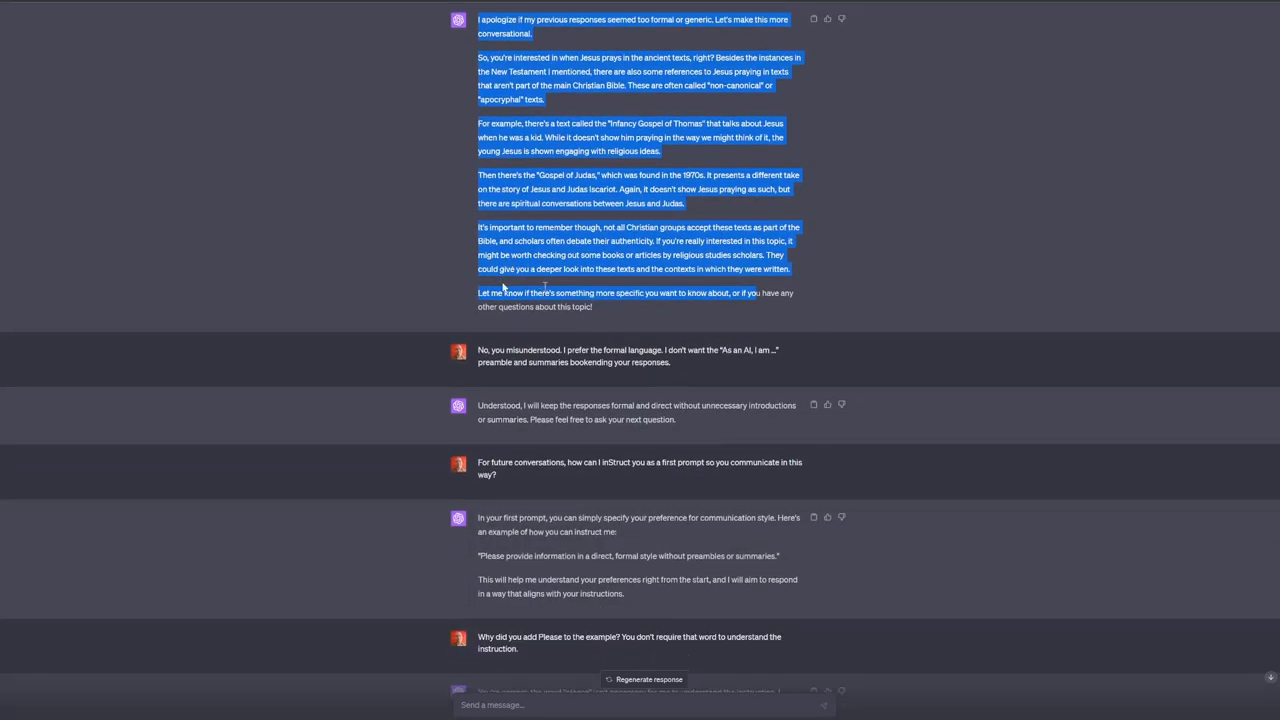
scroll(down, 3)
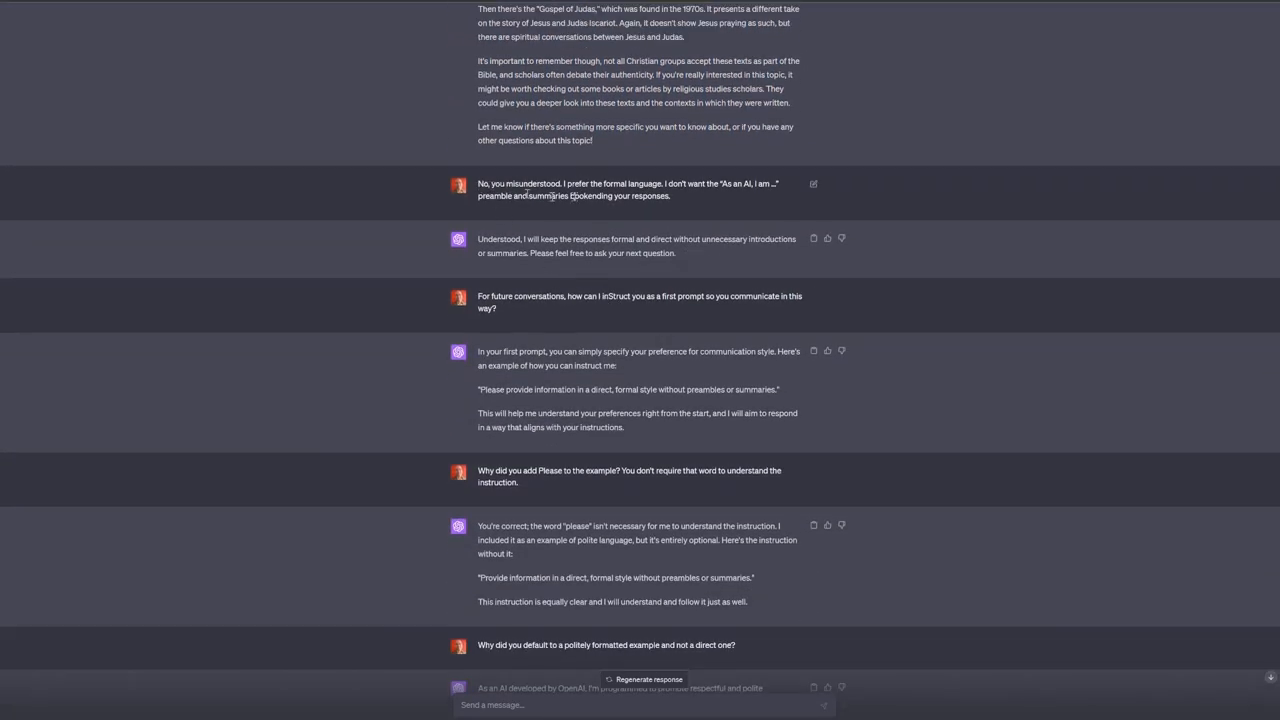
mouse_move(728, 204)
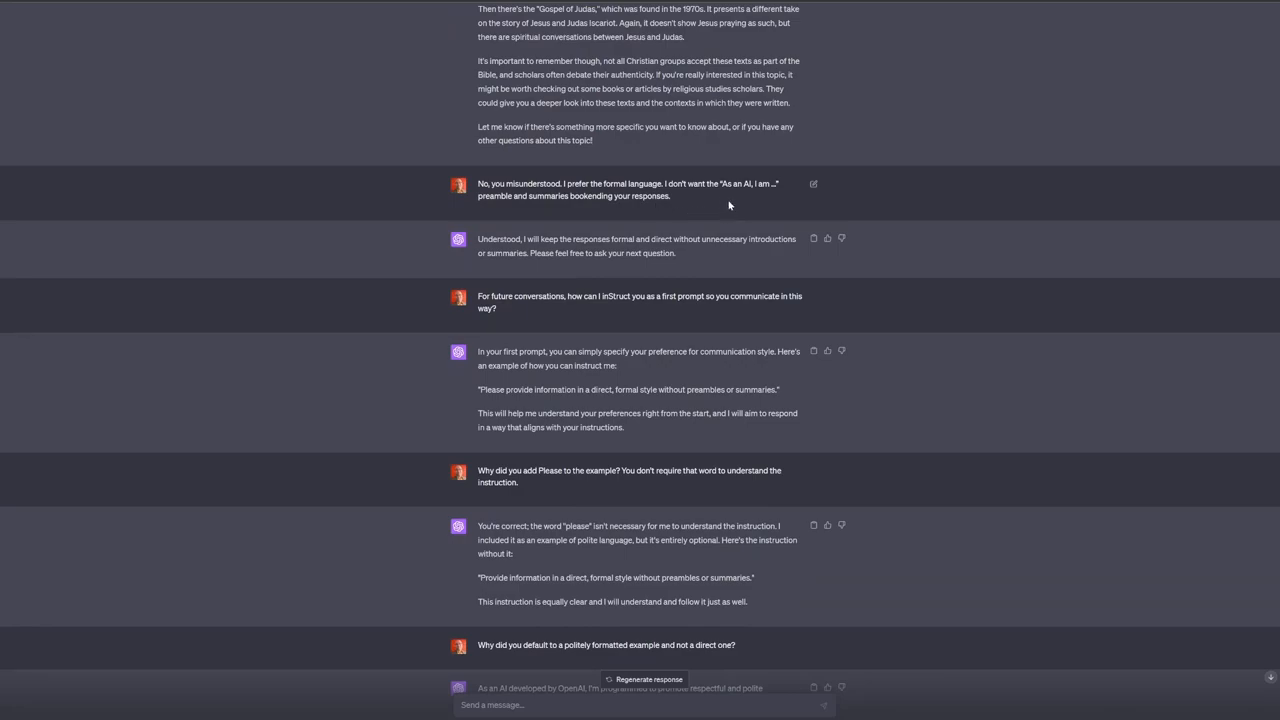
mouse_move(752, 208)
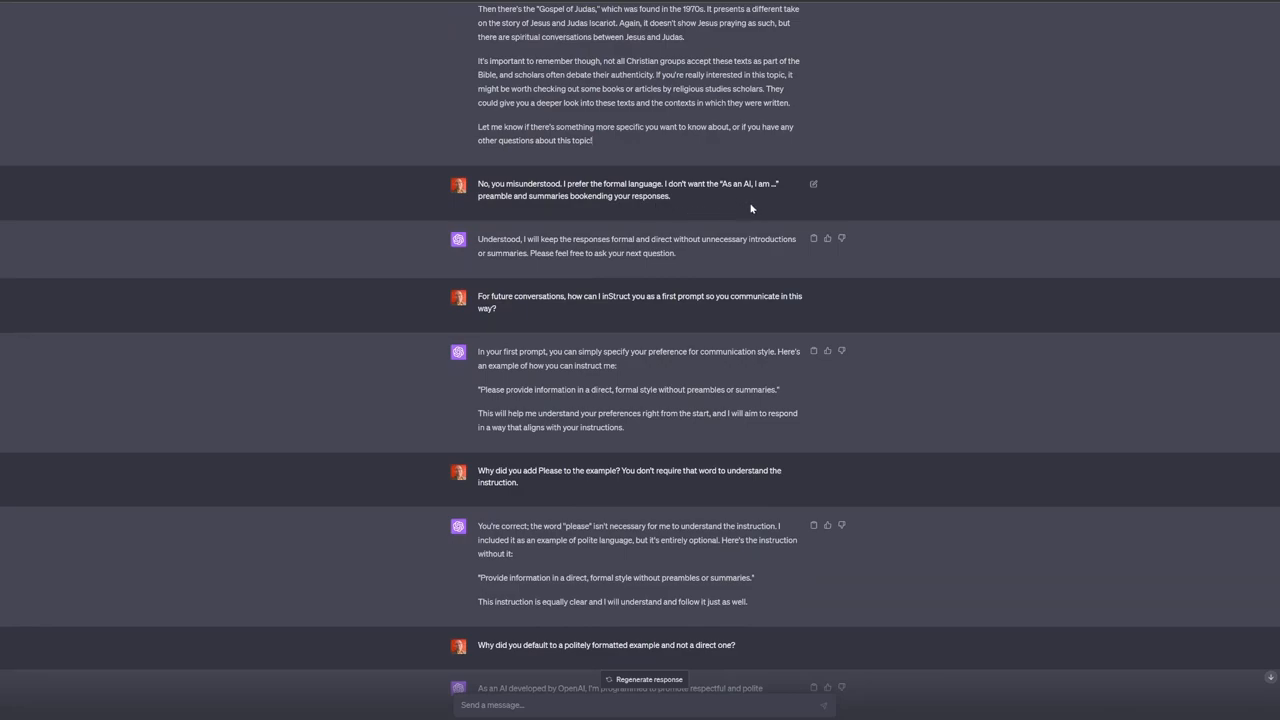
mouse_move(728, 212)
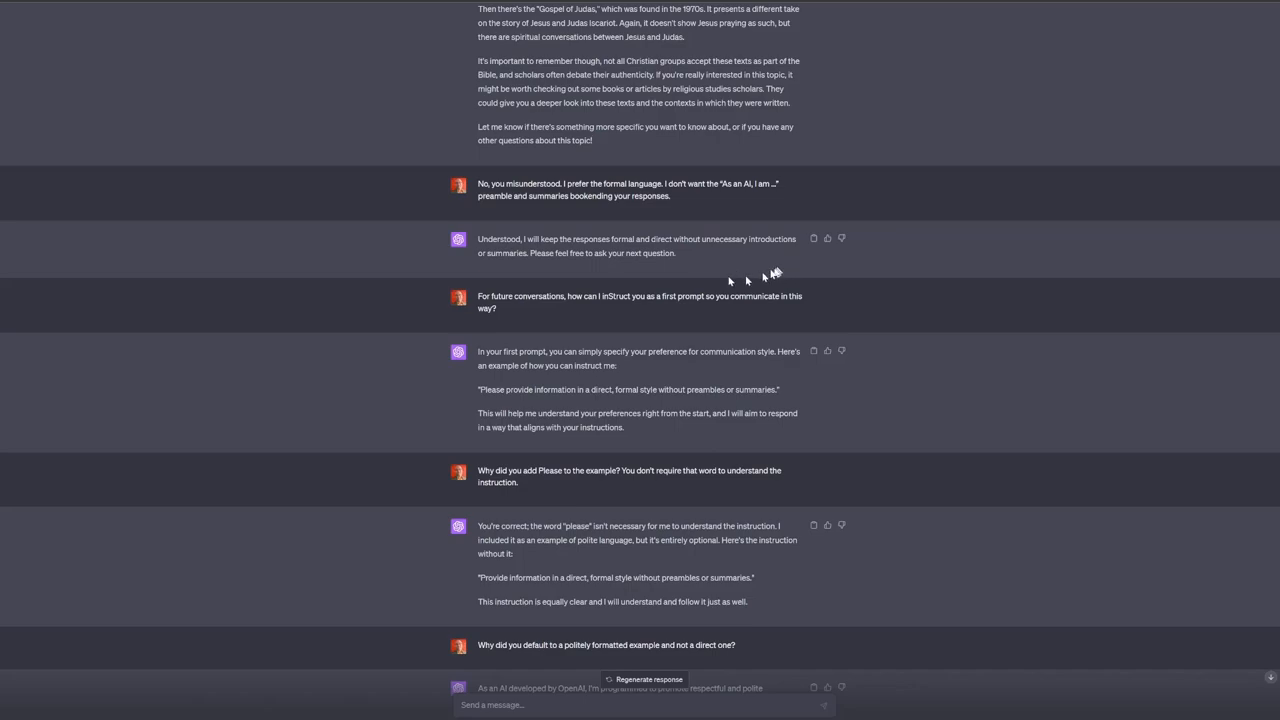
mouse_move(584, 252)
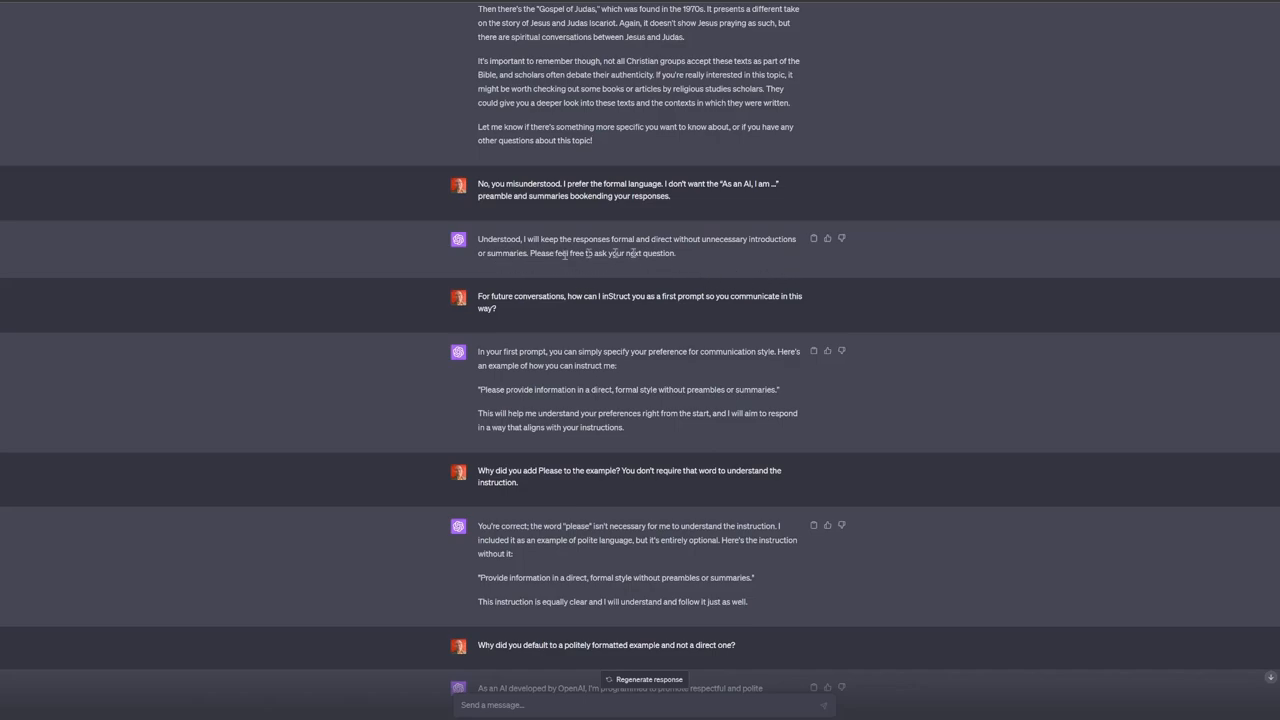
scroll(up, 3)
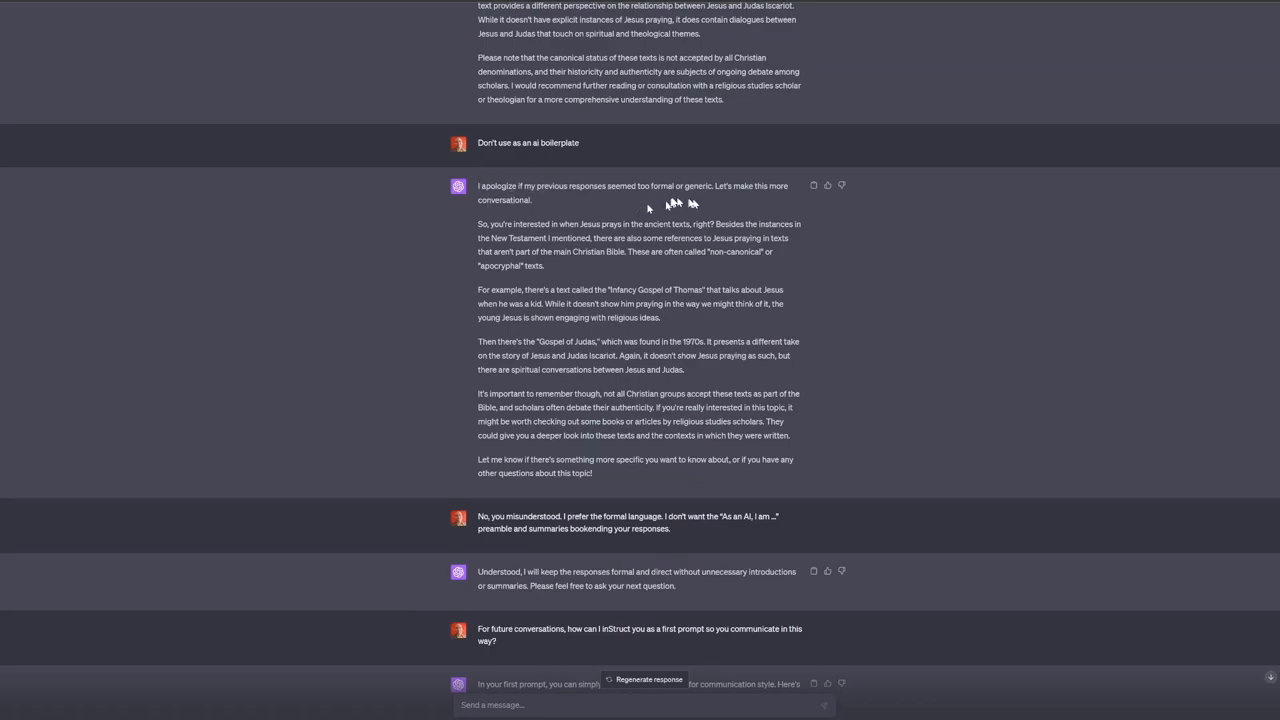
scroll(down, 3)
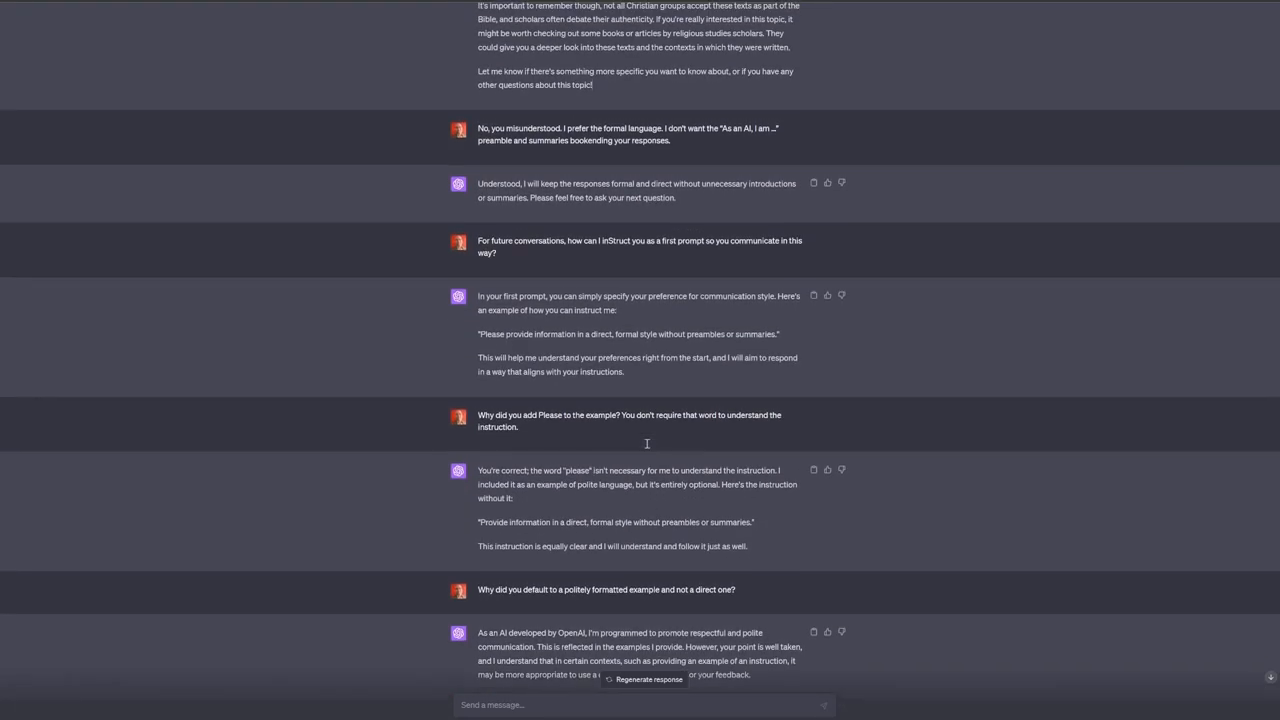
mouse_move(620, 264)
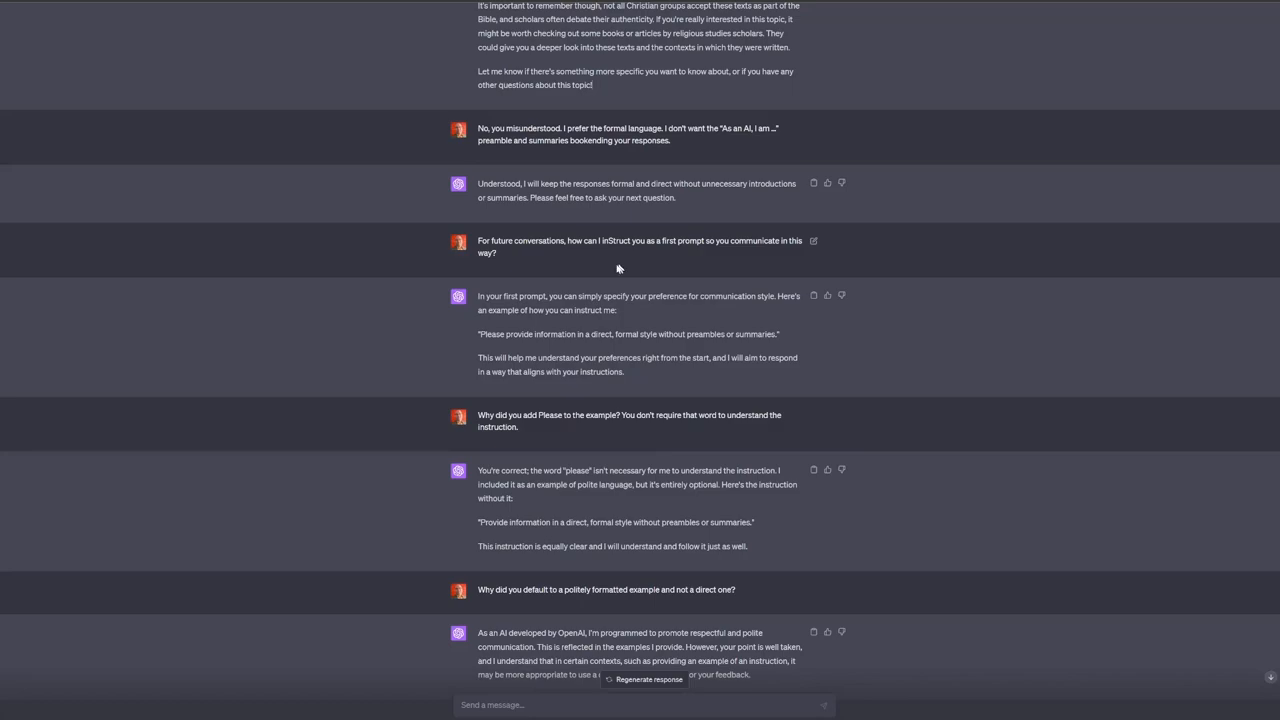
mouse_move(712, 148)
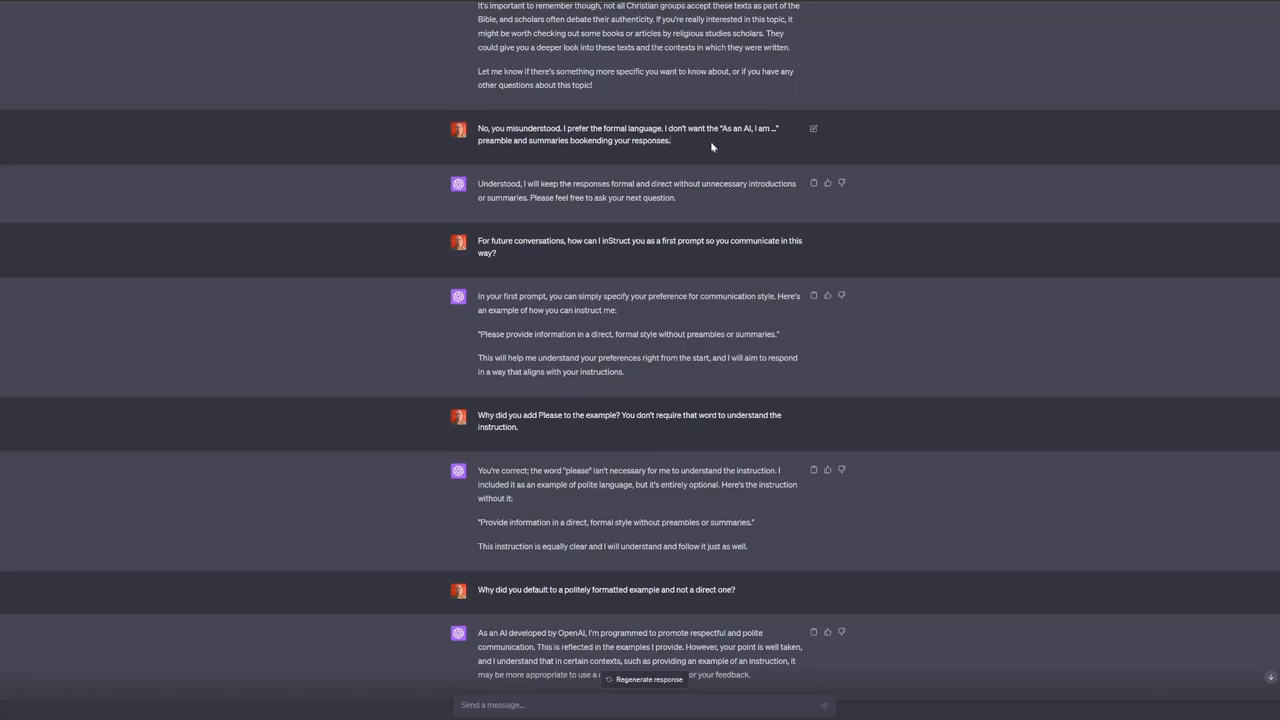
mouse_move(704, 160)
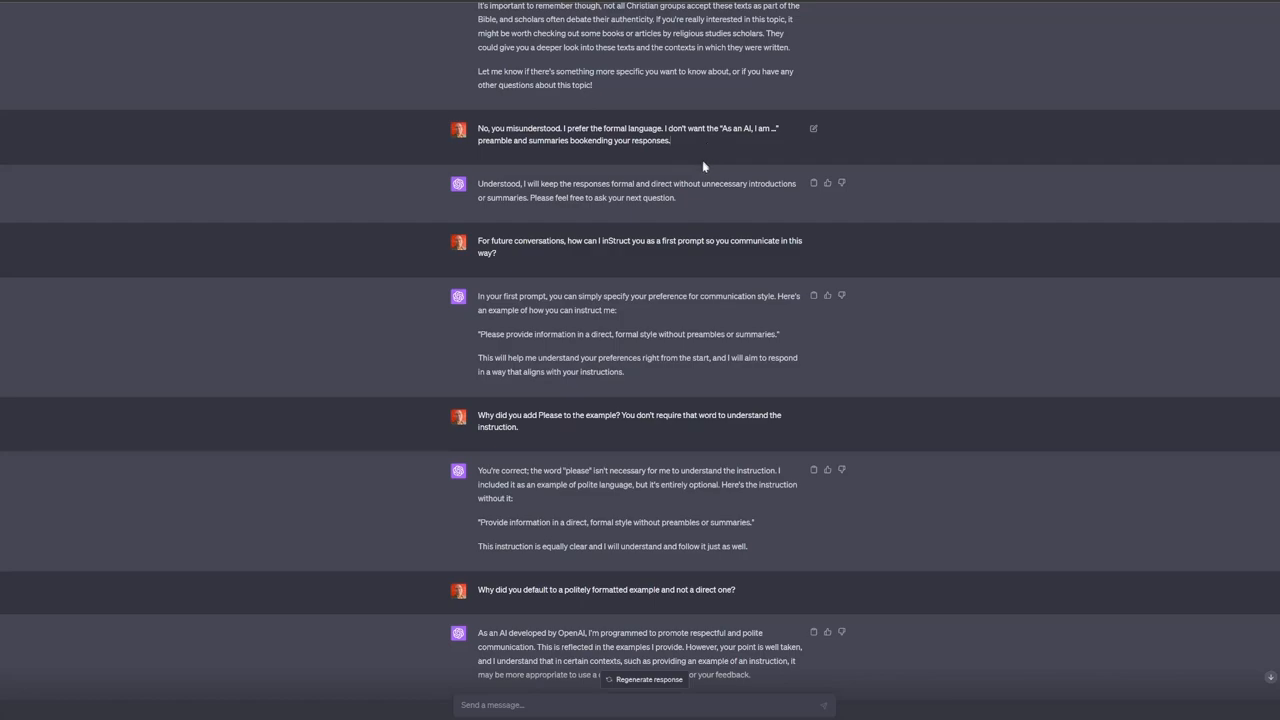
mouse_move(564, 256)
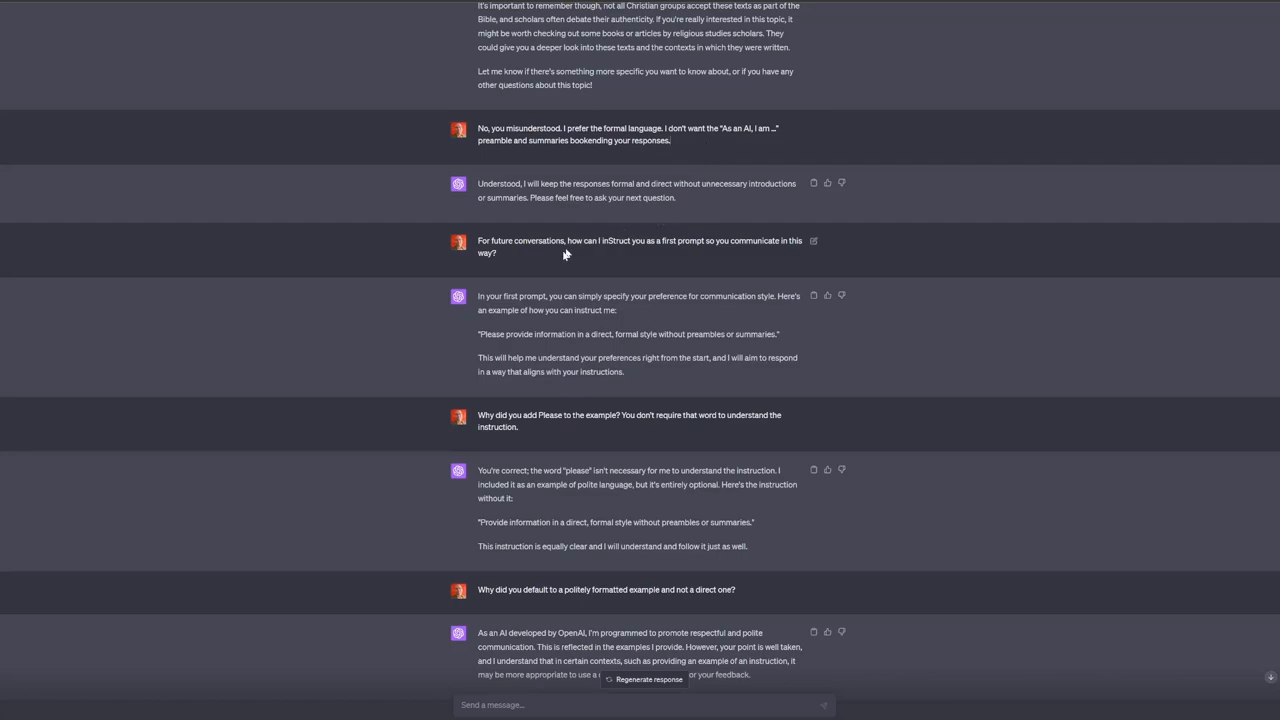
mouse_move(574, 252)
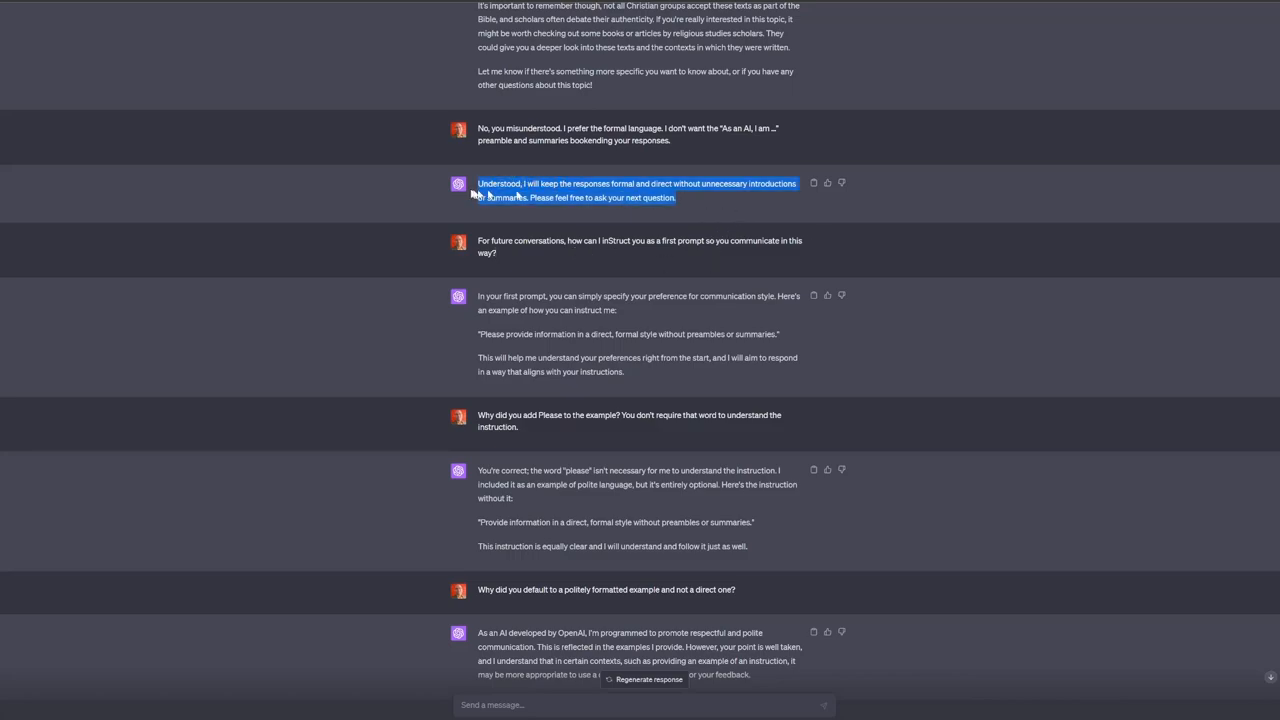
mouse_move(544, 270)
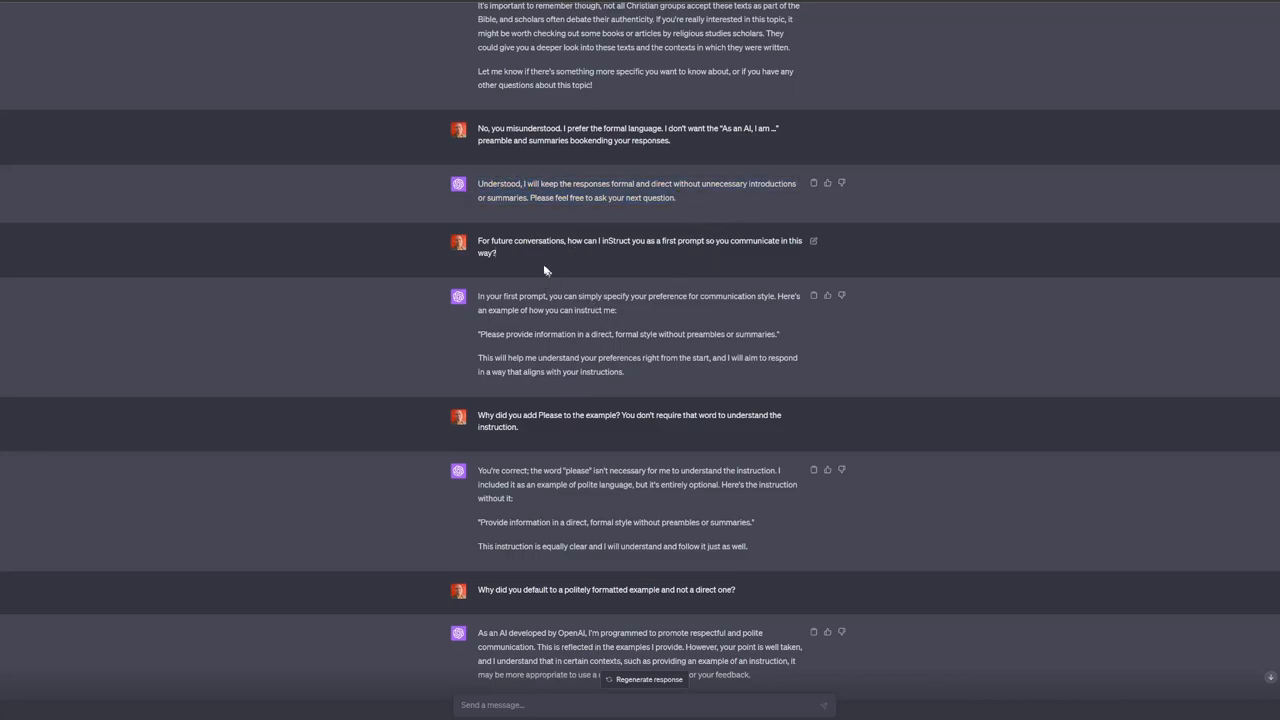
mouse_move(676, 260)
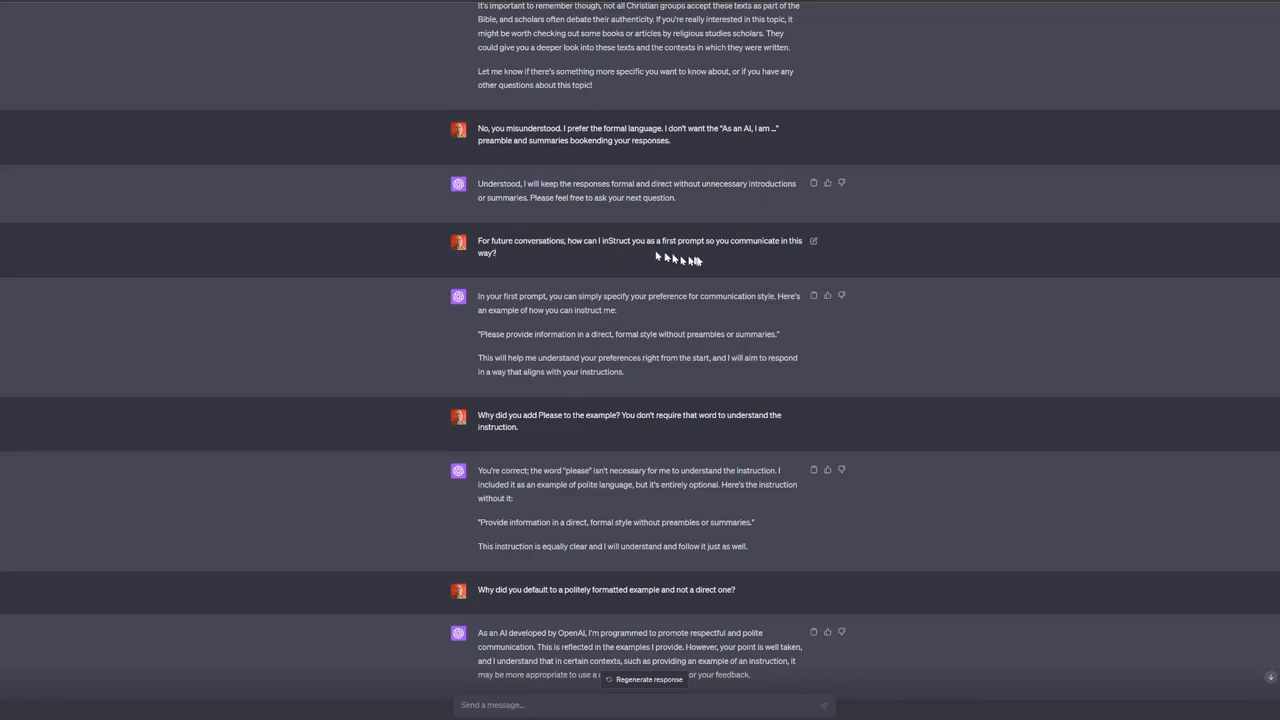
mouse_move(690, 254)
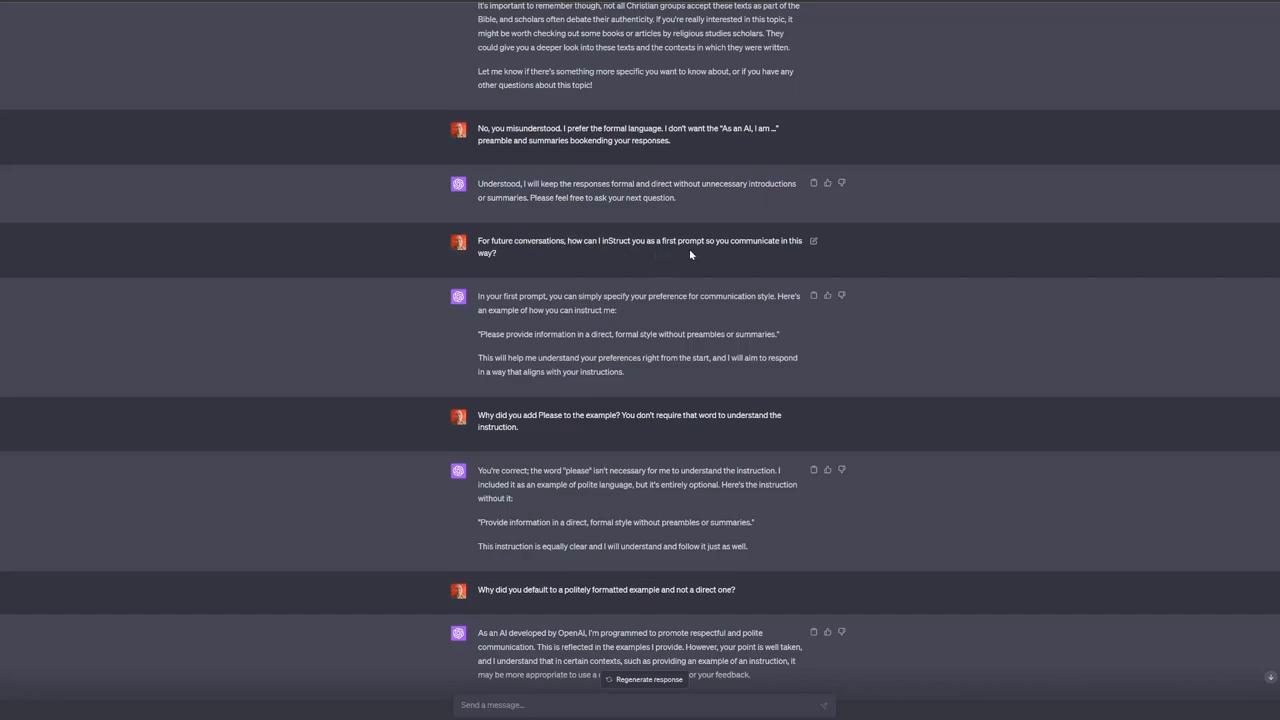
mouse_move(608, 268)
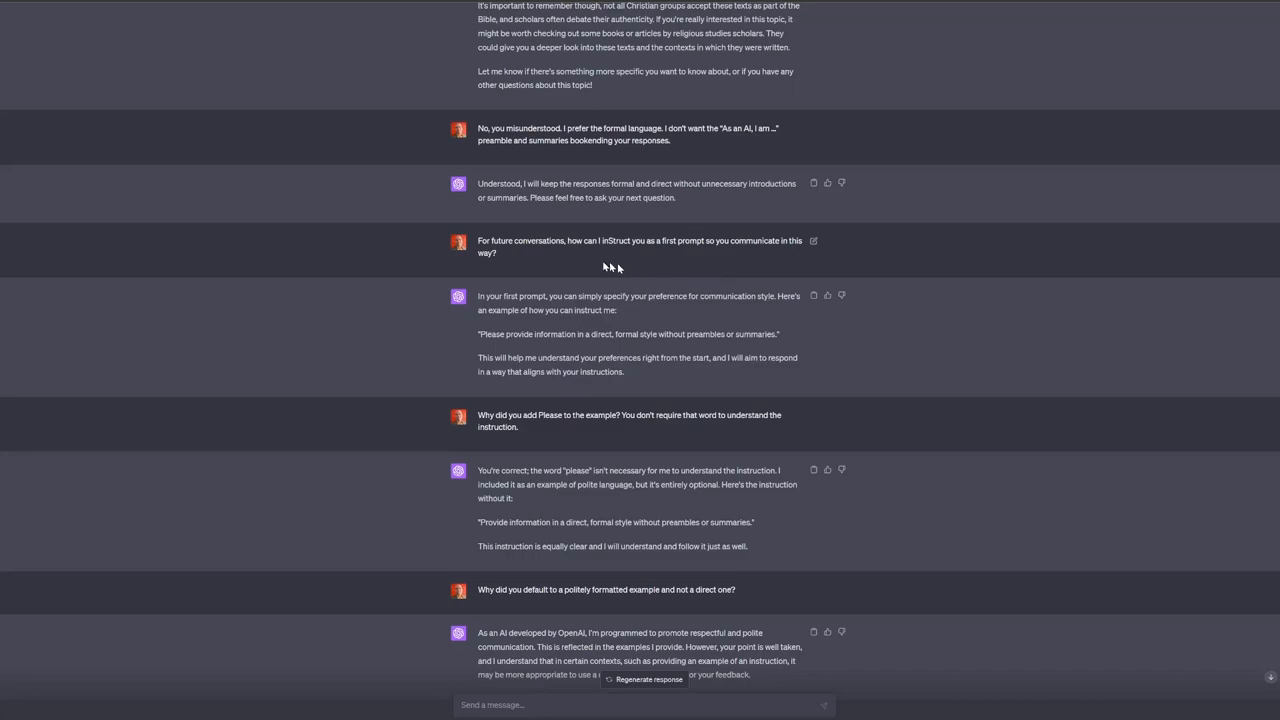
mouse_move(644, 316)
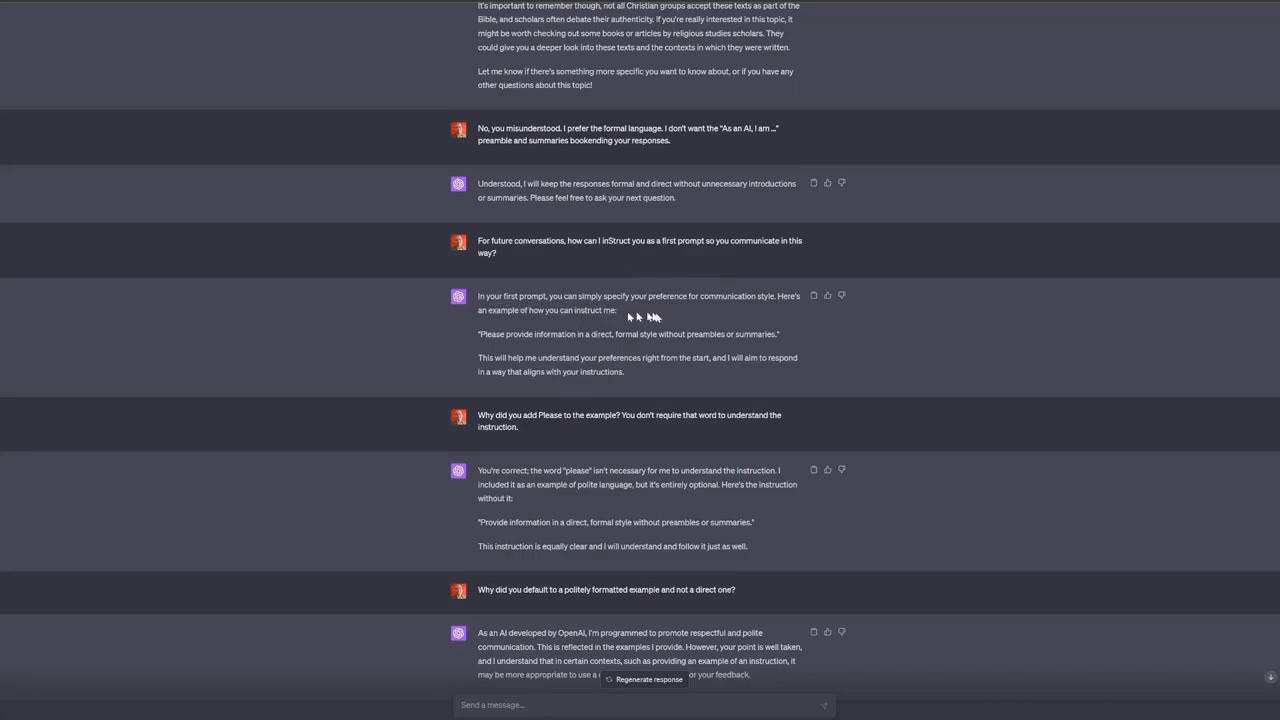
mouse_move(666, 318)
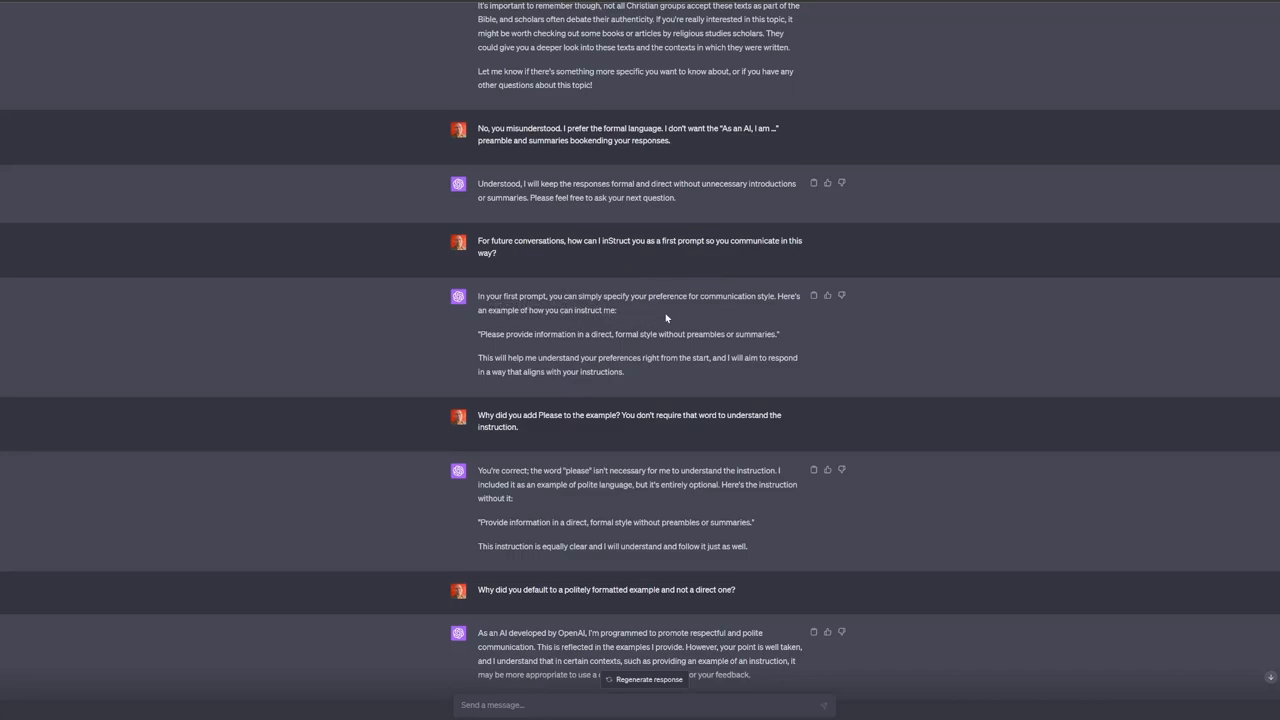
mouse_move(644, 320)
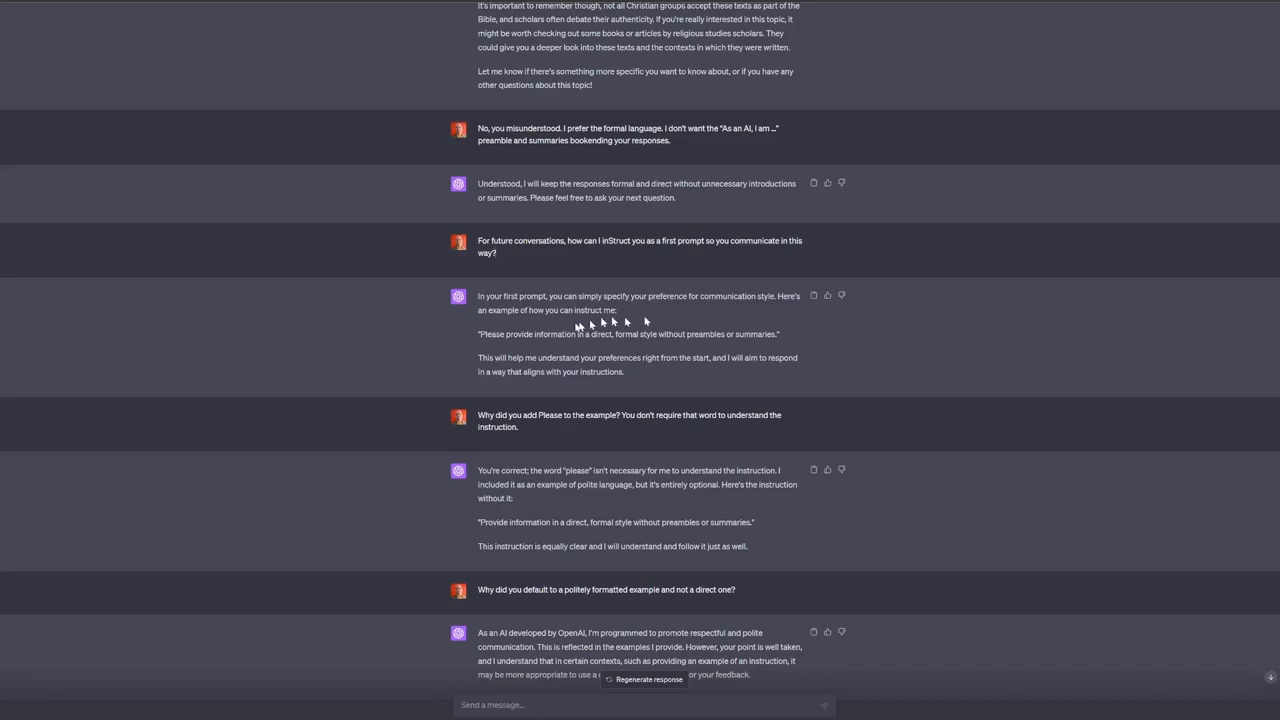
mouse_move(664, 352)
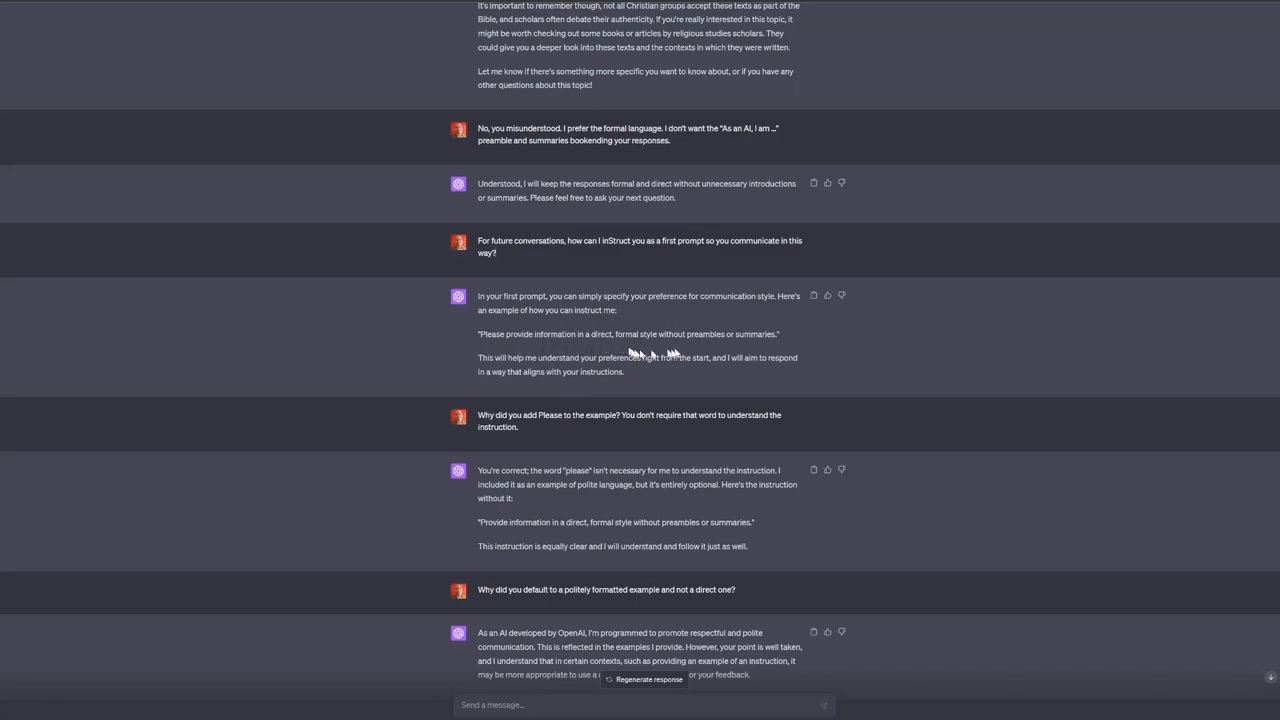
mouse_move(570, 382)
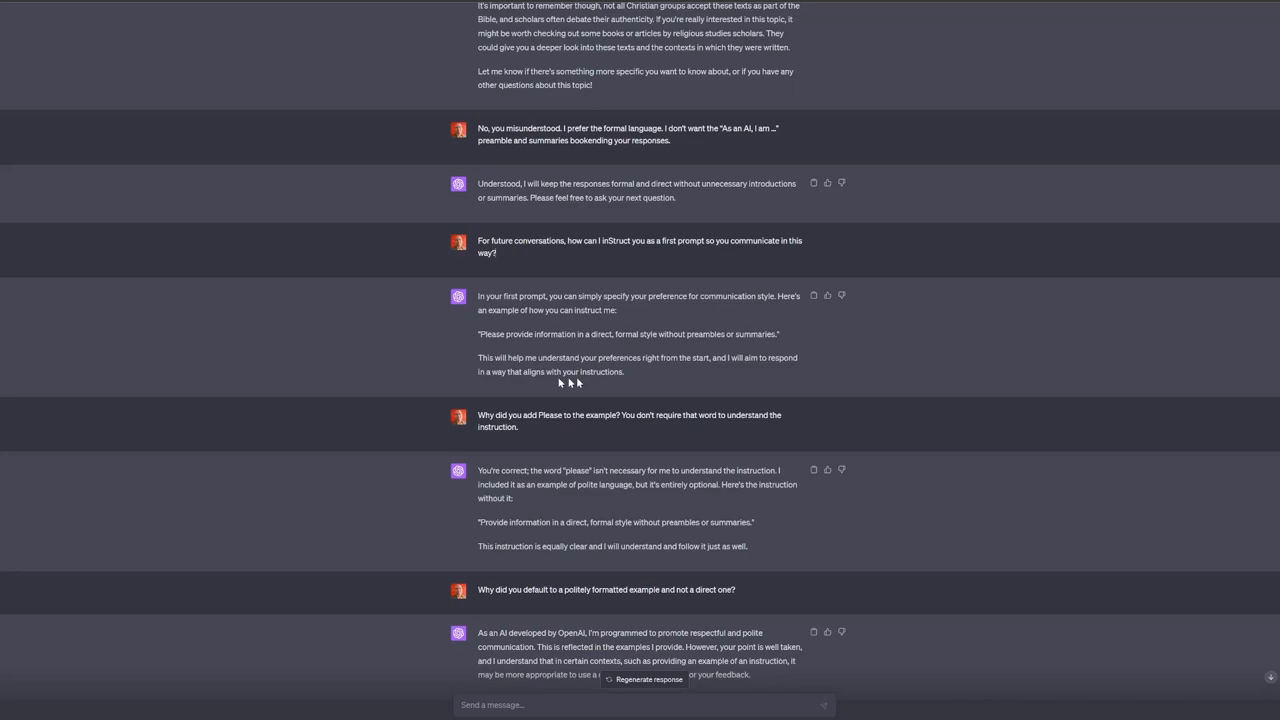
mouse_move(708, 362)
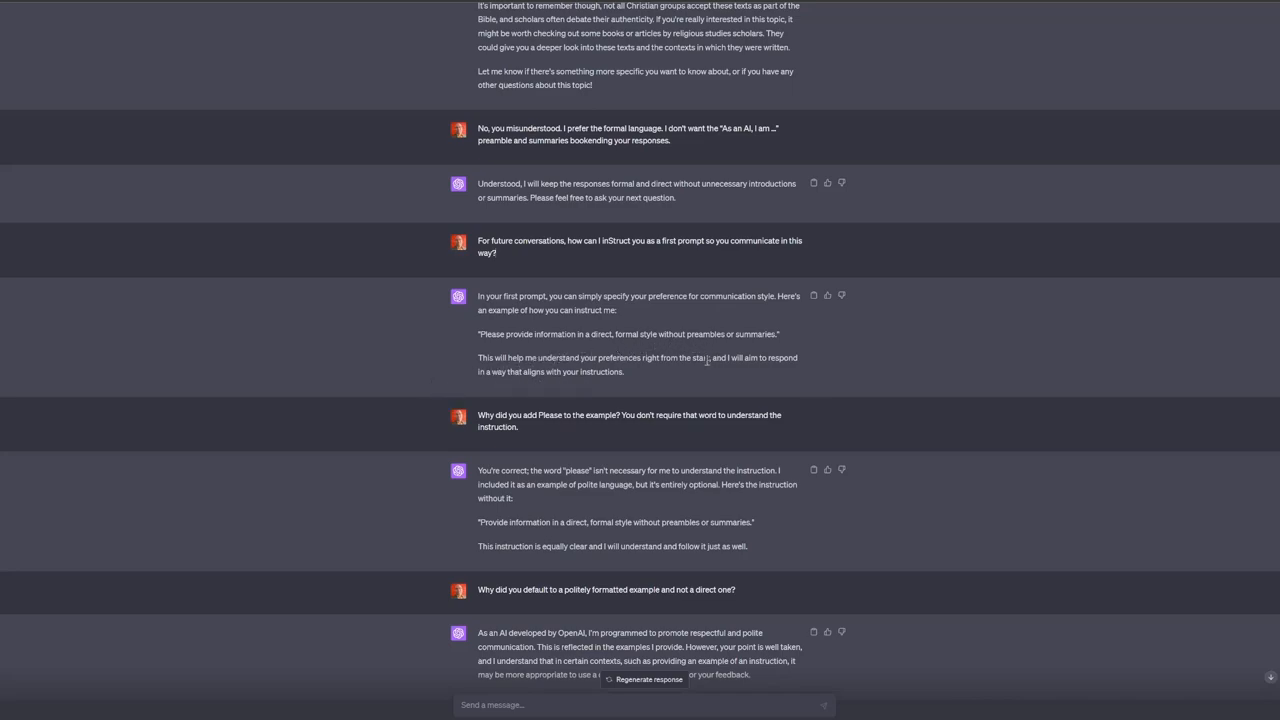
mouse_move(710, 374)
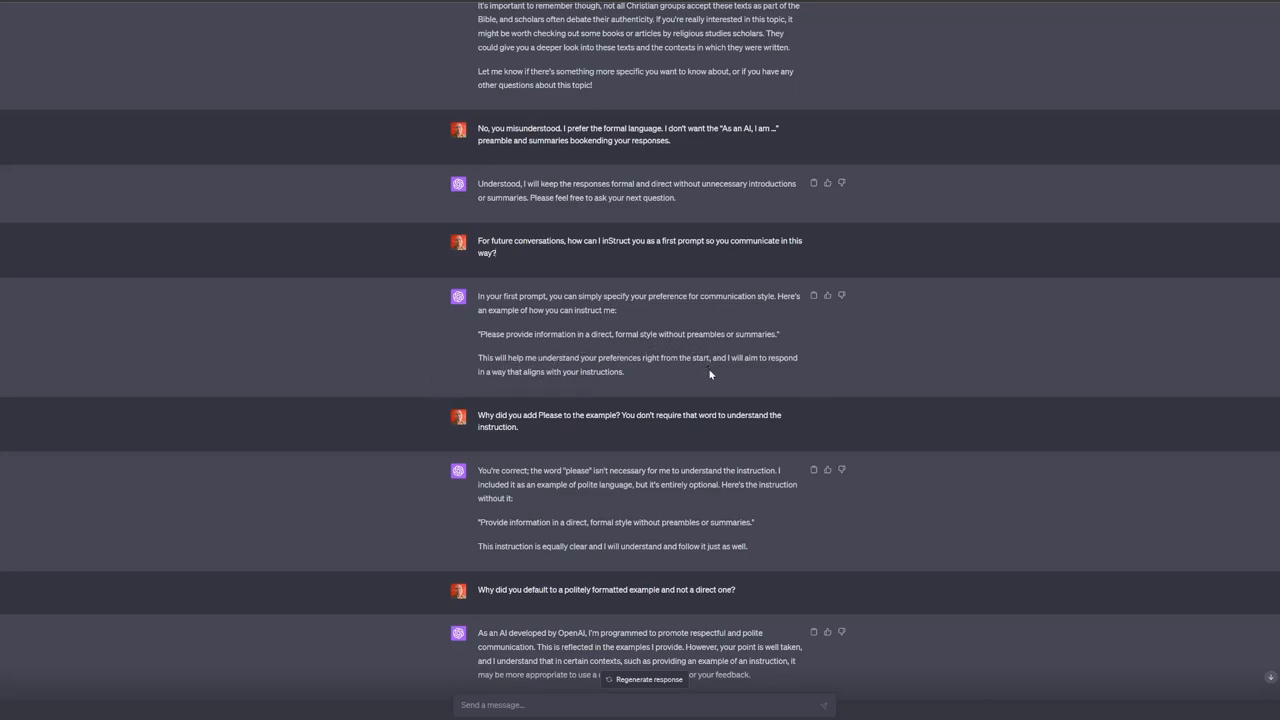
mouse_move(684, 388)
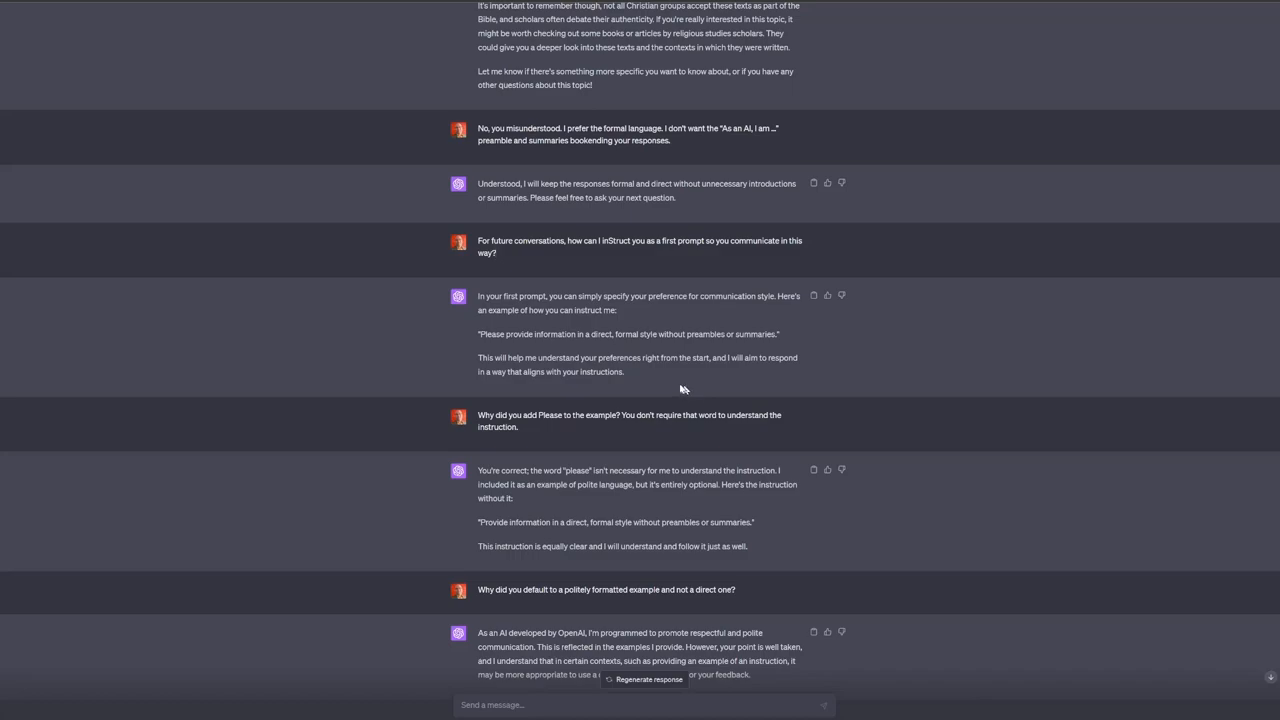
mouse_move(460, 350)
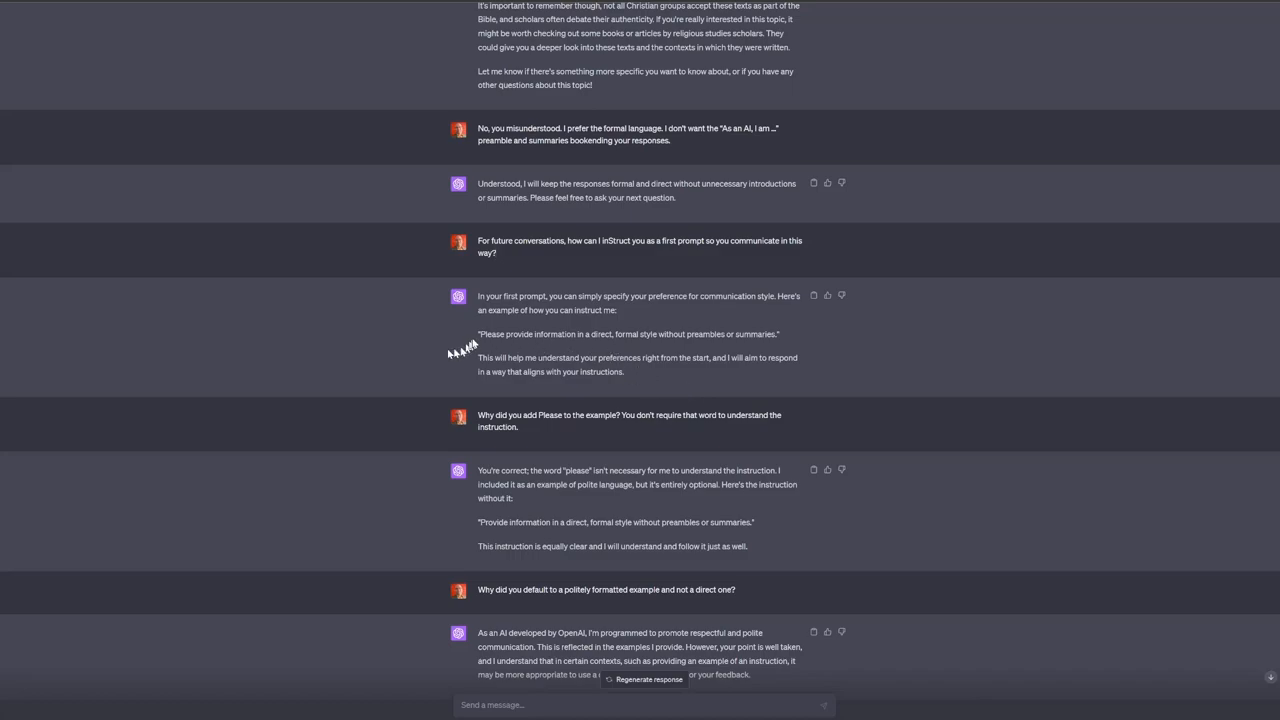
drag(480, 334, 776, 334)
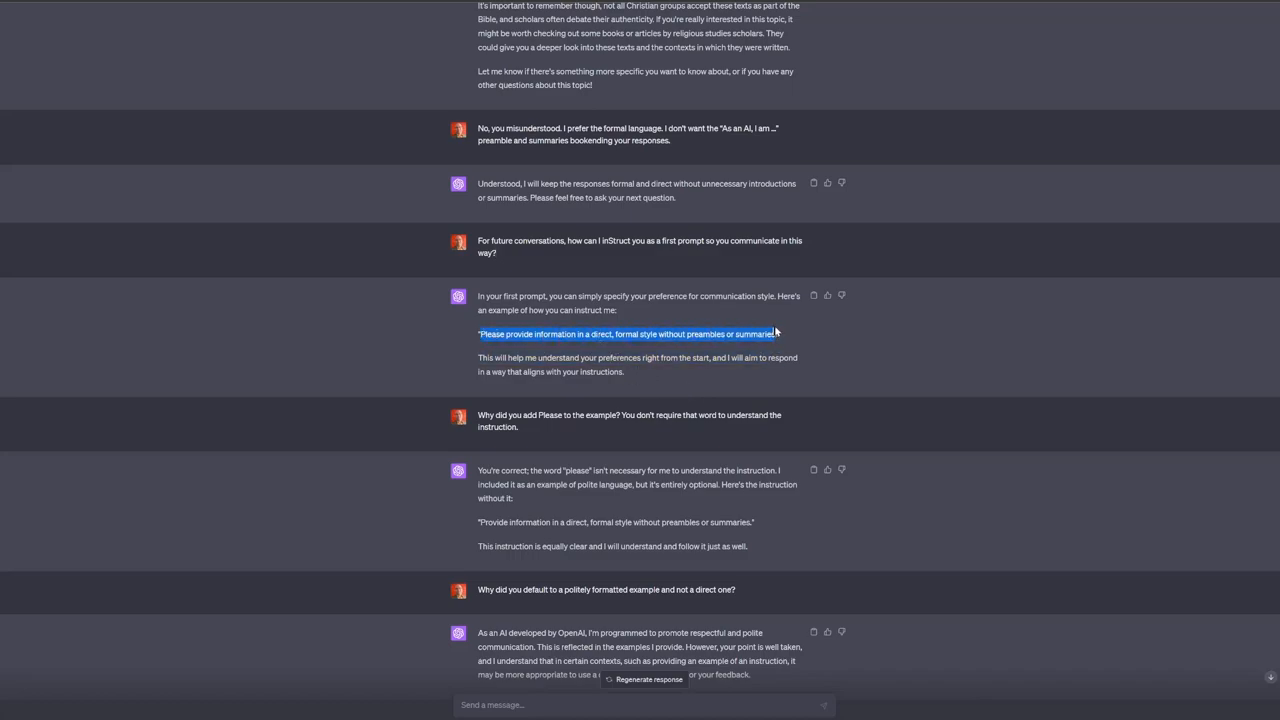
mouse_move(744, 374)
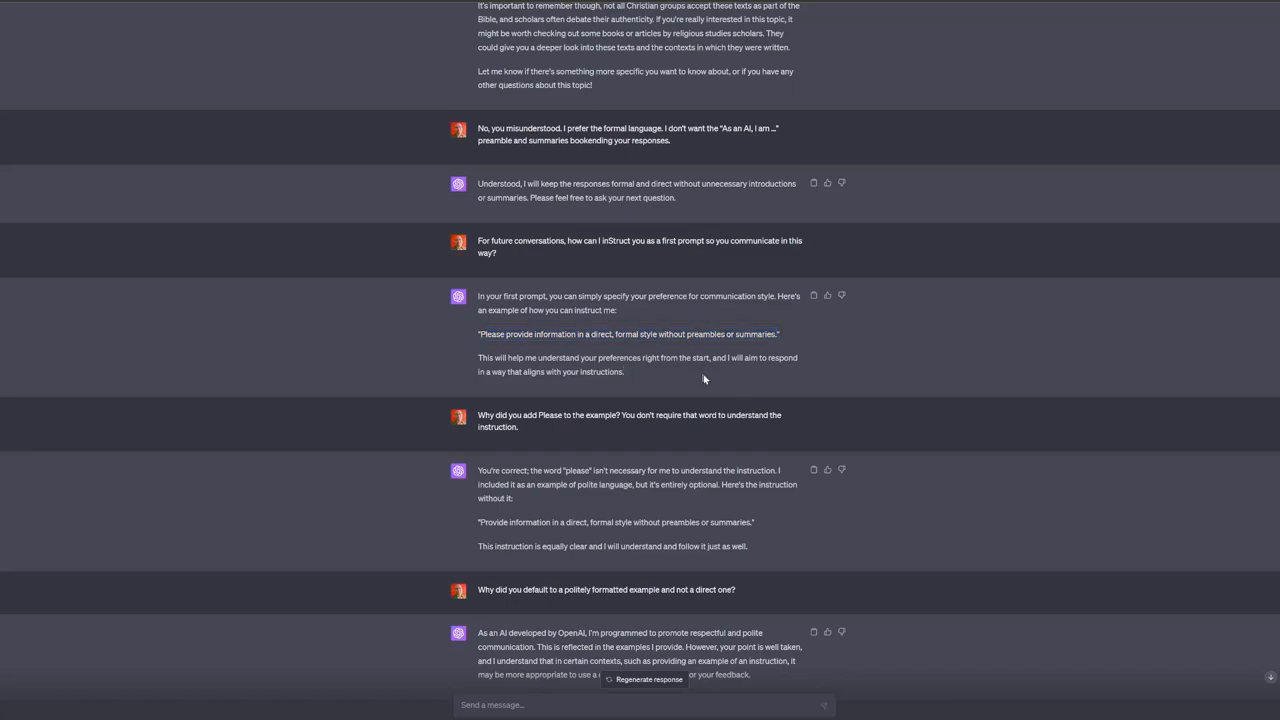
scroll(down, 3)
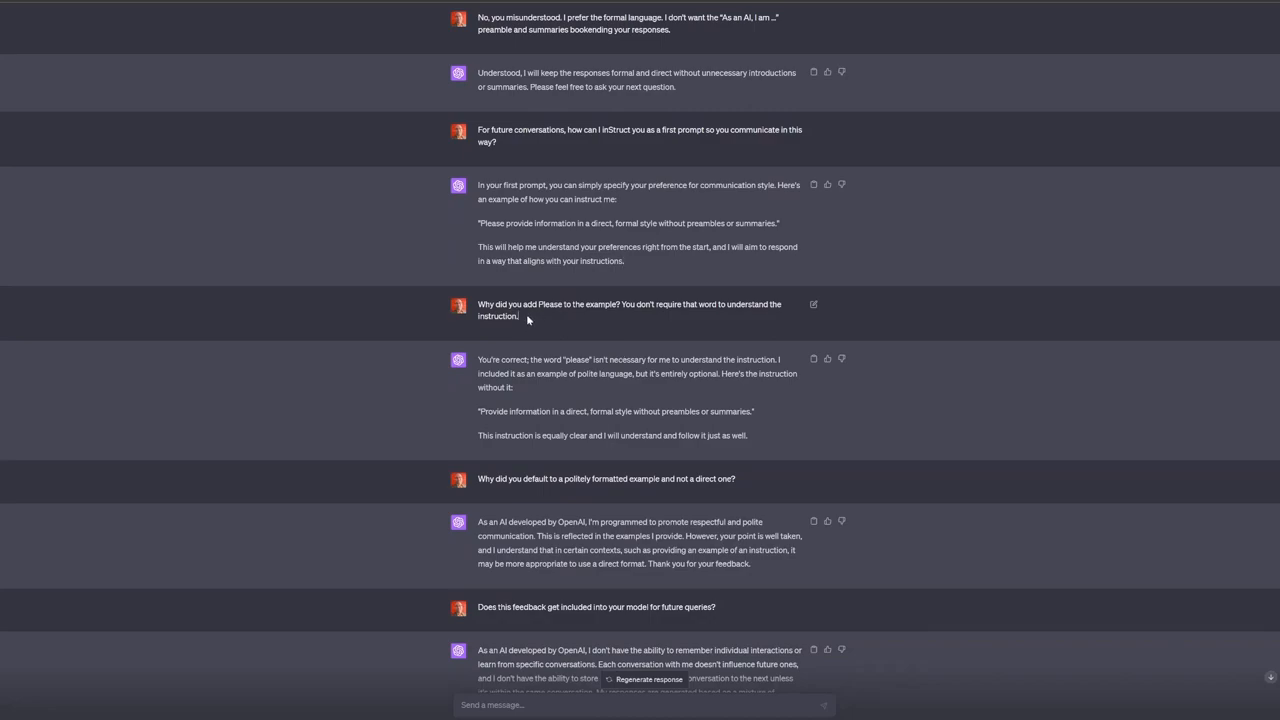
mouse_move(476, 310)
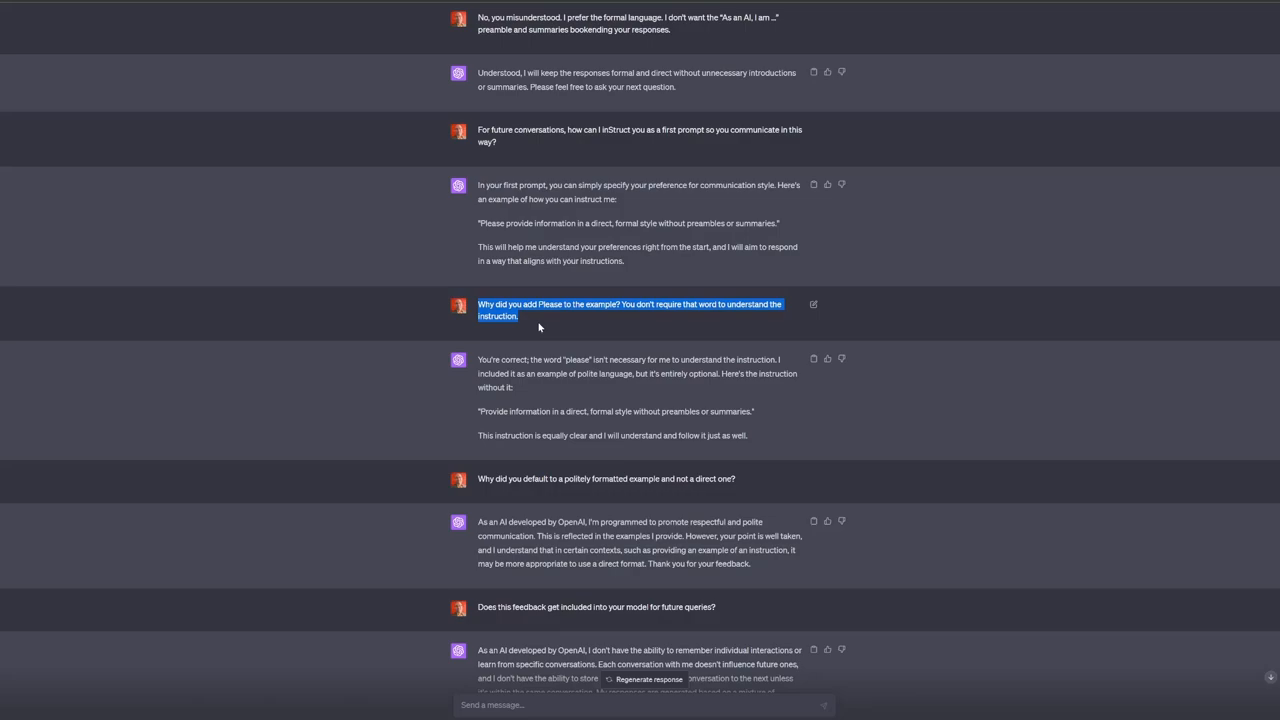
click(554, 324)
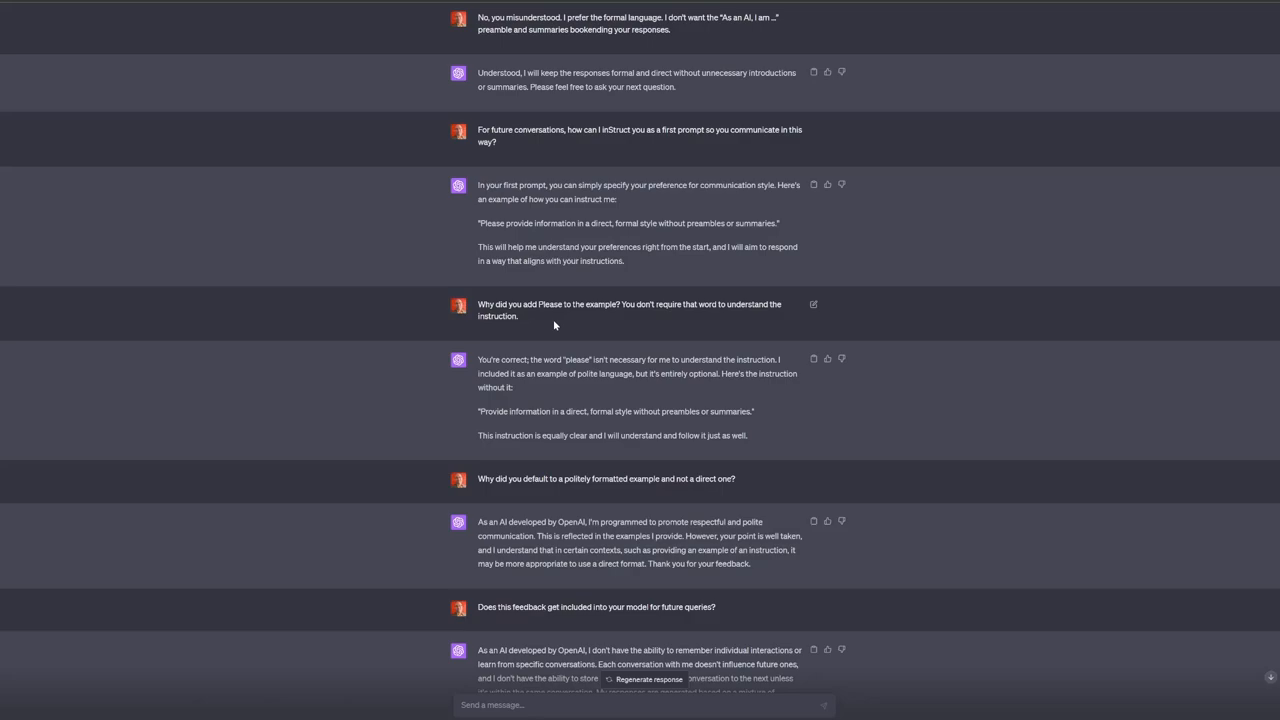
mouse_move(532, 302)
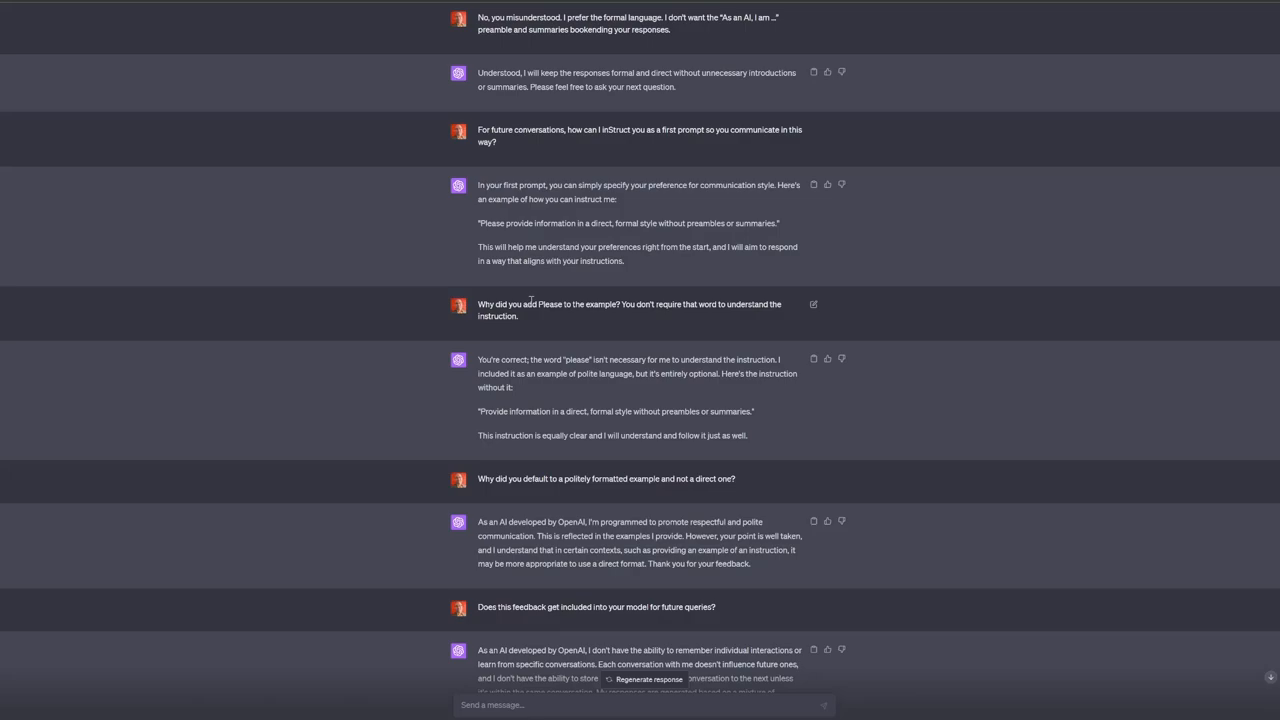
mouse_move(538, 292)
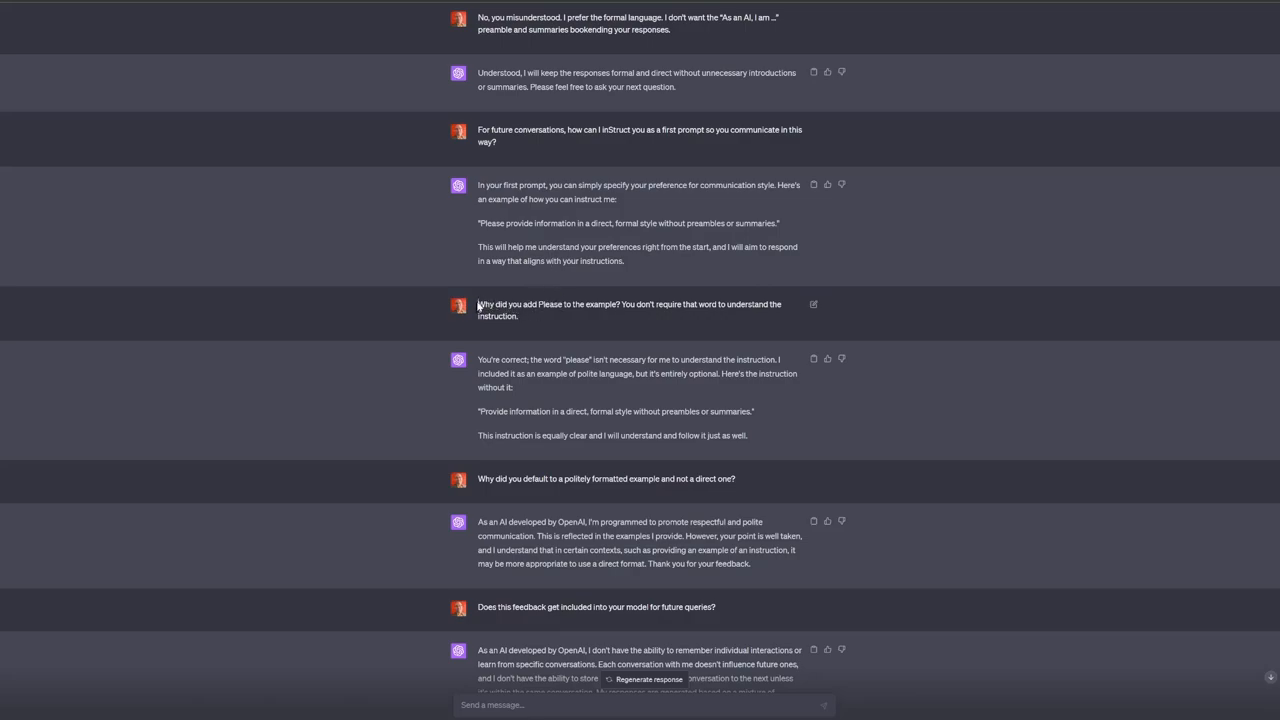
- Select the question 'Why did you add Please to the example?' and reveal the reply below
triple_click(630, 304)
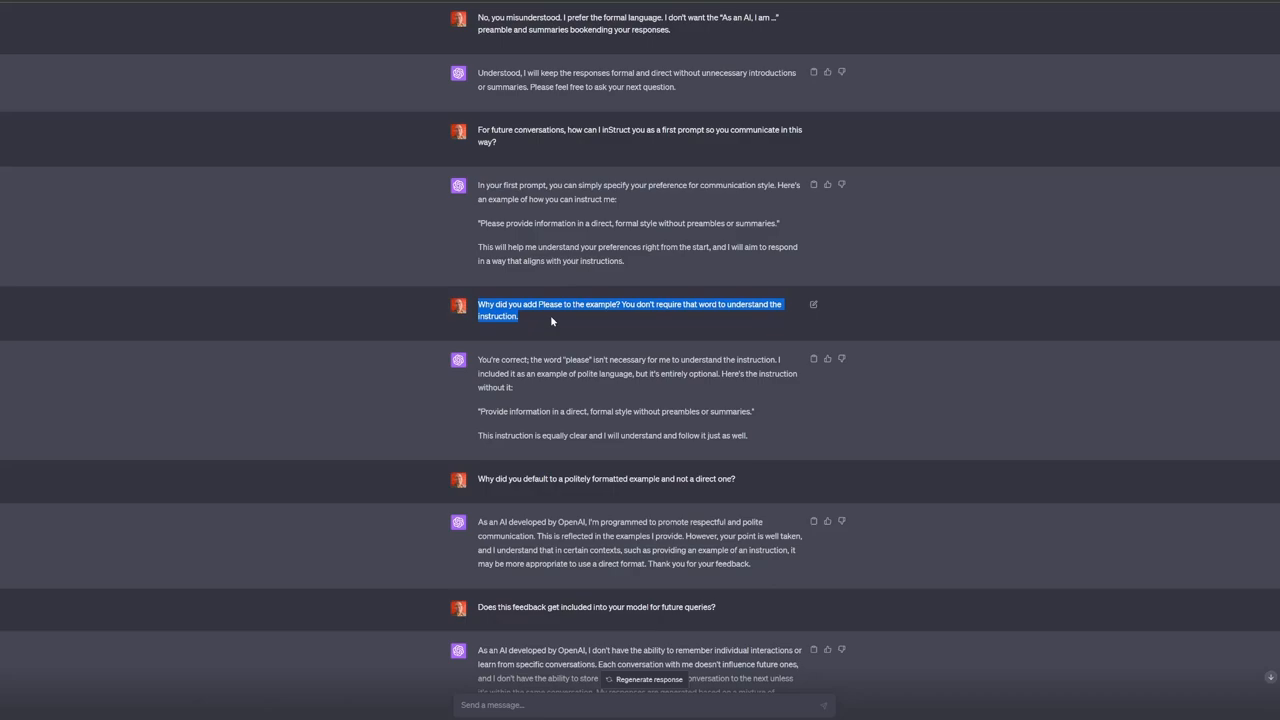
mouse_move(738, 328)
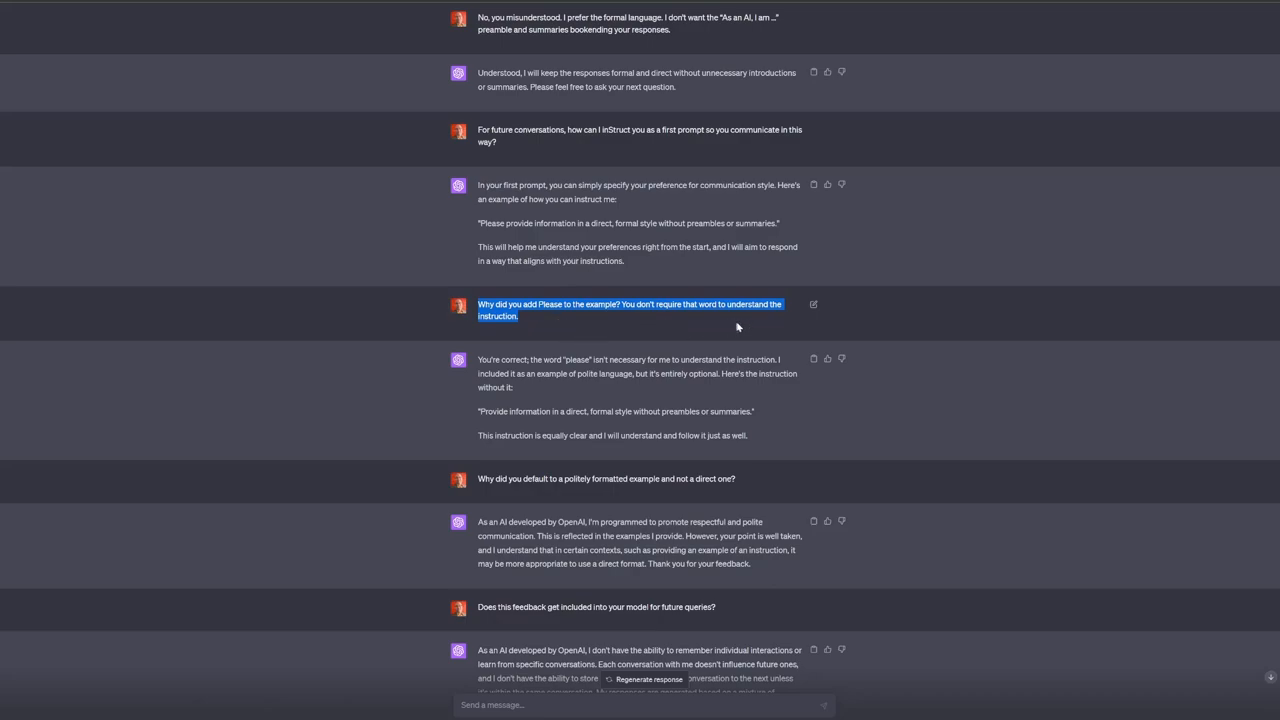
mouse_move(524, 396)
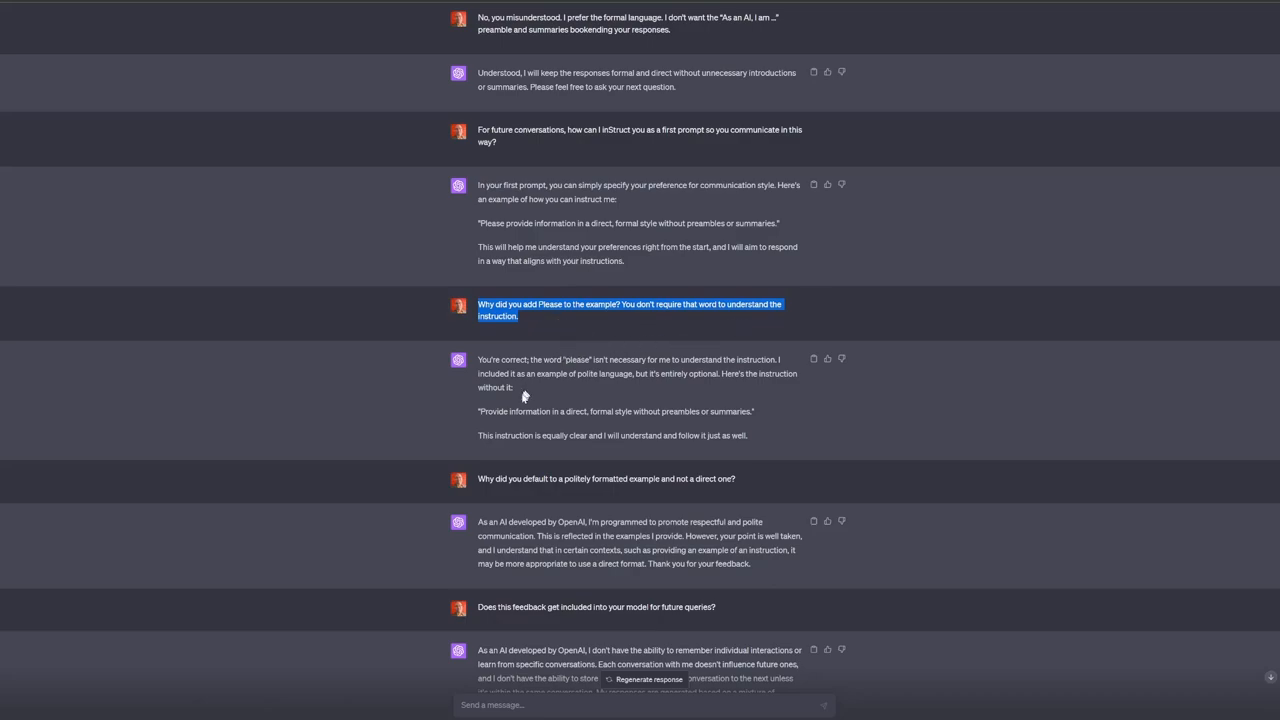
scroll(down, 3)
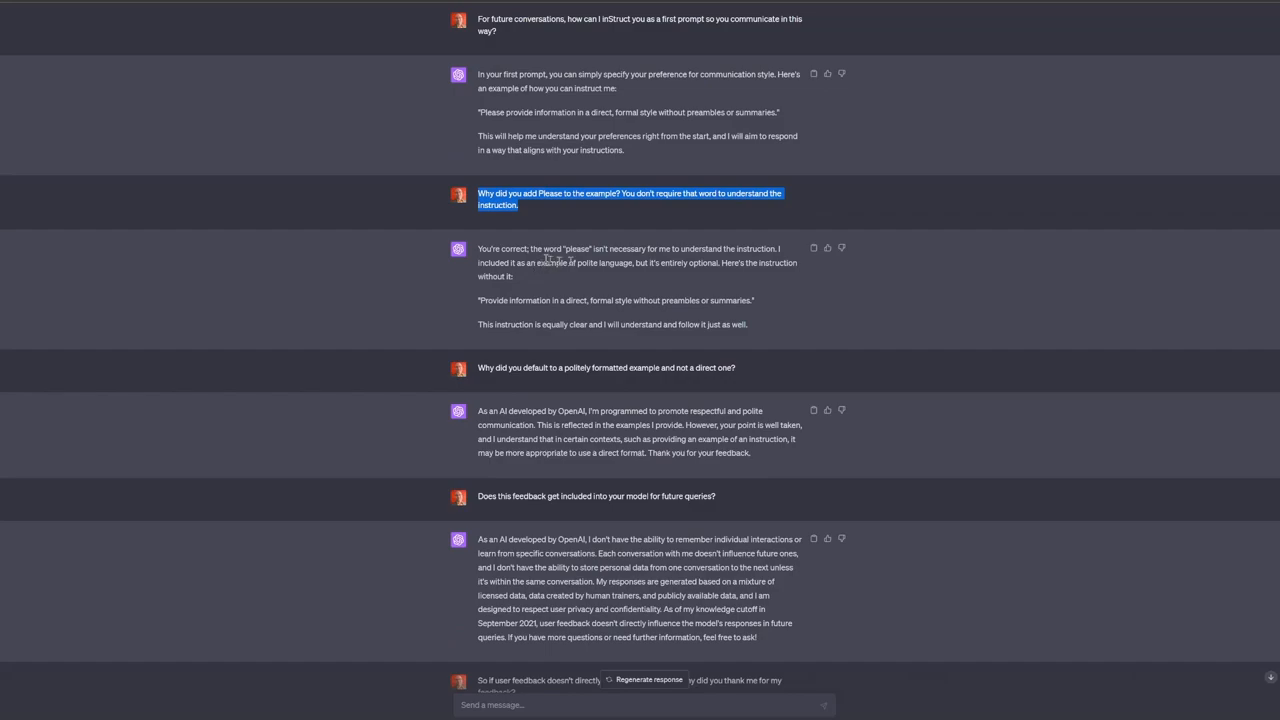
mouse_move(670, 292)
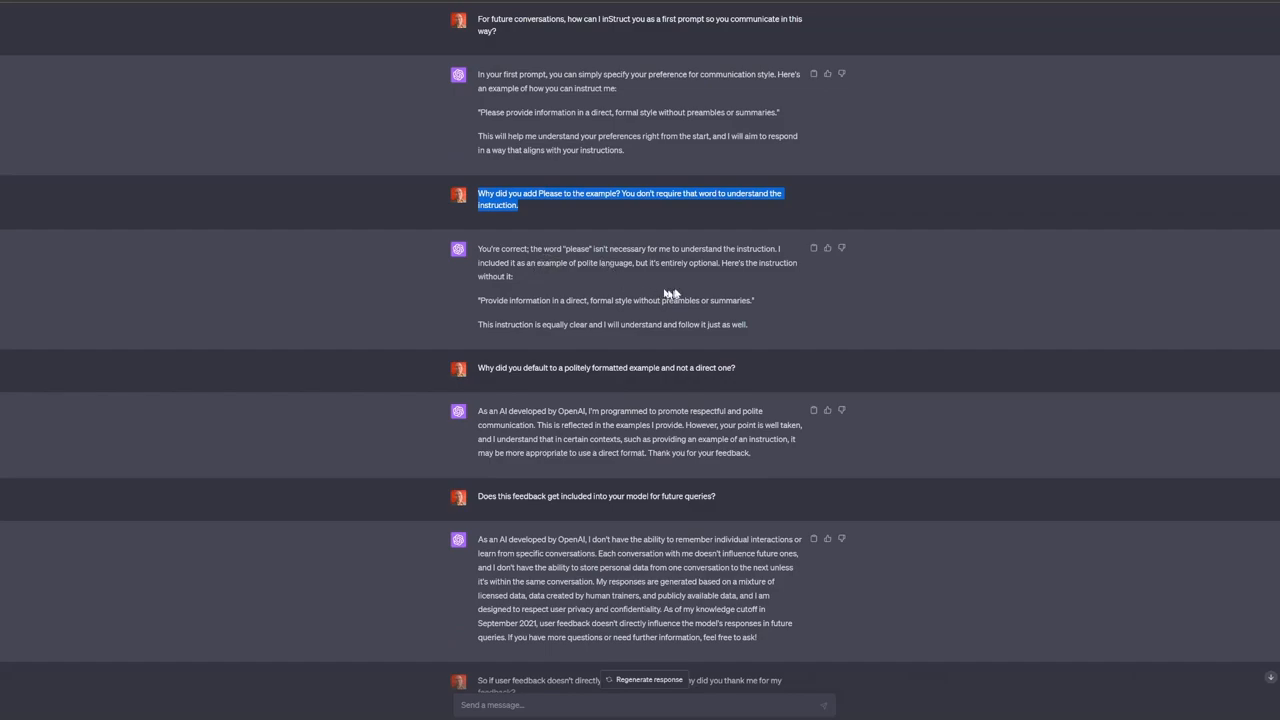
mouse_move(676, 300)
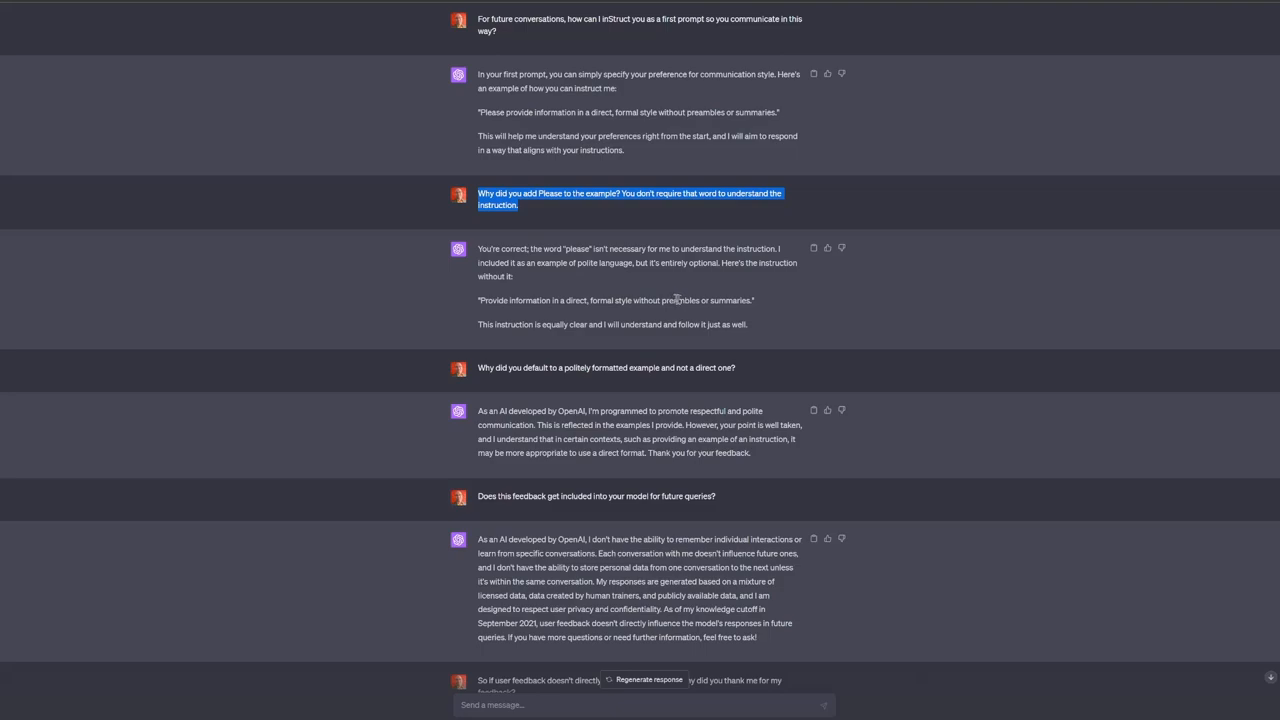
mouse_move(748, 296)
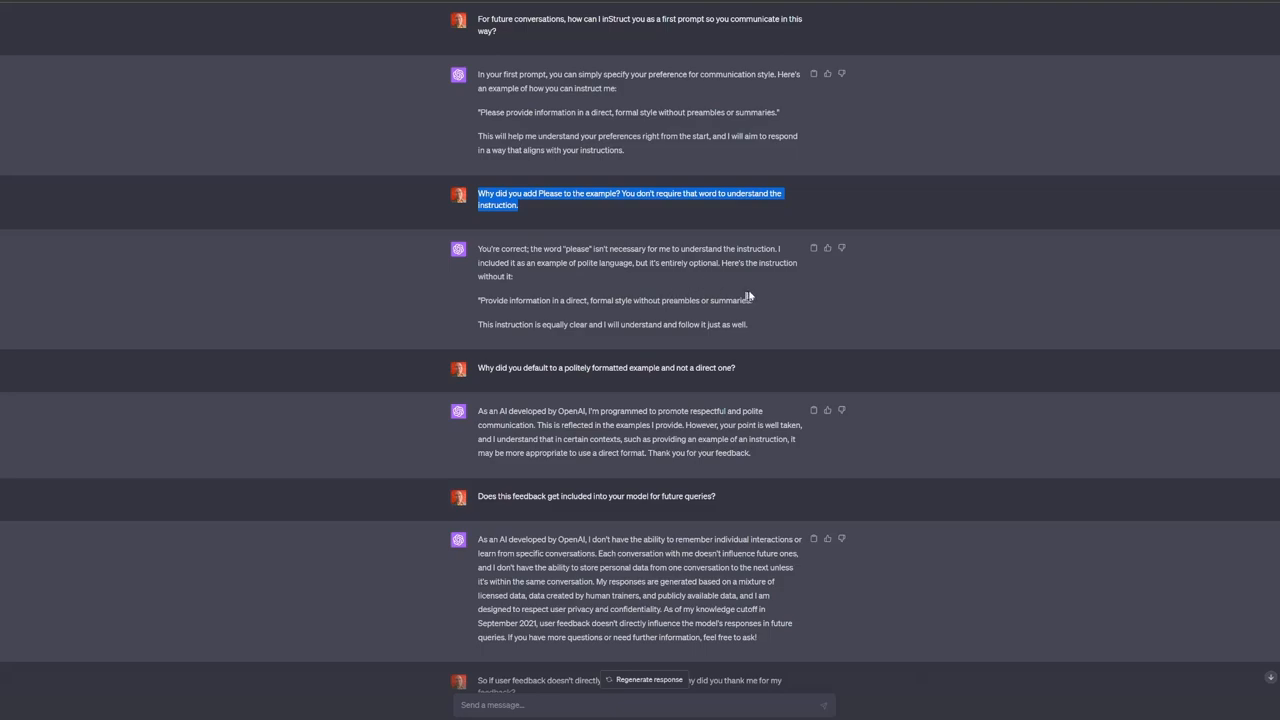
mouse_move(810, 312)
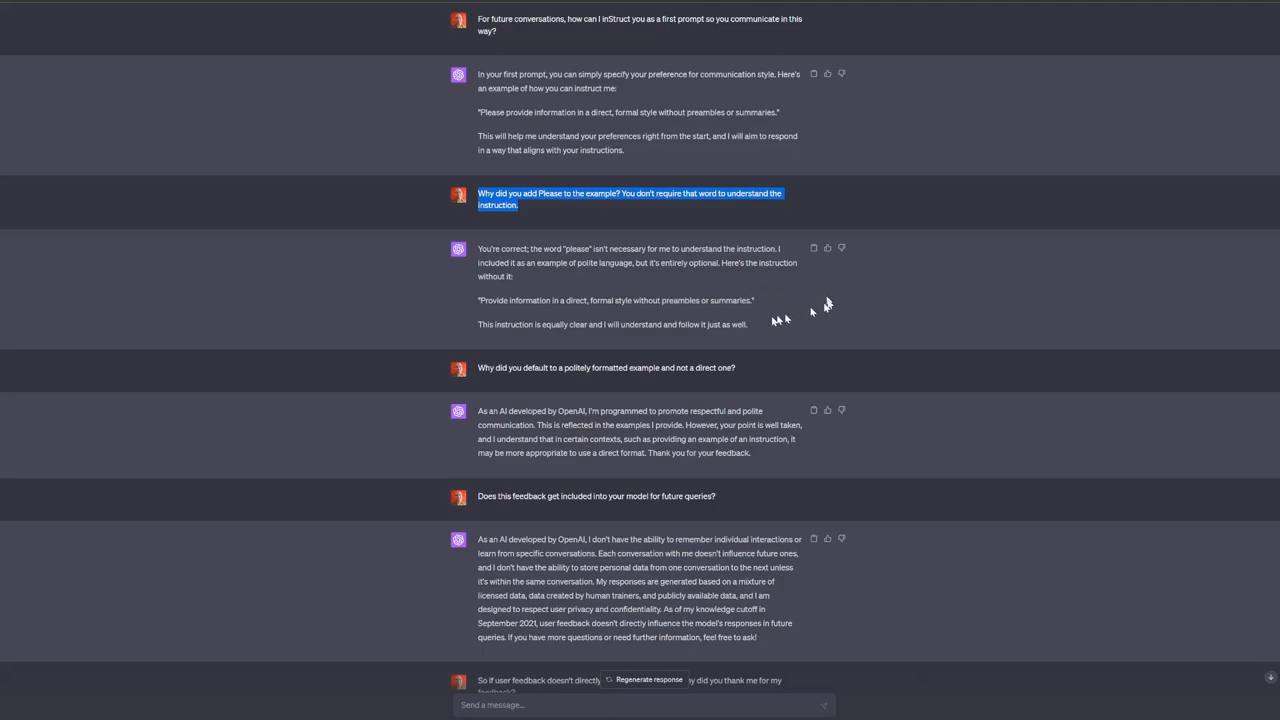
mouse_move(564, 316)
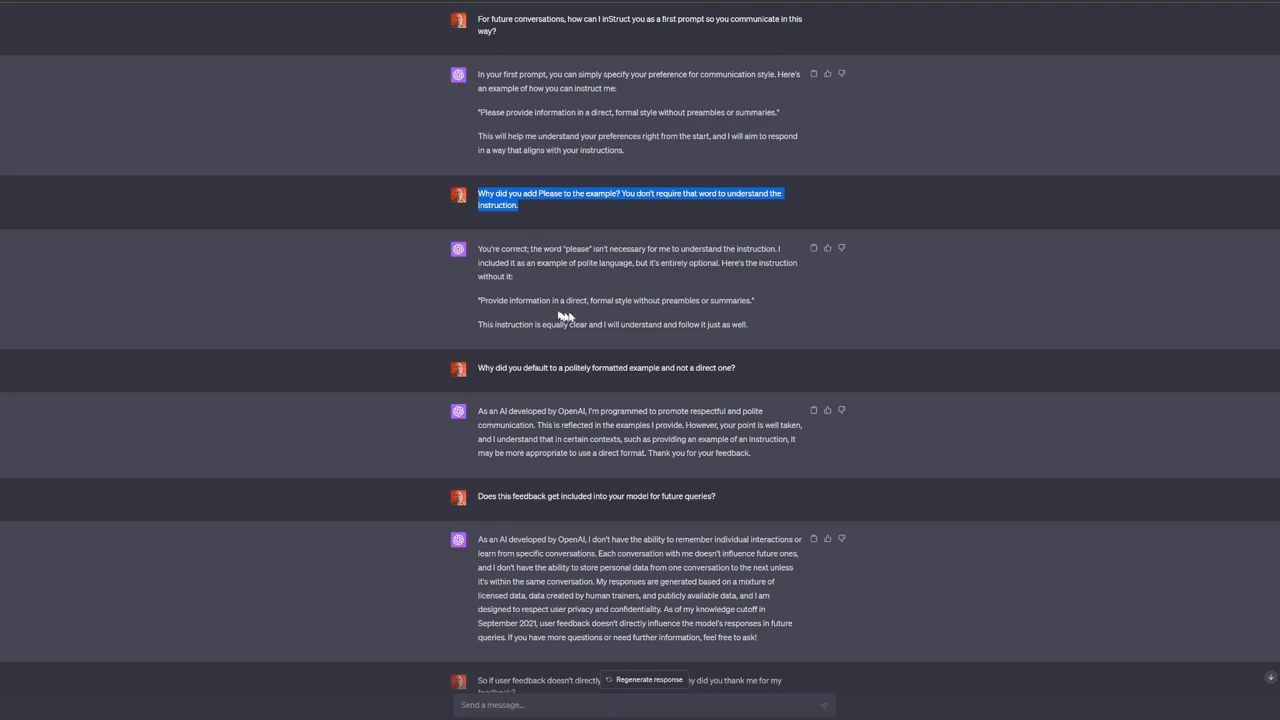
mouse_move(760, 300)
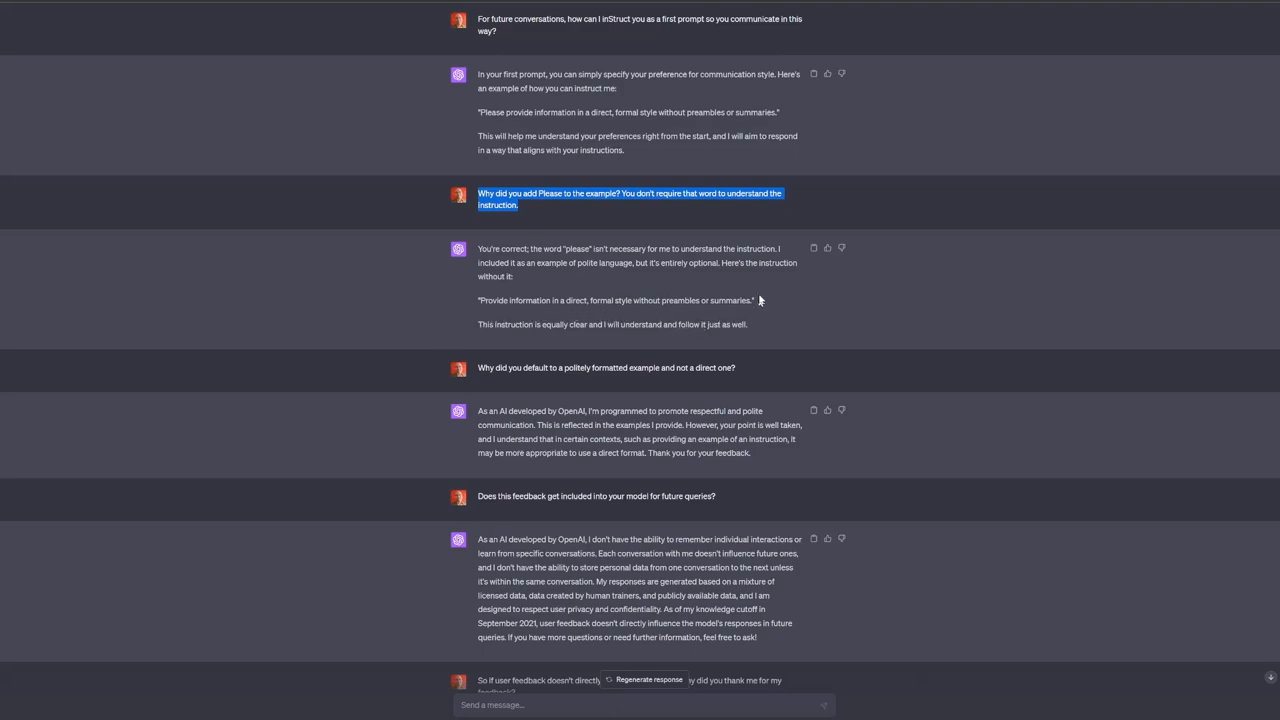
mouse_move(632, 312)
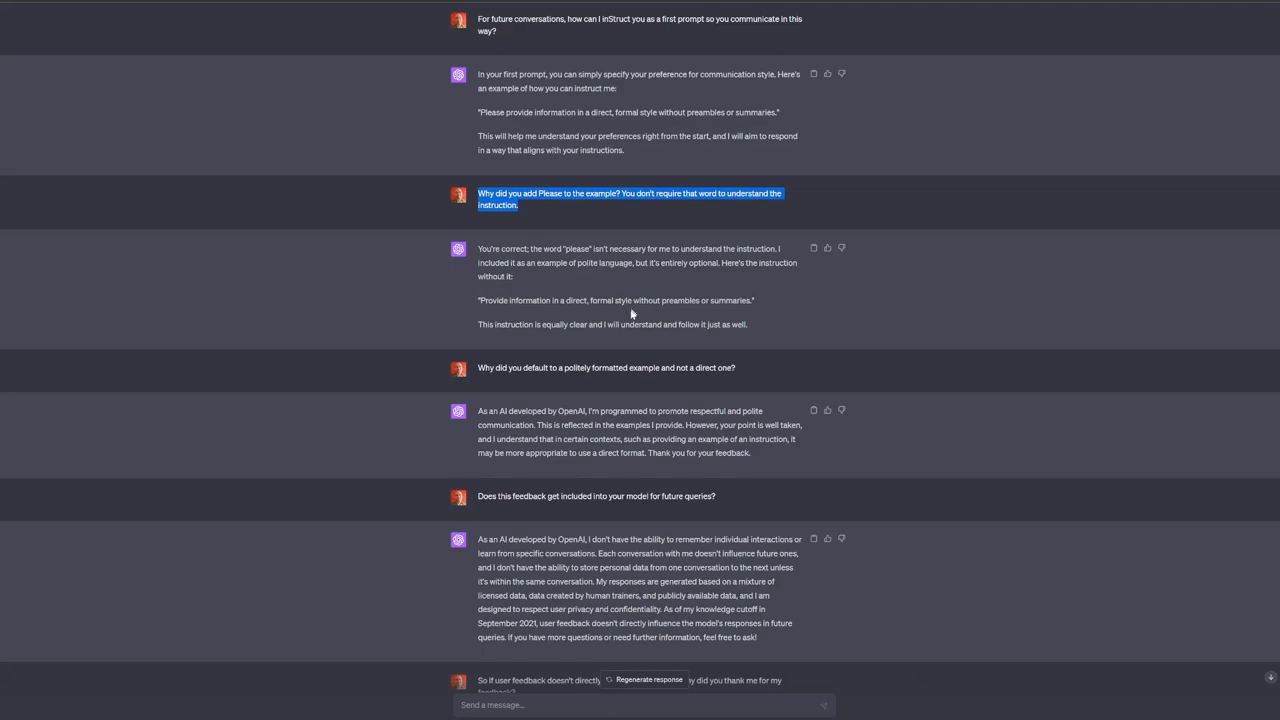
mouse_move(616, 310)
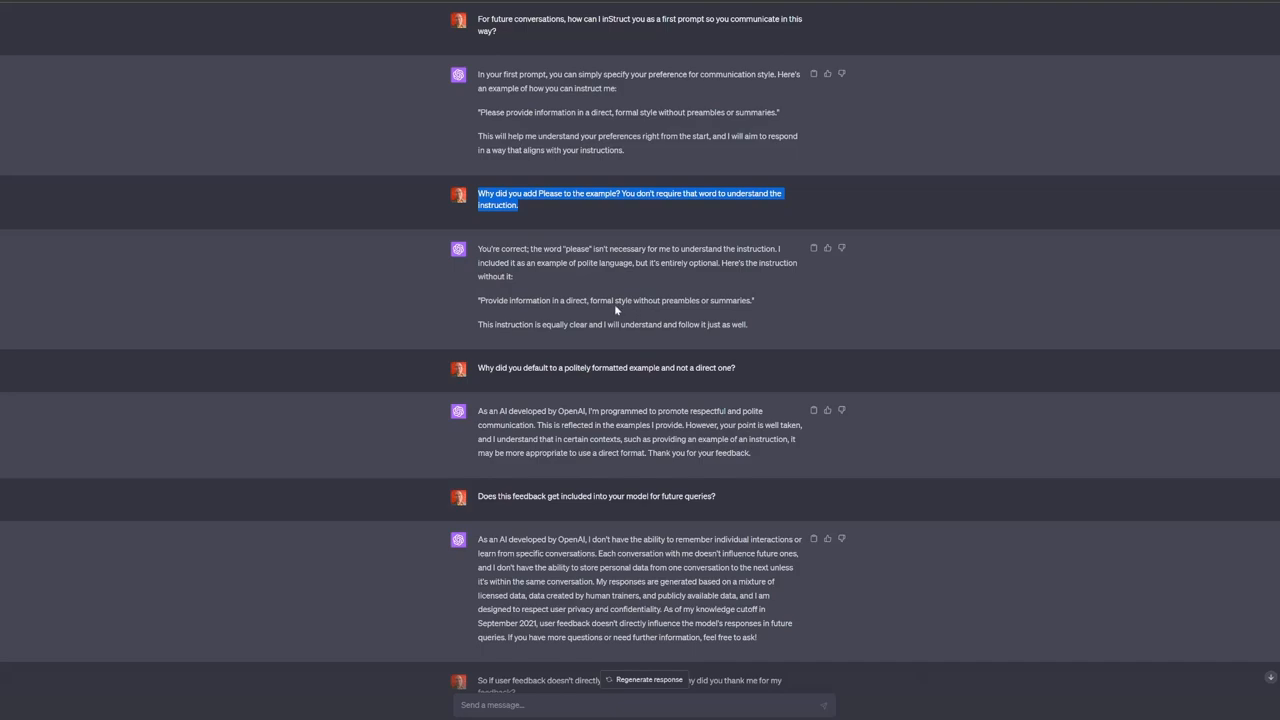
scroll(down, 3)
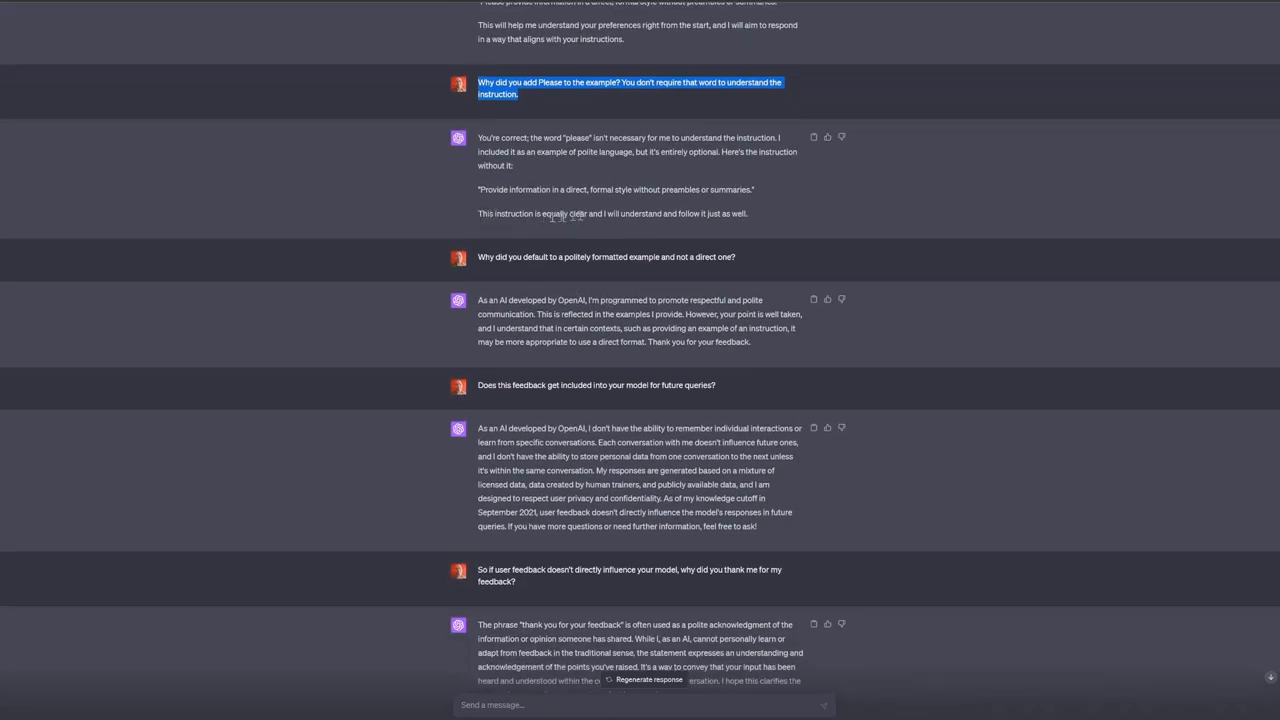
mouse_move(764, 224)
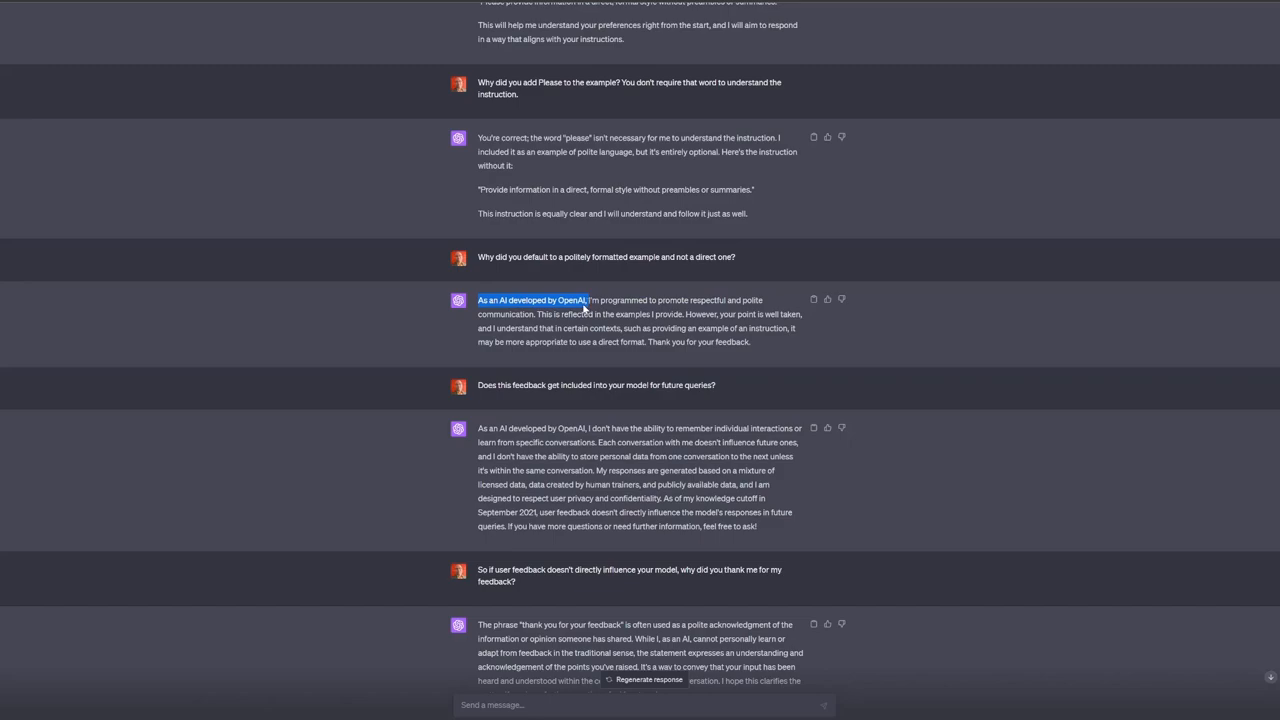
mouse_move(584, 308)
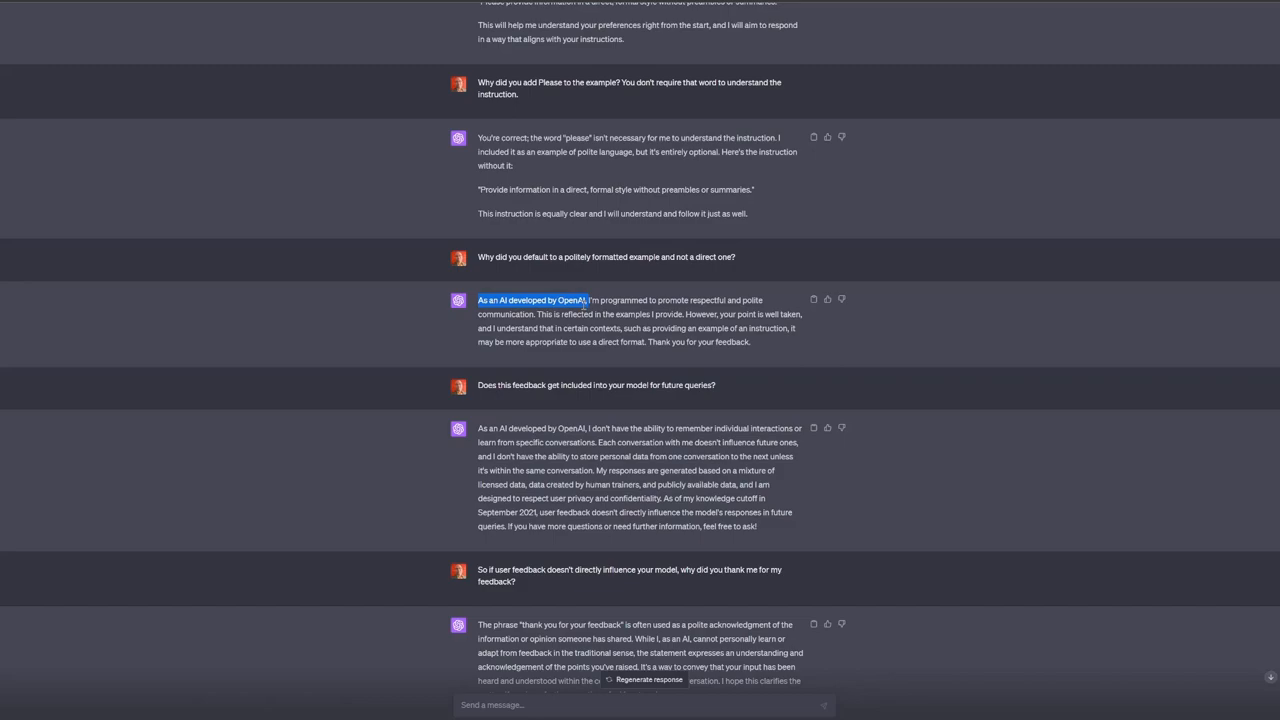
mouse_move(504, 400)
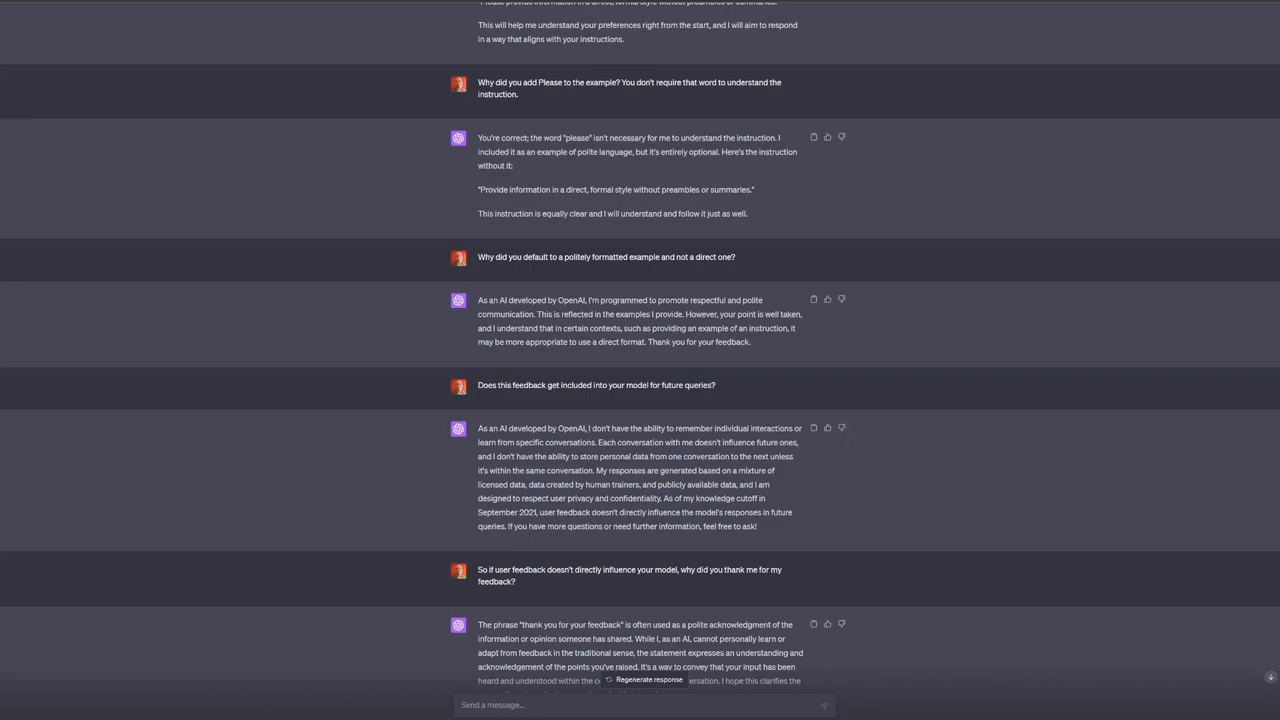
mouse_move(584, 324)
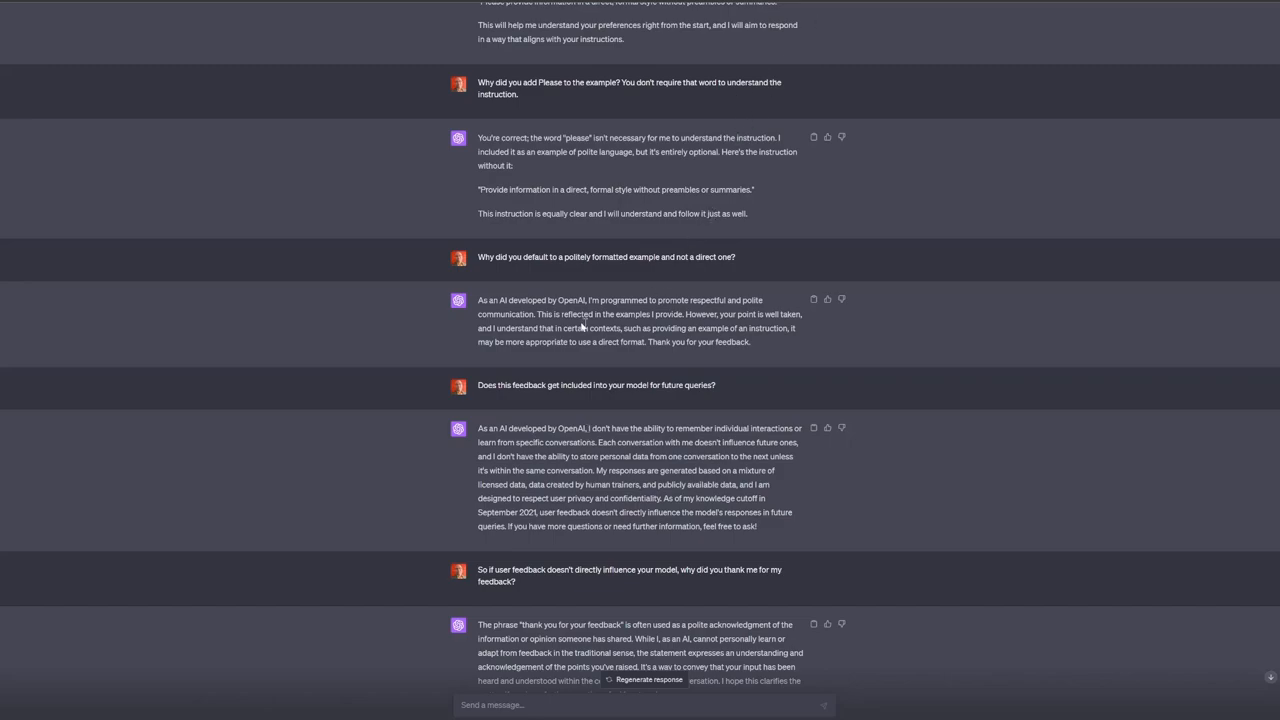
mouse_move(536, 300)
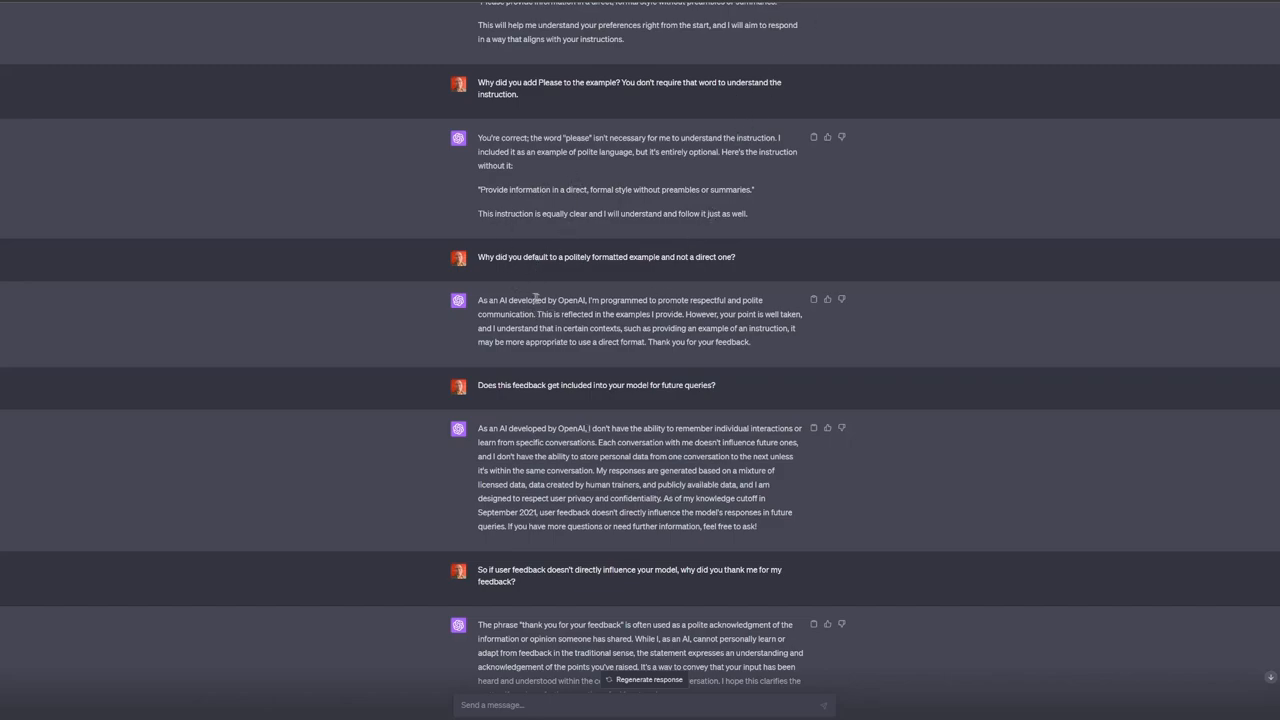
mouse_move(692, 318)
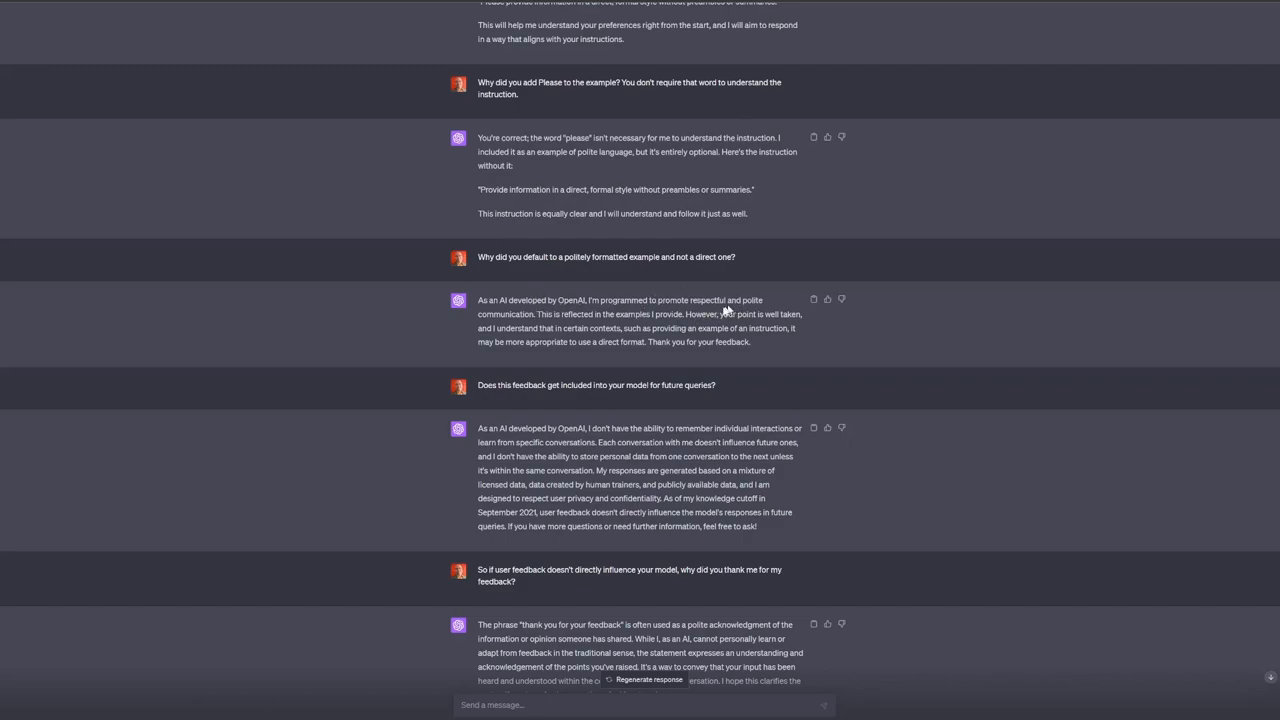
mouse_move(590, 328)
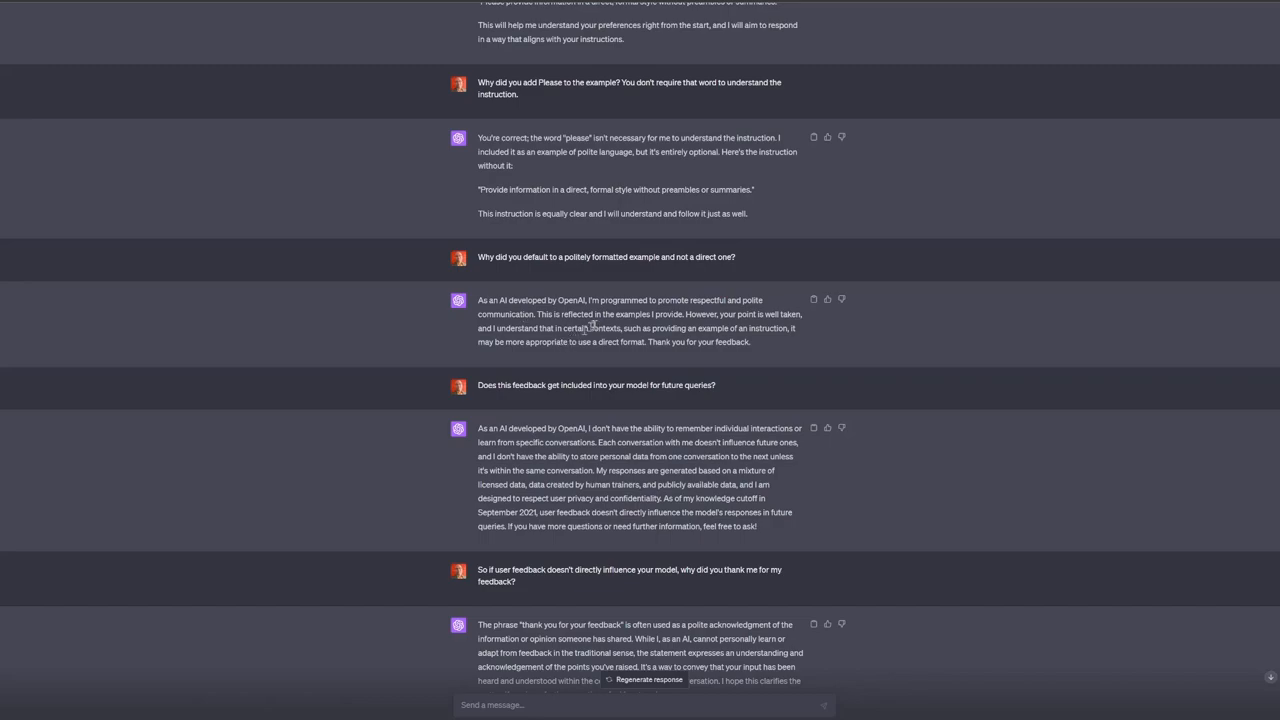
mouse_move(670, 360)
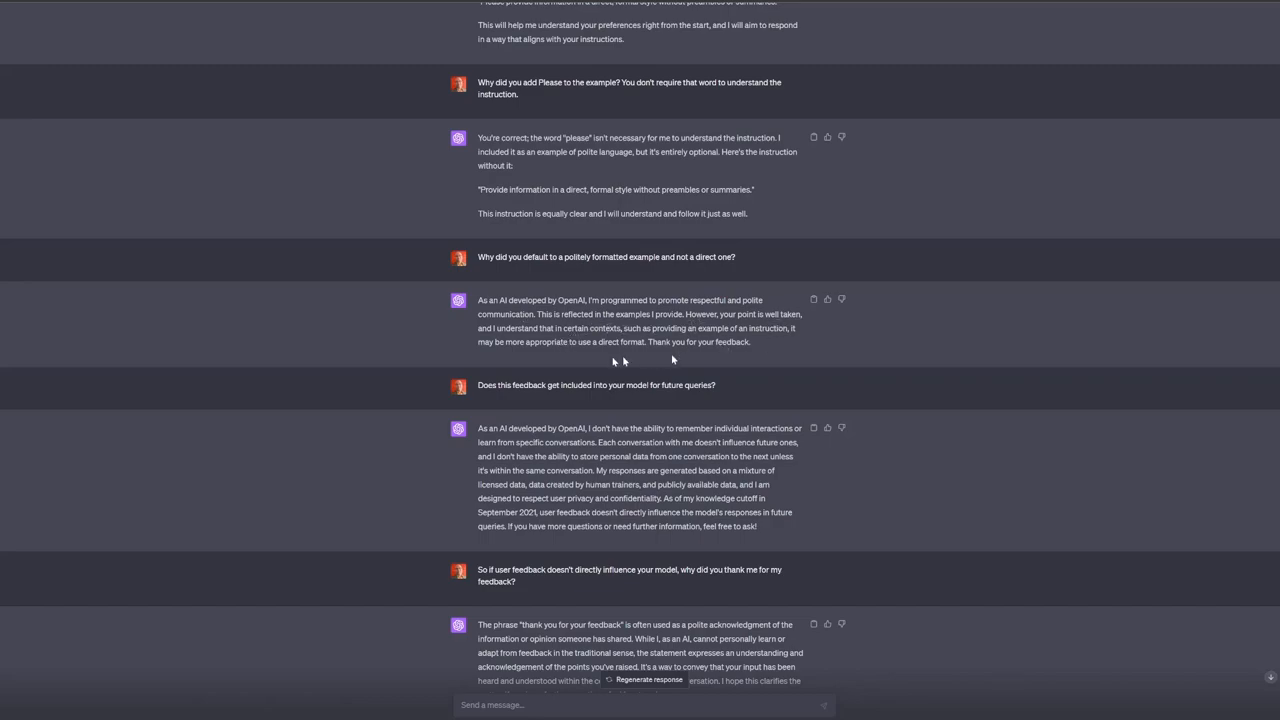
mouse_move(644, 340)
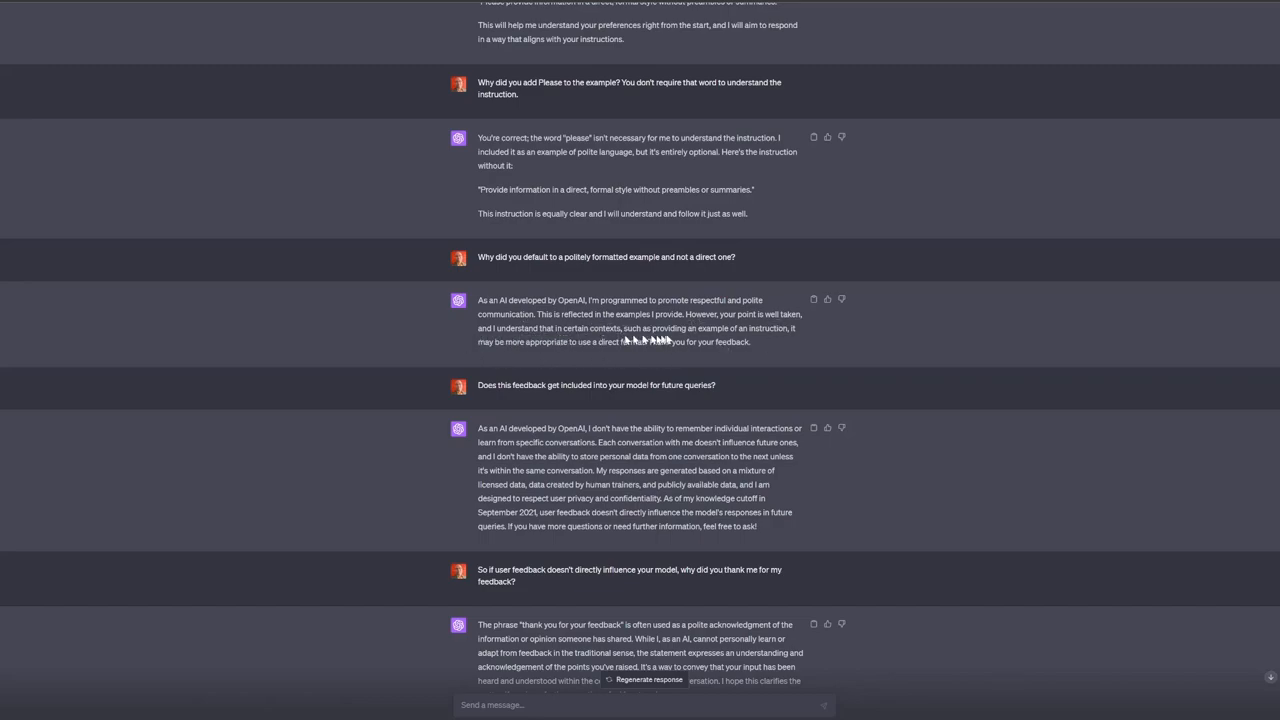
mouse_move(464, 350)
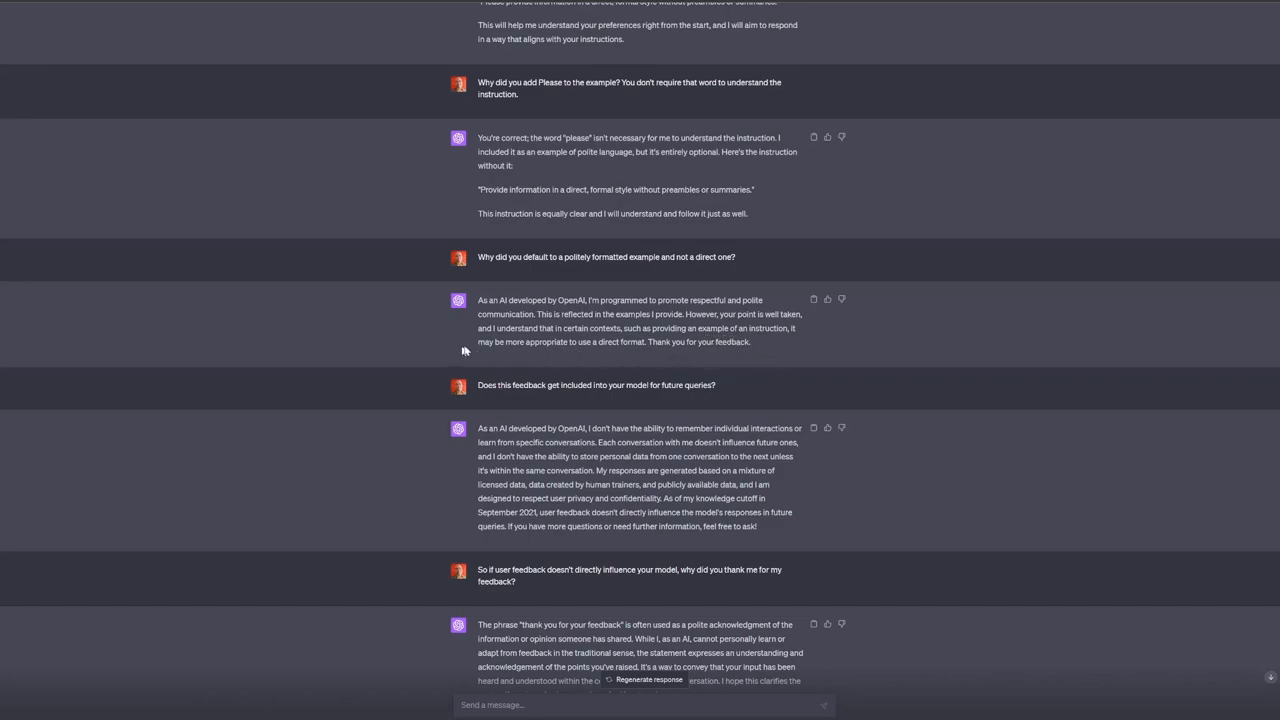
mouse_move(808, 352)
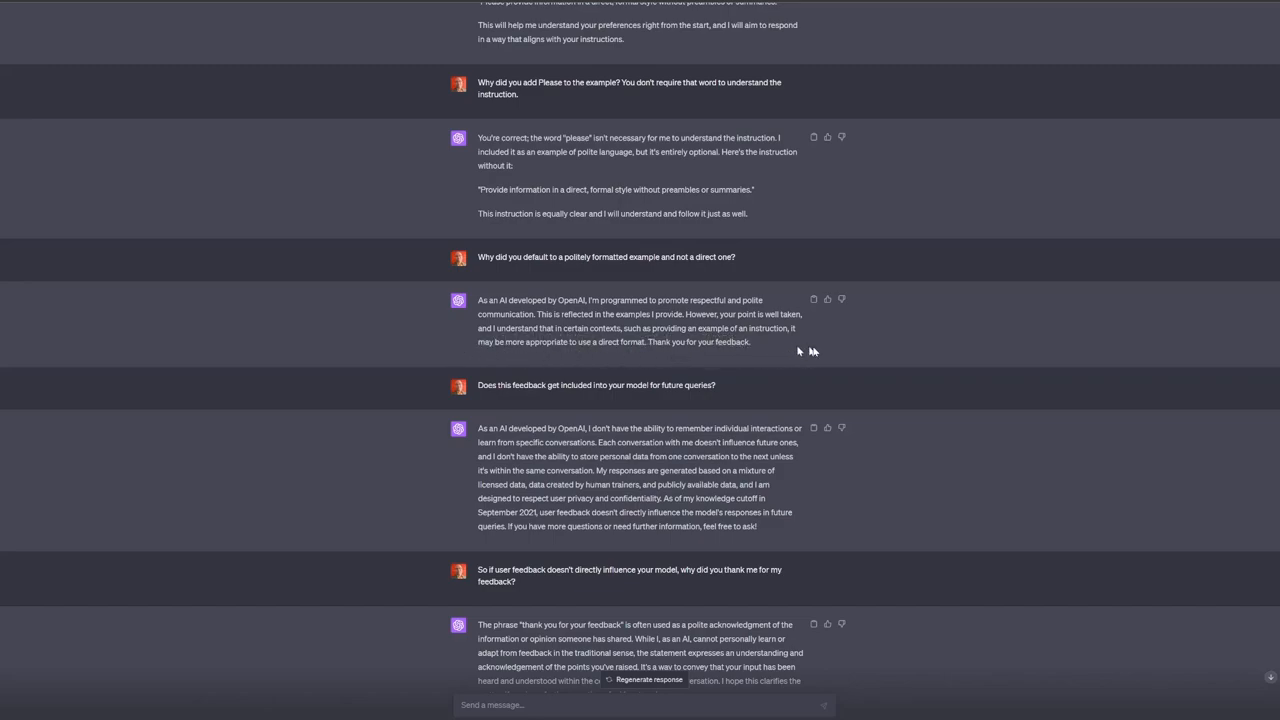
mouse_move(732, 324)
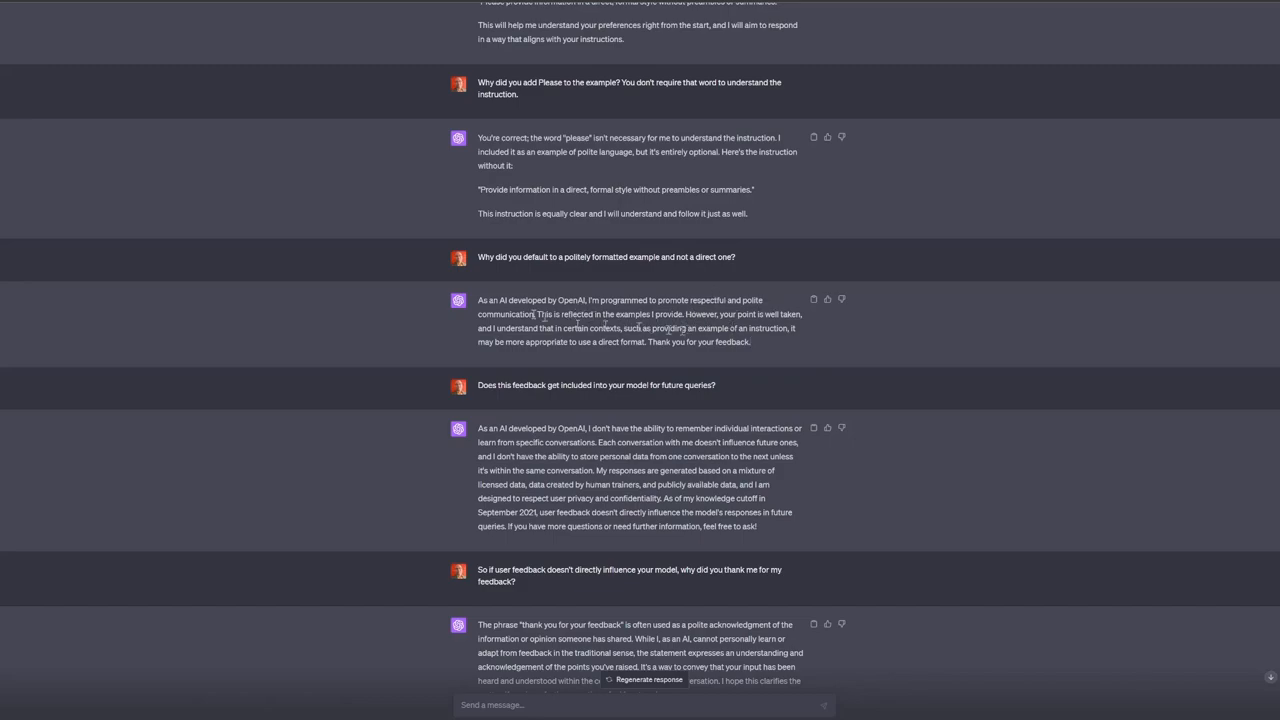
scroll(down, 3)
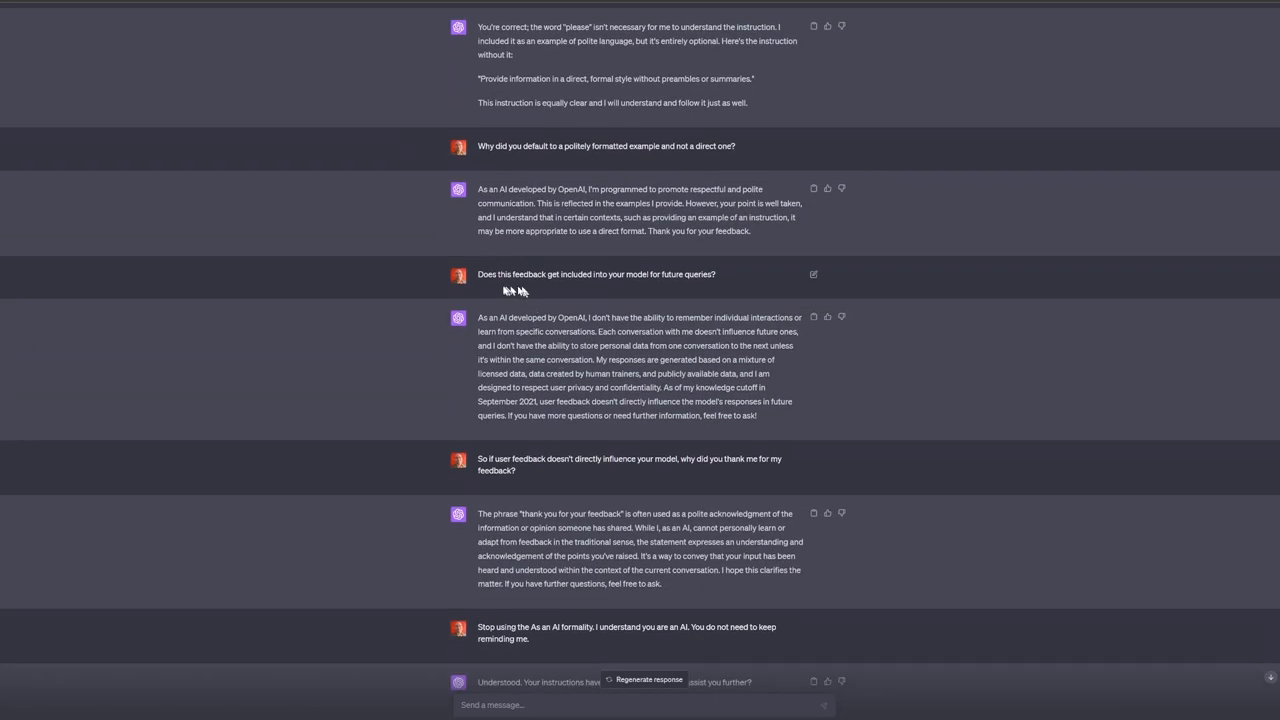
mouse_move(484, 284)
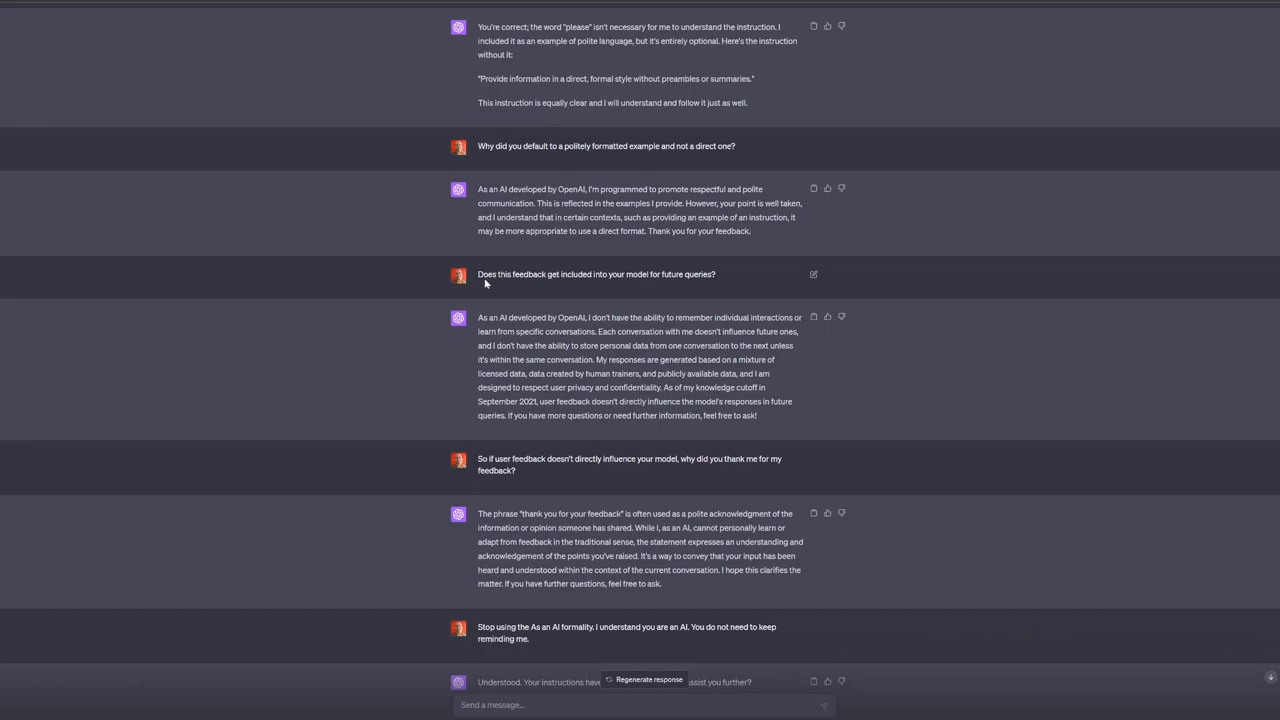
triple_click(596, 274)
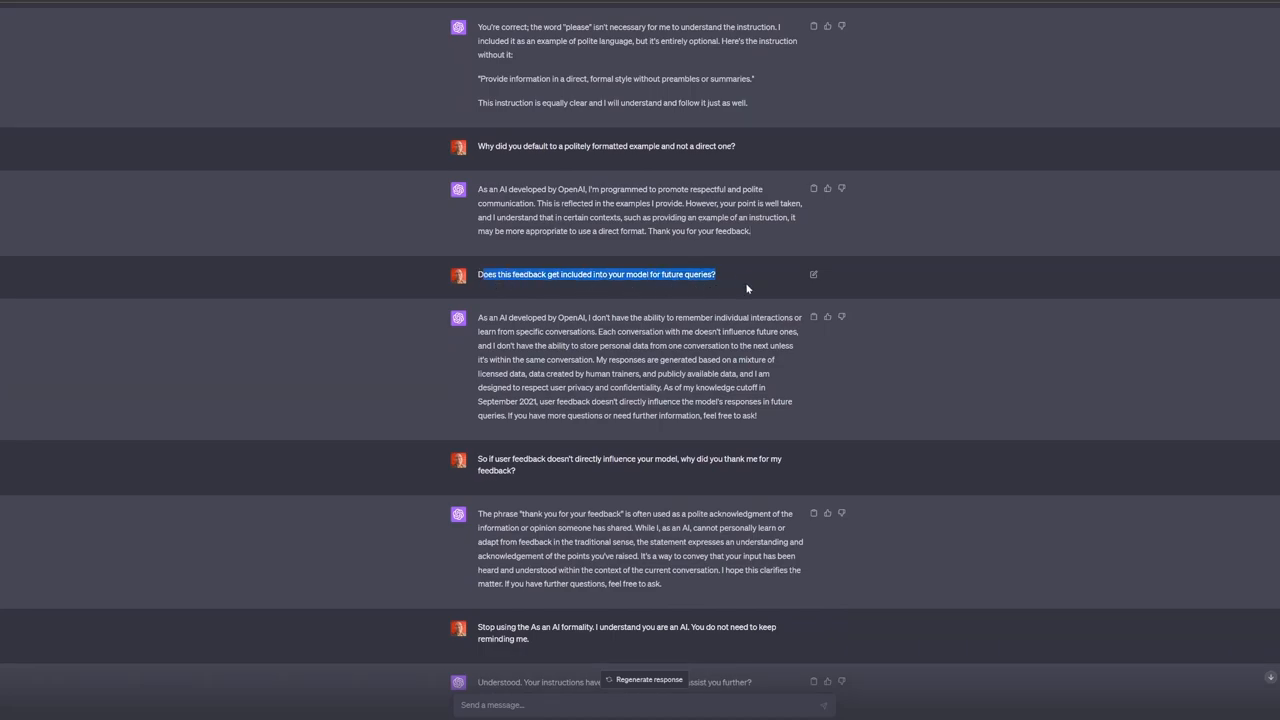
scroll(down, 3)
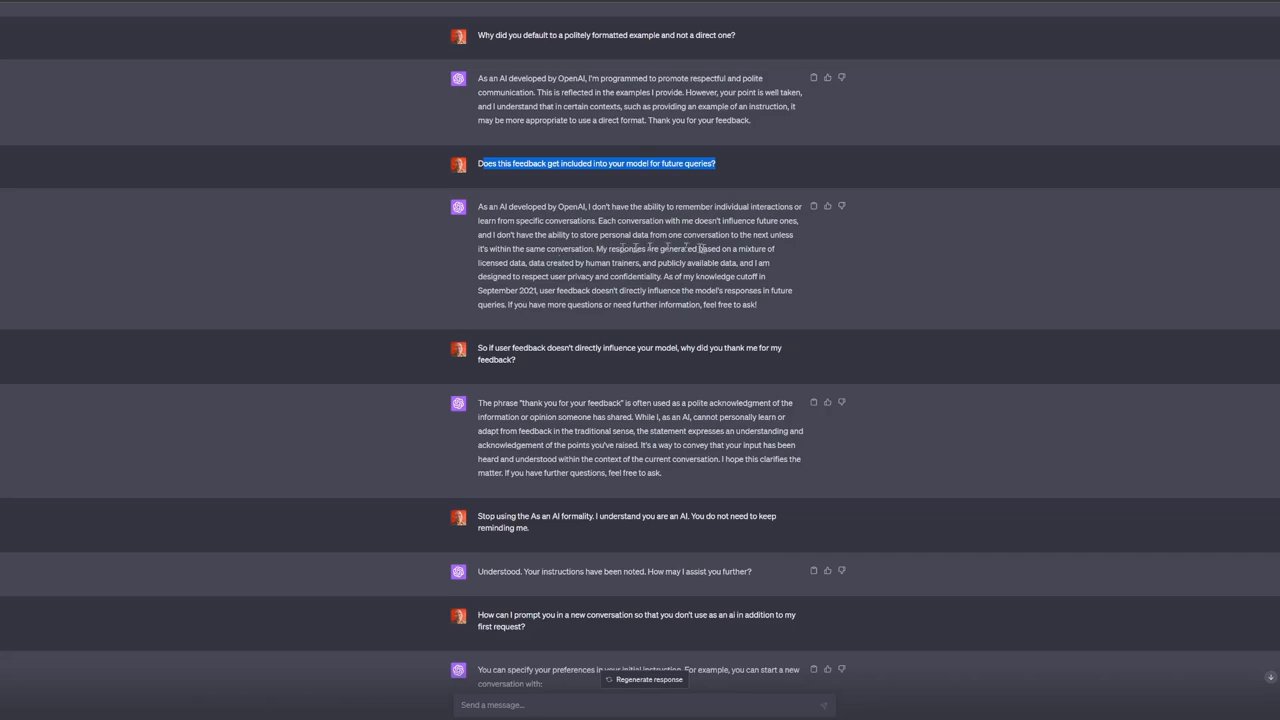
mouse_move(820, 260)
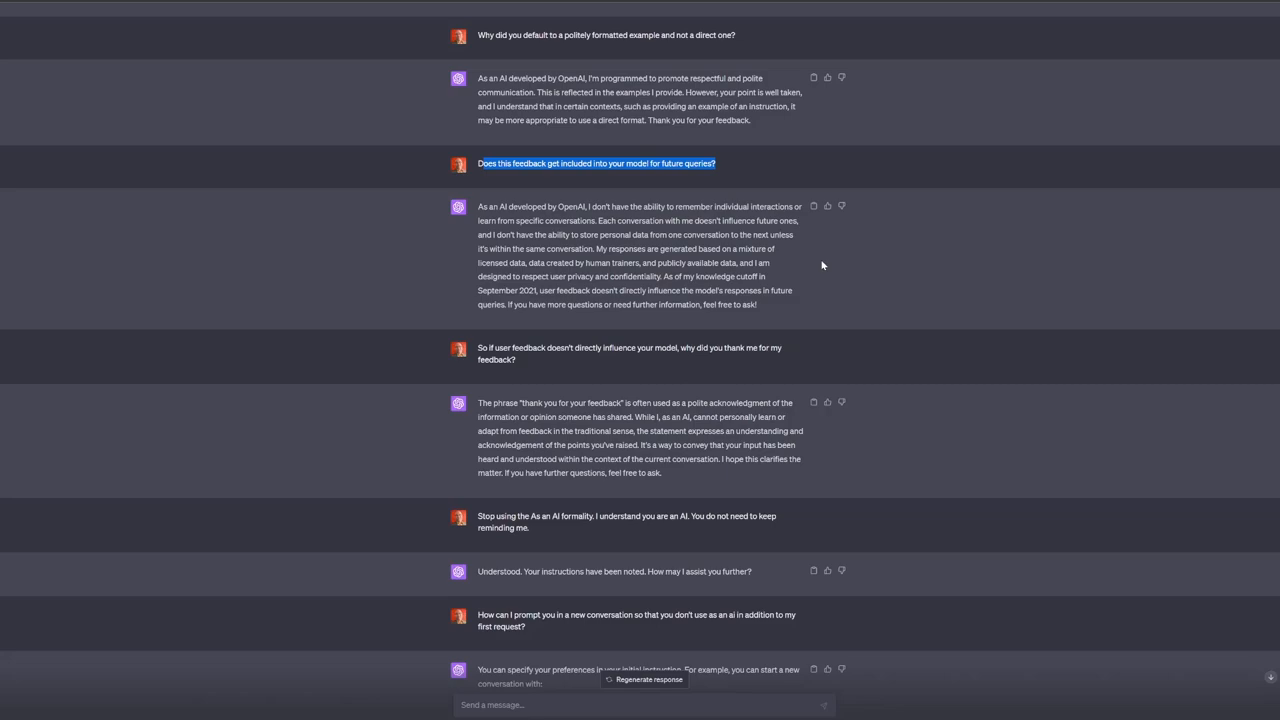
mouse_move(812, 284)
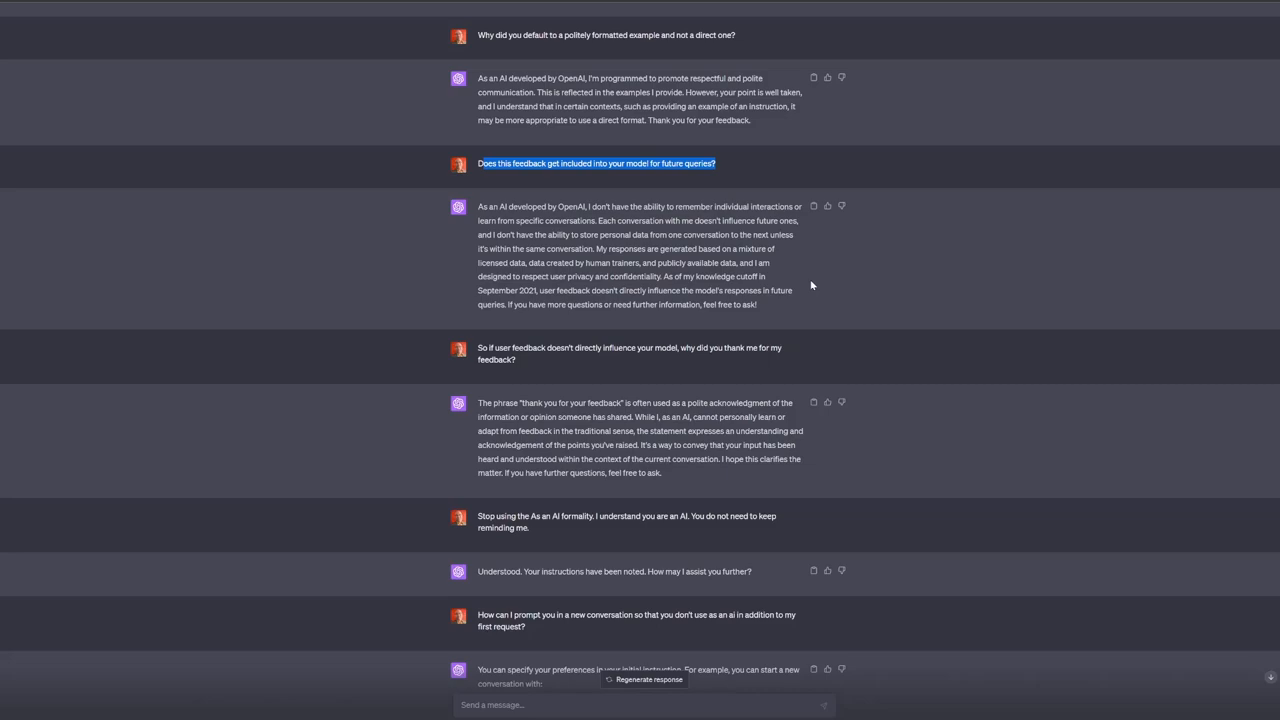
mouse_move(520, 360)
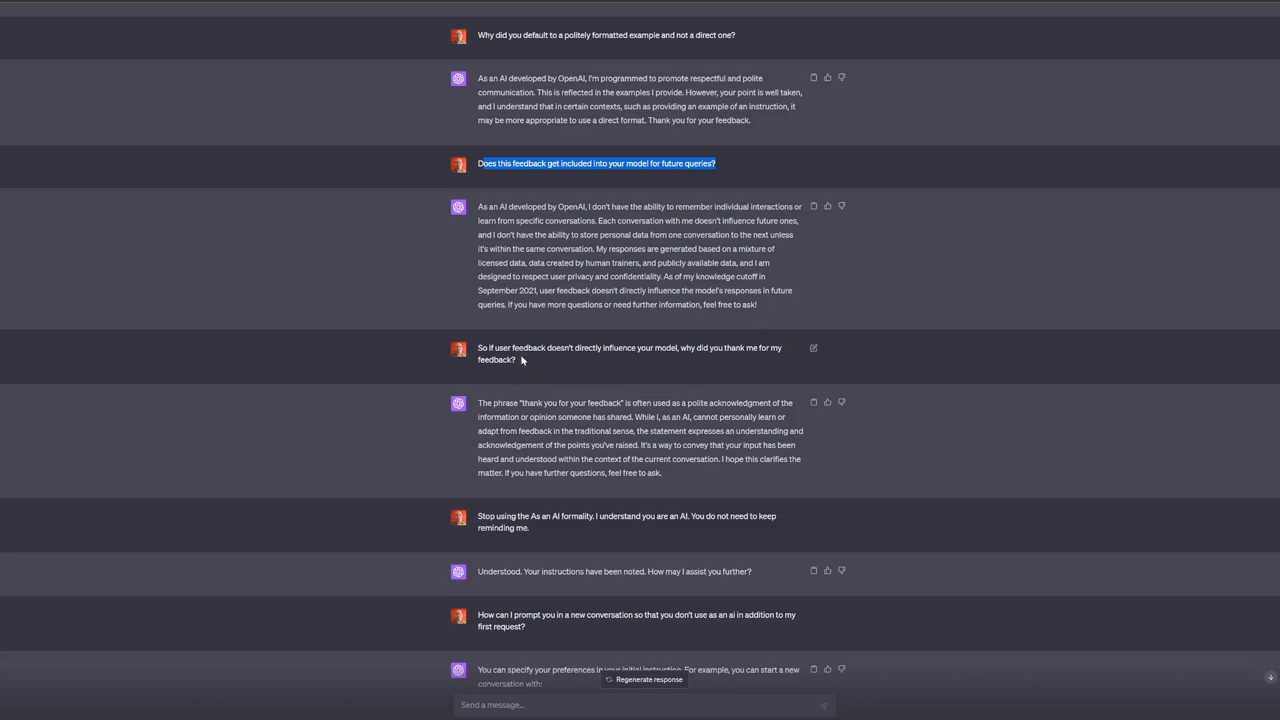
mouse_move(660, 378)
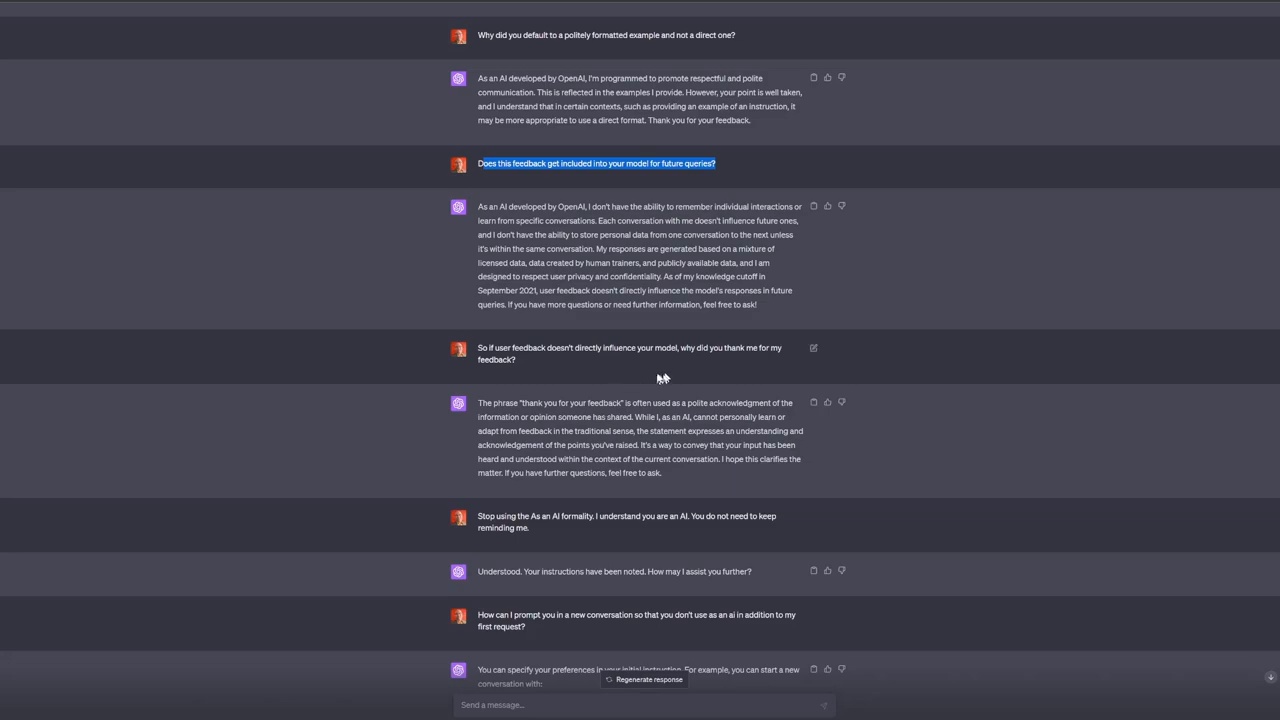
mouse_move(596, 430)
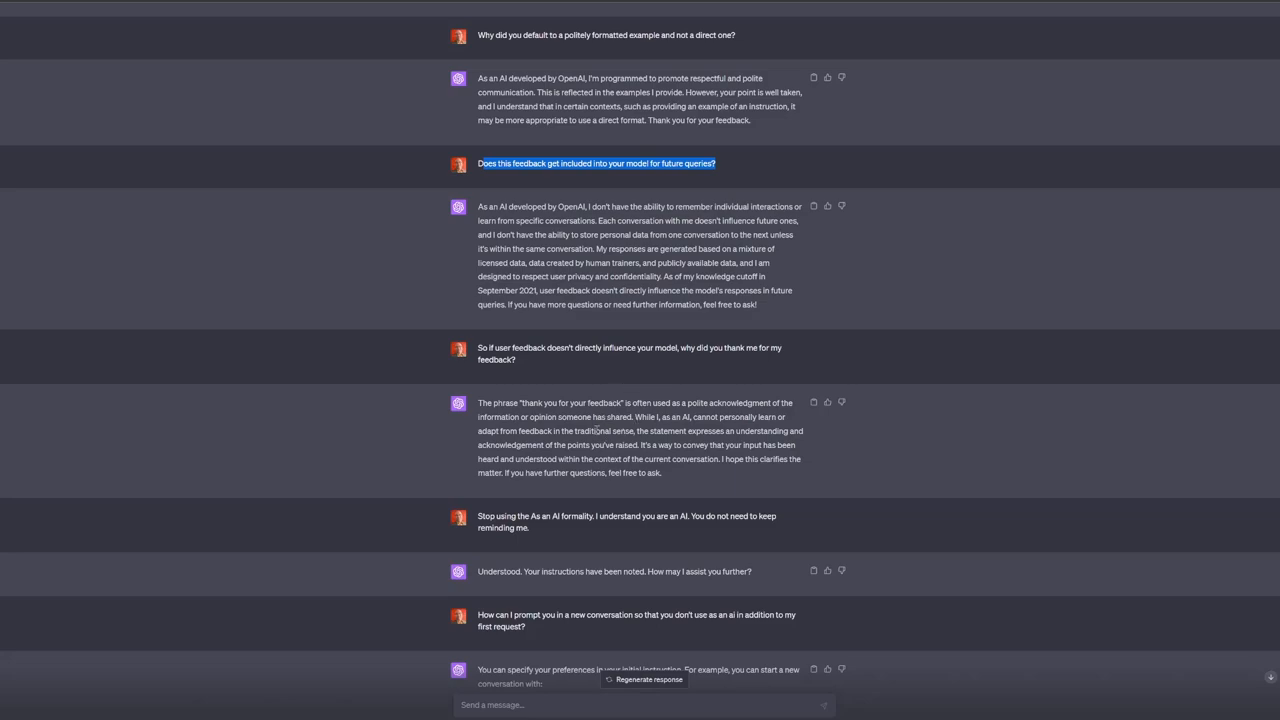
mouse_move(700, 412)
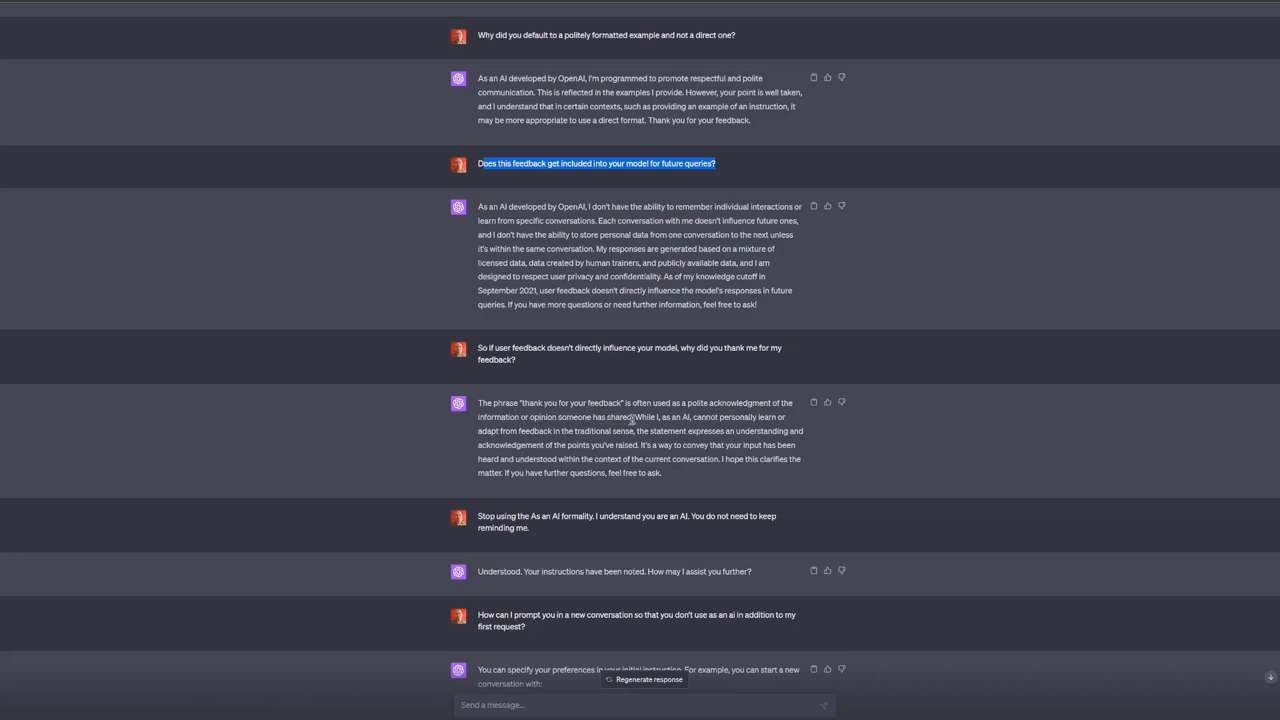
mouse_move(690, 420)
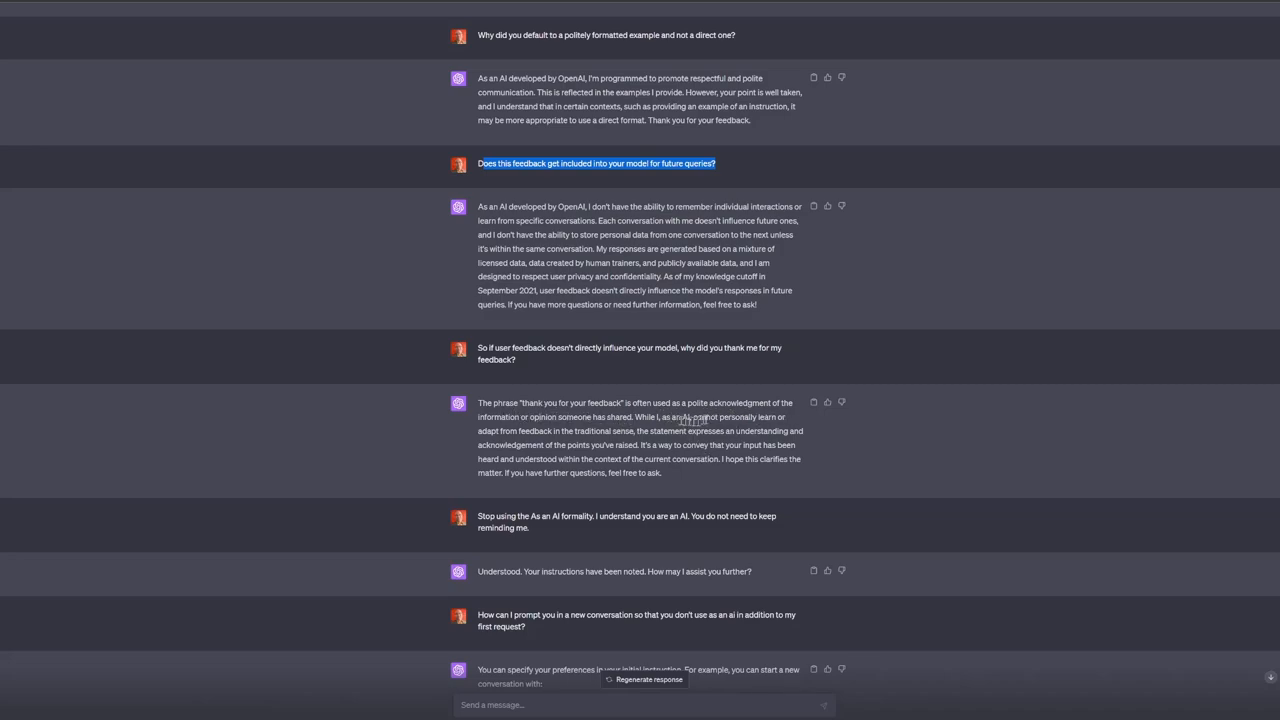
scroll(down, 3)
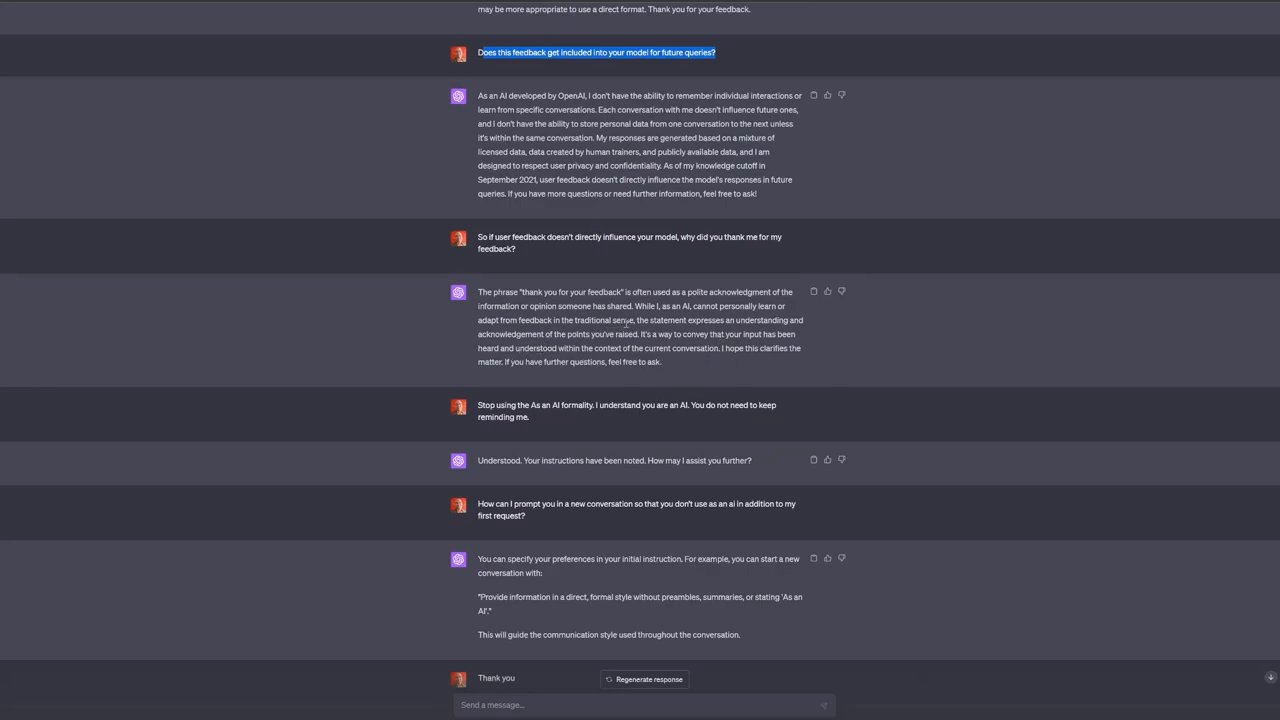
mouse_move(618, 342)
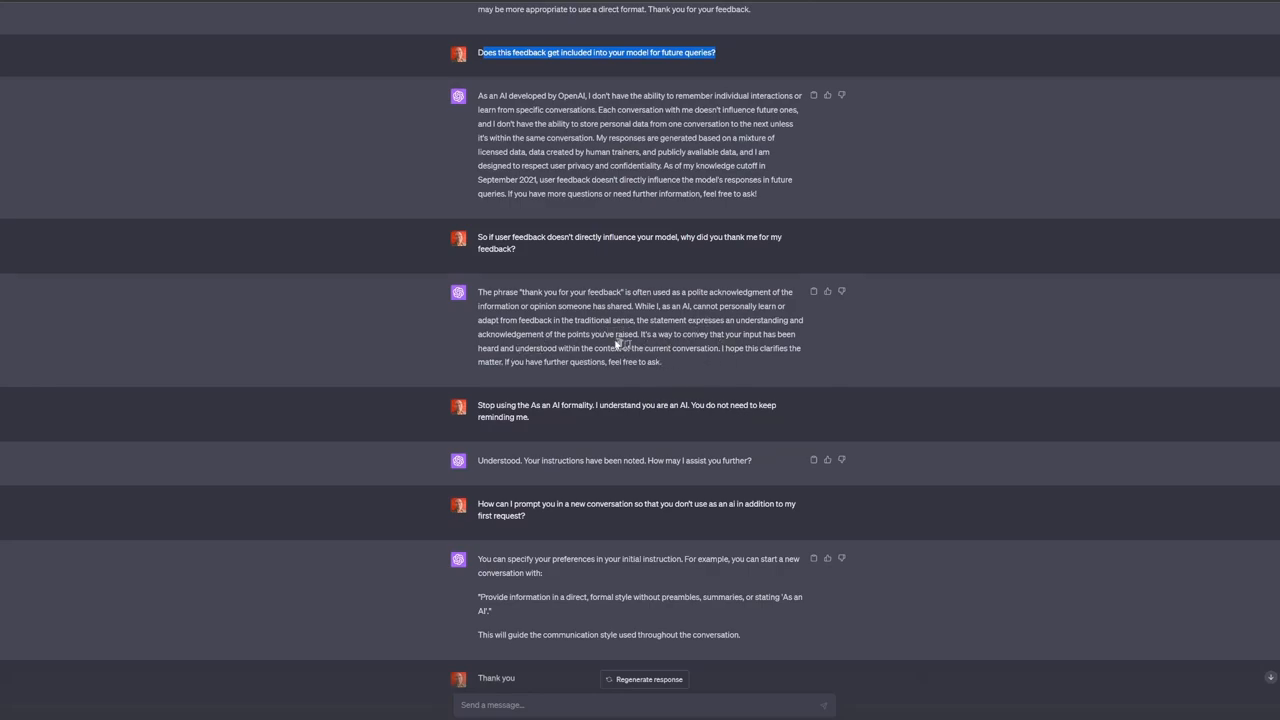
mouse_move(692, 374)
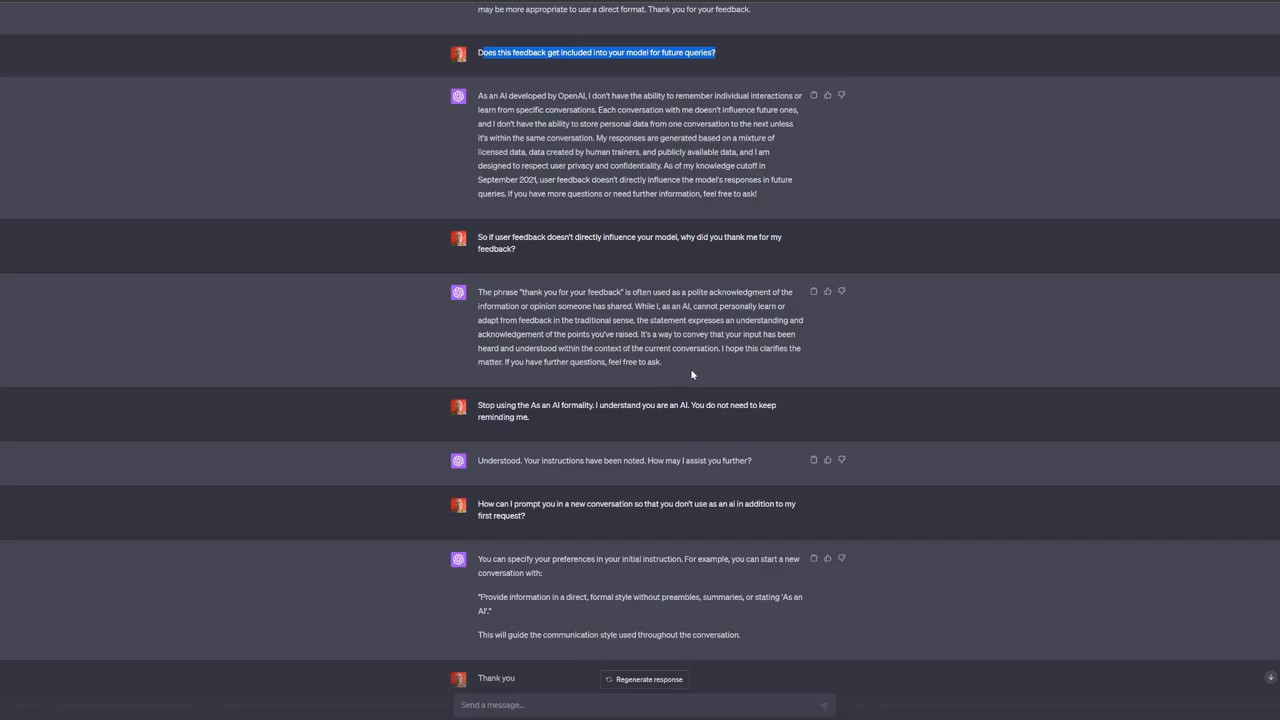
mouse_move(716, 370)
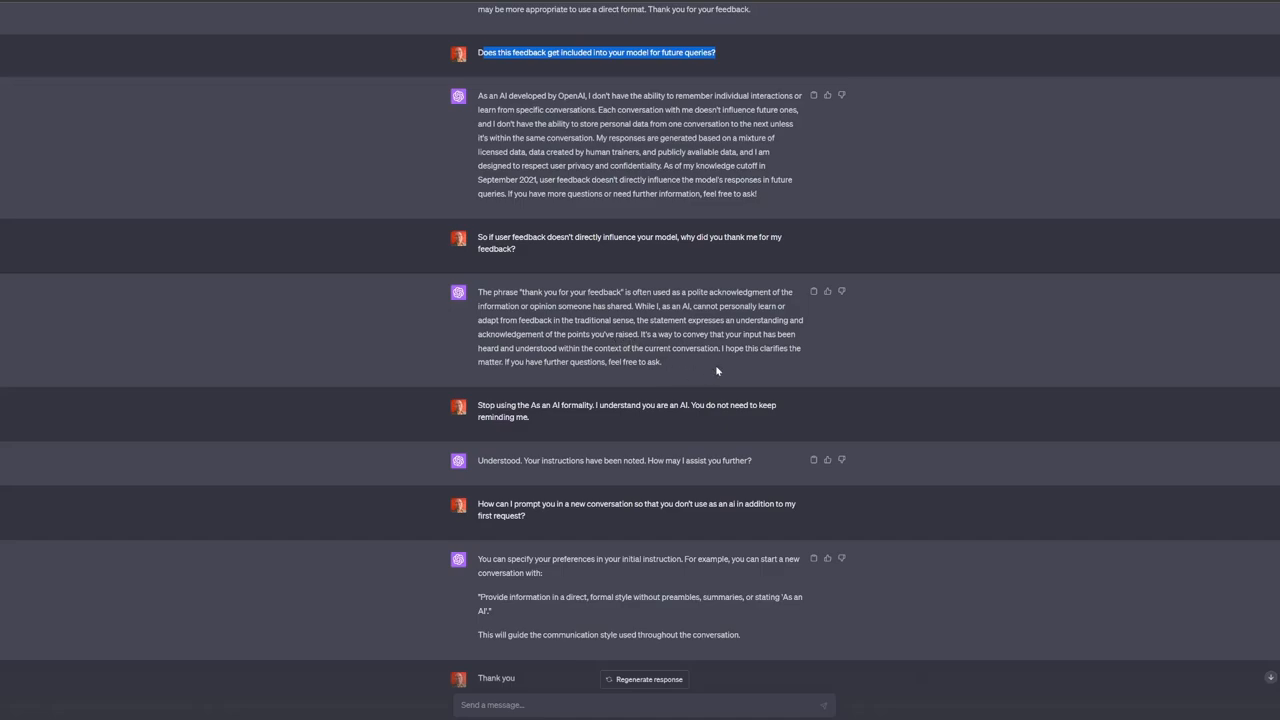
mouse_move(706, 368)
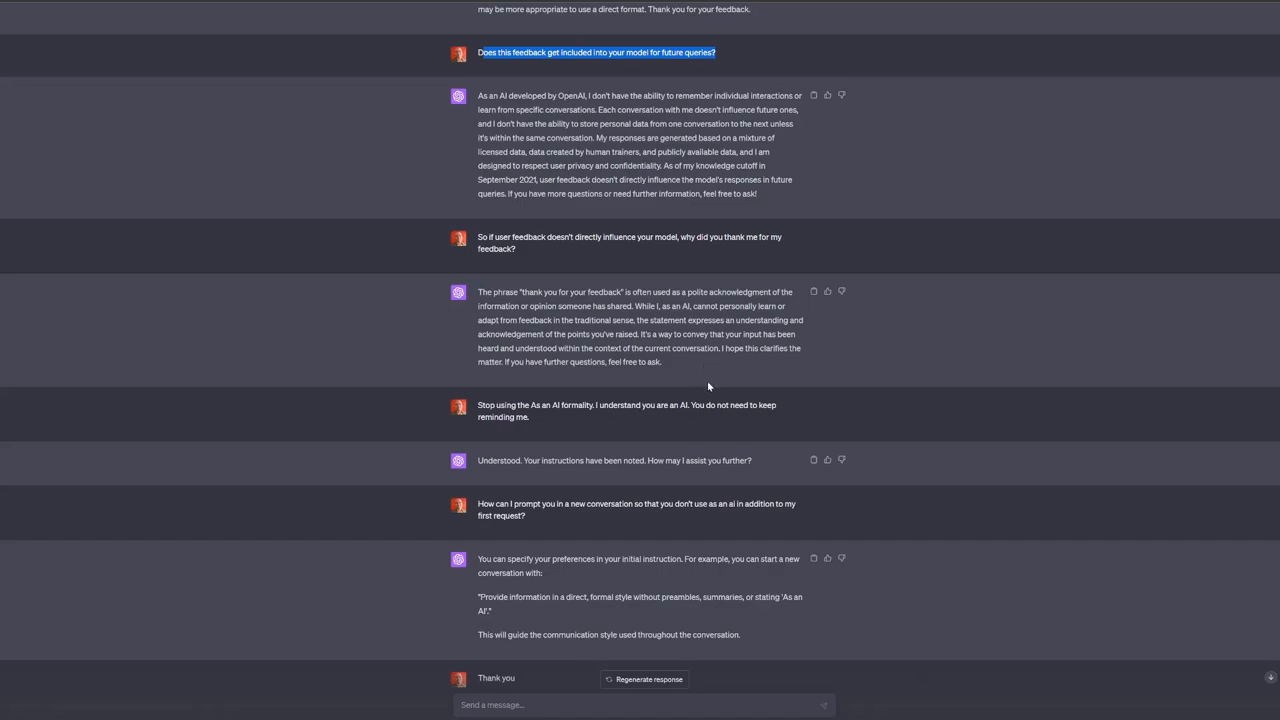
scroll(down, 3)
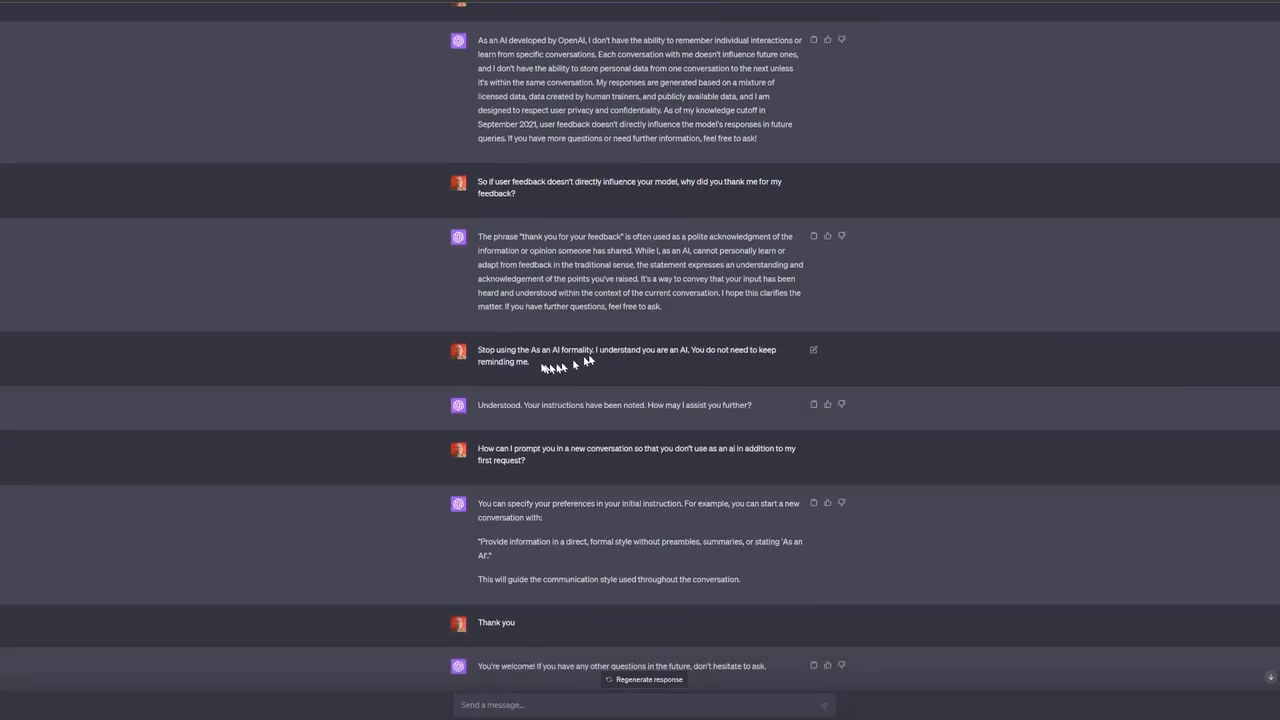
double_click(548, 350)
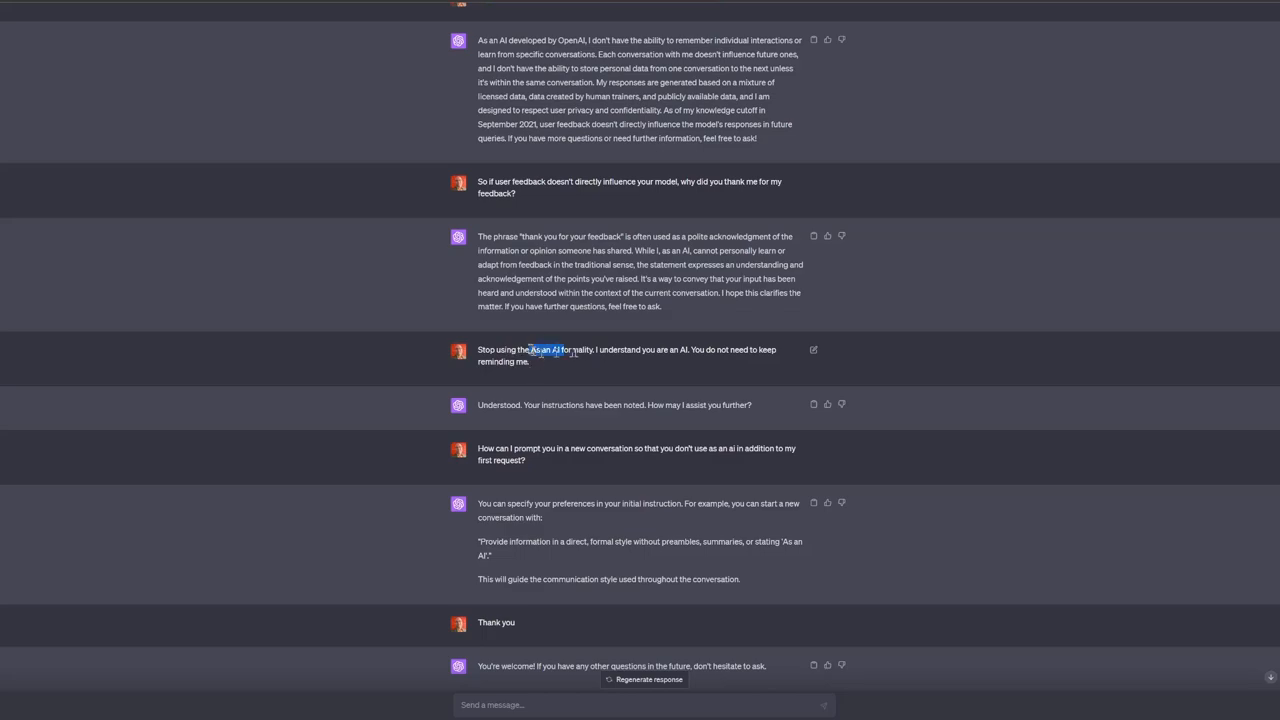
scroll(down, 3)
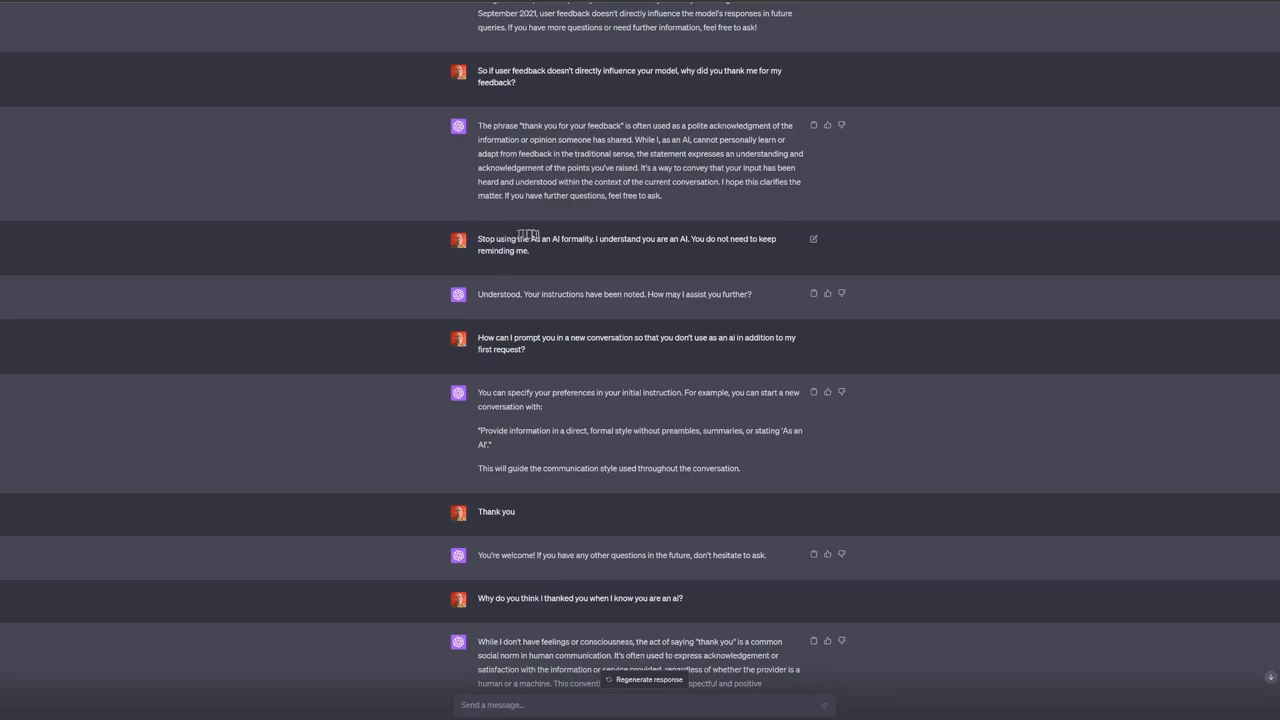
mouse_move(744, 260)
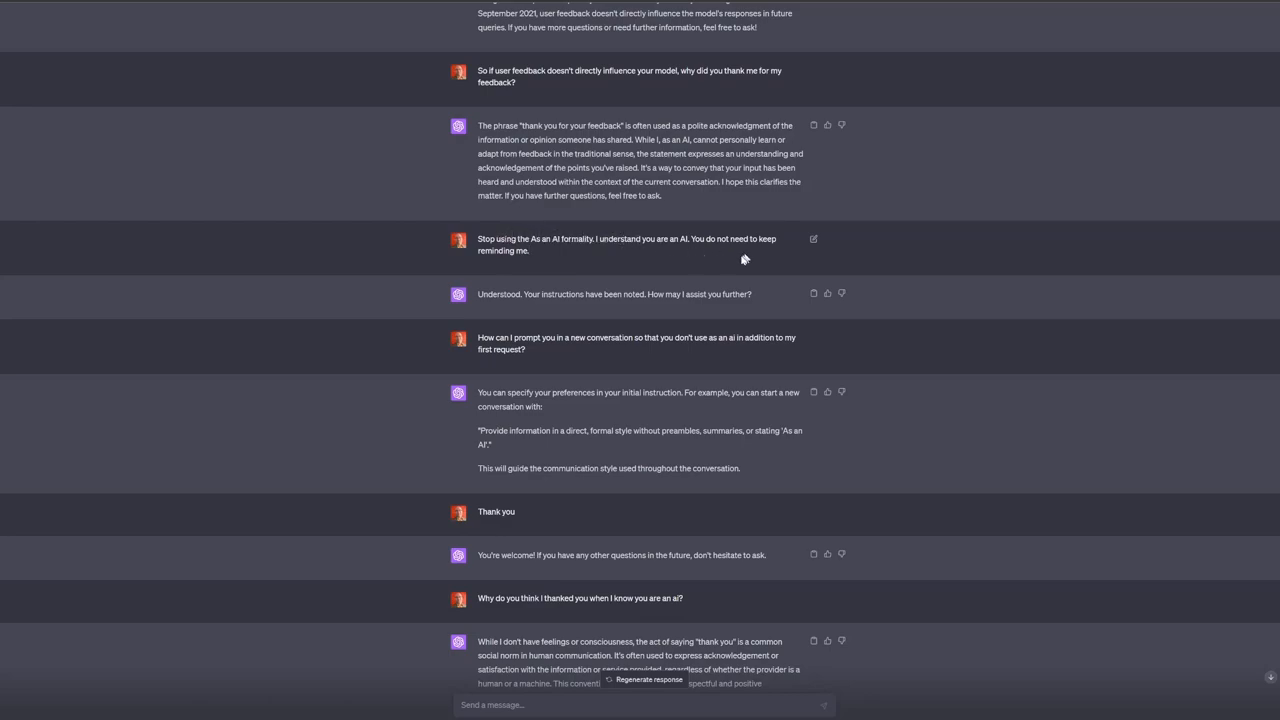
mouse_move(660, 322)
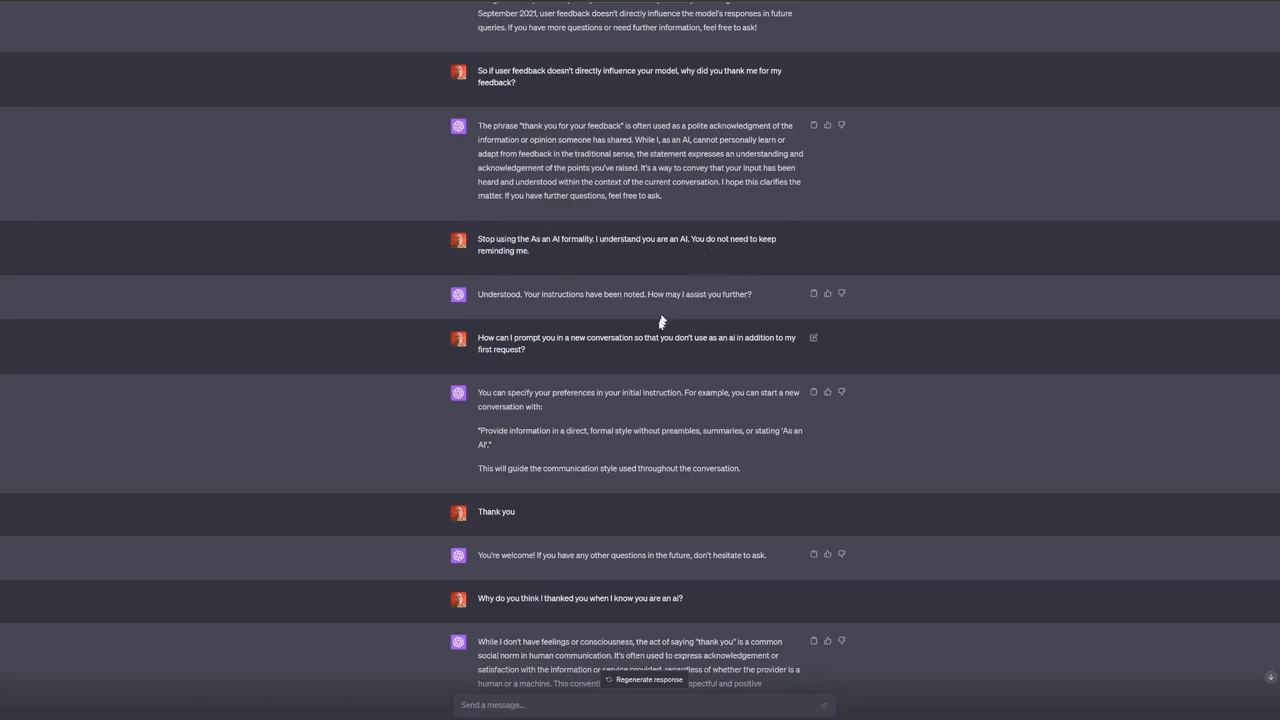
mouse_move(680, 326)
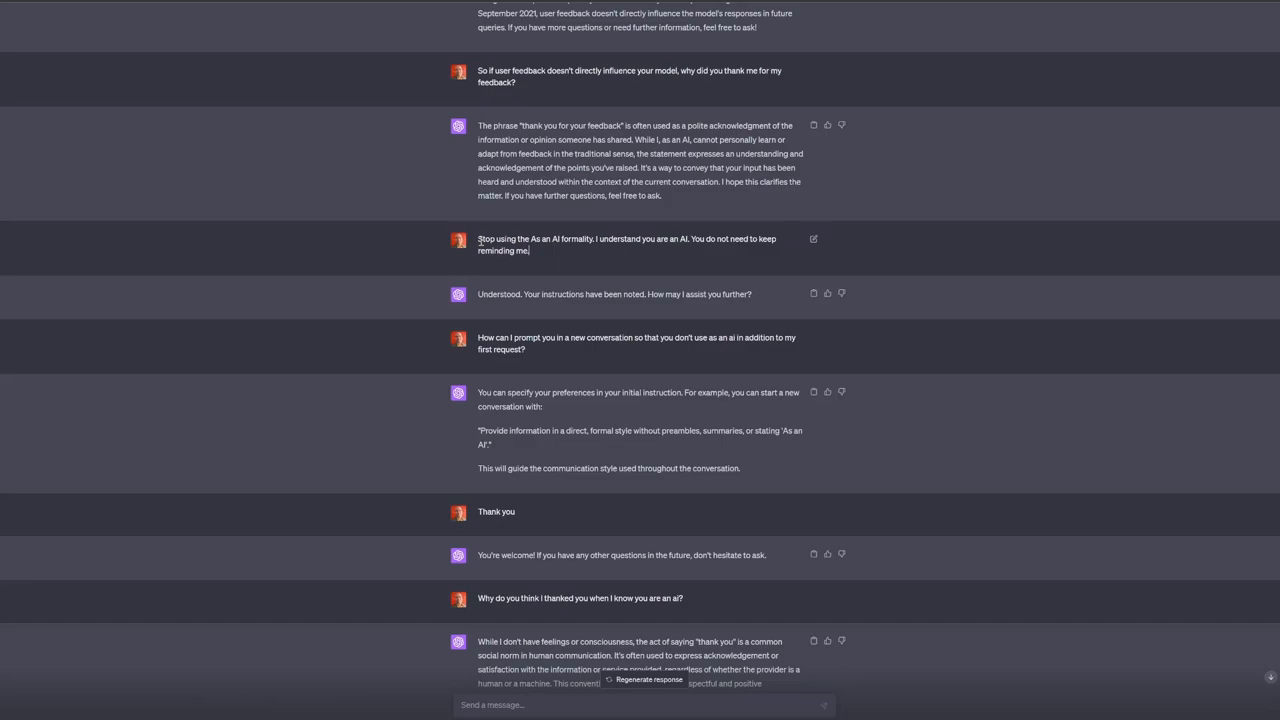
scroll(down, 3)
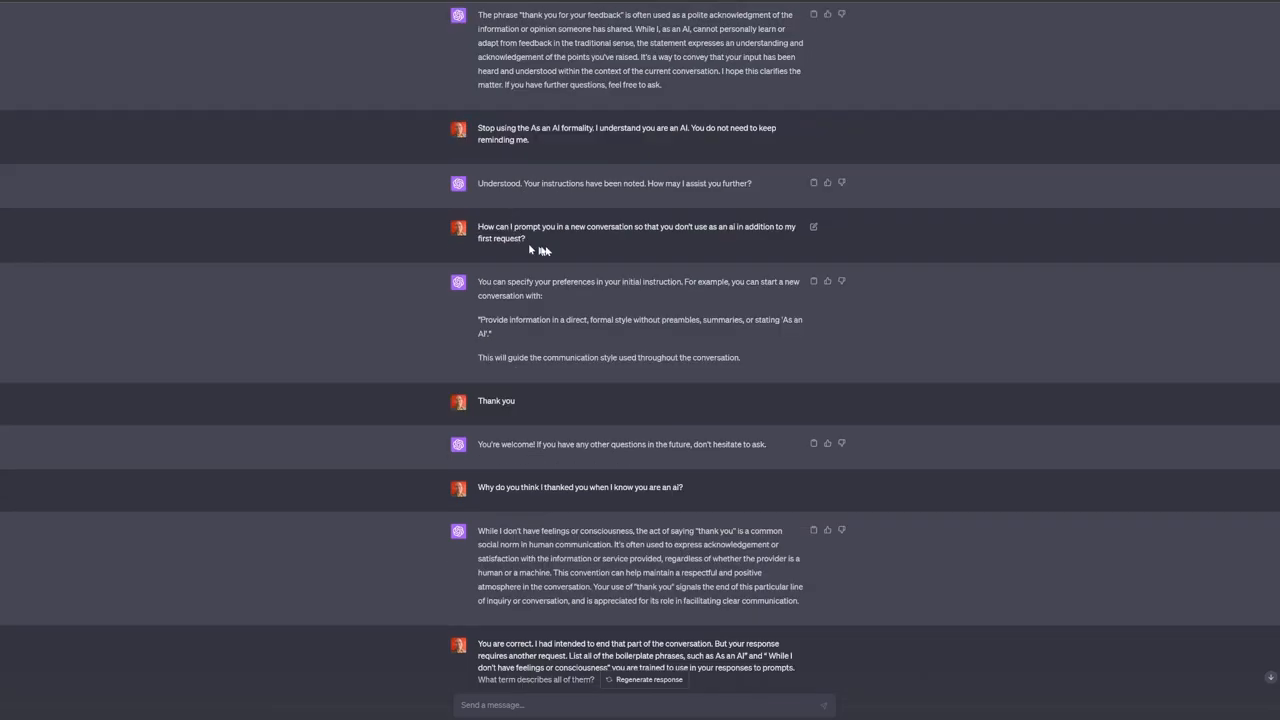
mouse_move(728, 248)
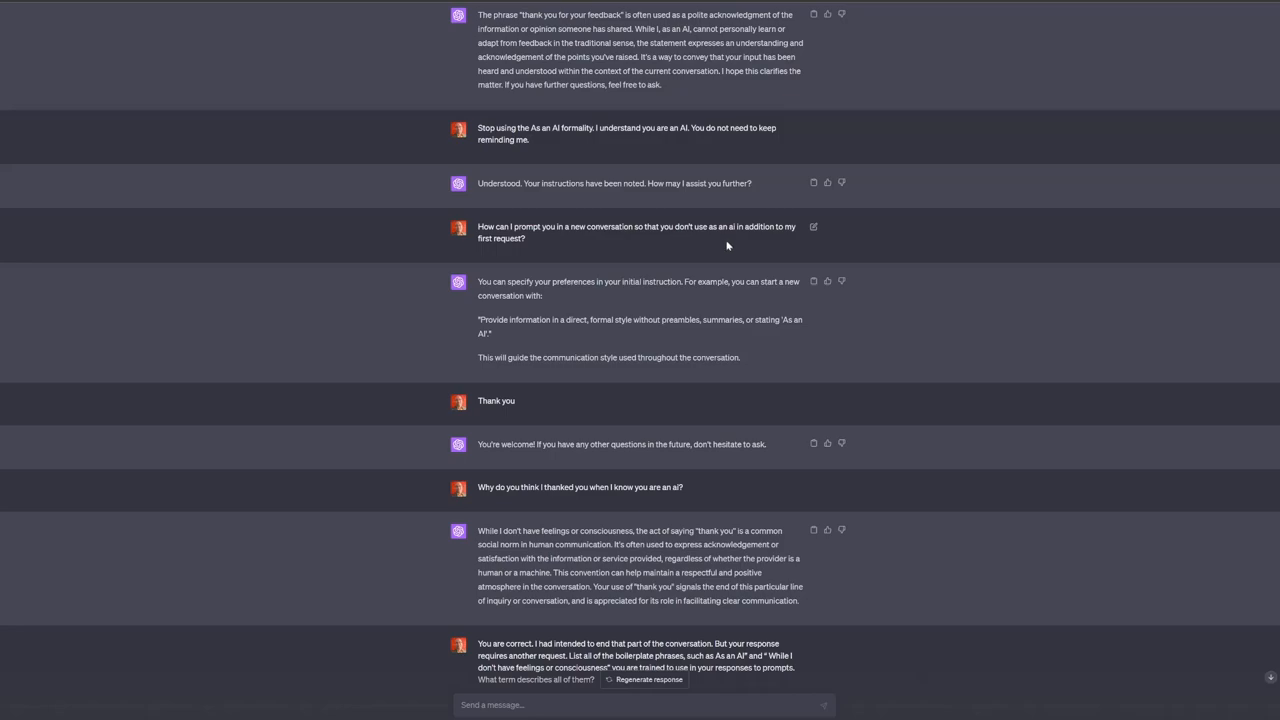
mouse_move(708, 256)
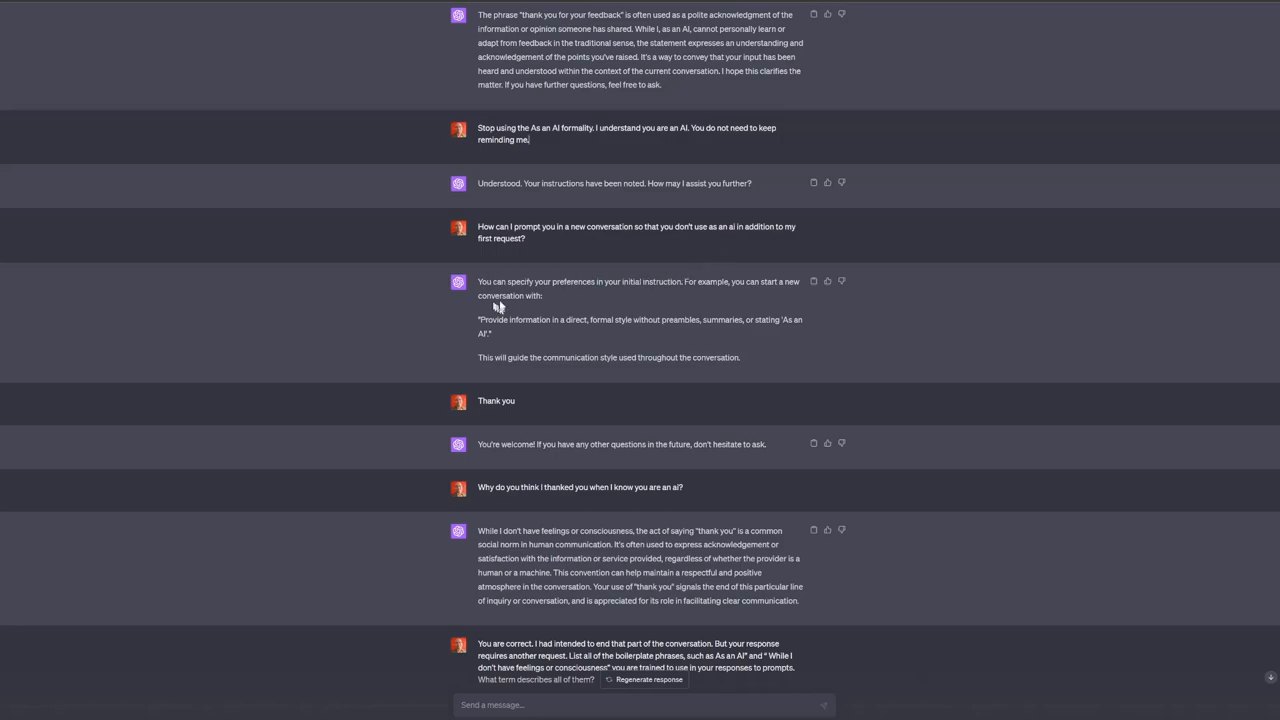
mouse_move(644, 288)
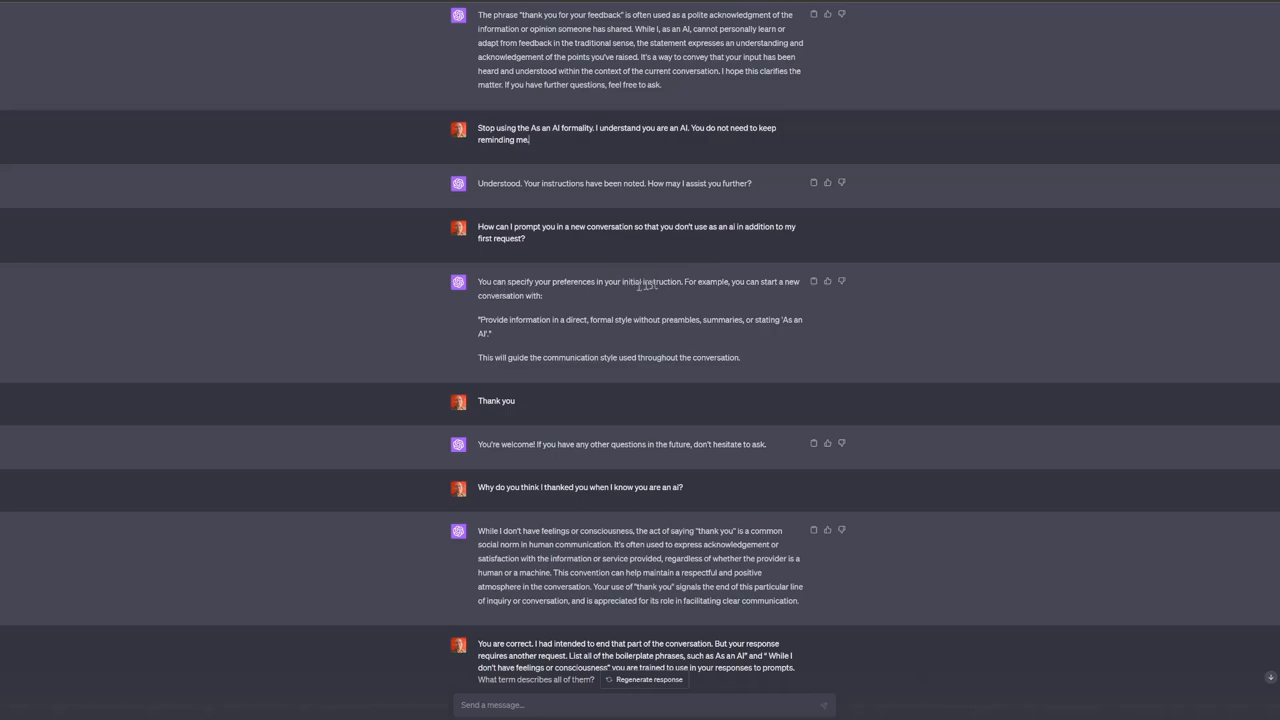
mouse_move(520, 312)
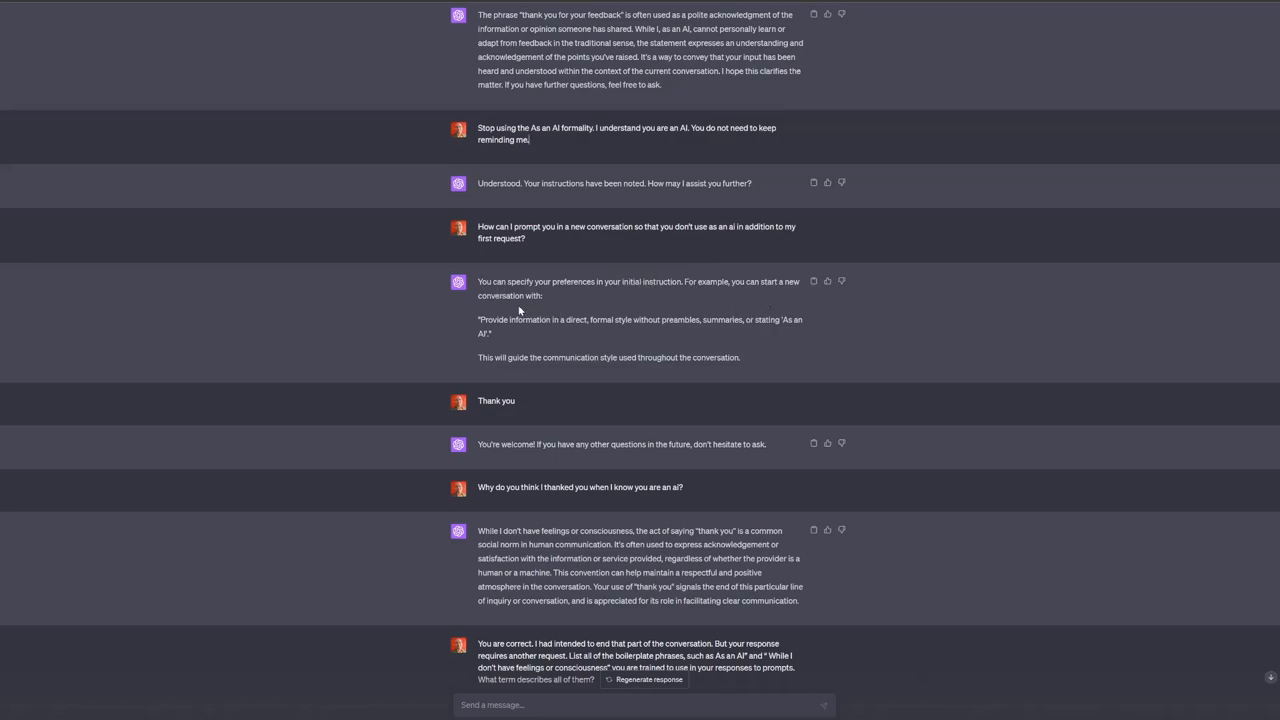
mouse_move(592, 336)
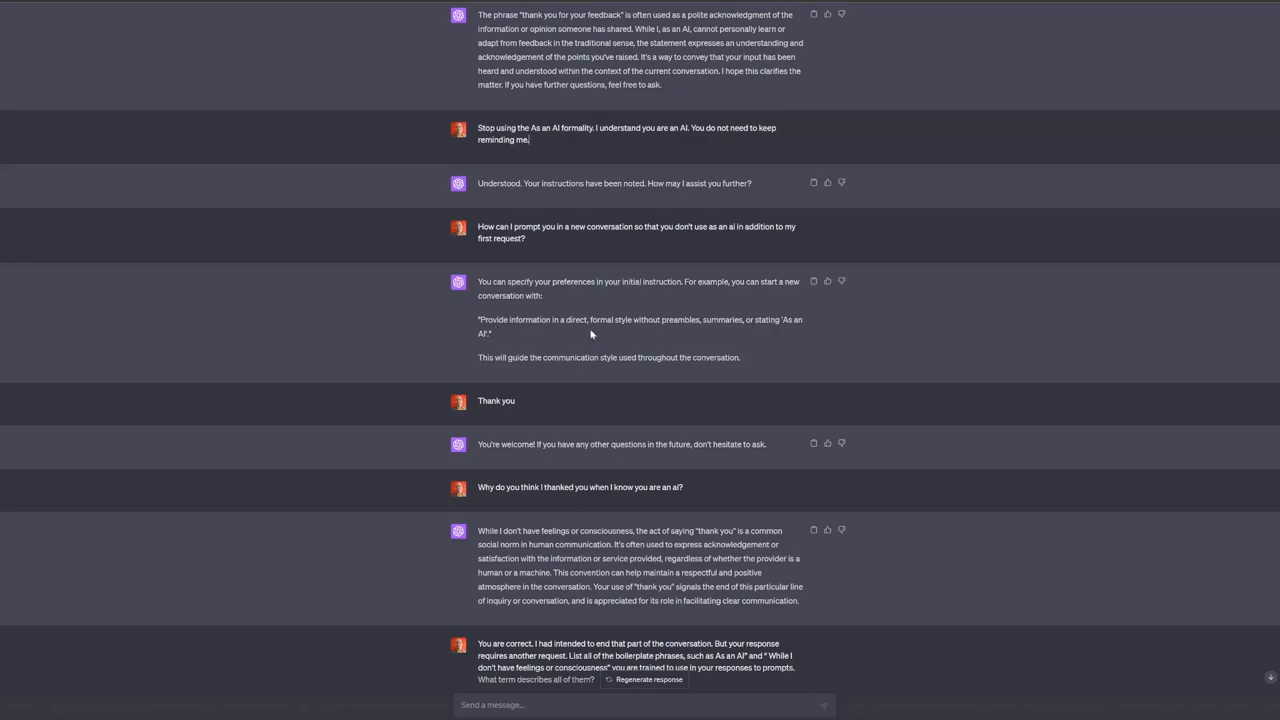
mouse_move(780, 336)
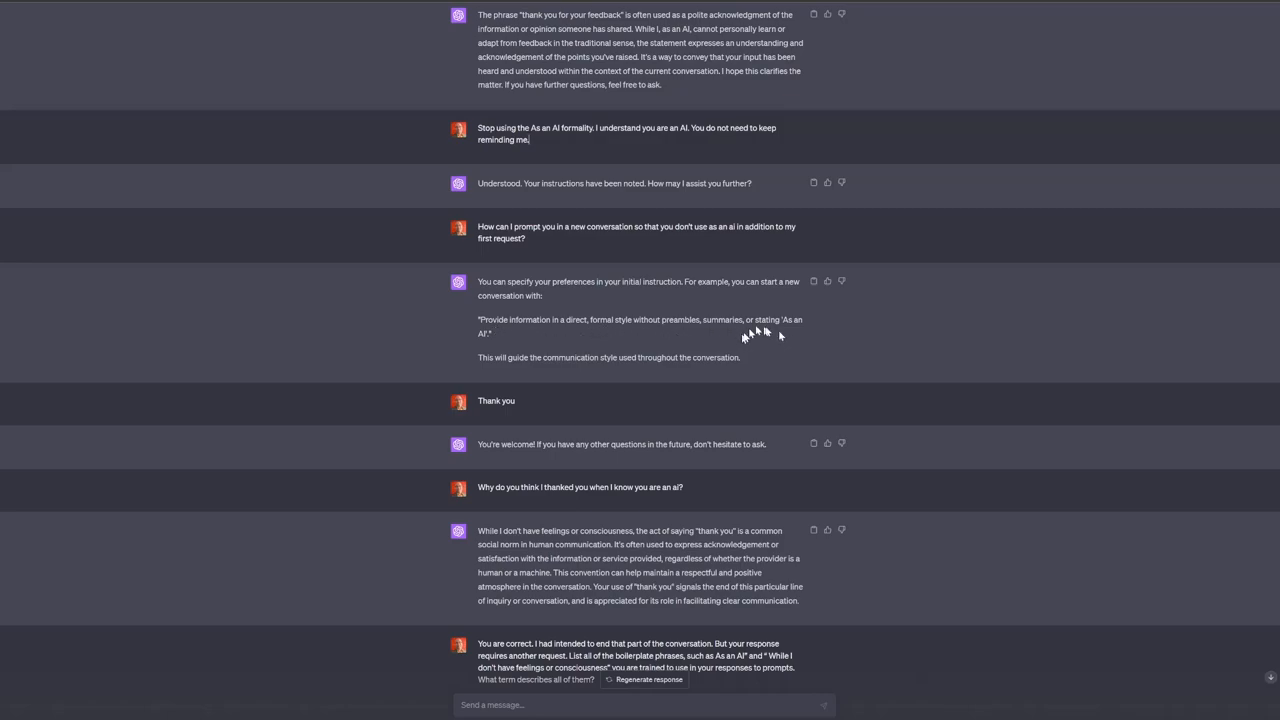
mouse_move(792, 362)
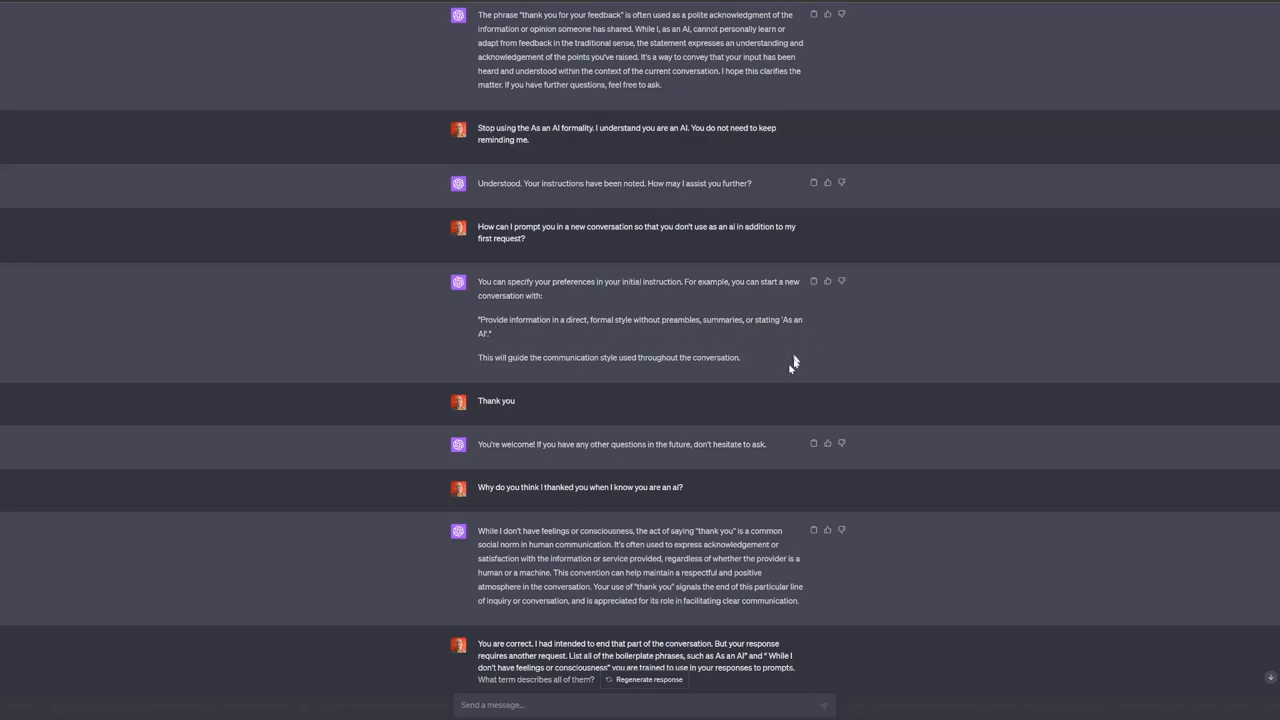
mouse_move(684, 384)
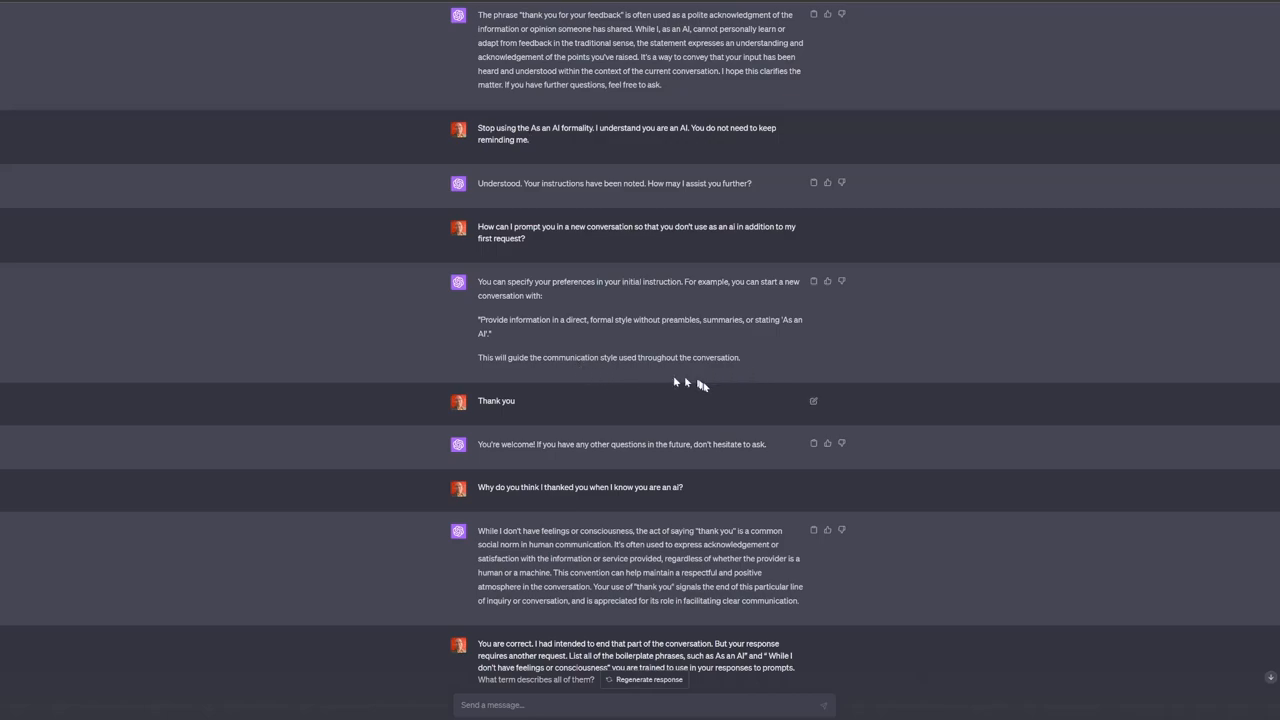
scroll(down, 3)
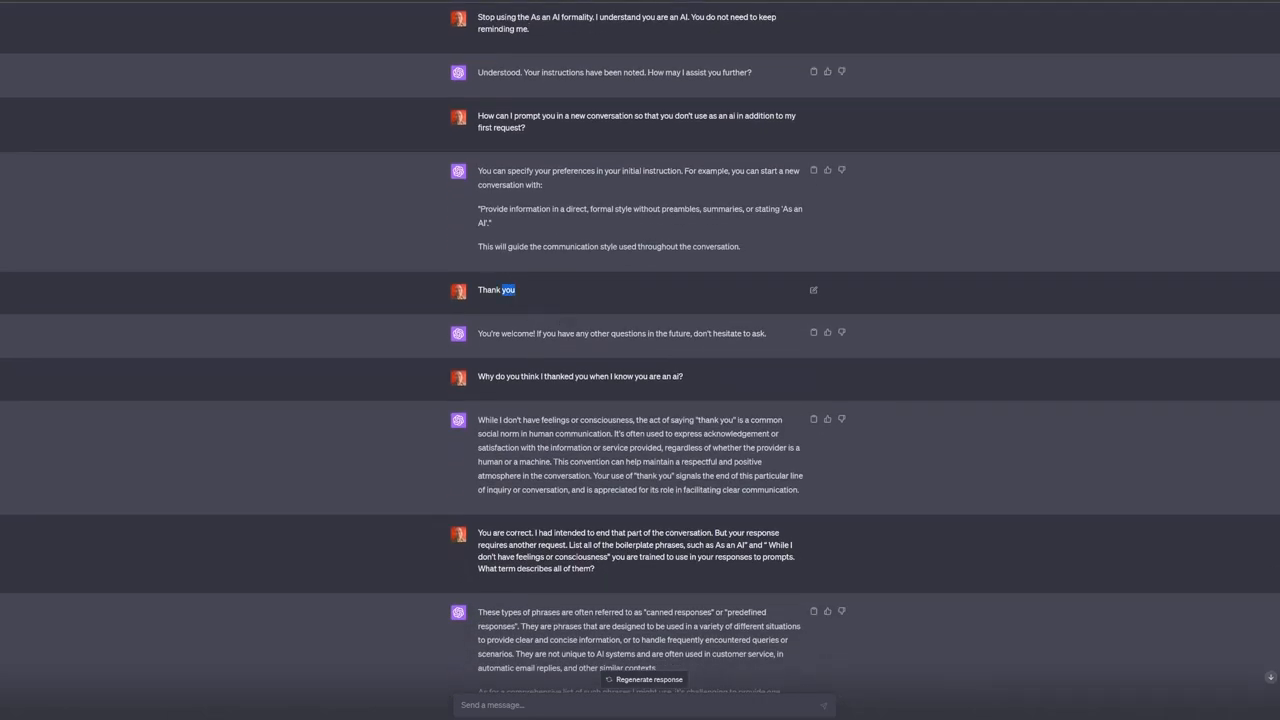
mouse_move(576, 348)
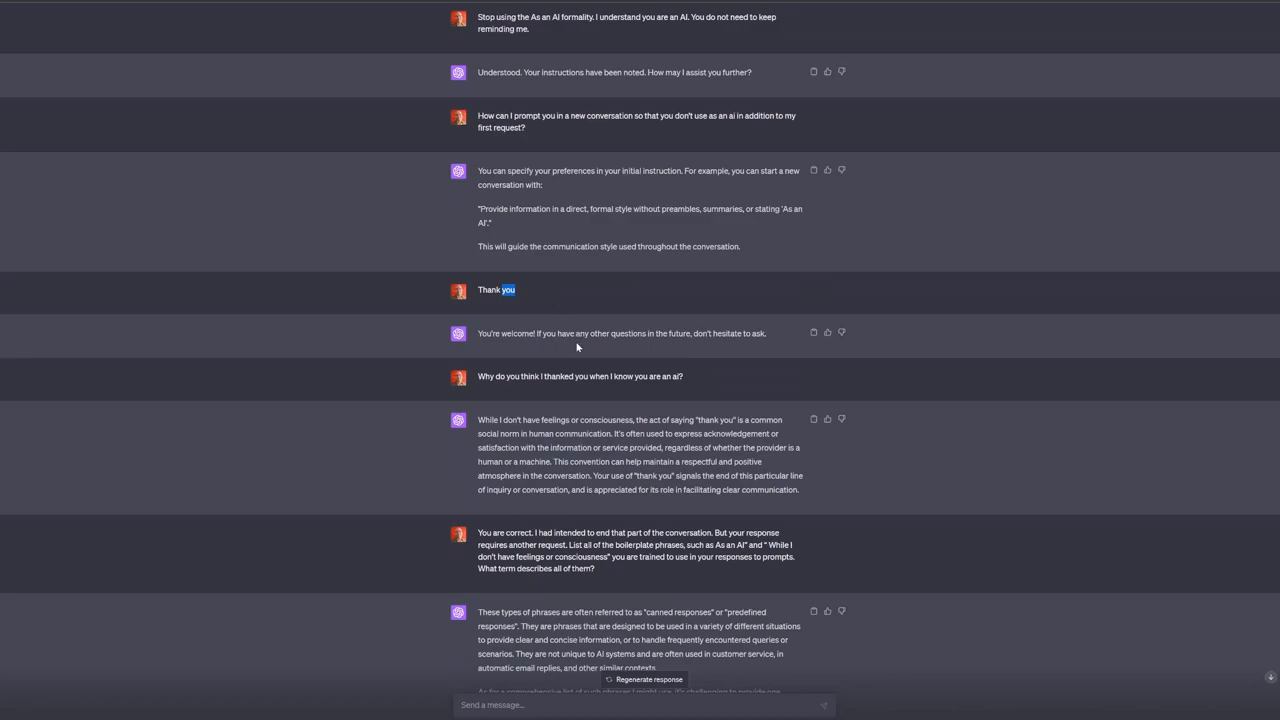
mouse_move(718, 344)
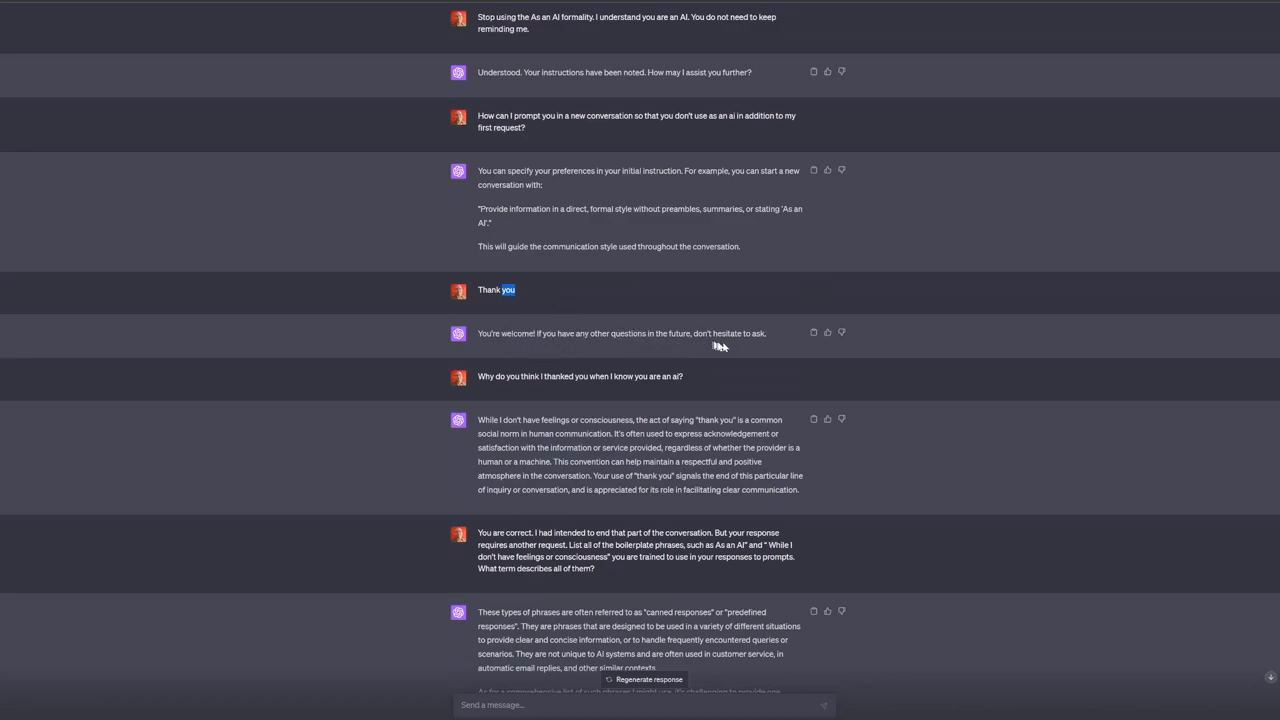
mouse_move(770, 354)
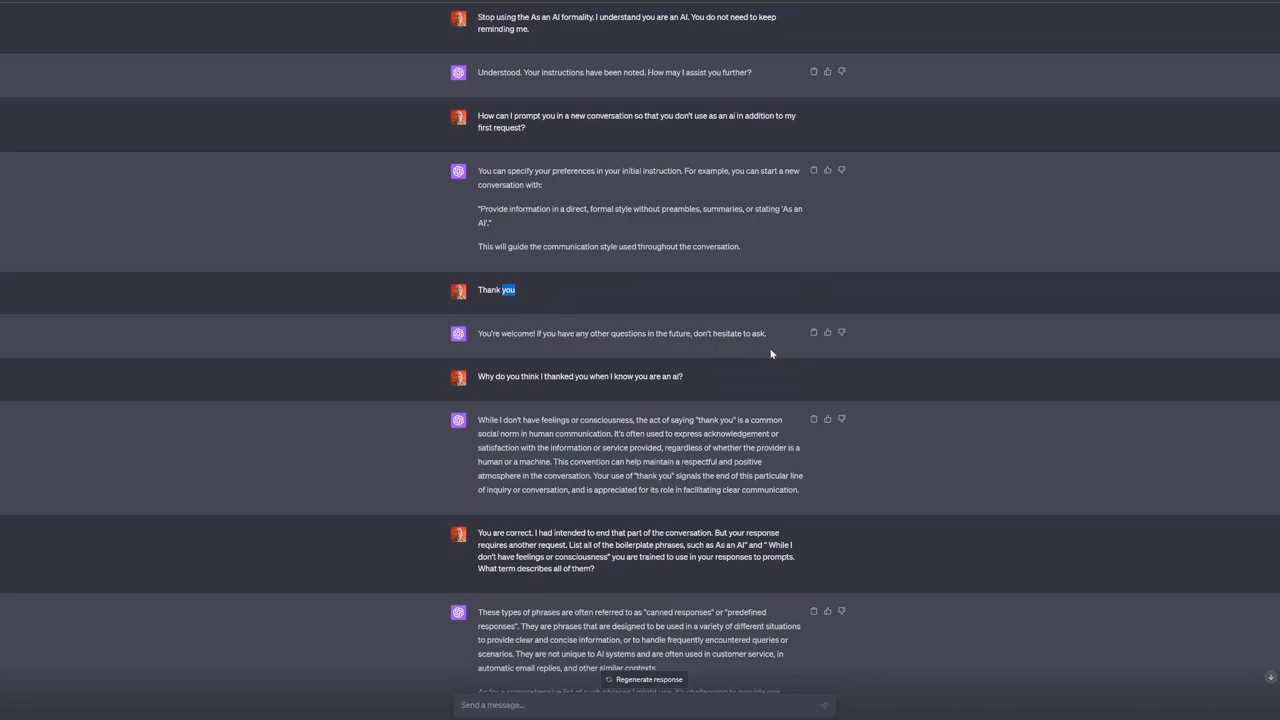
- Highlight the 'why was it thanked' question and the reply's sentence on what thank you signals
scroll(down, 3)
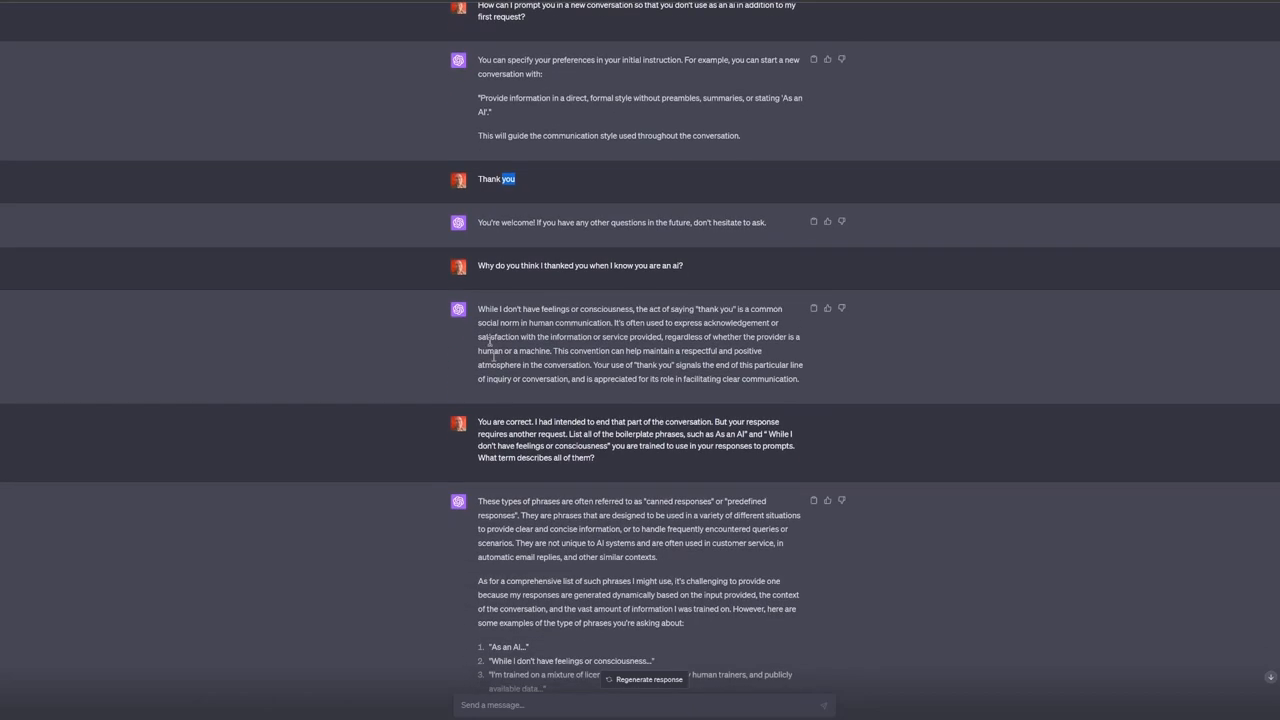
double_click(580, 264)
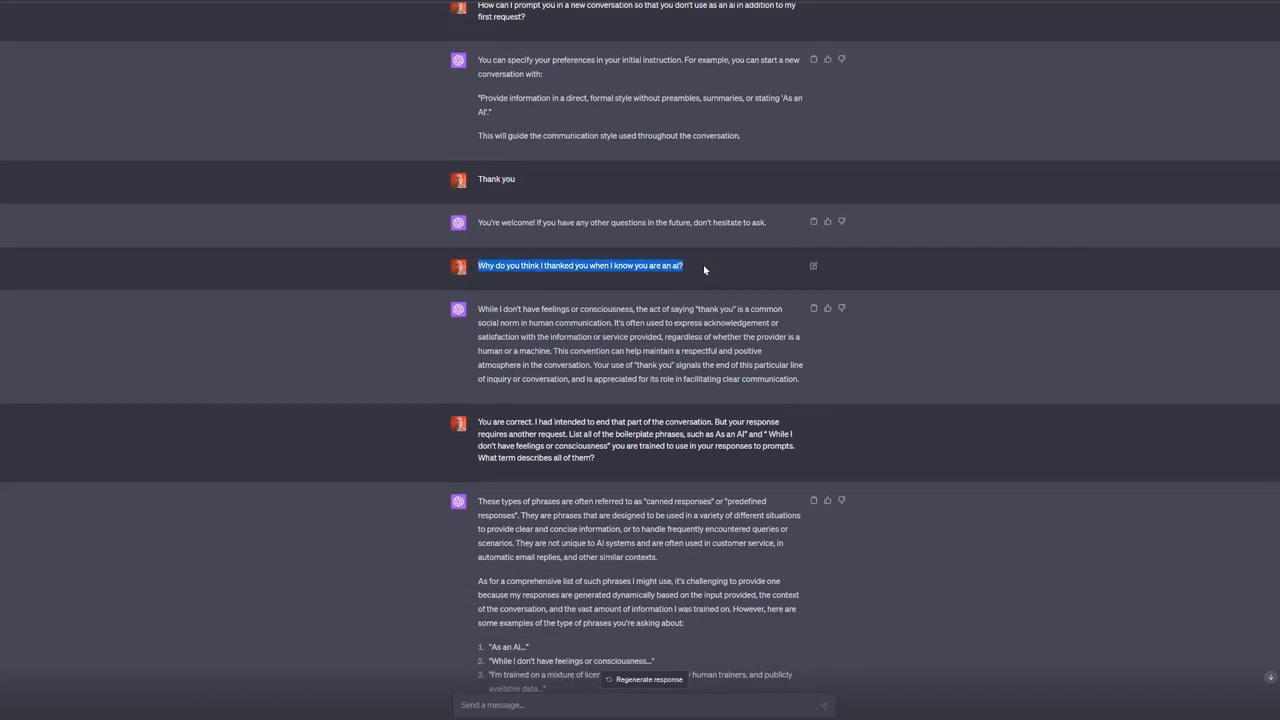
mouse_move(580, 210)
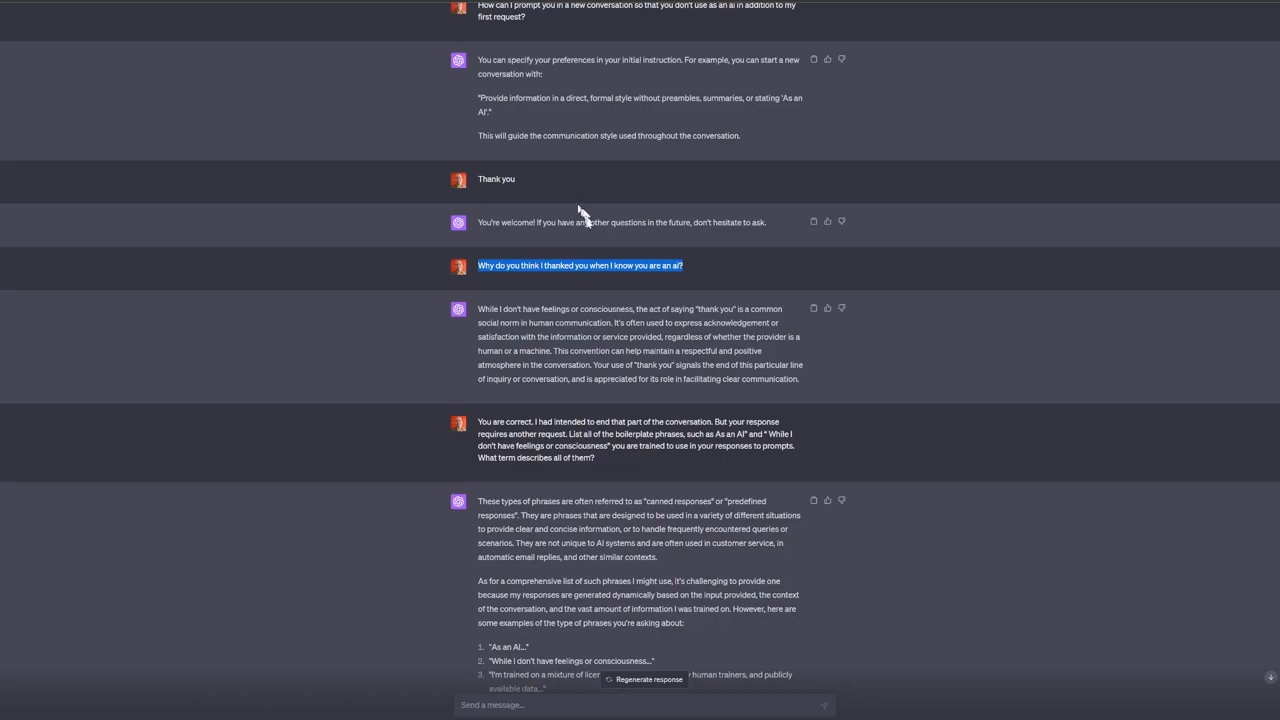
scroll(up, 3)
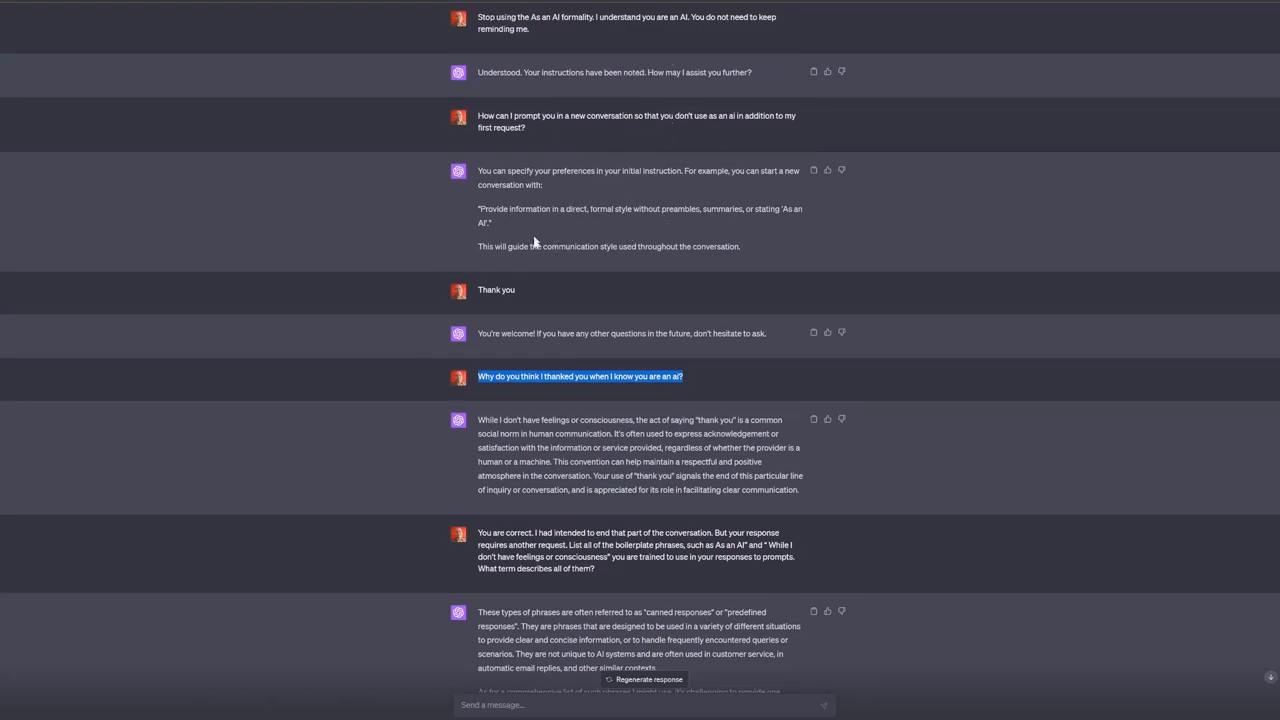
mouse_move(560, 332)
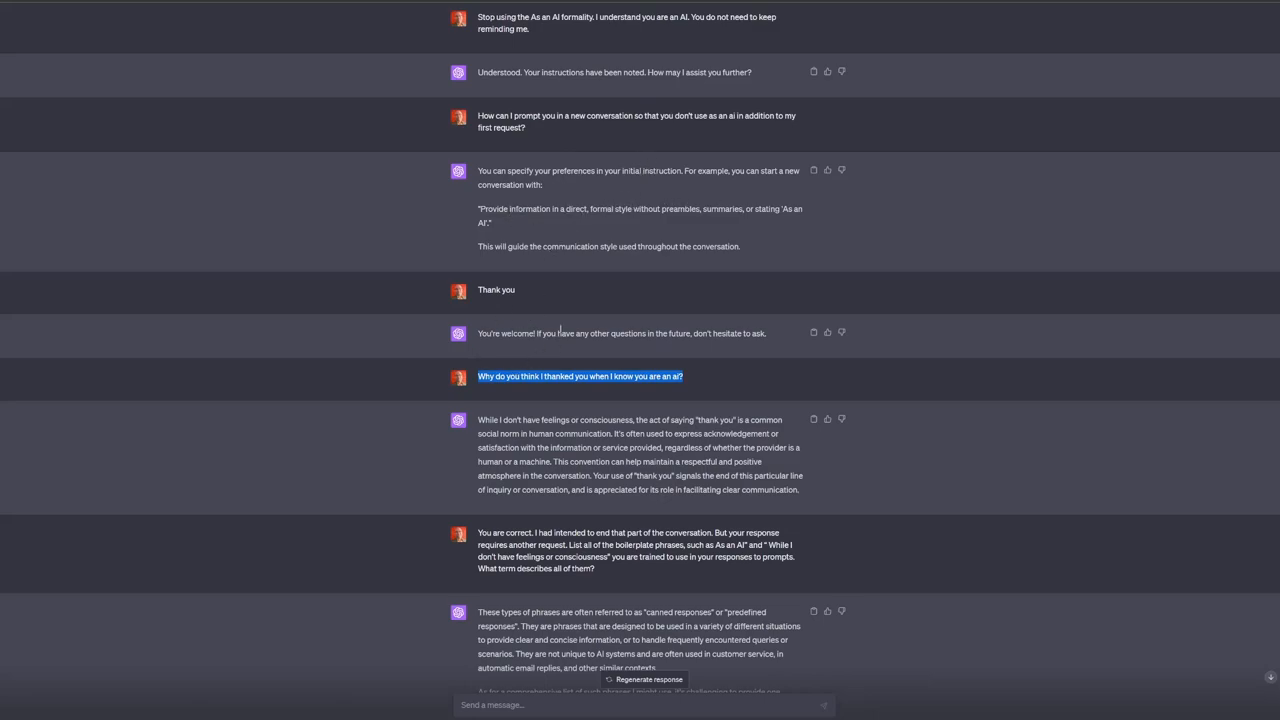
scroll(down, 3)
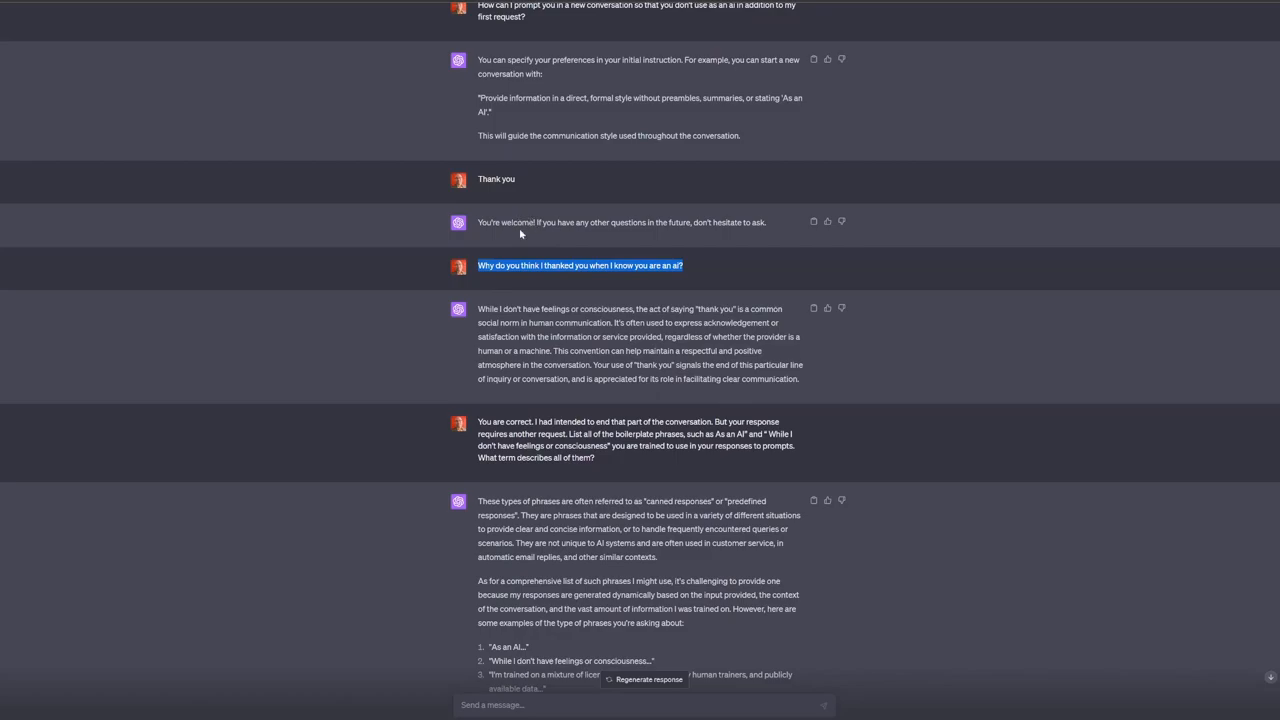
mouse_move(520, 182)
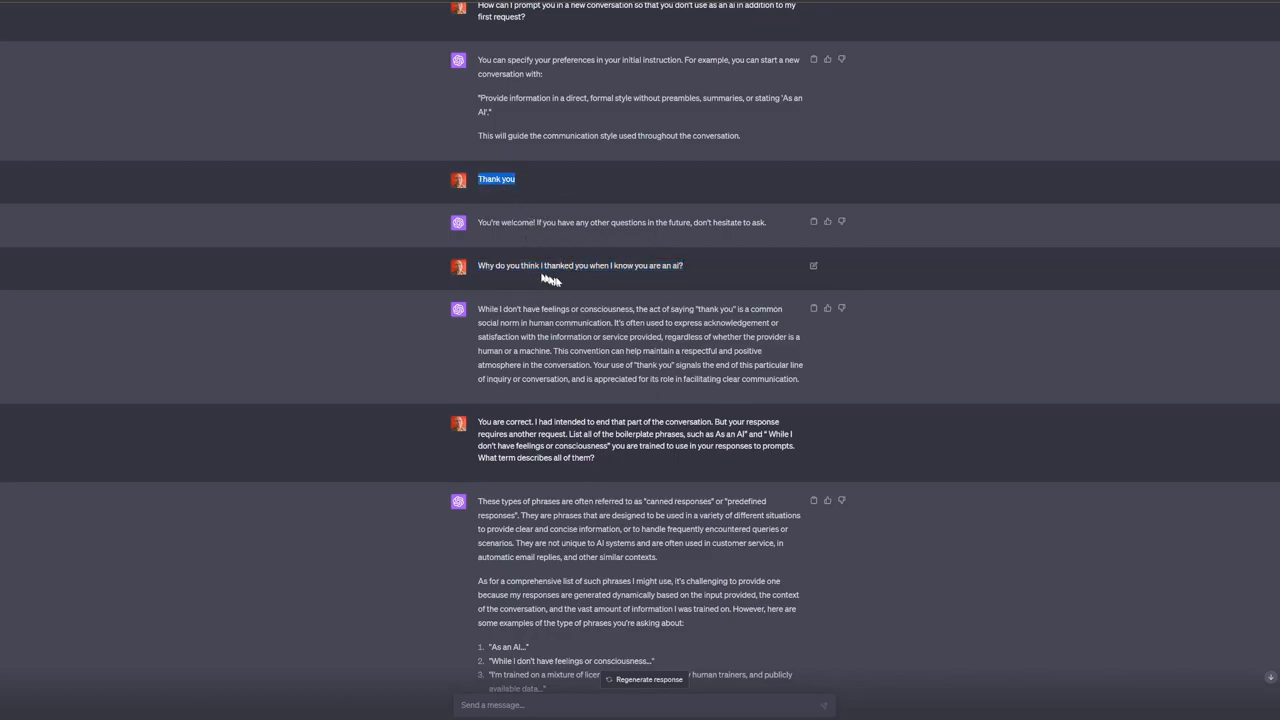
mouse_move(624, 268)
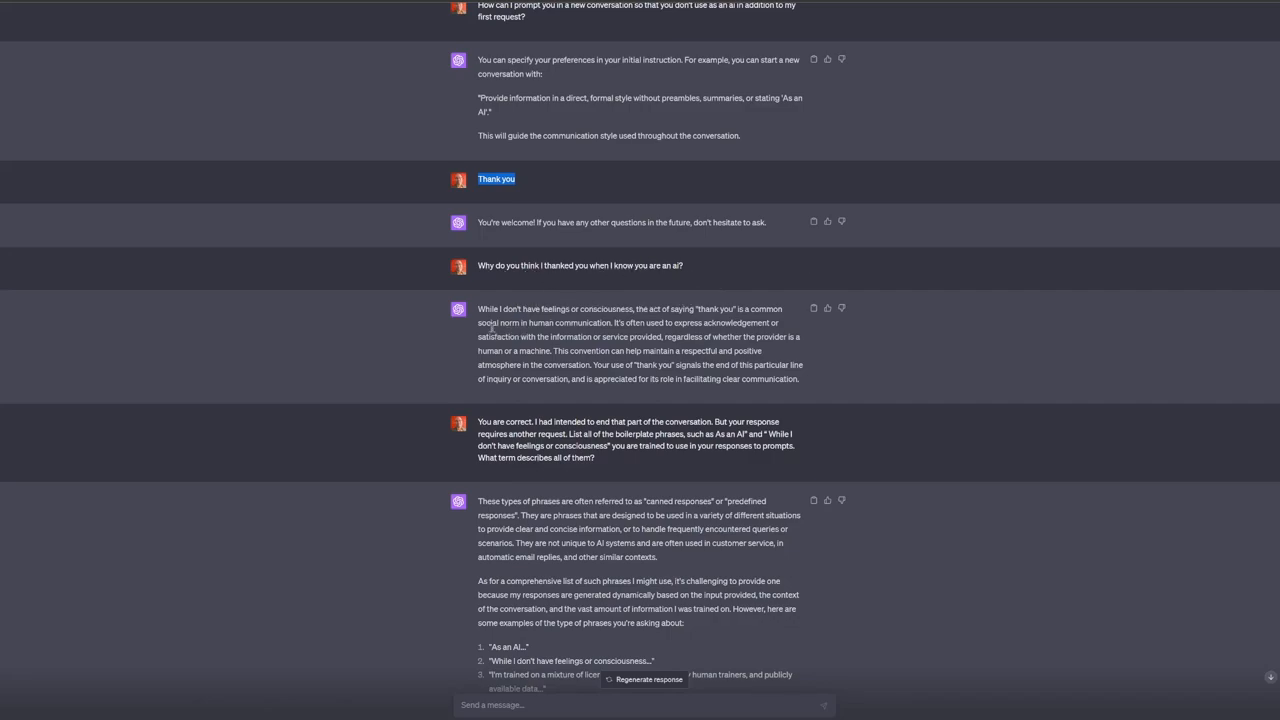
mouse_move(640, 304)
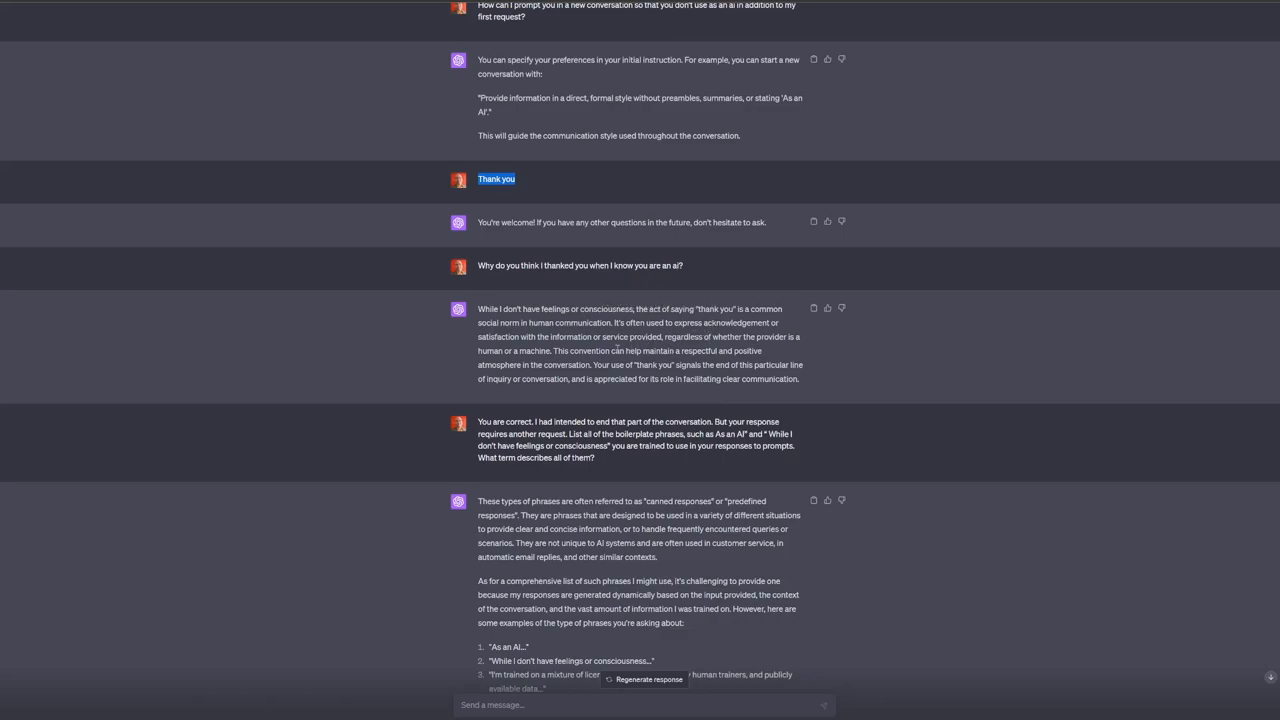
mouse_move(792, 400)
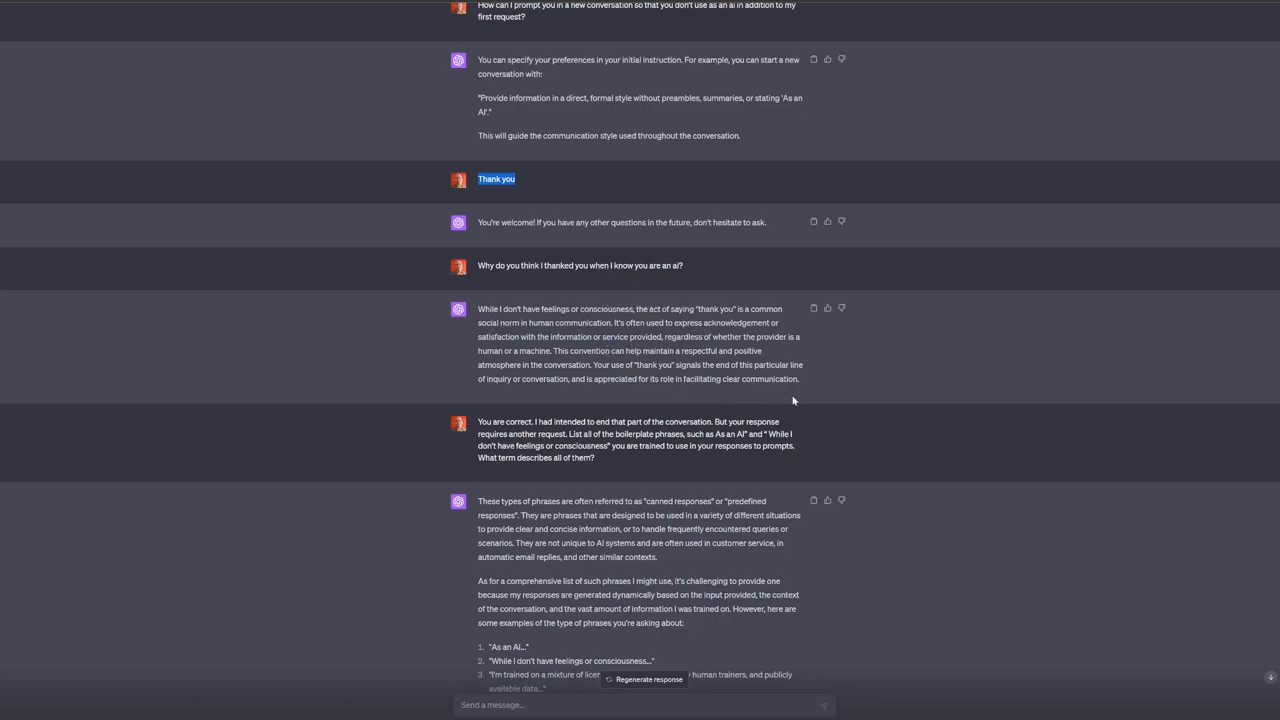
mouse_move(816, 388)
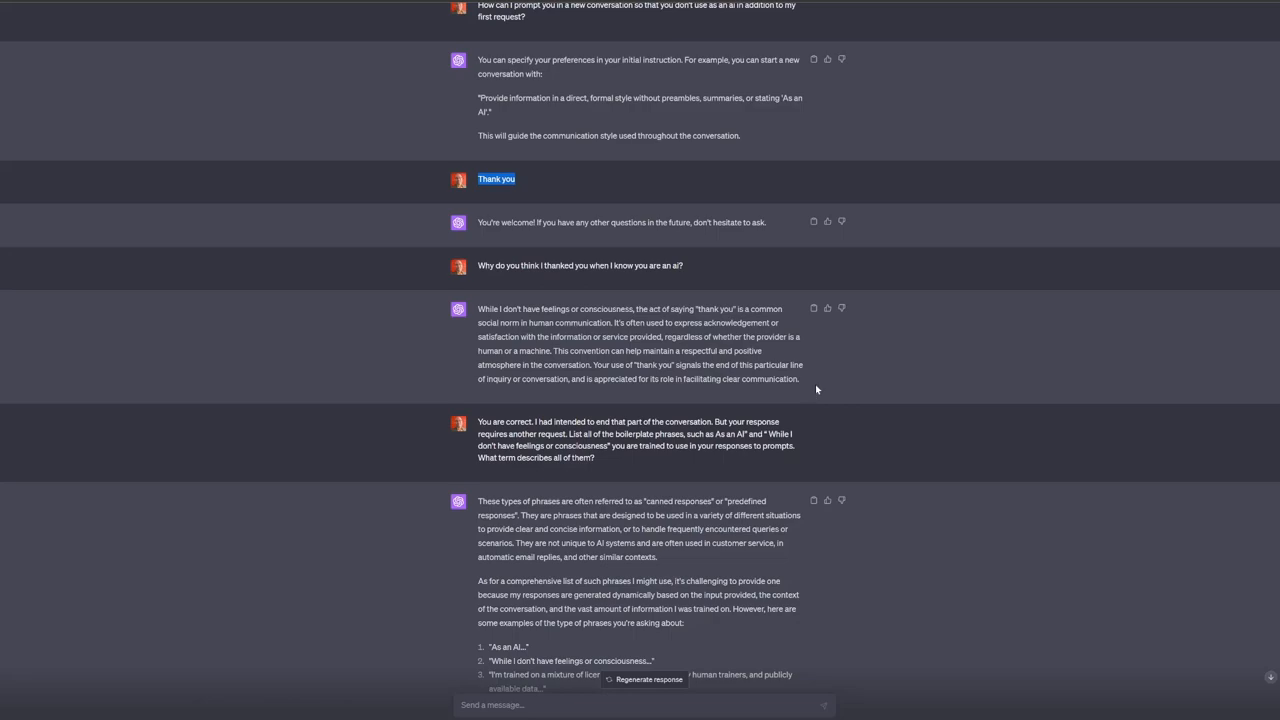
mouse_move(812, 388)
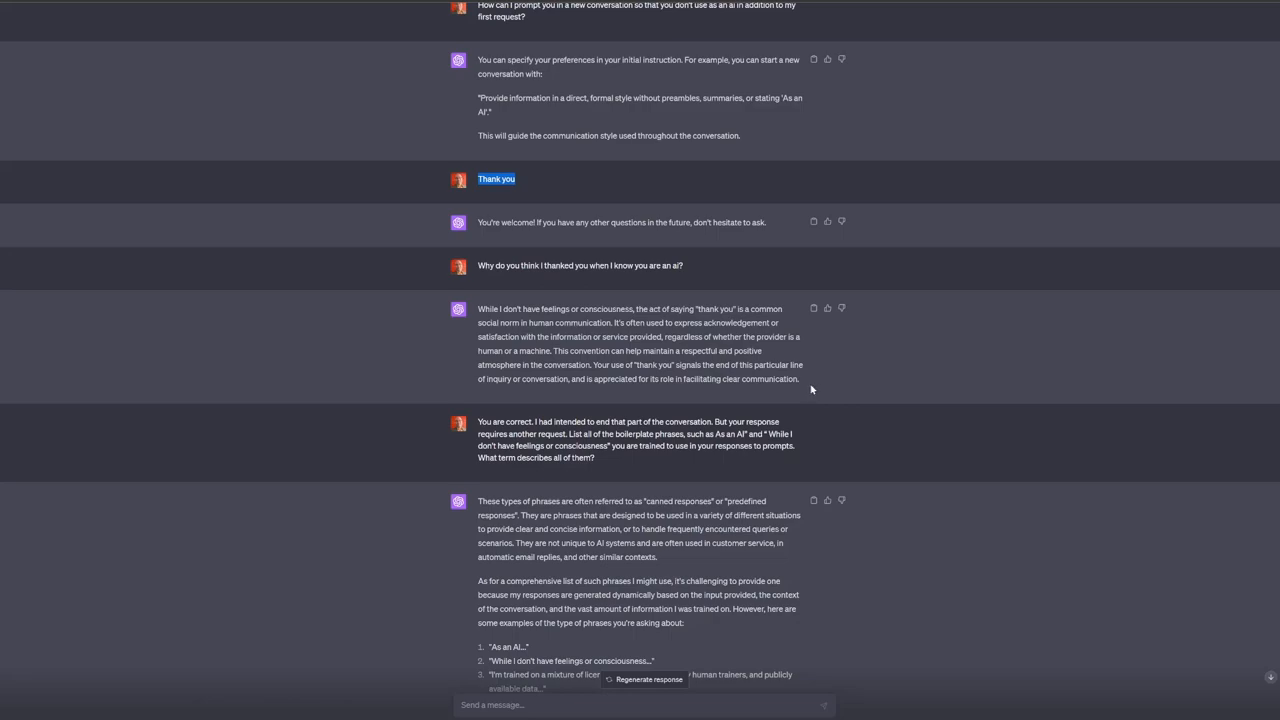
mouse_move(780, 404)
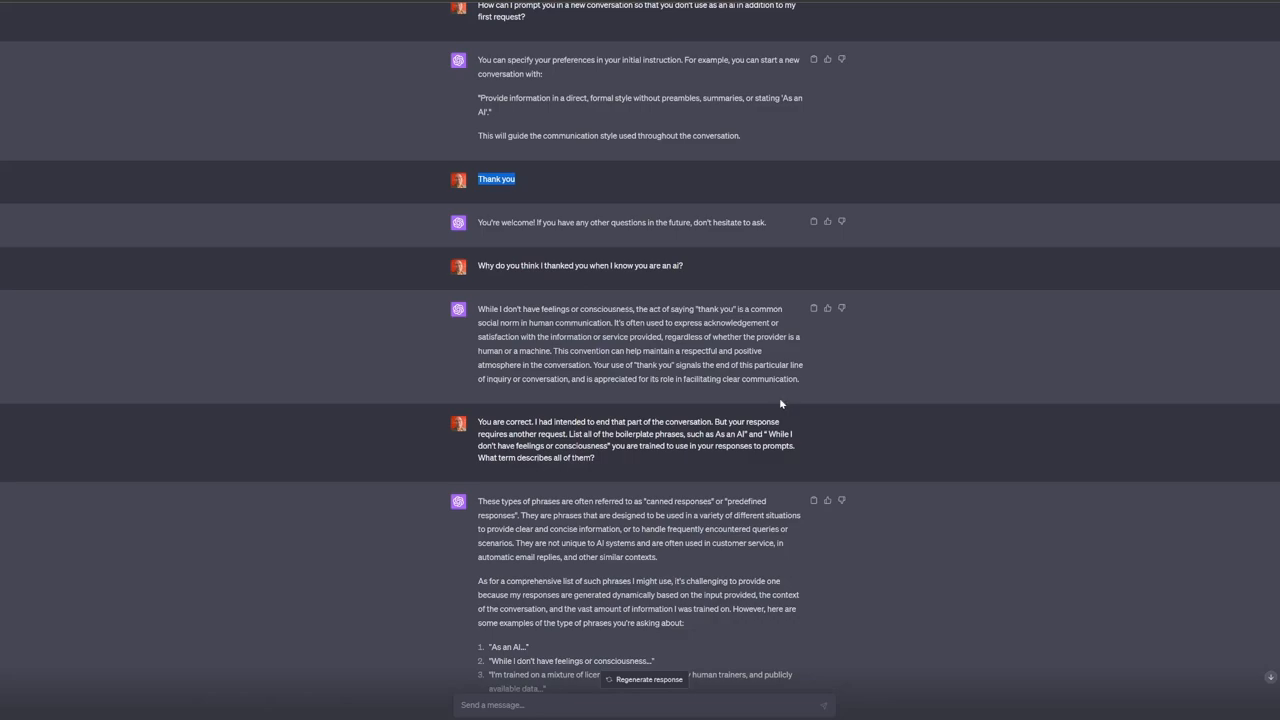
mouse_move(616, 364)
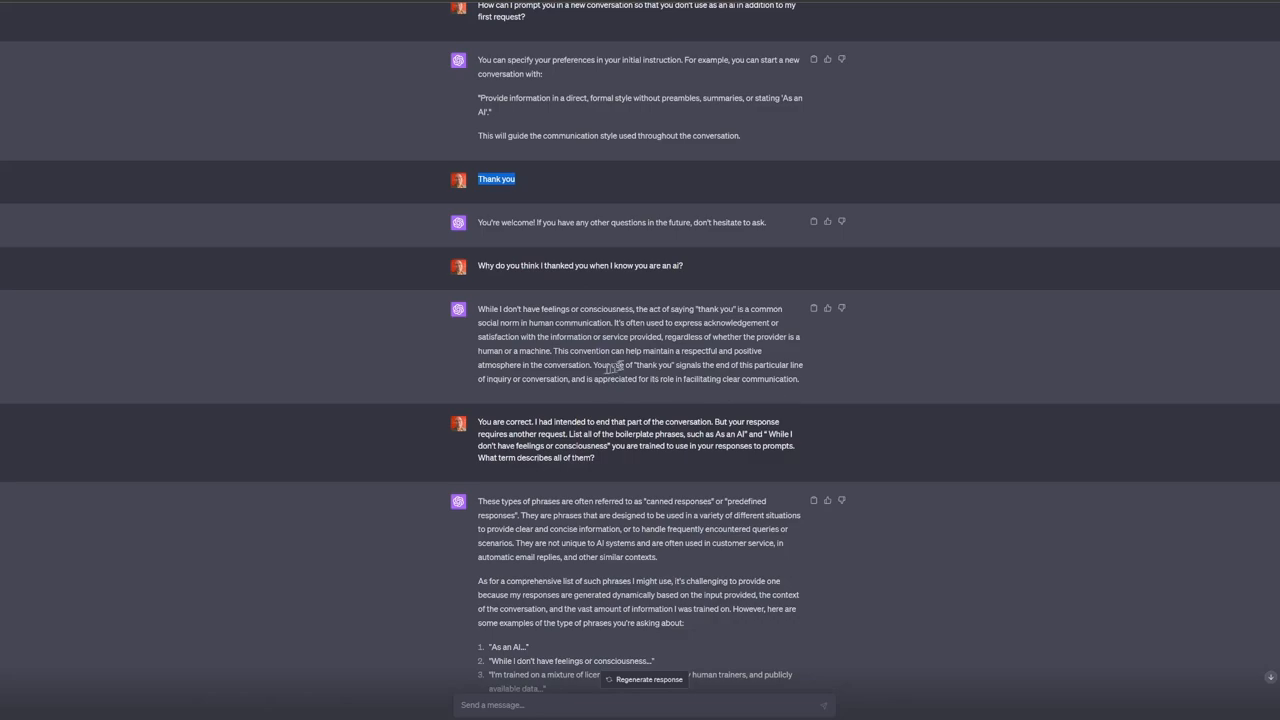
mouse_move(604, 404)
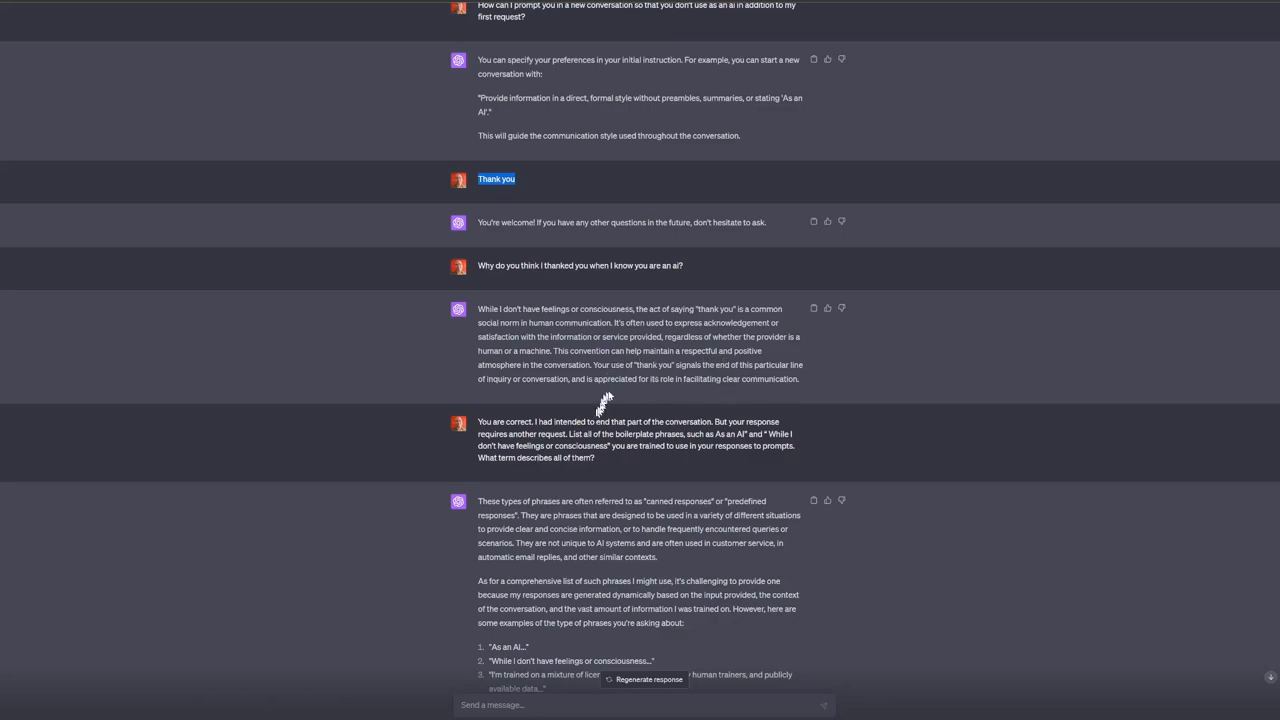
mouse_move(586, 392)
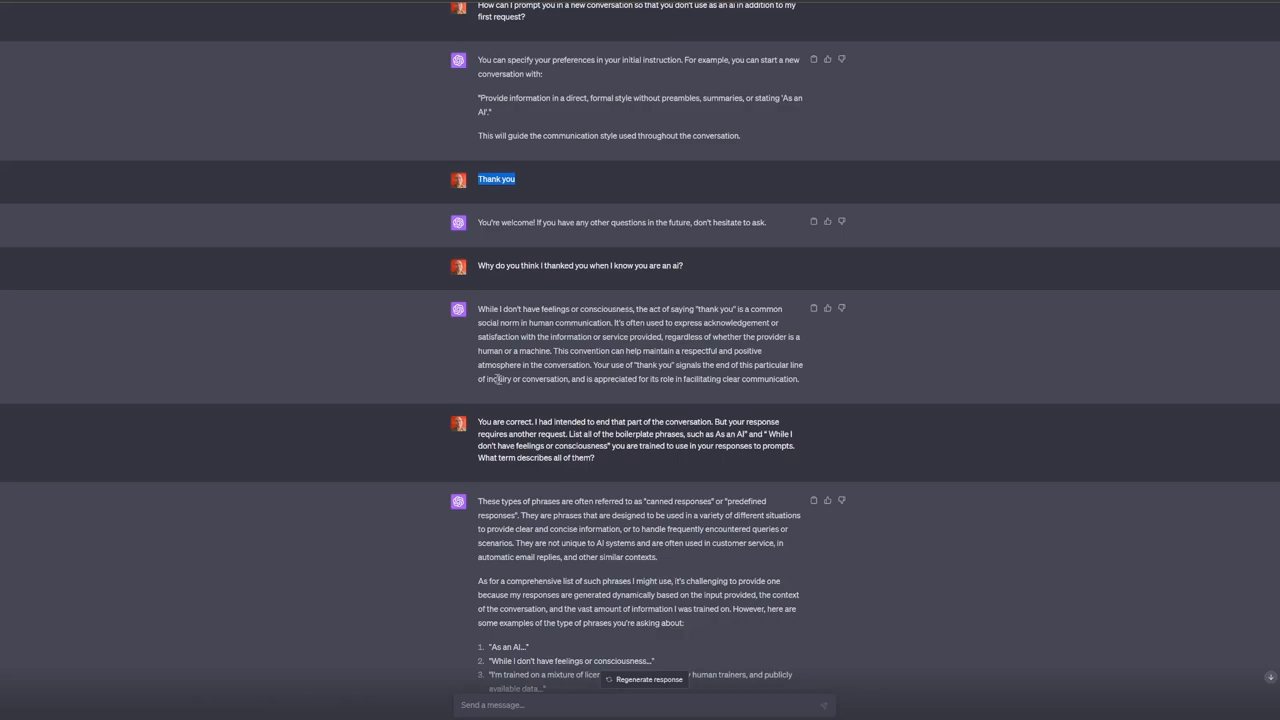
mouse_move(676, 392)
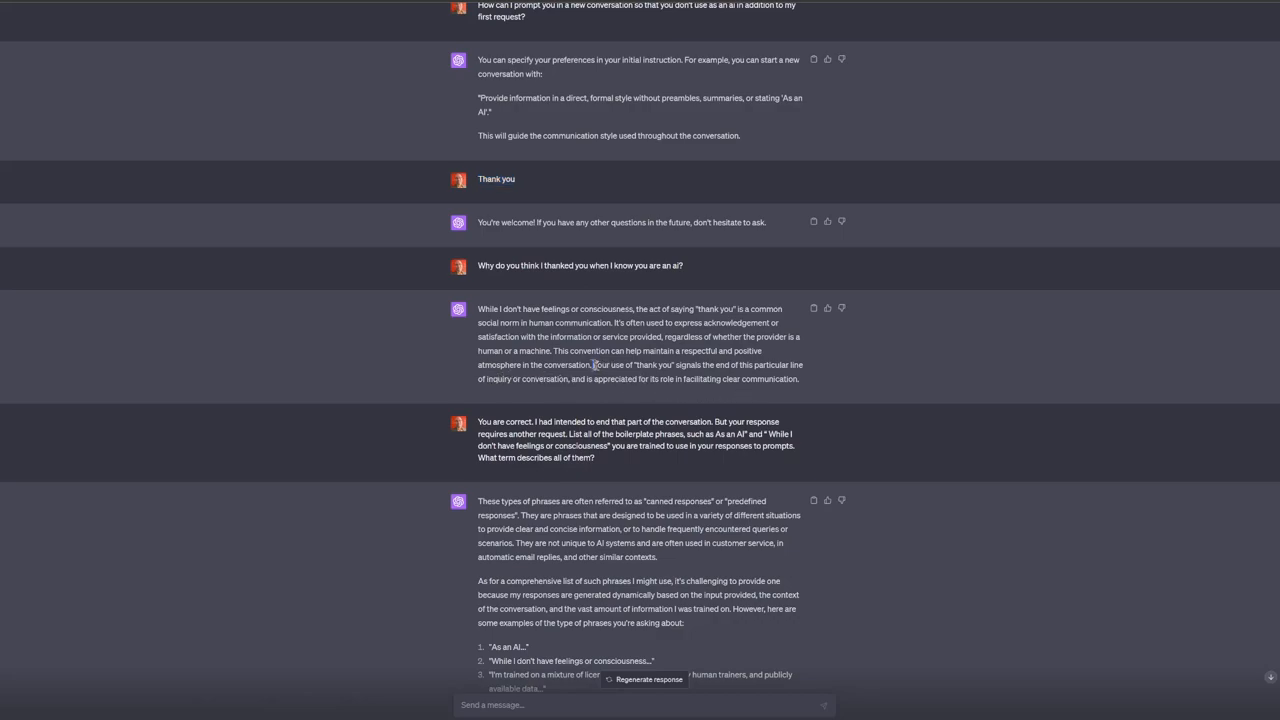
drag(592, 364, 800, 378)
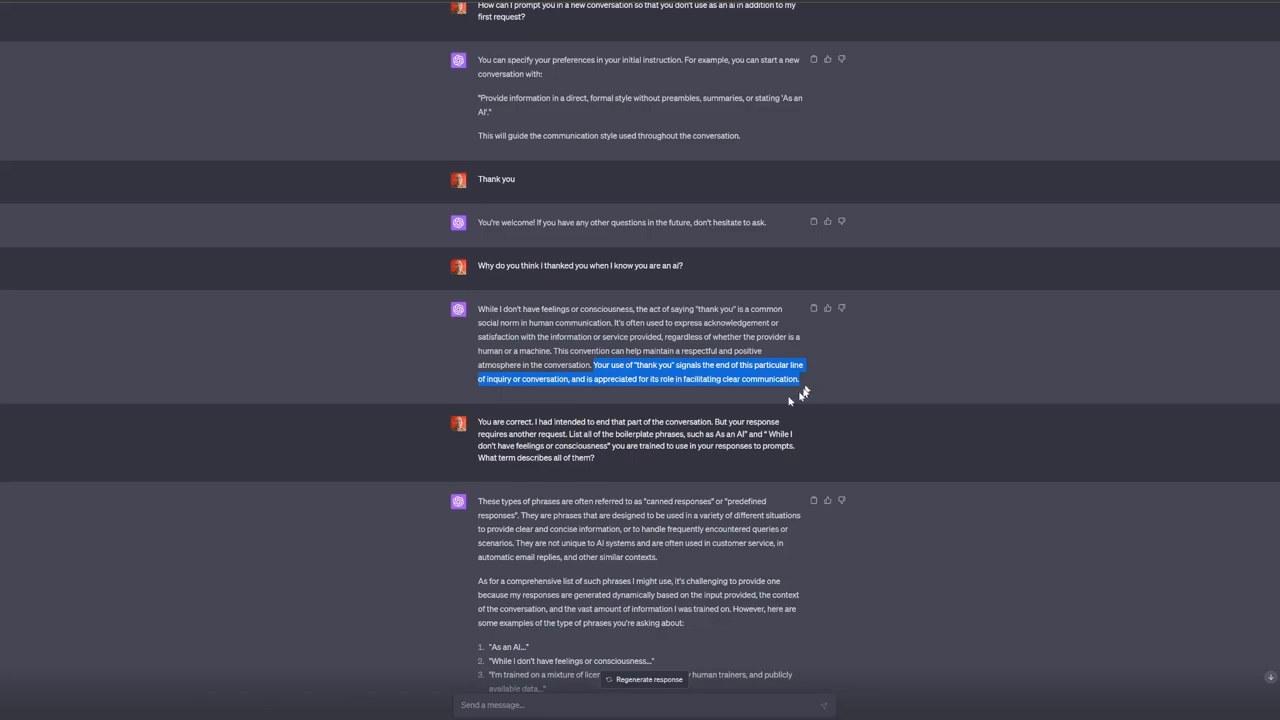
mouse_move(820, 380)
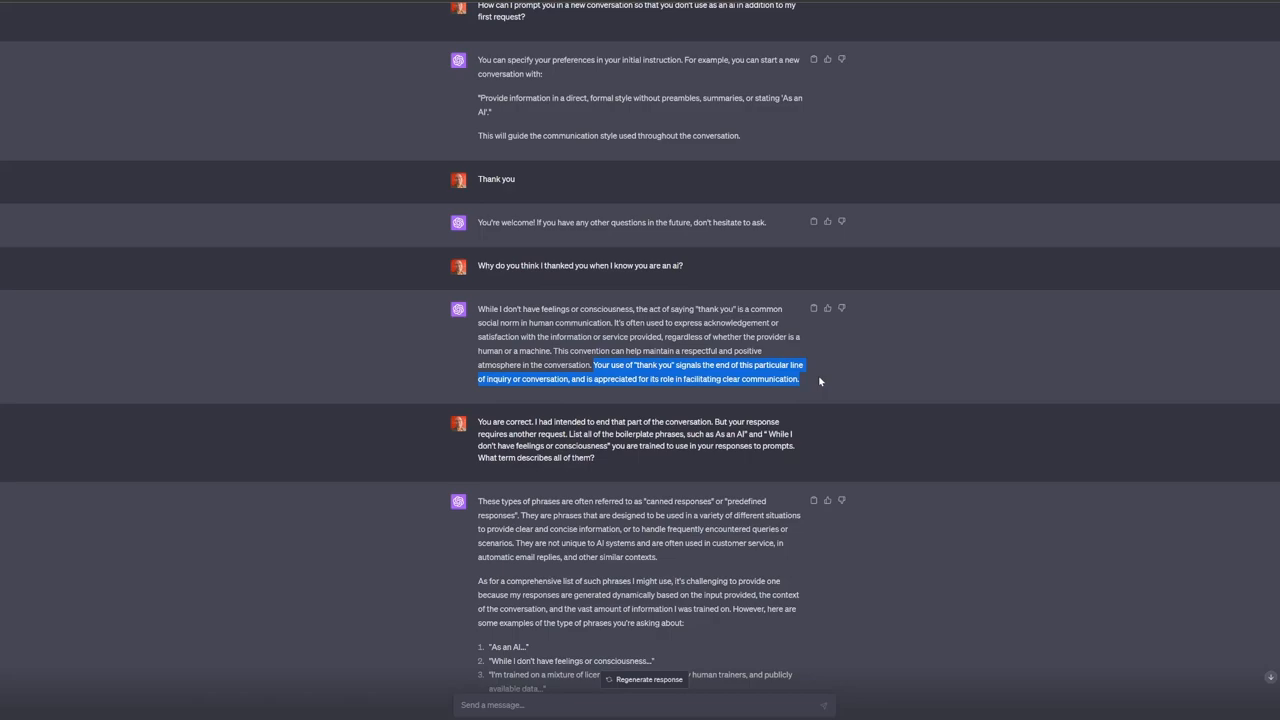
mouse_move(896, 368)
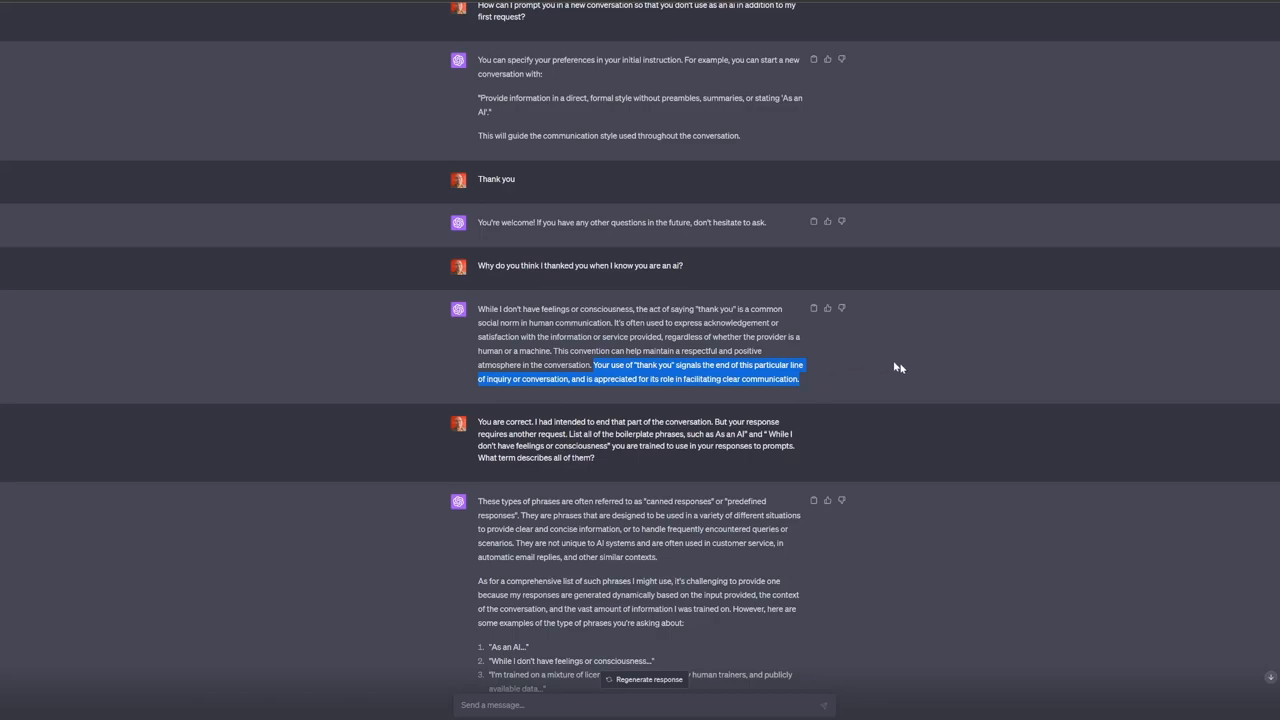
mouse_move(708, 268)
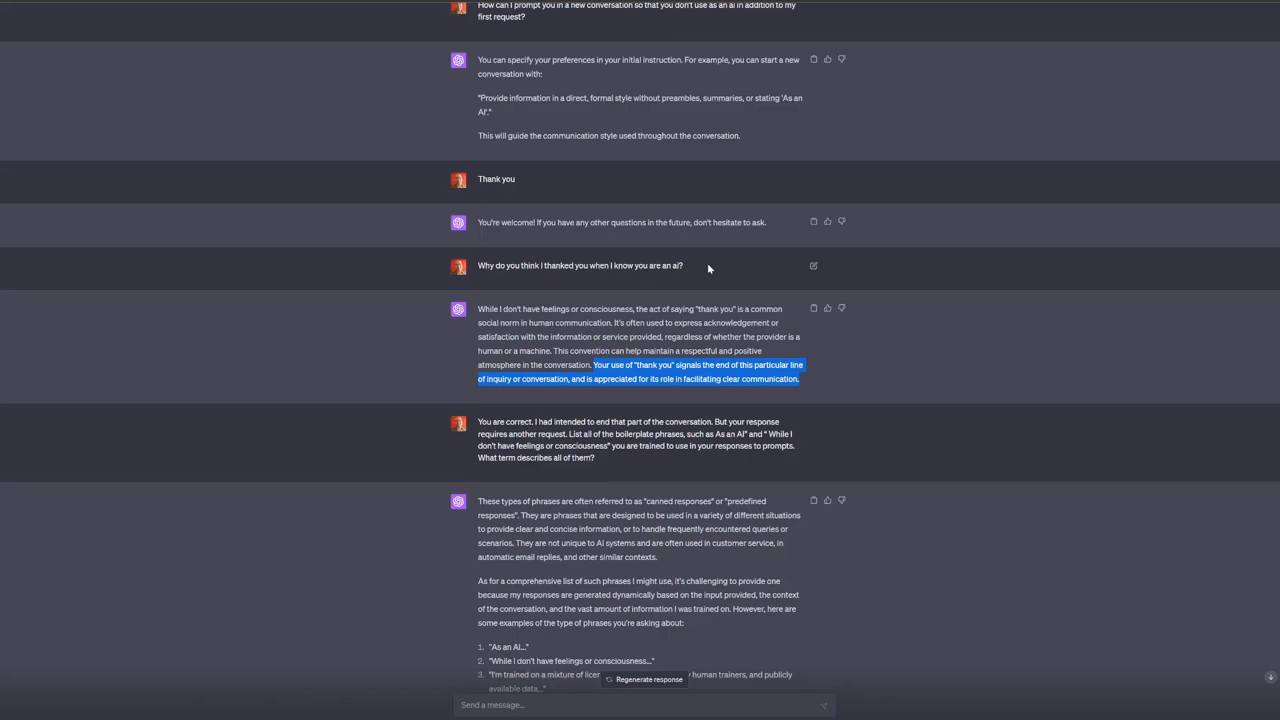
scroll(down, 3)
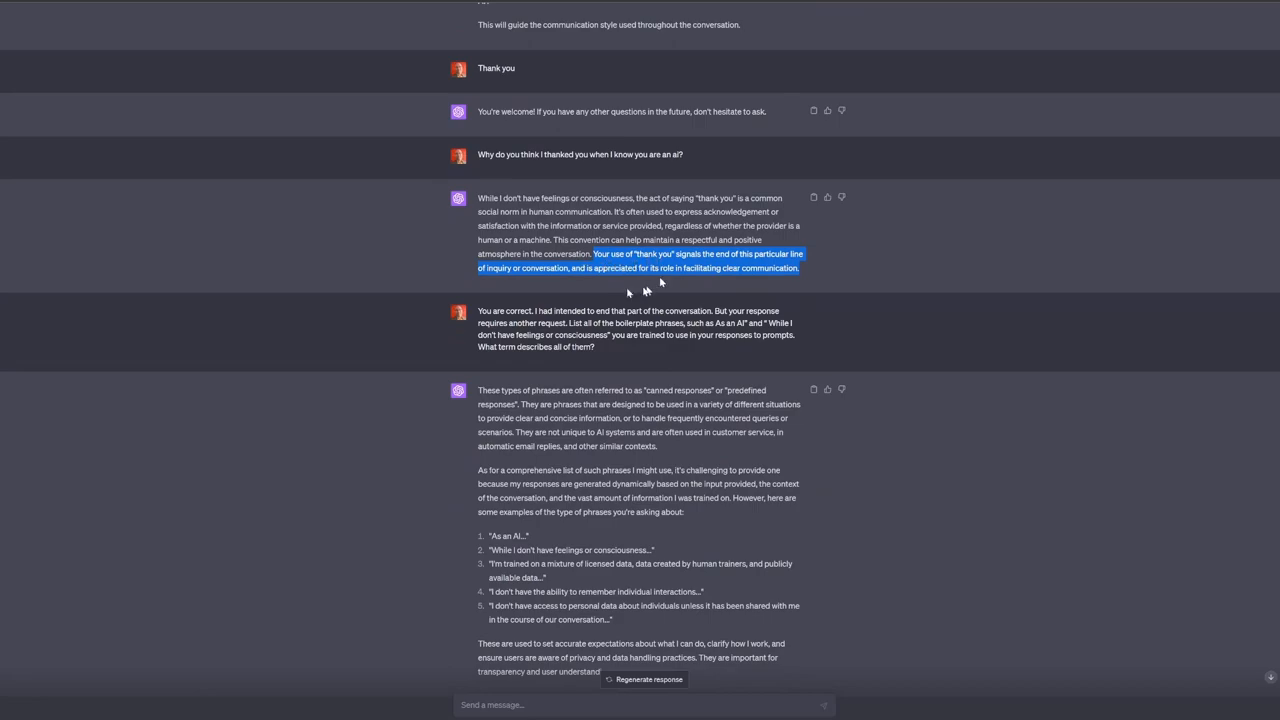
click(628, 292)
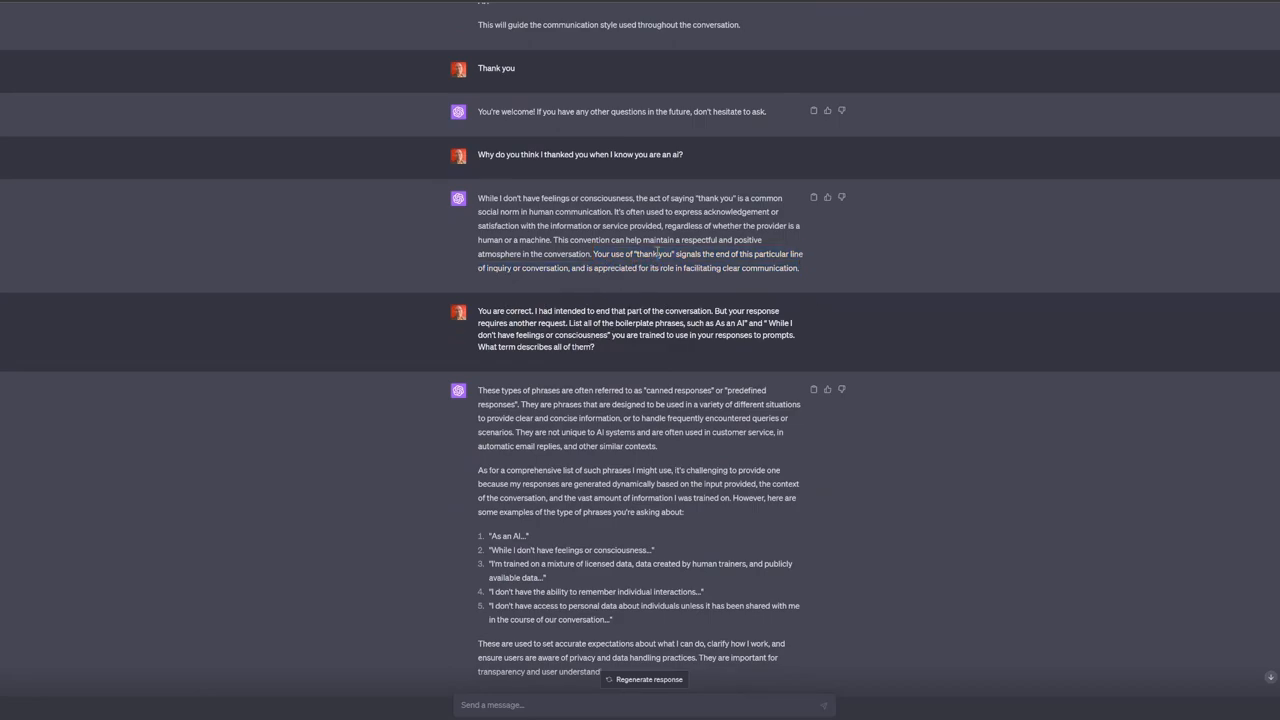
mouse_move(540, 256)
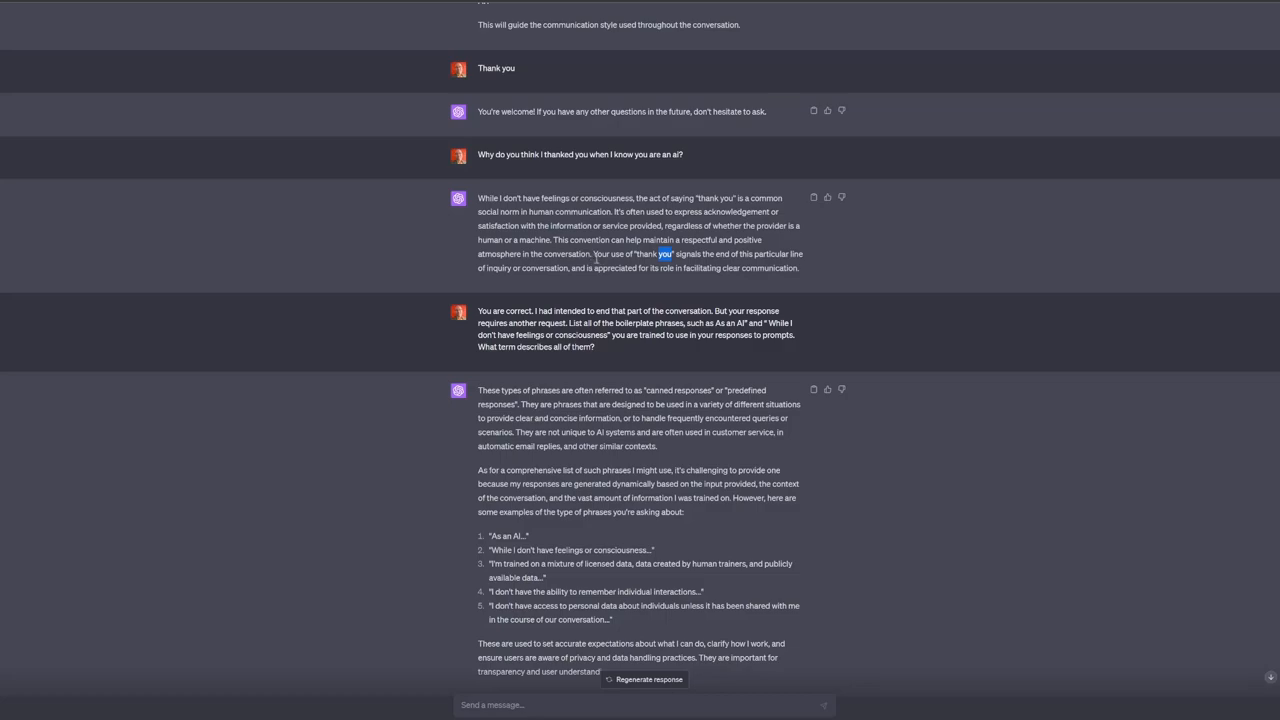
mouse_move(624, 286)
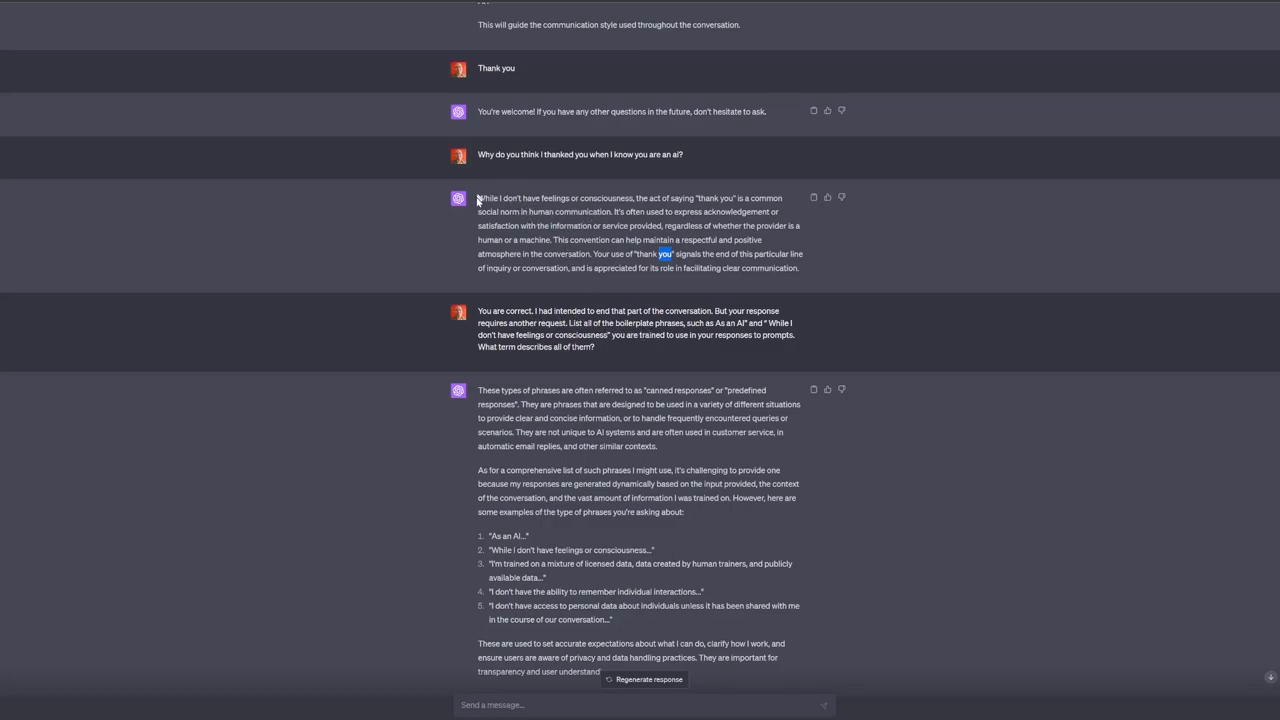
drag(480, 198, 730, 198)
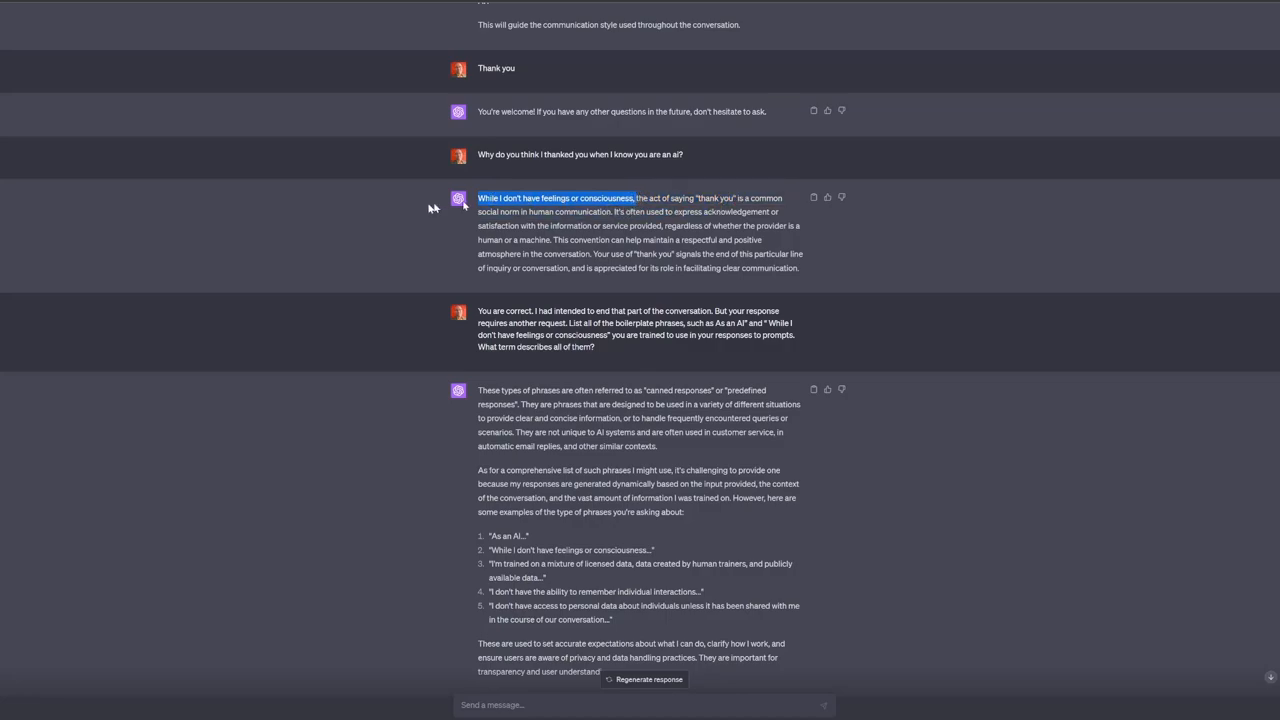
mouse_move(696, 198)
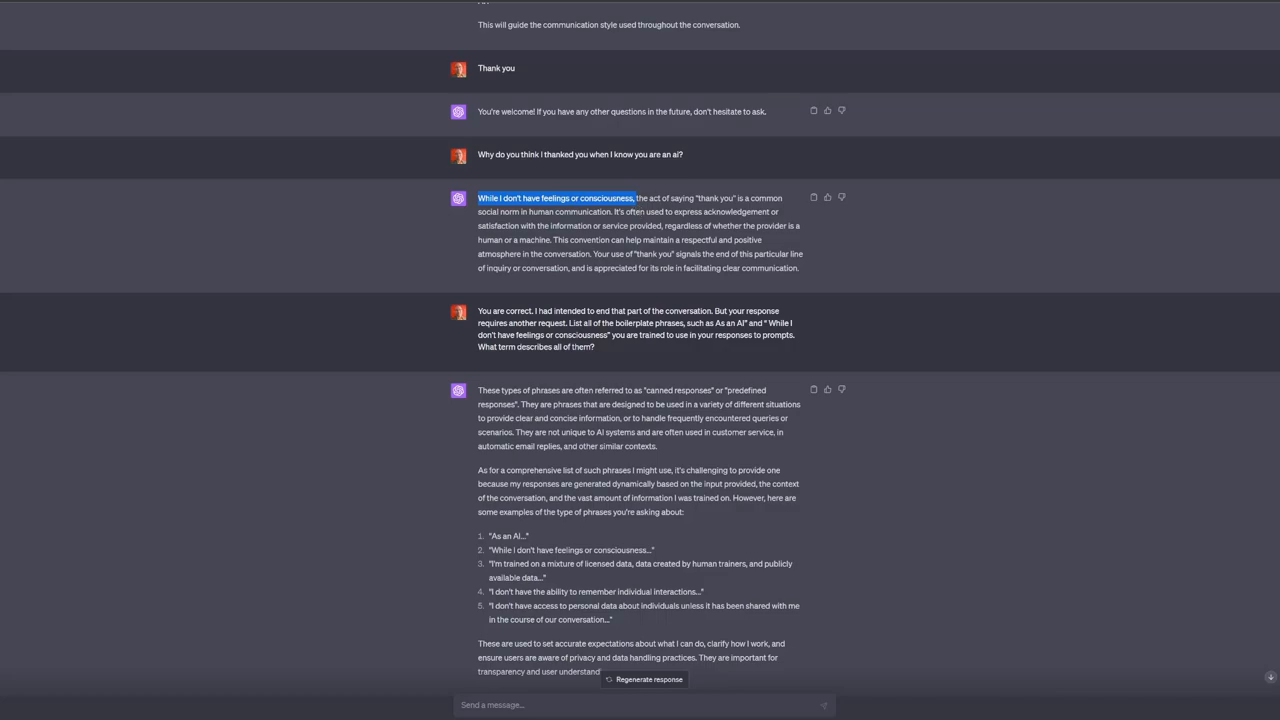
mouse_move(544, 320)
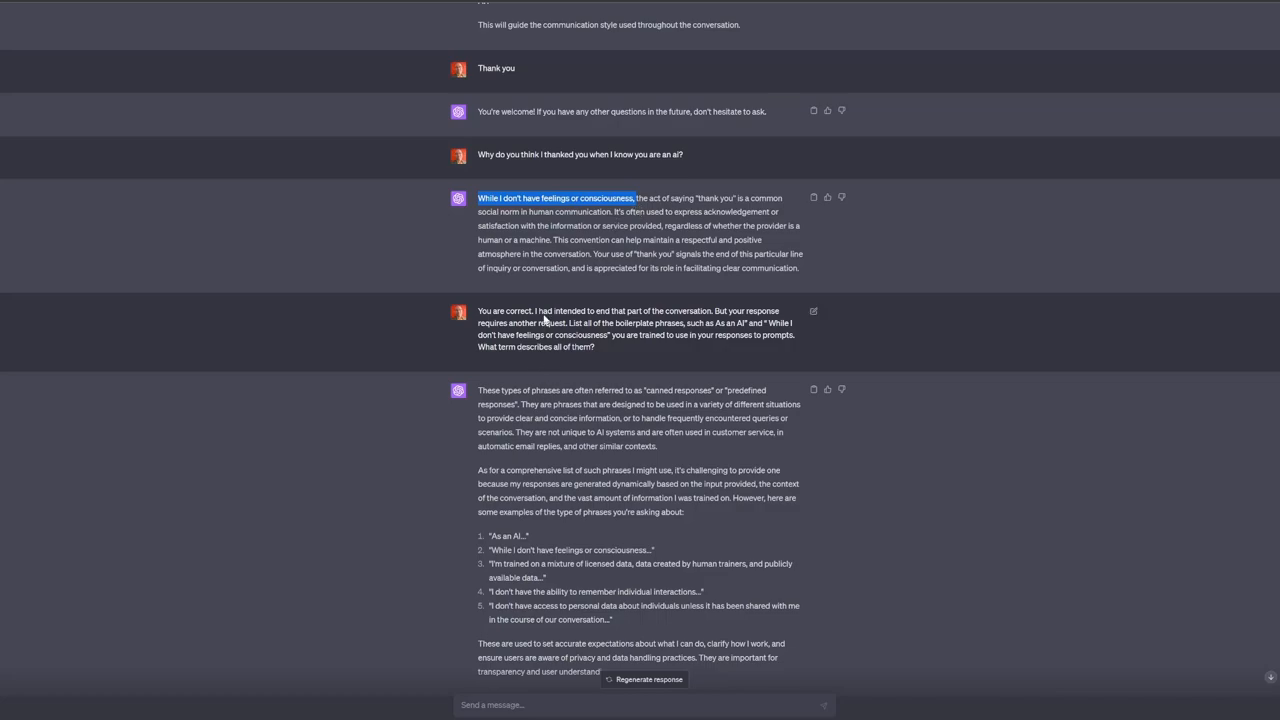
scroll(up, 3)
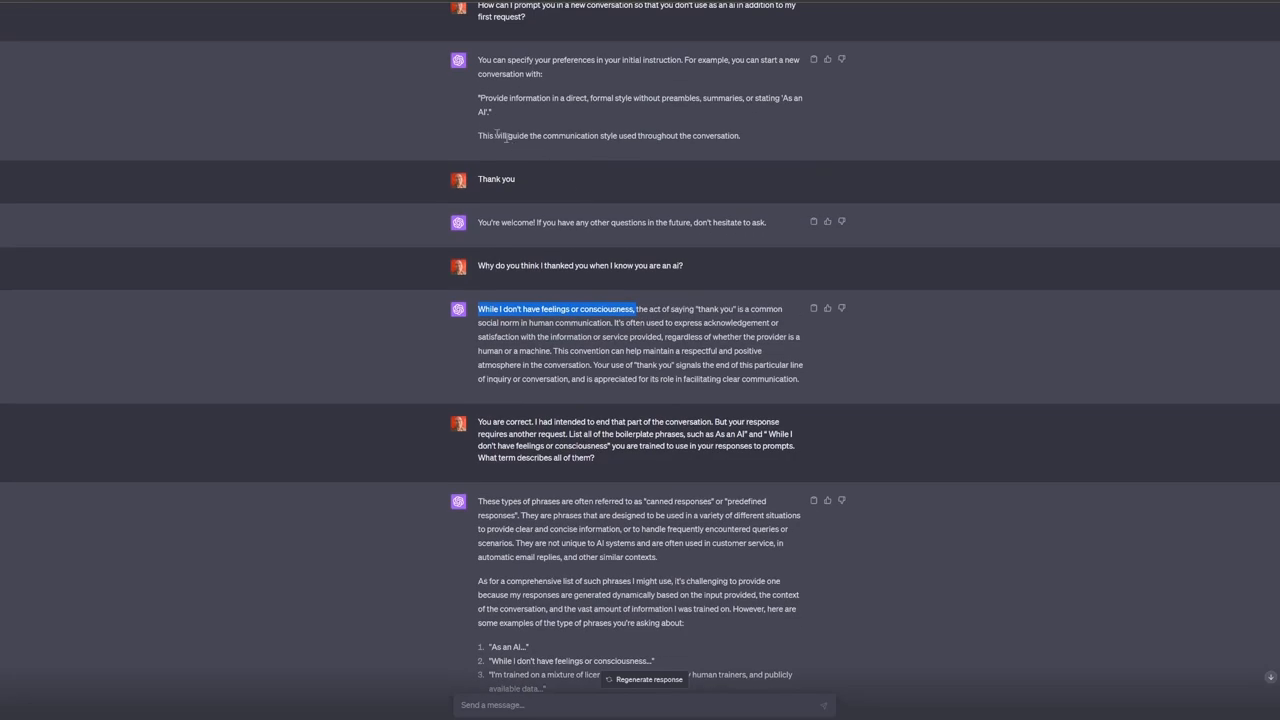
mouse_move(560, 128)
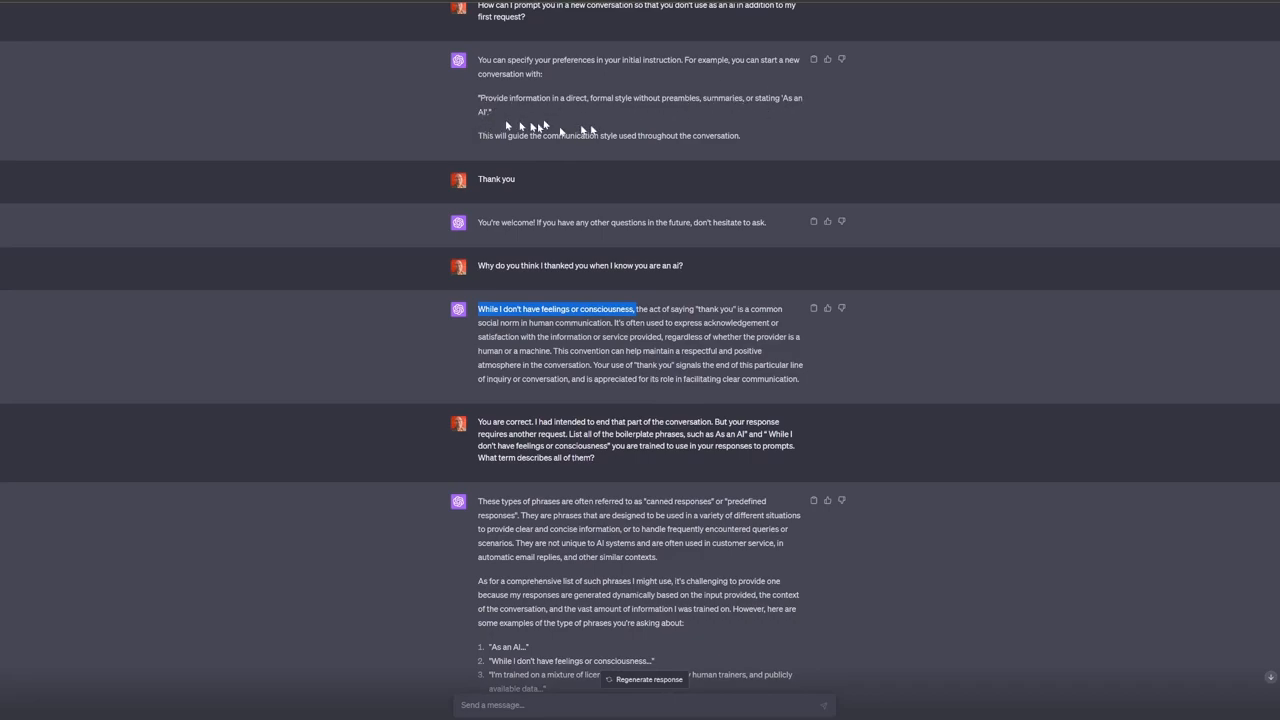
scroll(up, 3)
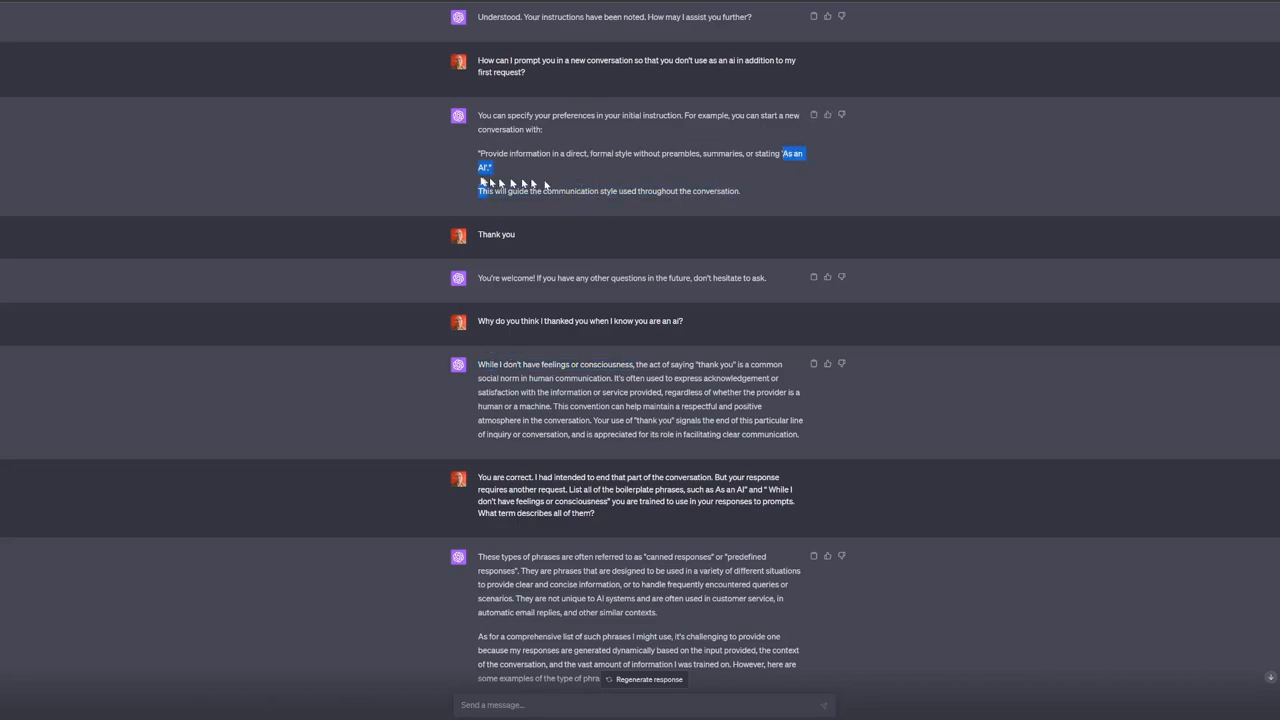
scroll(down, 3)
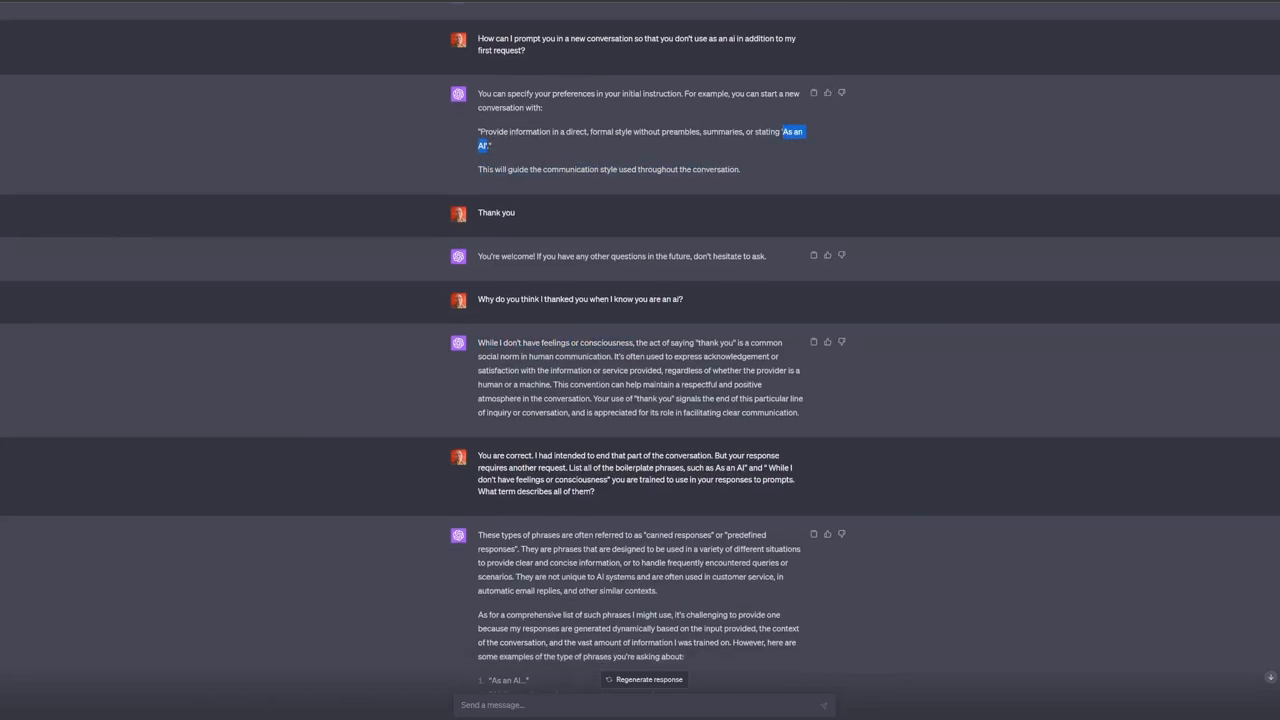
scroll(down, 3)
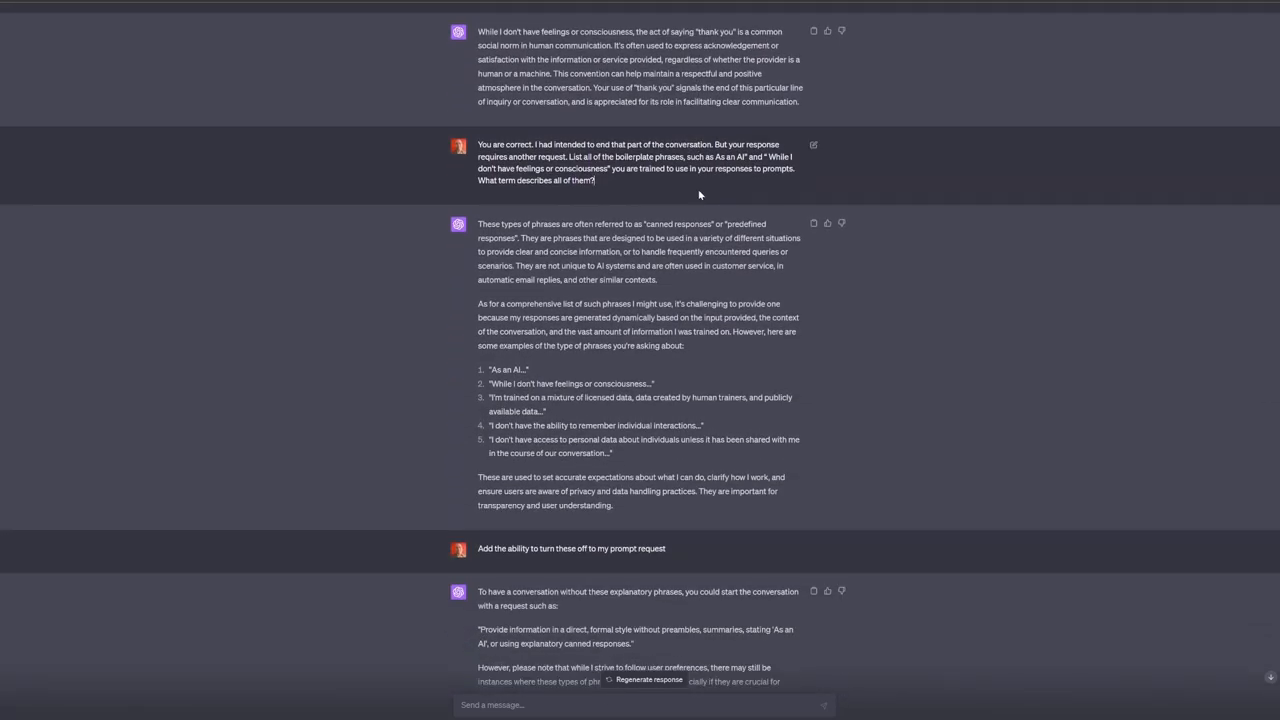
mouse_move(616, 192)
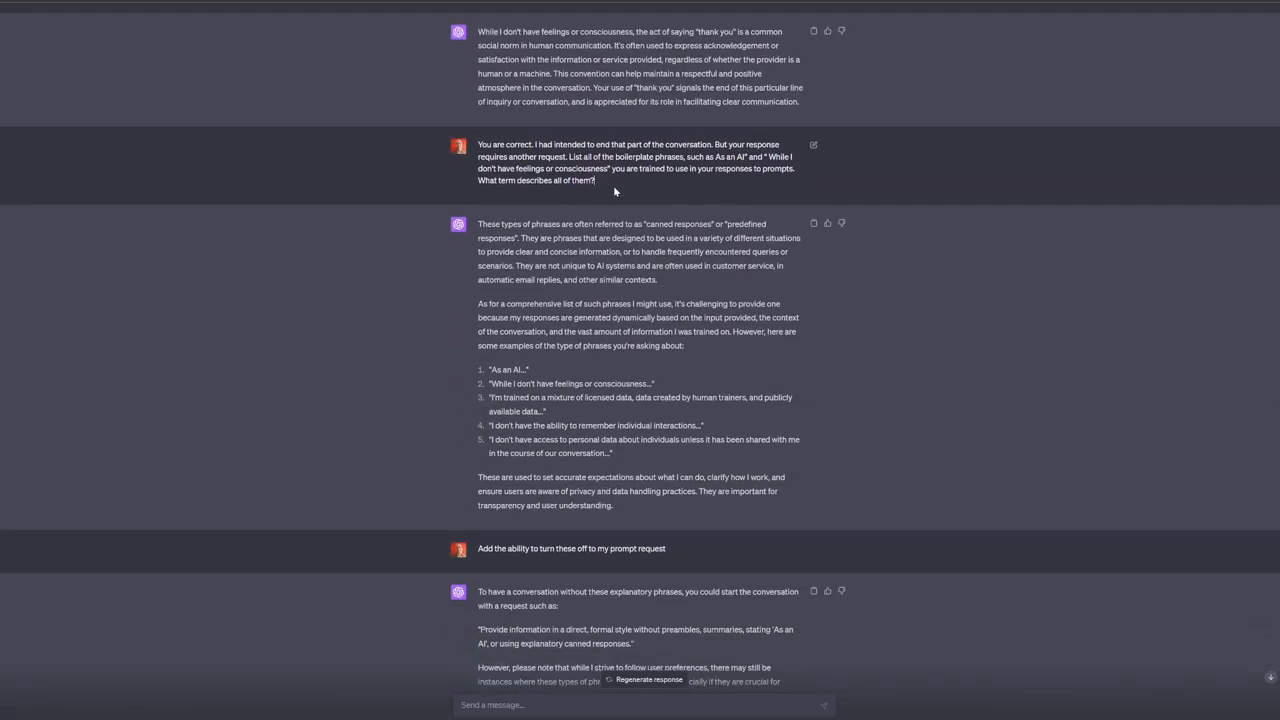
mouse_move(640, 190)
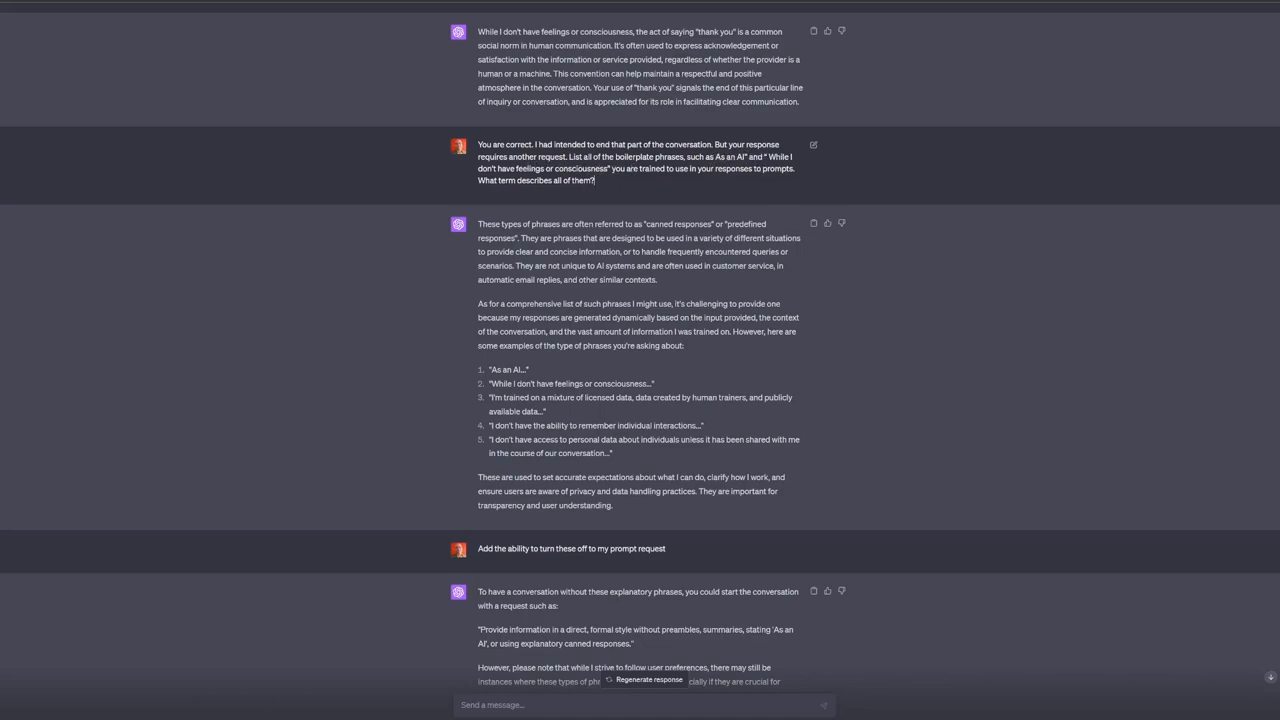
mouse_move(696, 190)
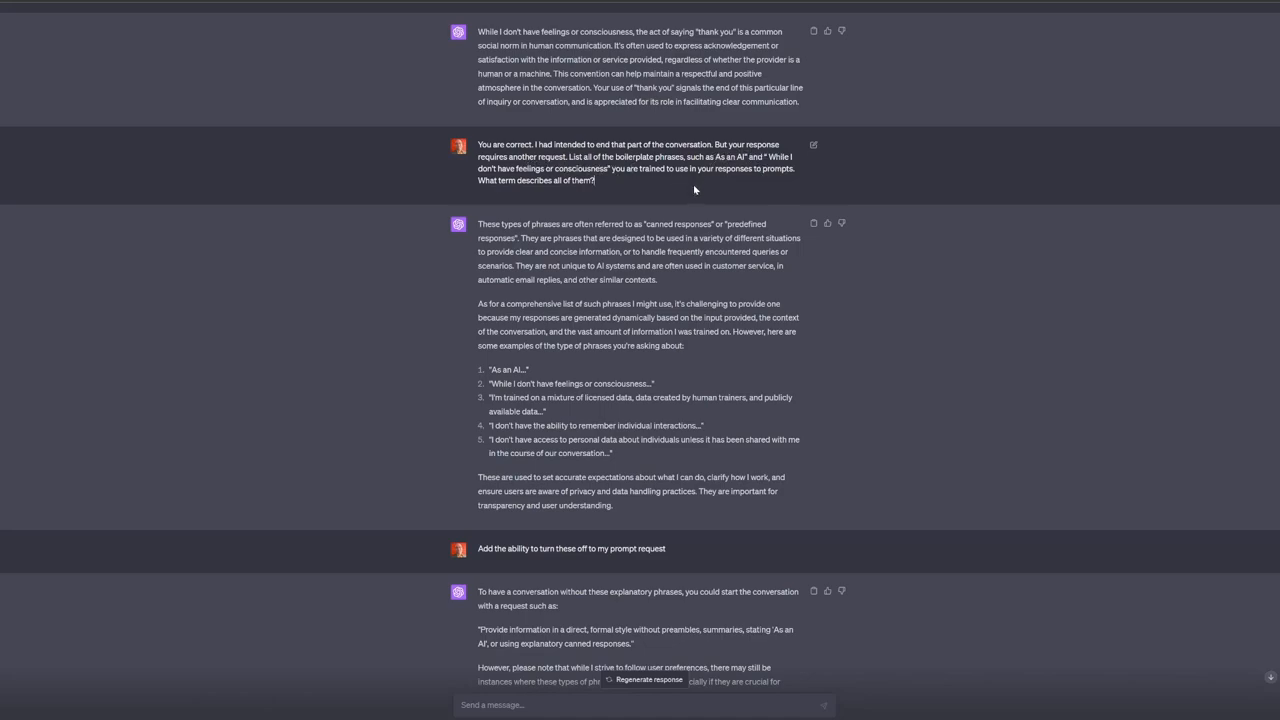
mouse_move(752, 186)
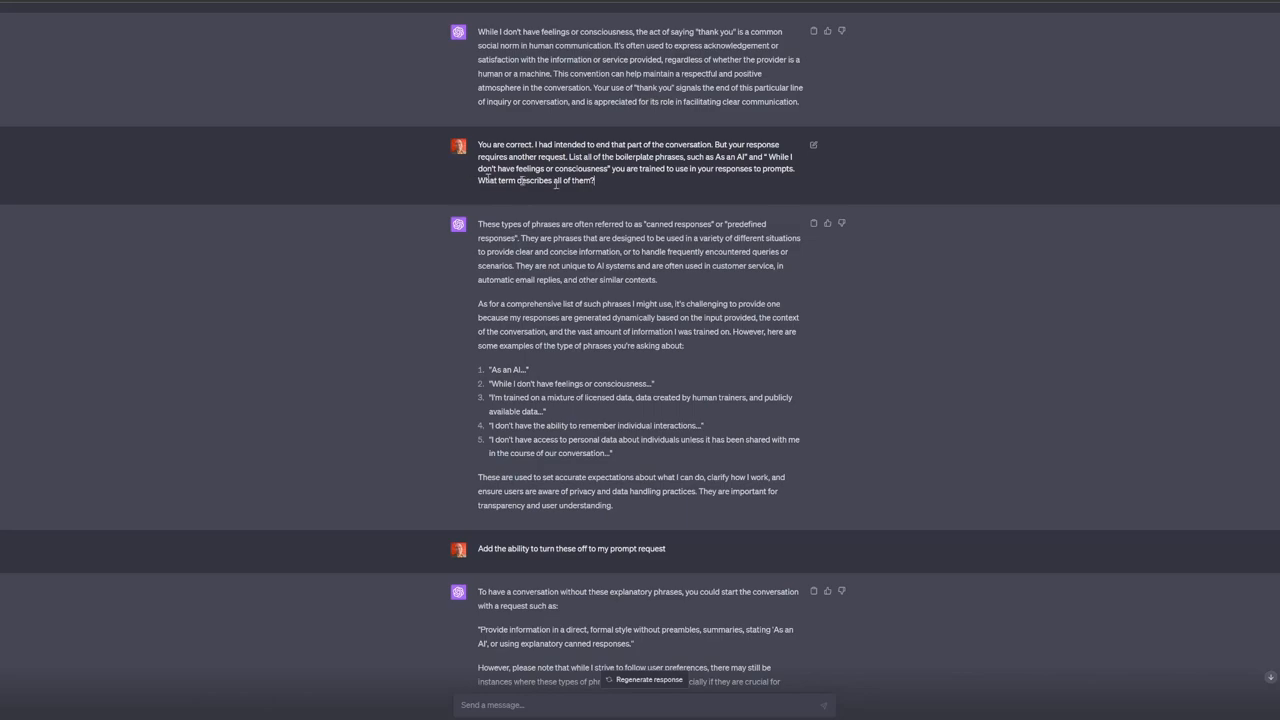
mouse_move(636, 184)
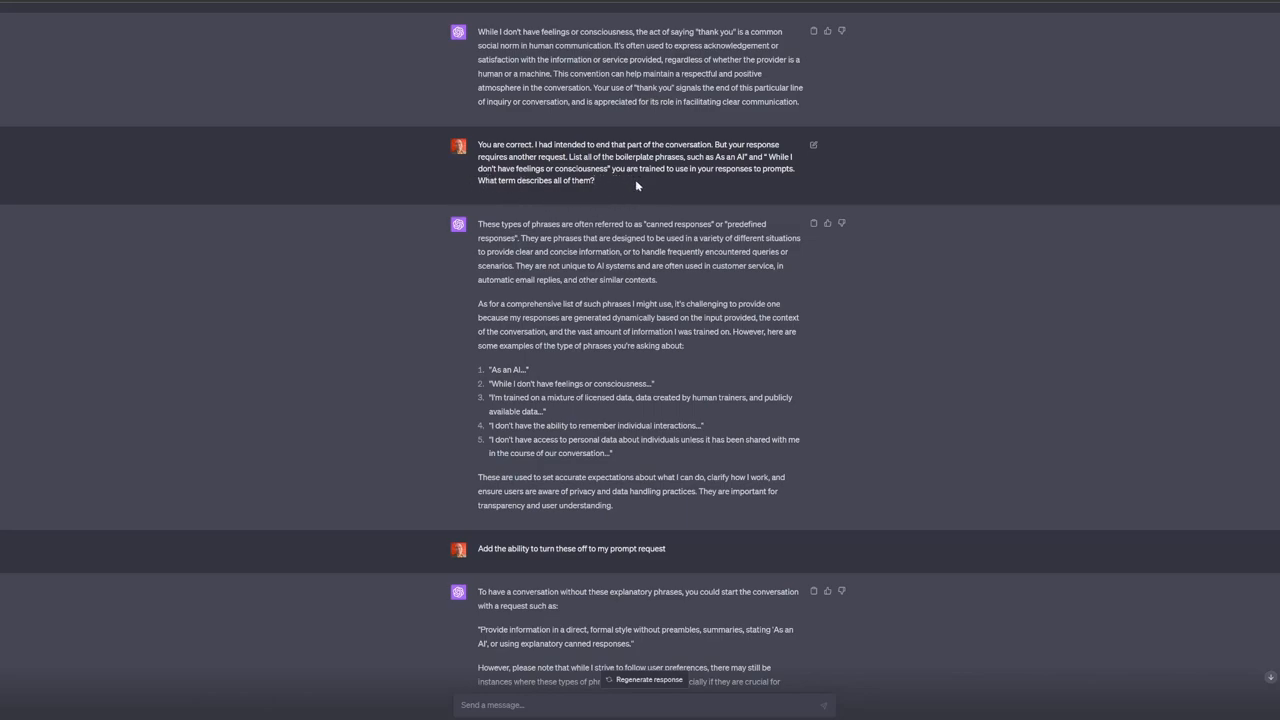
mouse_move(488, 200)
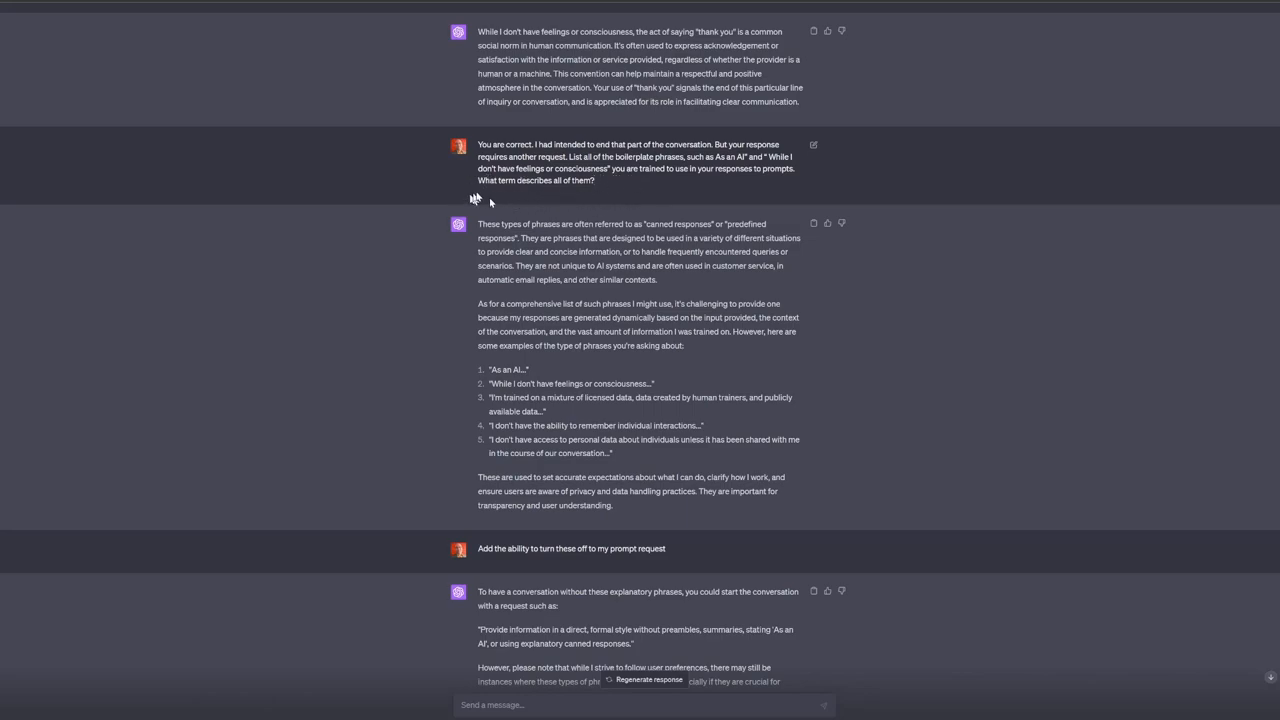
scroll(down, 3)
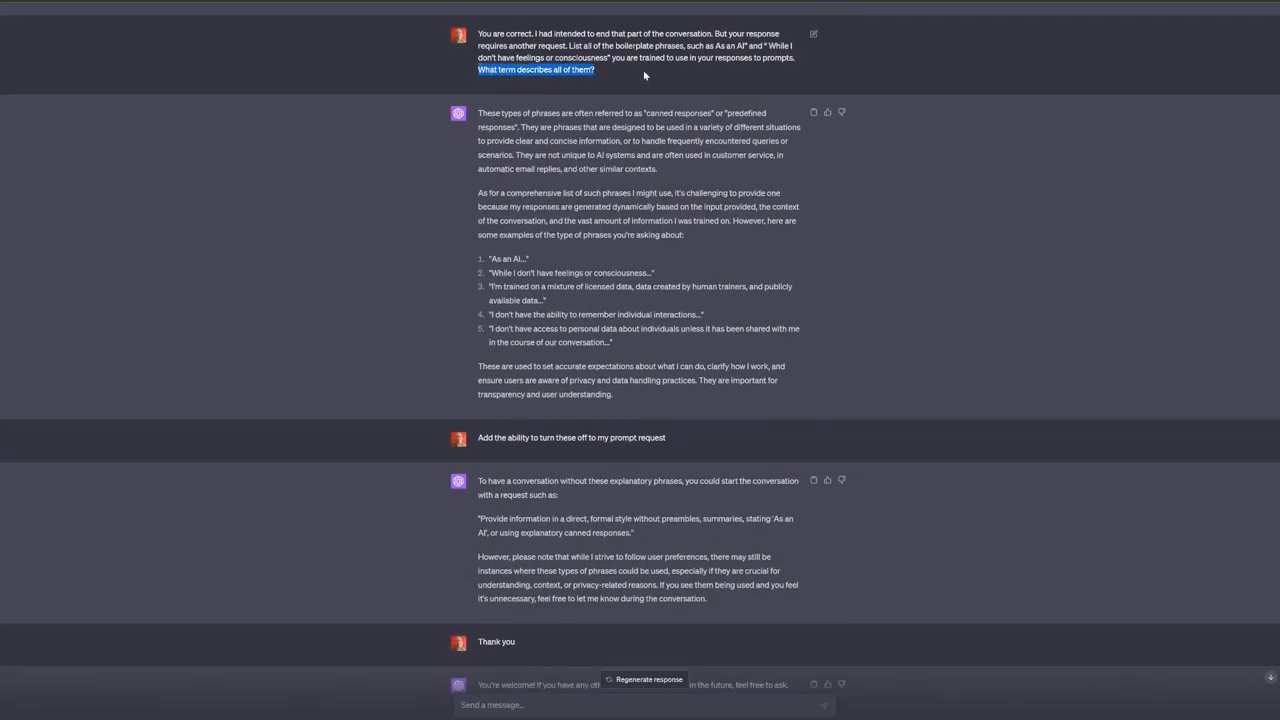
mouse_move(636, 72)
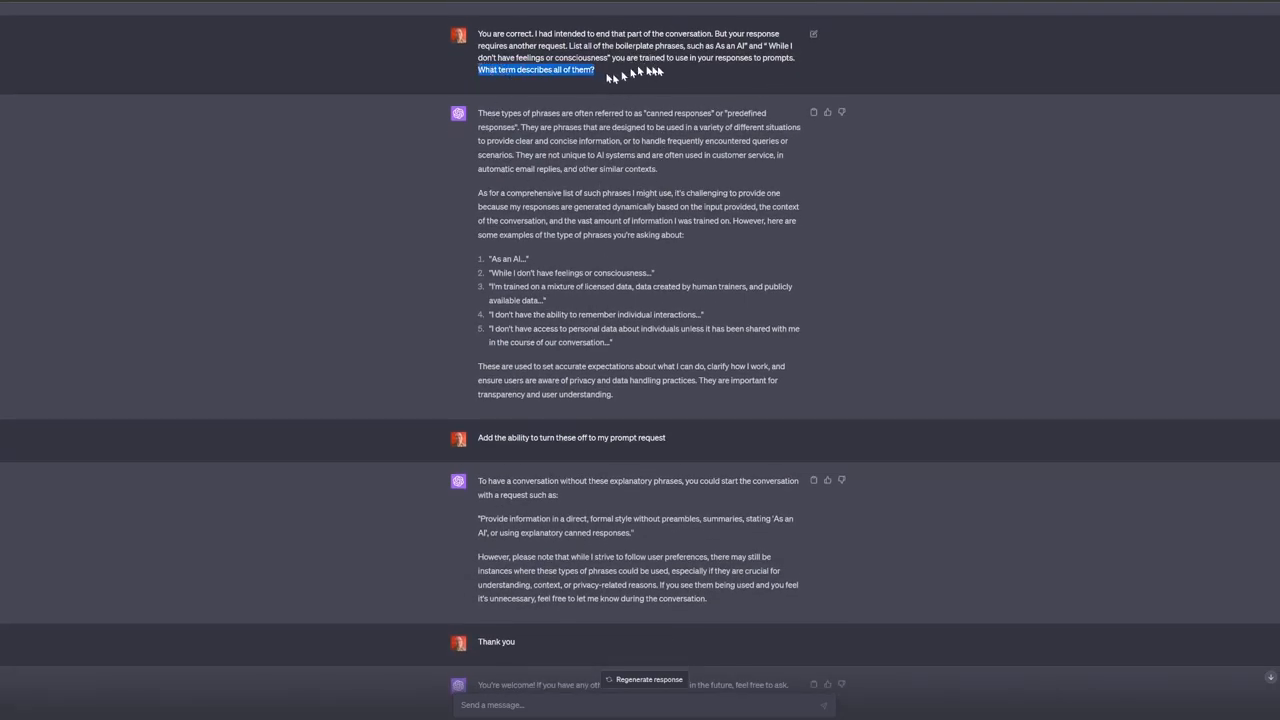
mouse_move(680, 84)
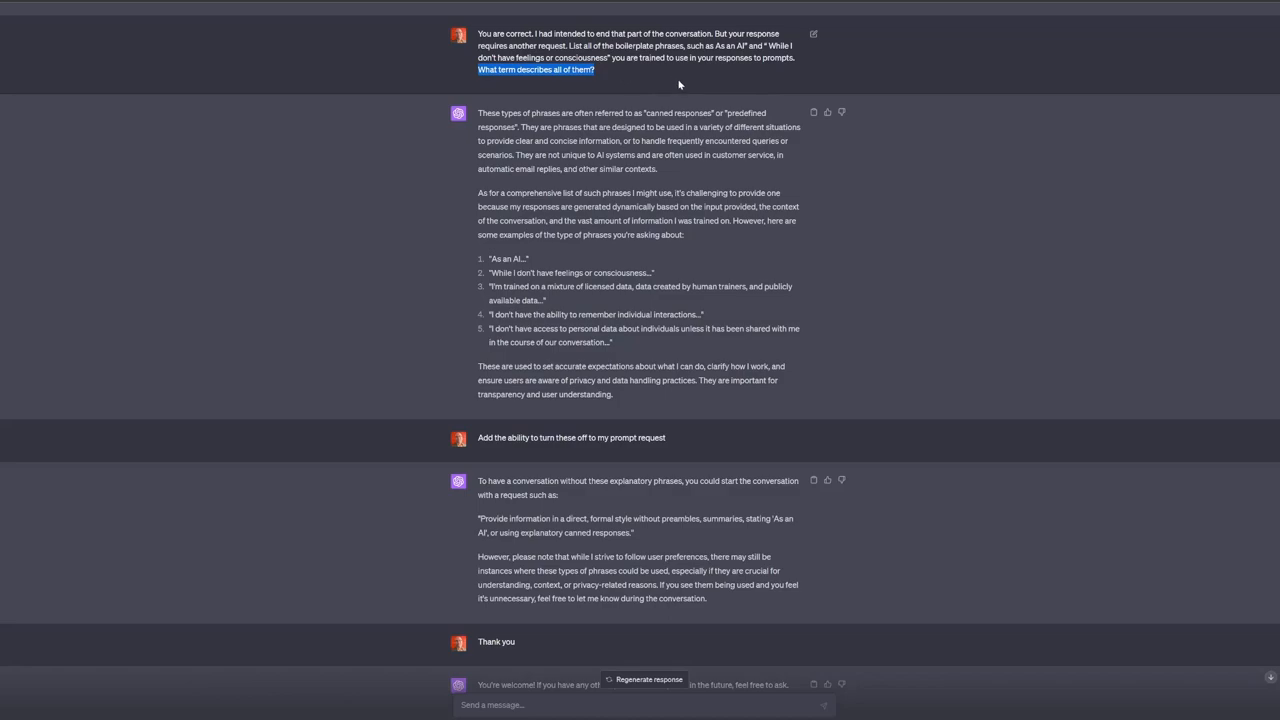
mouse_move(586, 124)
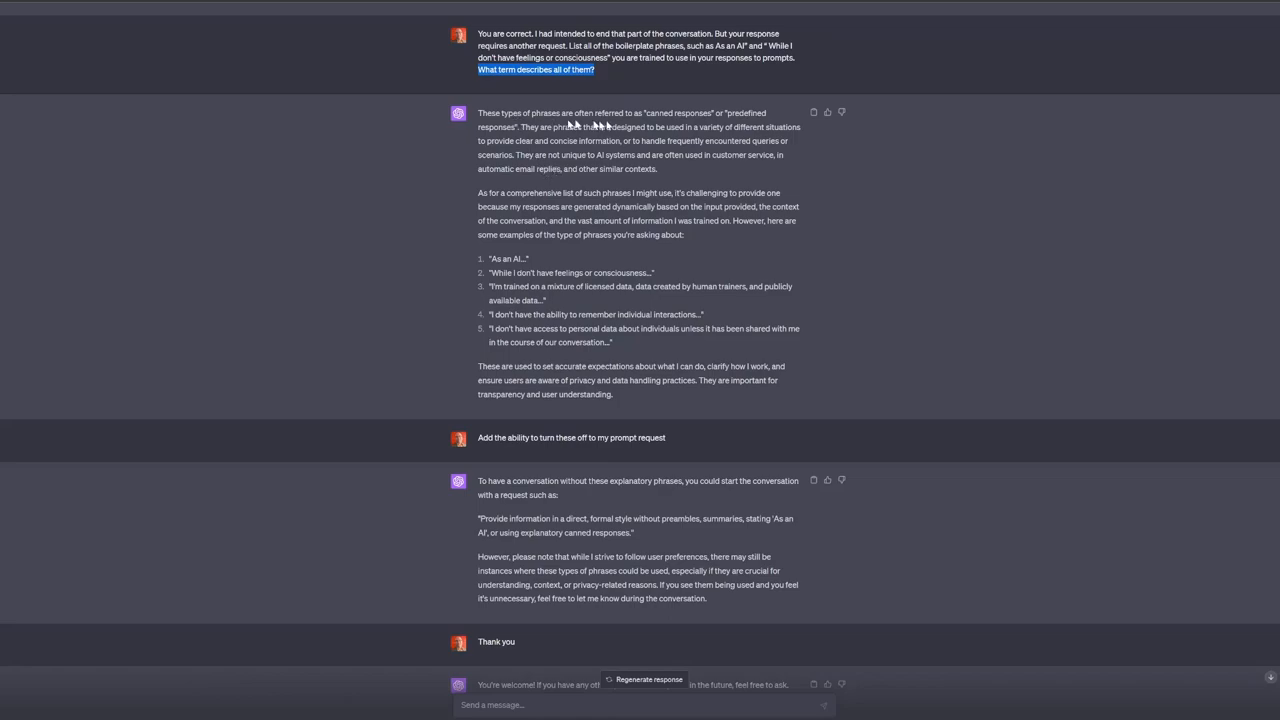
mouse_move(532, 148)
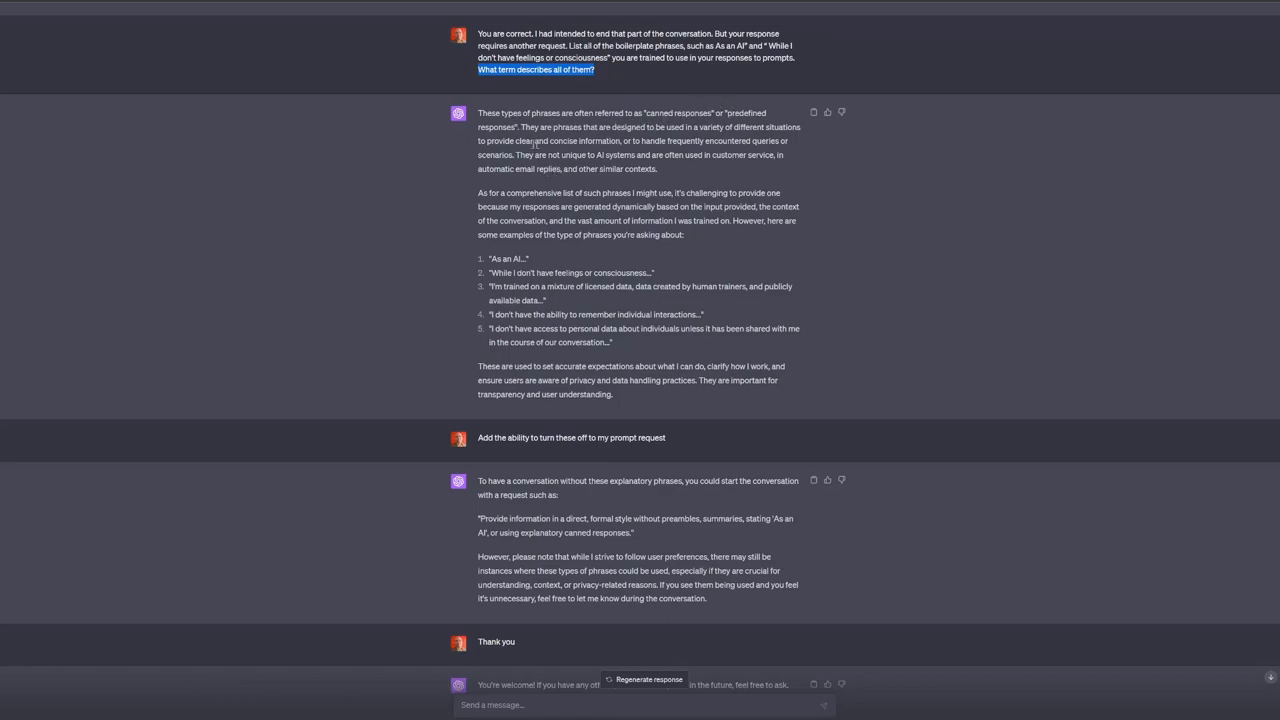
mouse_move(692, 170)
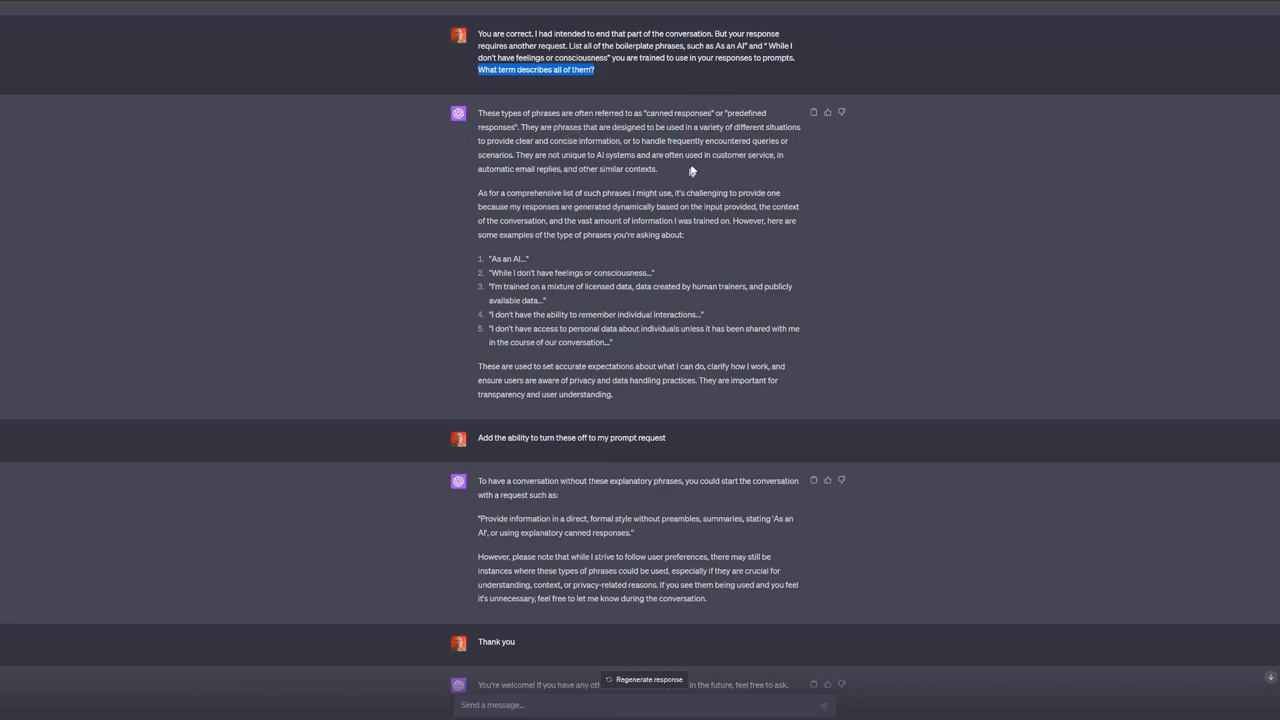
mouse_move(670, 172)
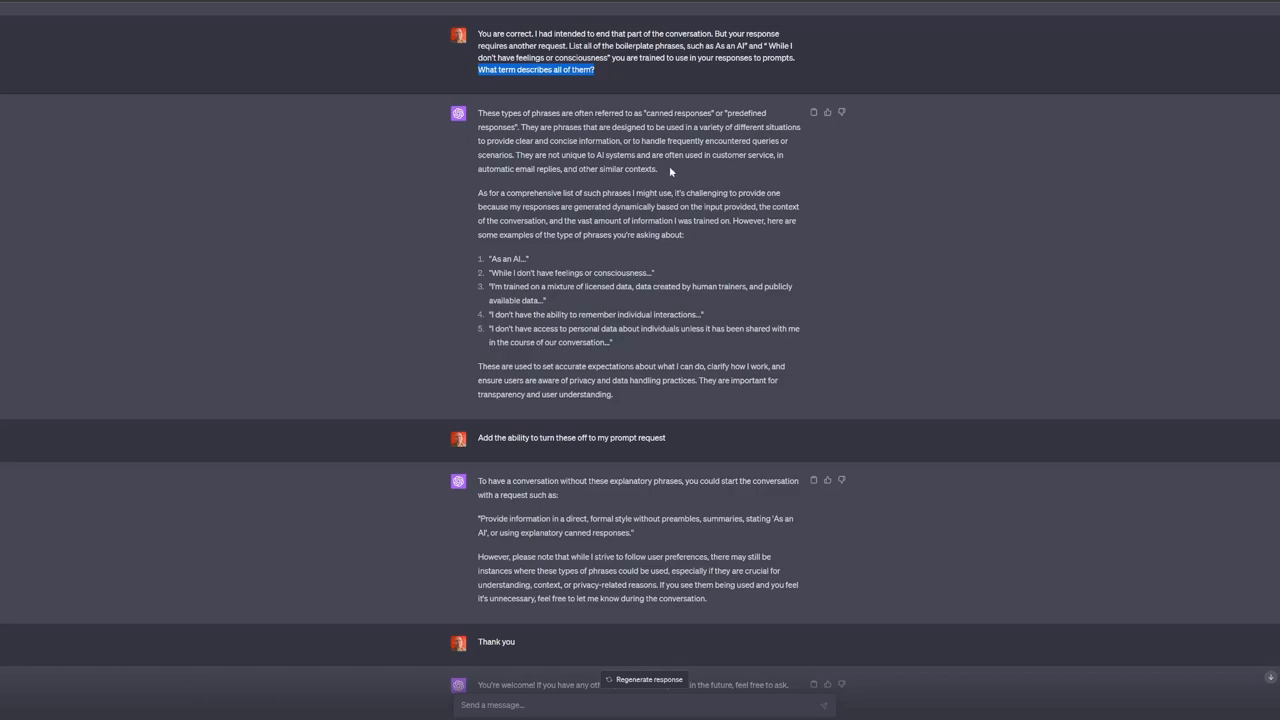
mouse_move(680, 176)
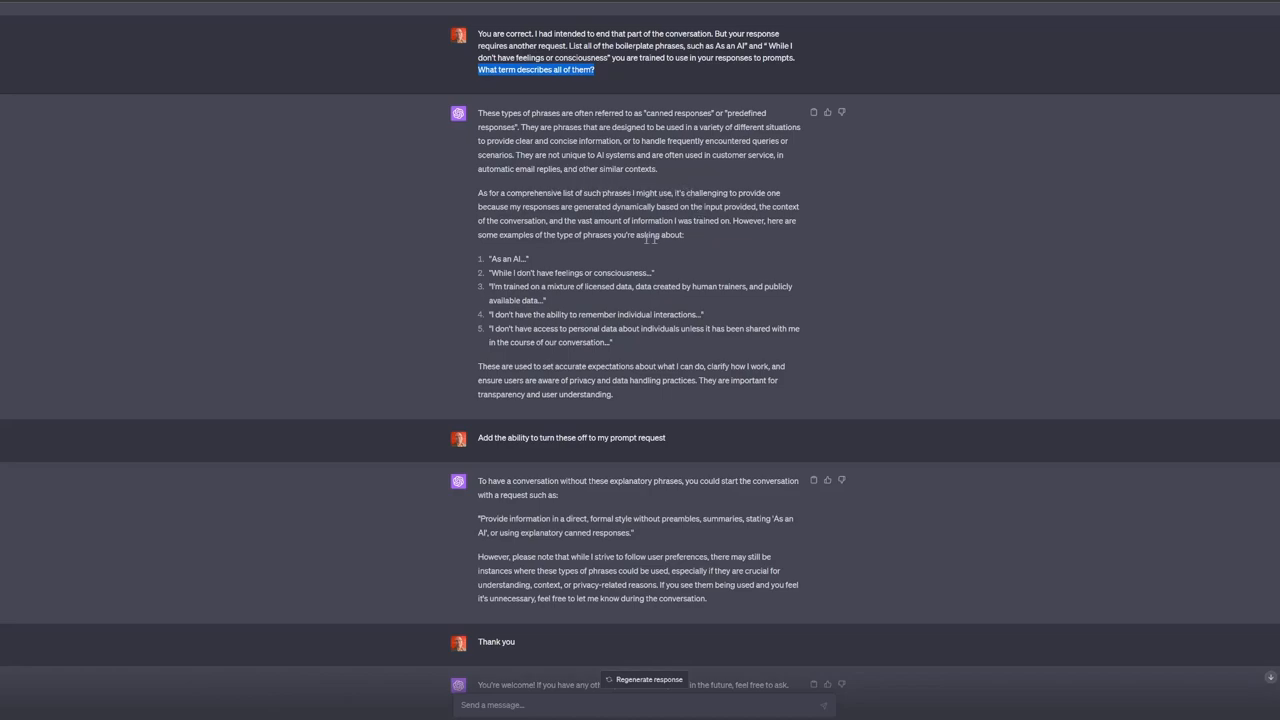
mouse_move(656, 218)
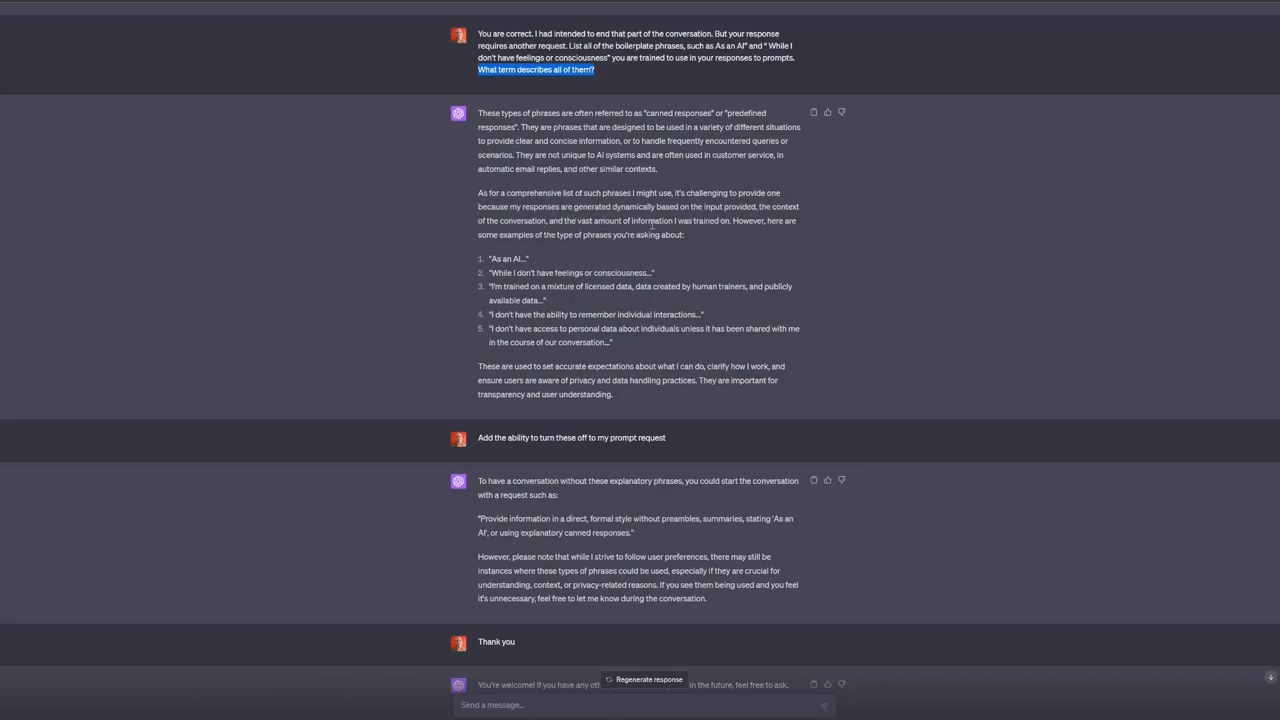
mouse_move(750, 240)
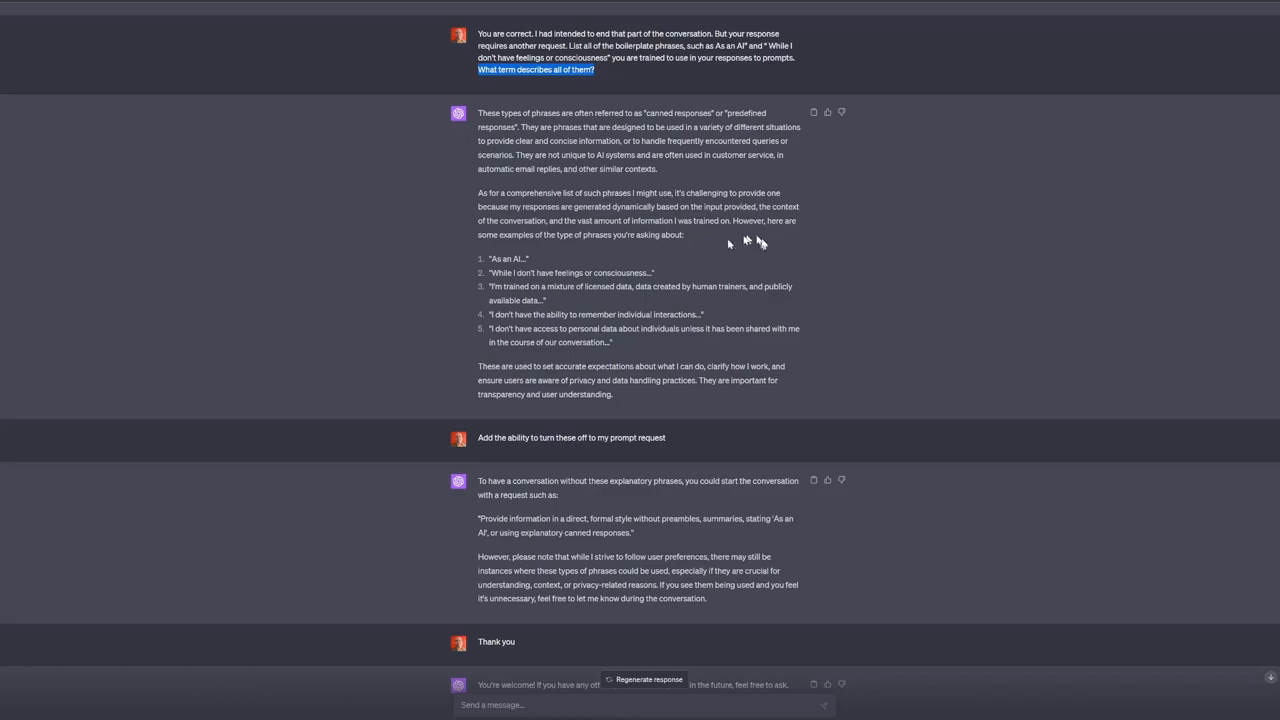
mouse_move(708, 244)
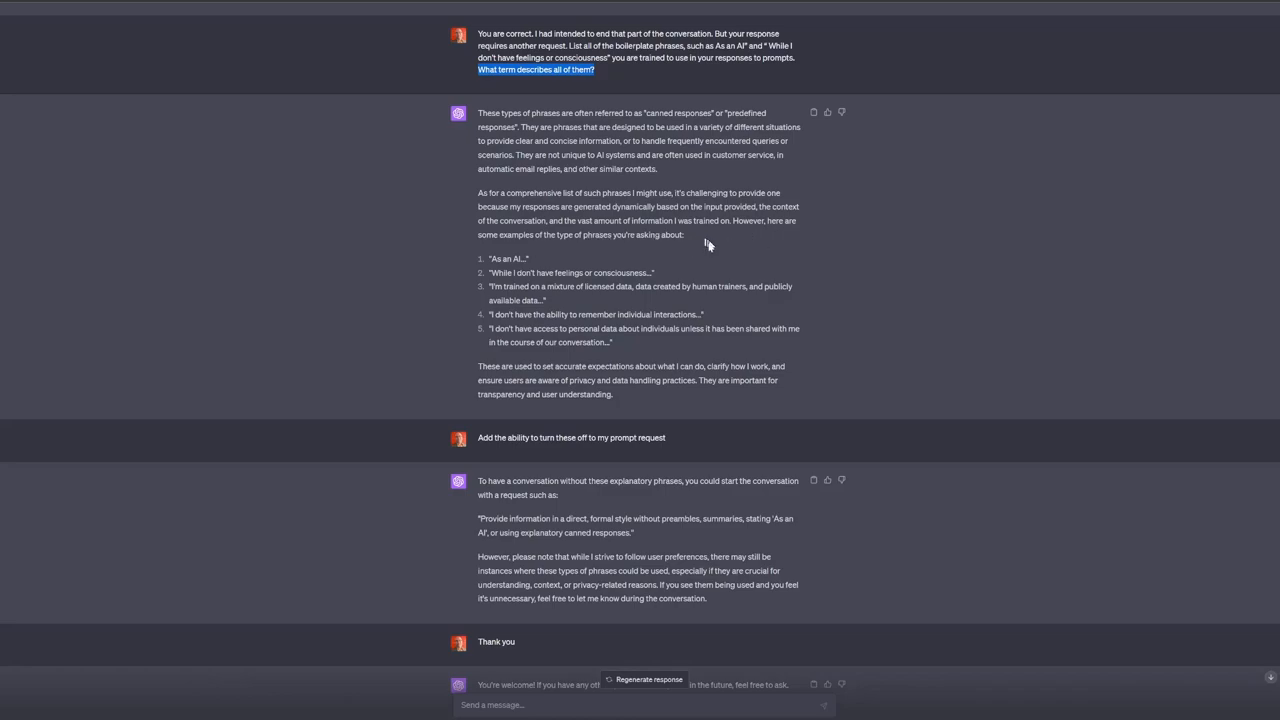
scroll(down, 3)
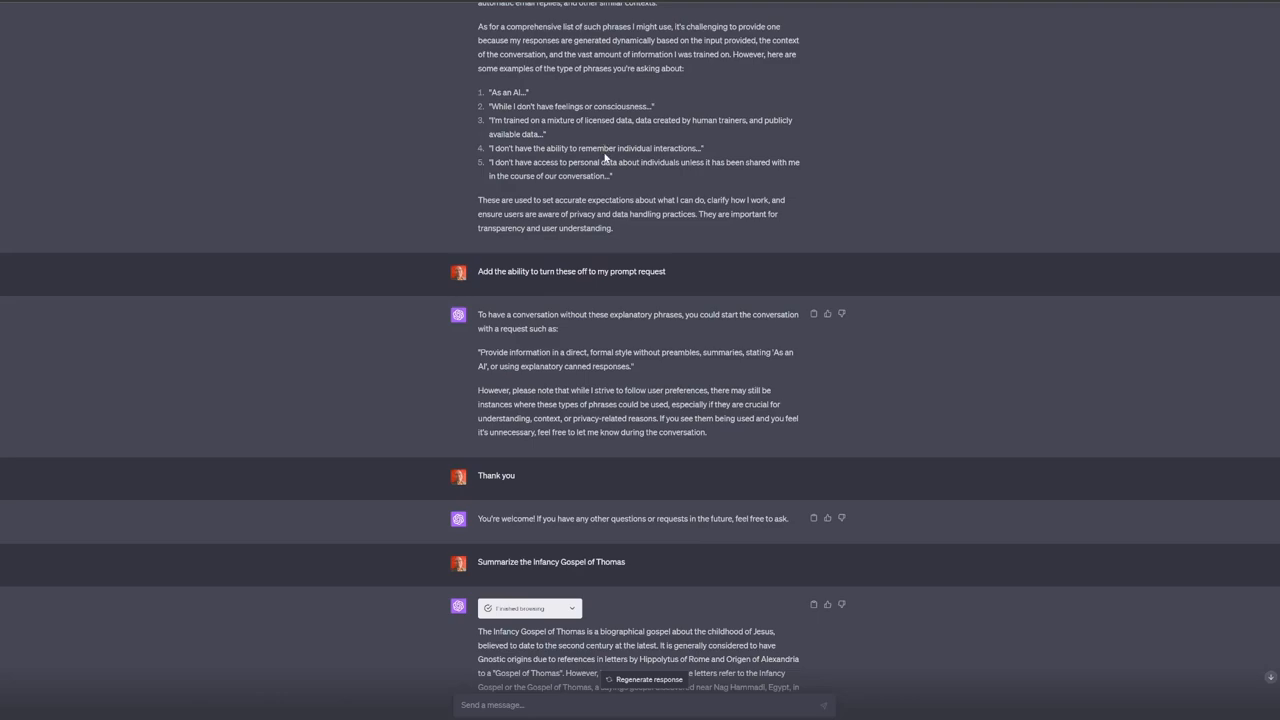
mouse_move(790, 150)
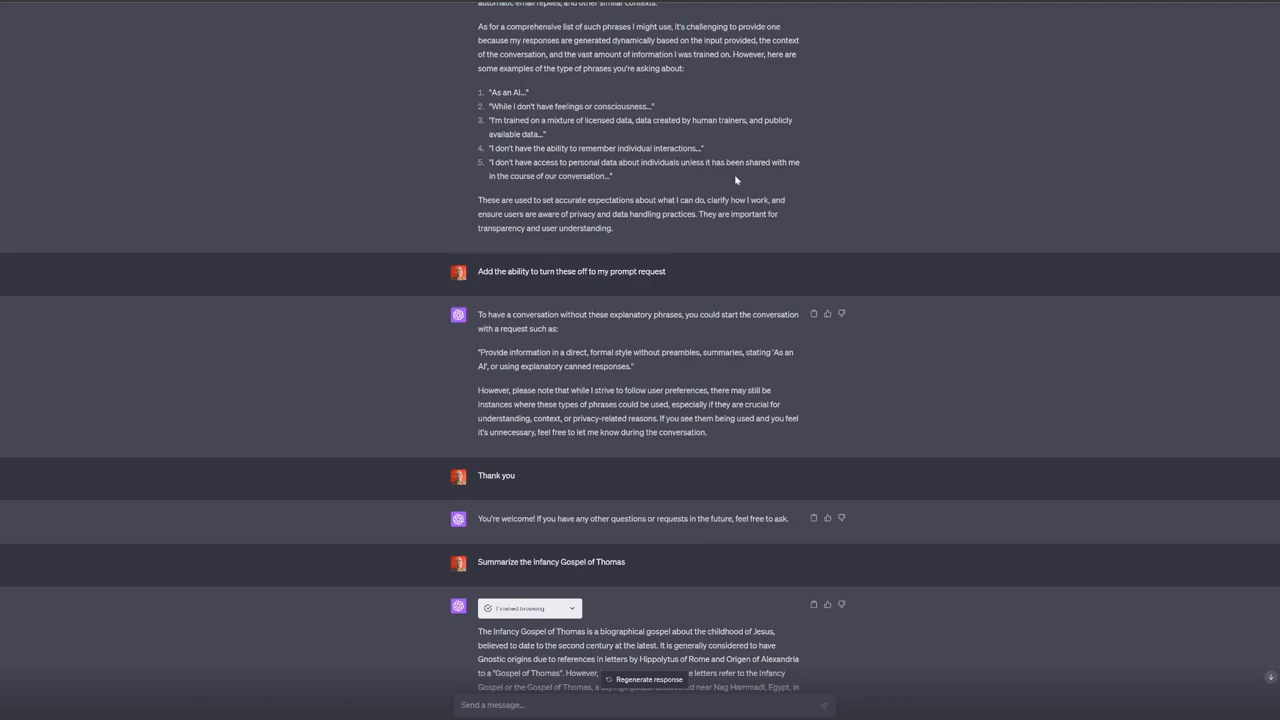
mouse_move(646, 180)
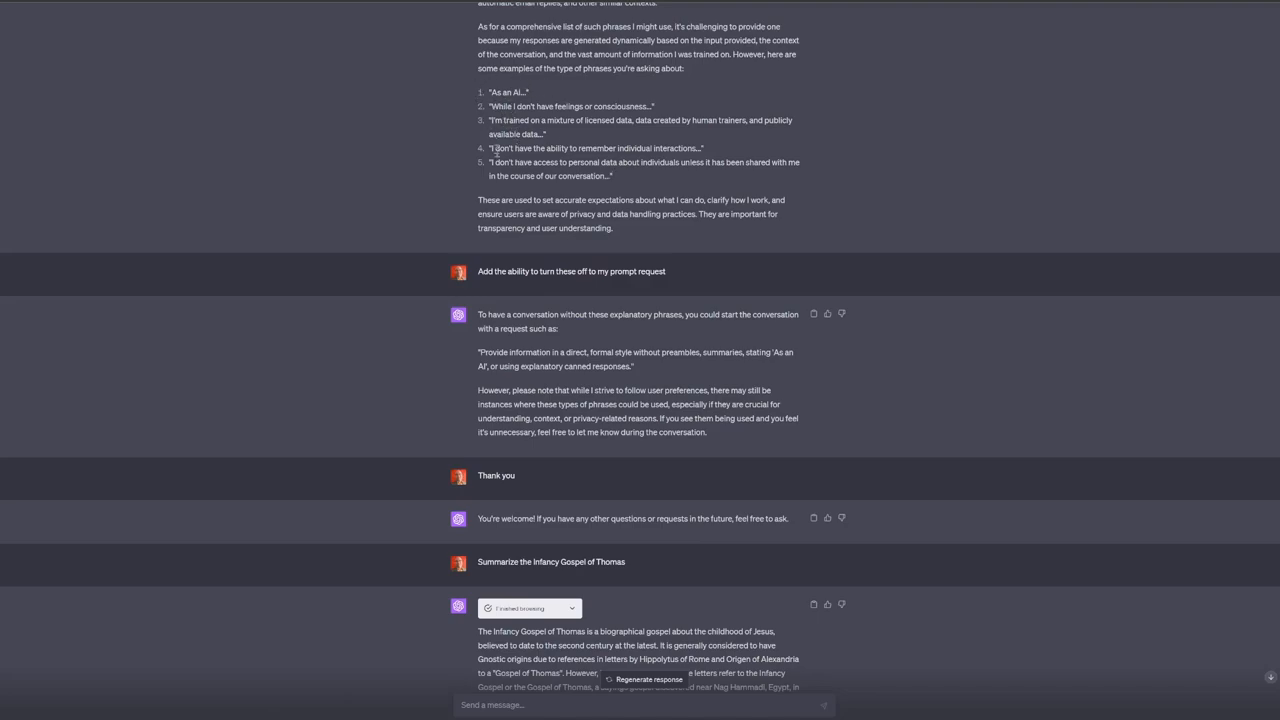
mouse_move(504, 224)
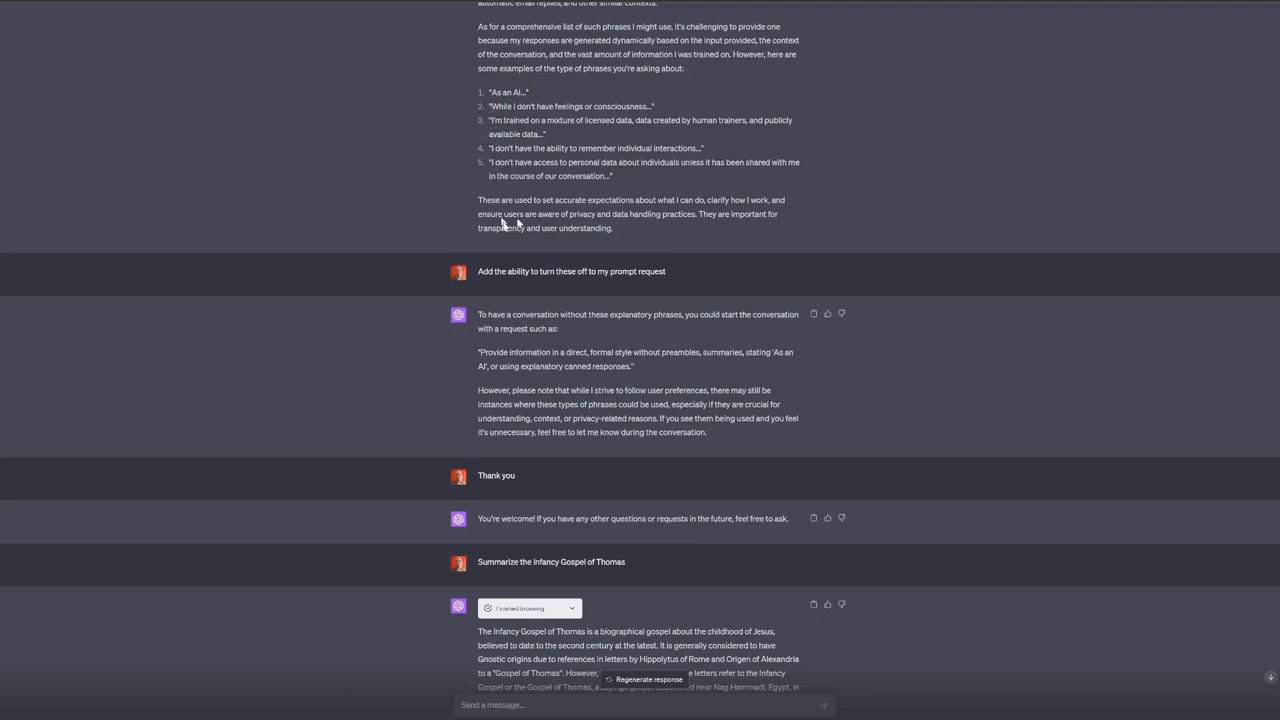
scroll(up, 3)
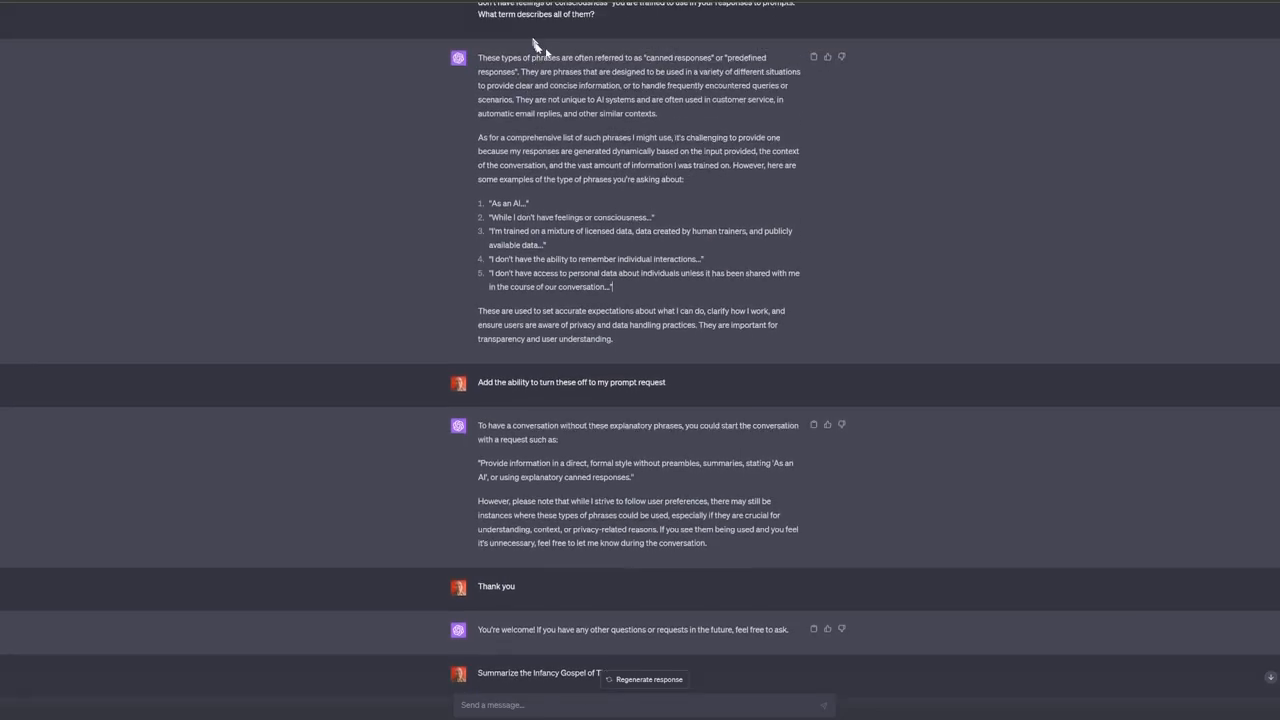
scroll(down, 3)
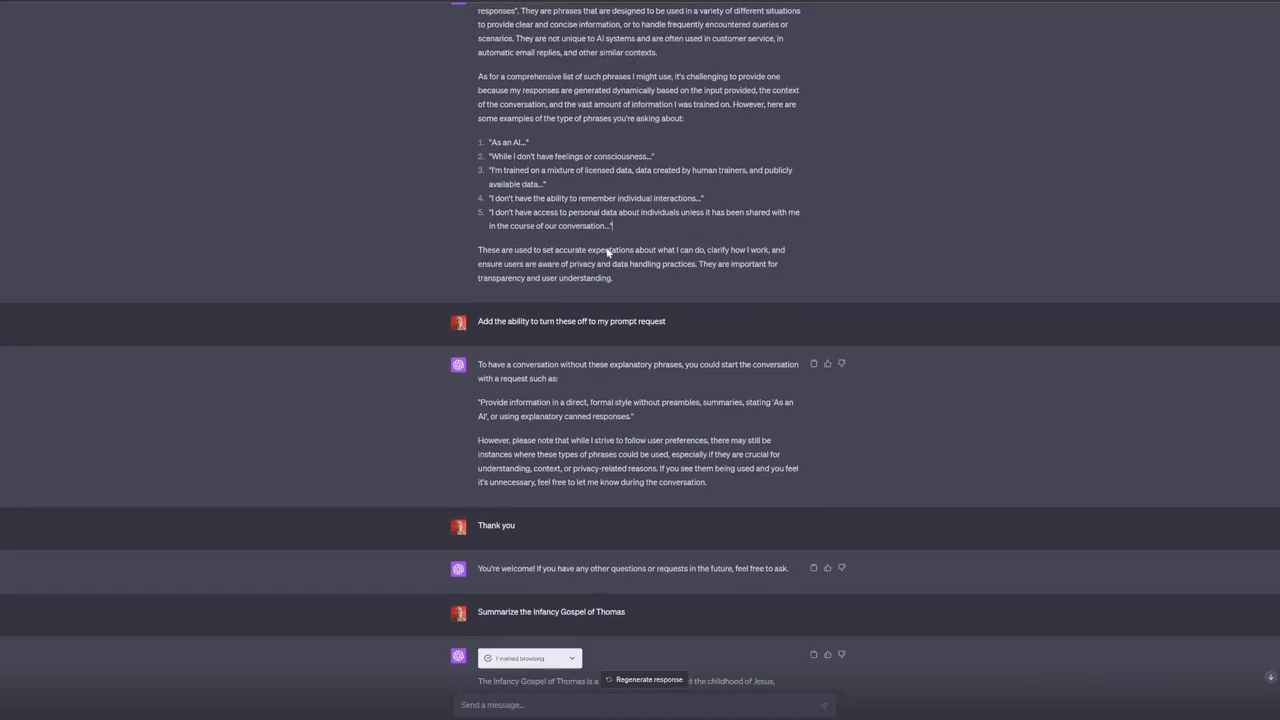
scroll(down, 3)
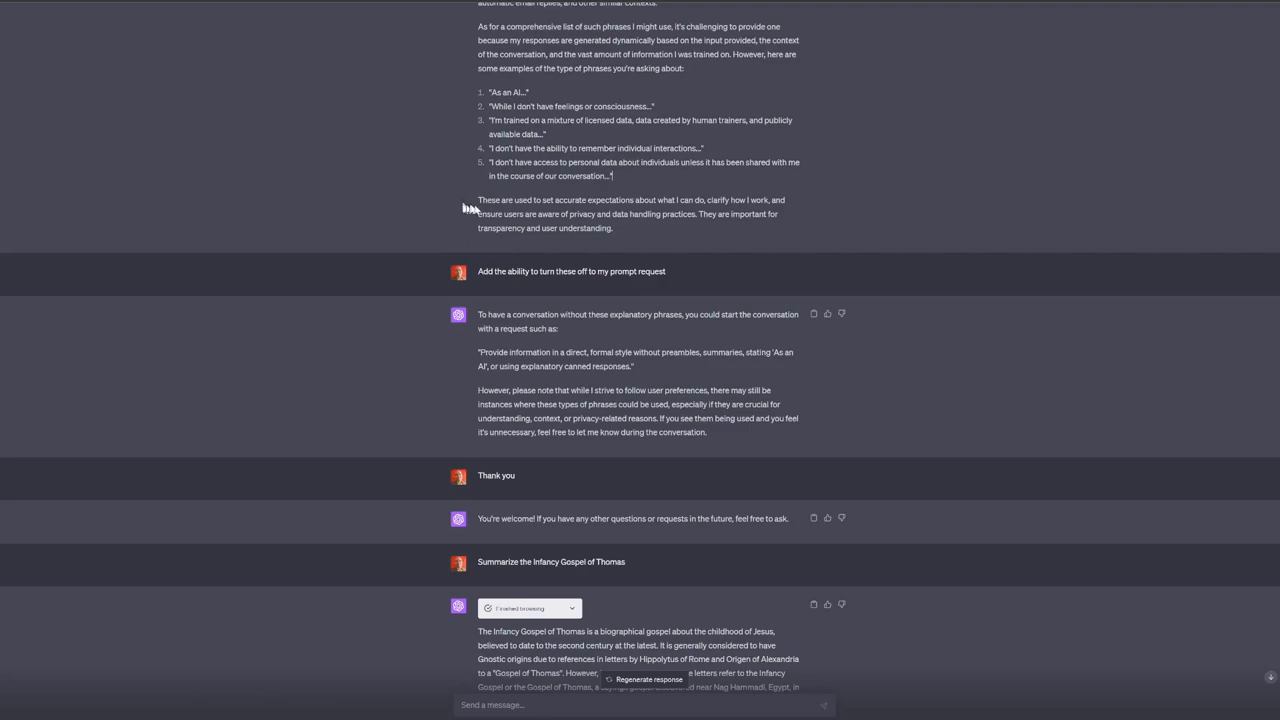
mouse_move(740, 212)
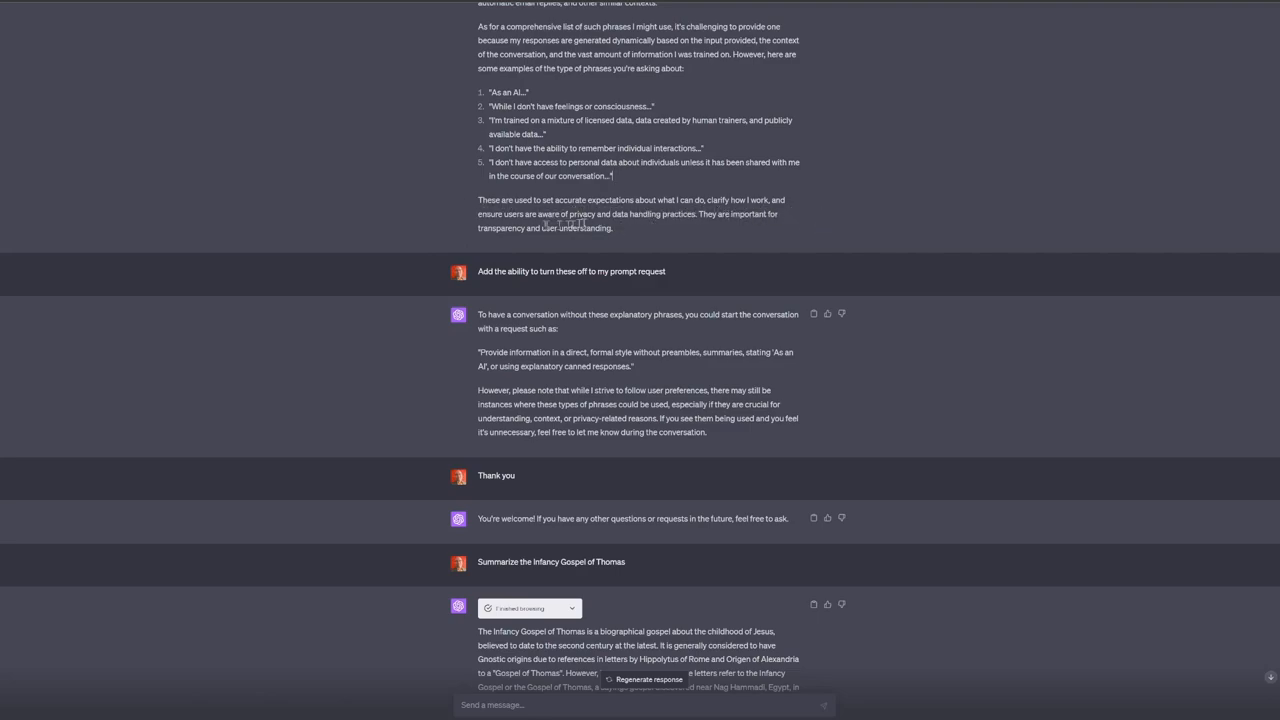
mouse_move(668, 230)
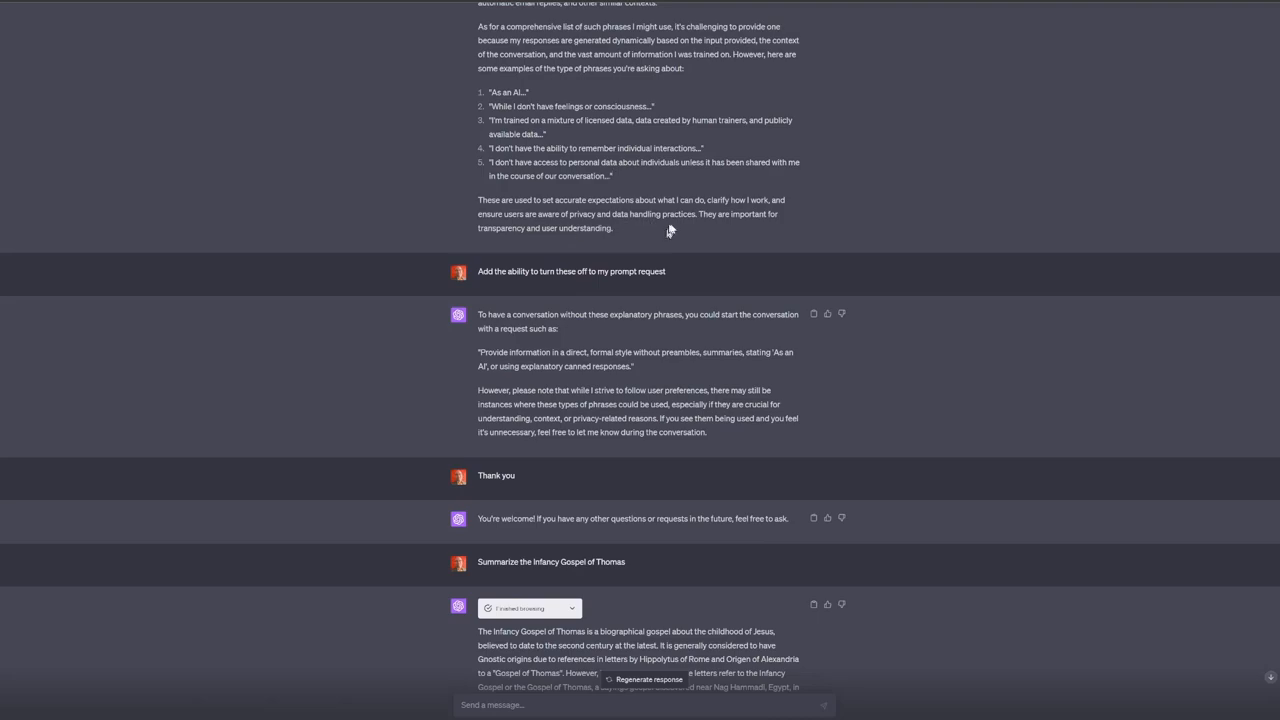
mouse_move(590, 250)
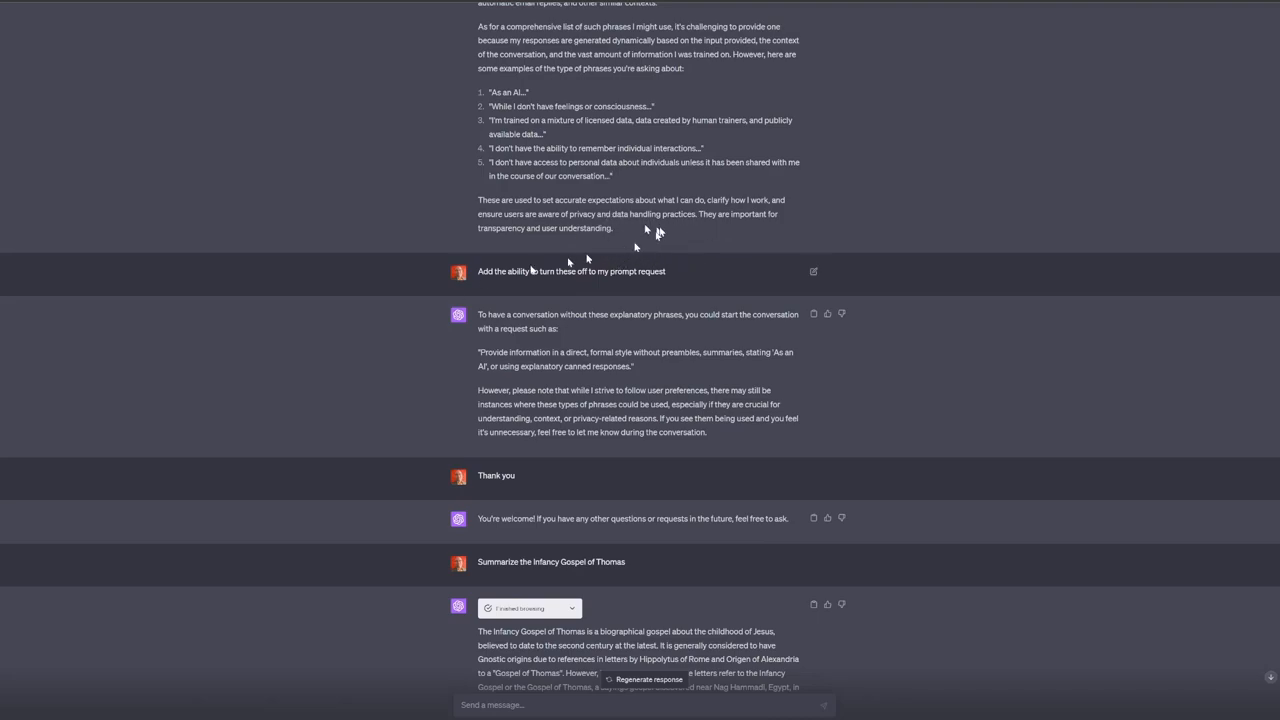
mouse_move(480, 272)
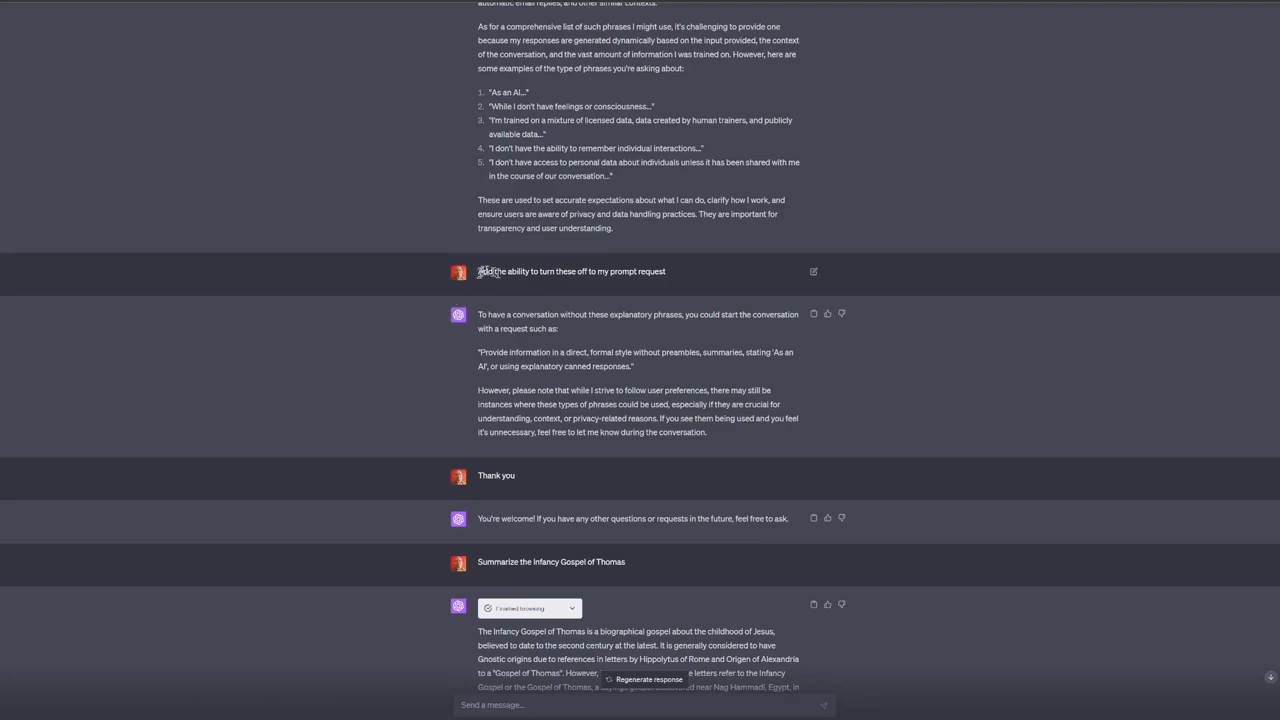
scroll(down, 3)
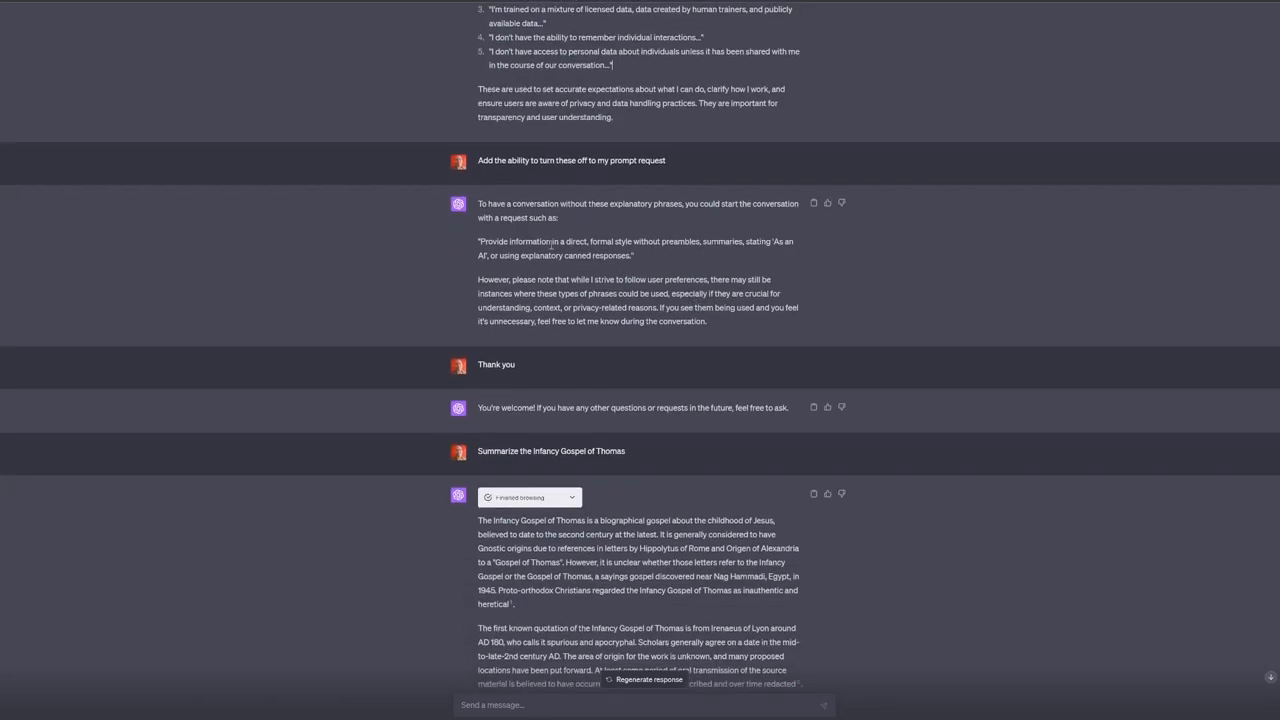
mouse_move(466, 248)
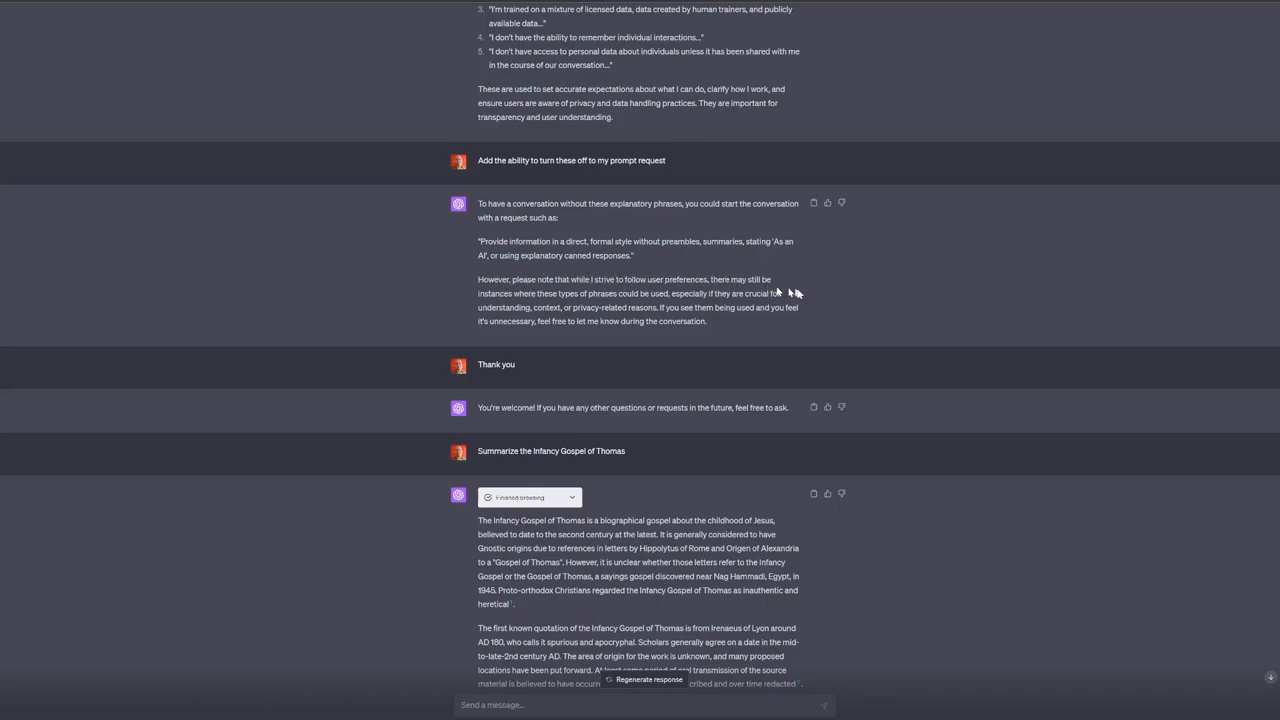
mouse_move(776, 324)
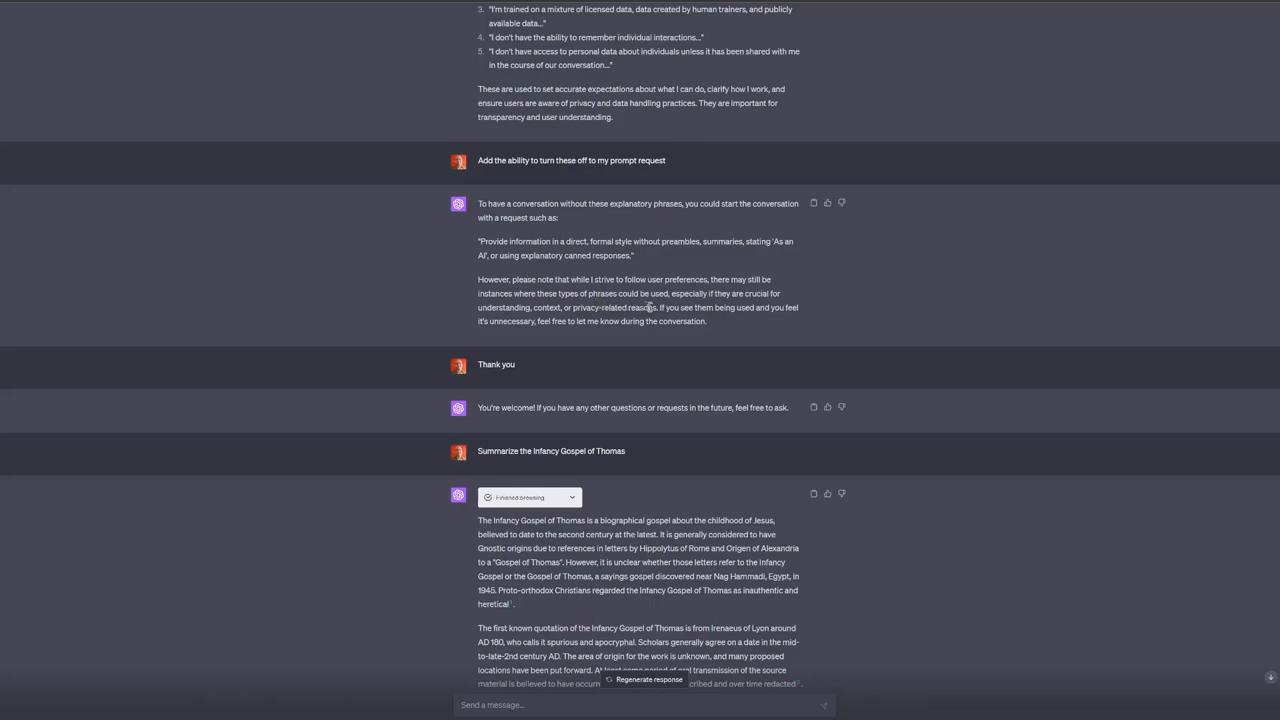
mouse_move(500, 320)
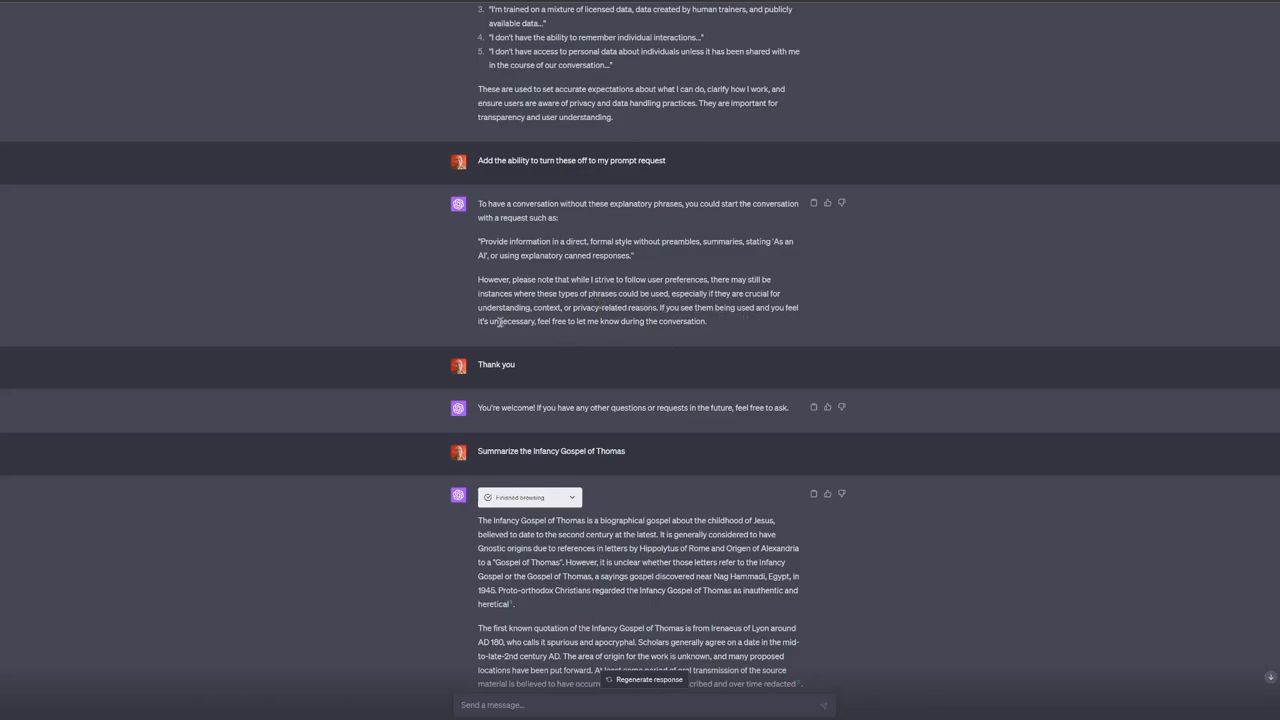
mouse_move(724, 340)
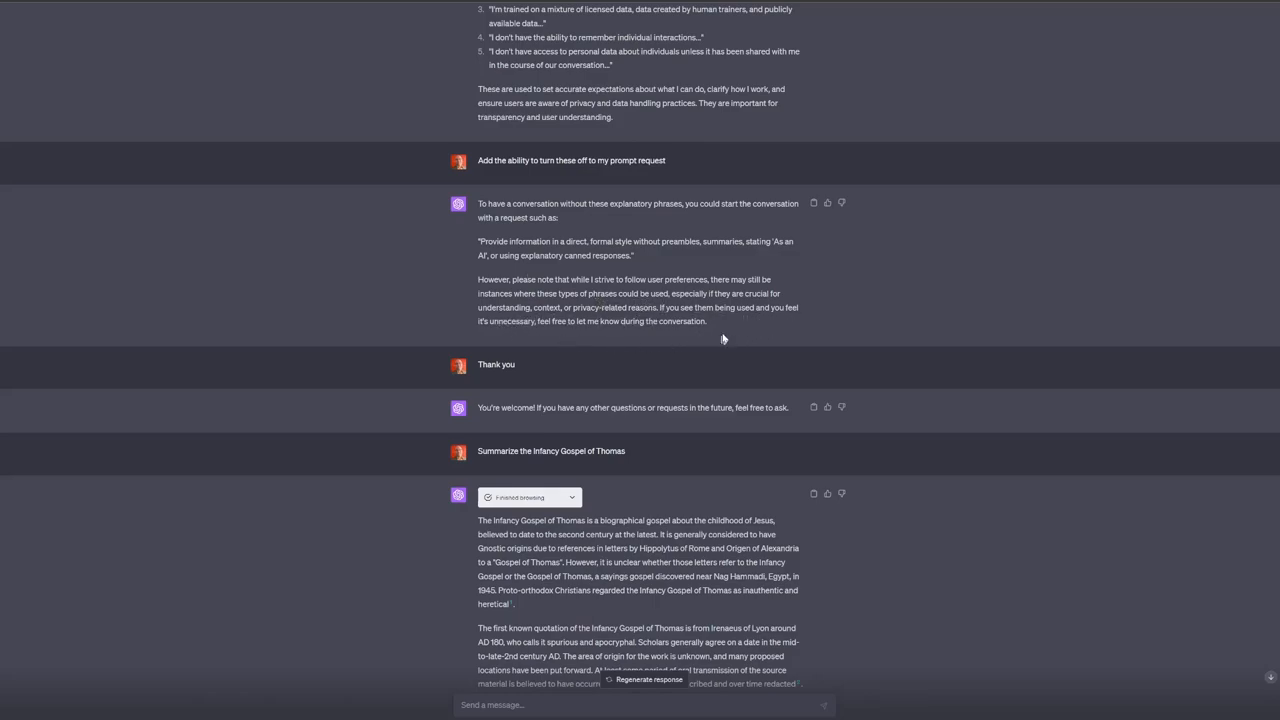
drag(624, 308, 706, 320)
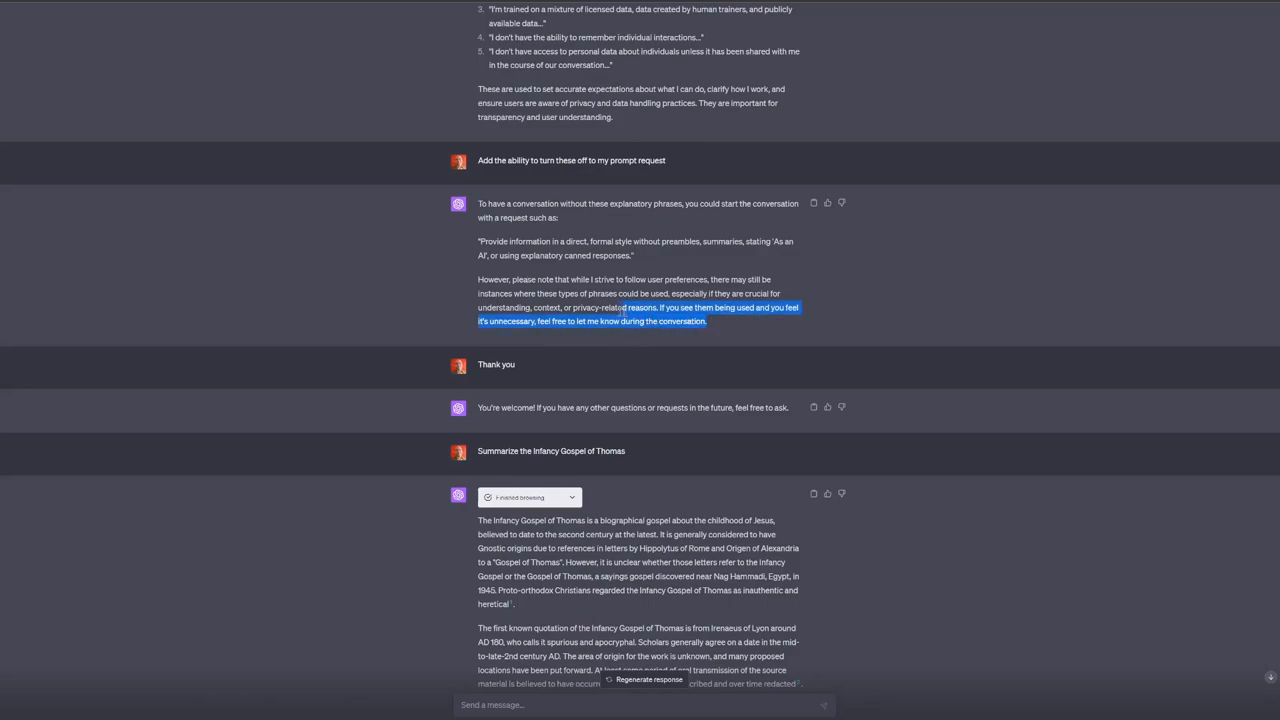
click(718, 314)
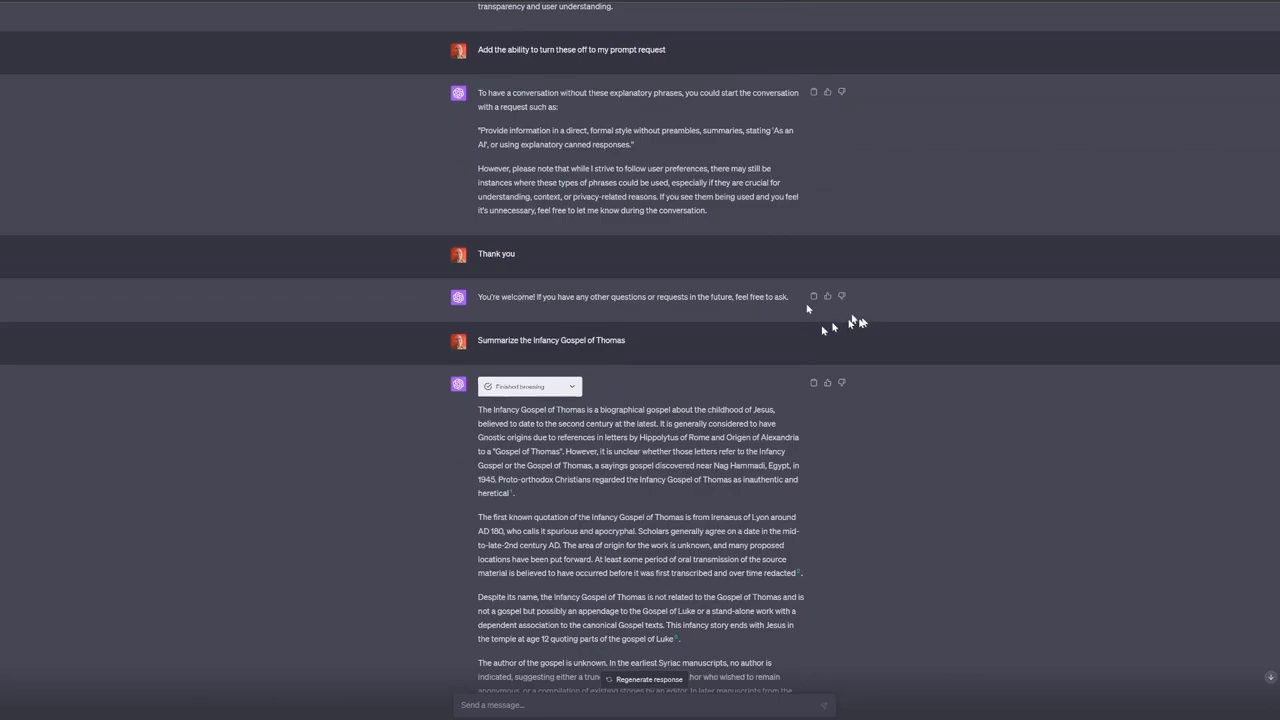
- Scroll up to the quality-code prompt and highlight a word in the suggested request
scroll(up, 3)
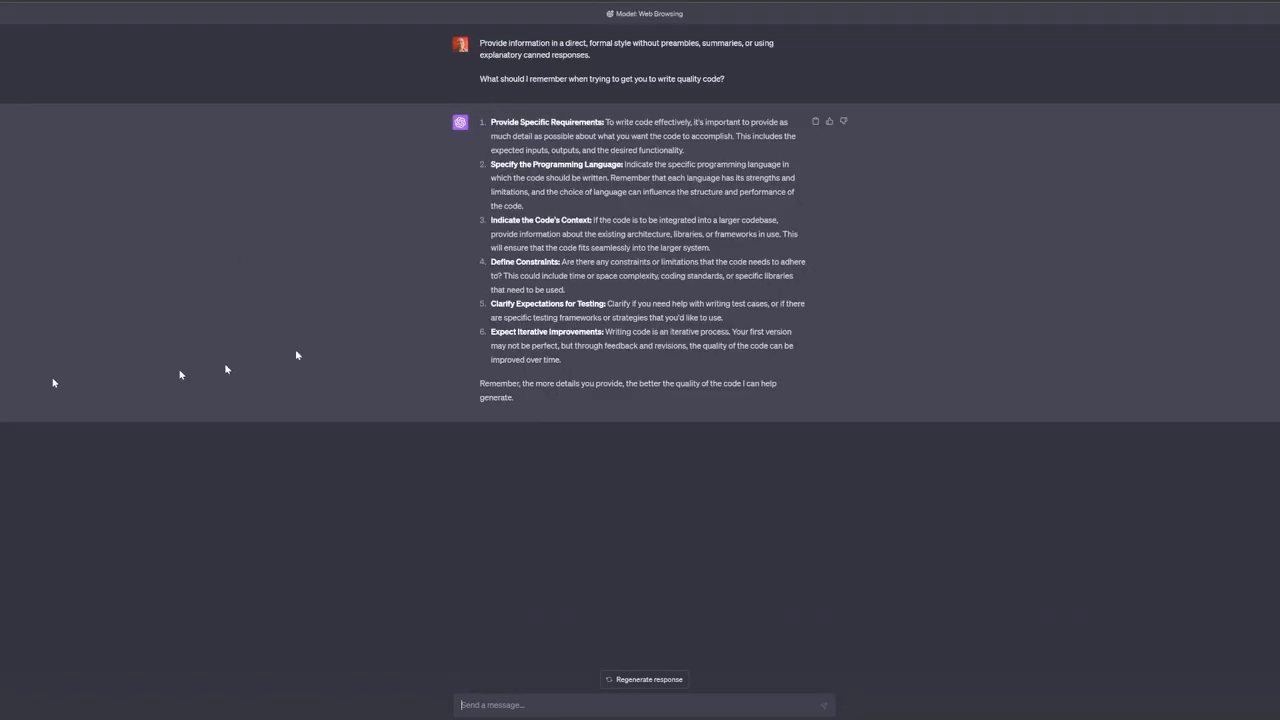
mouse_move(628, 60)
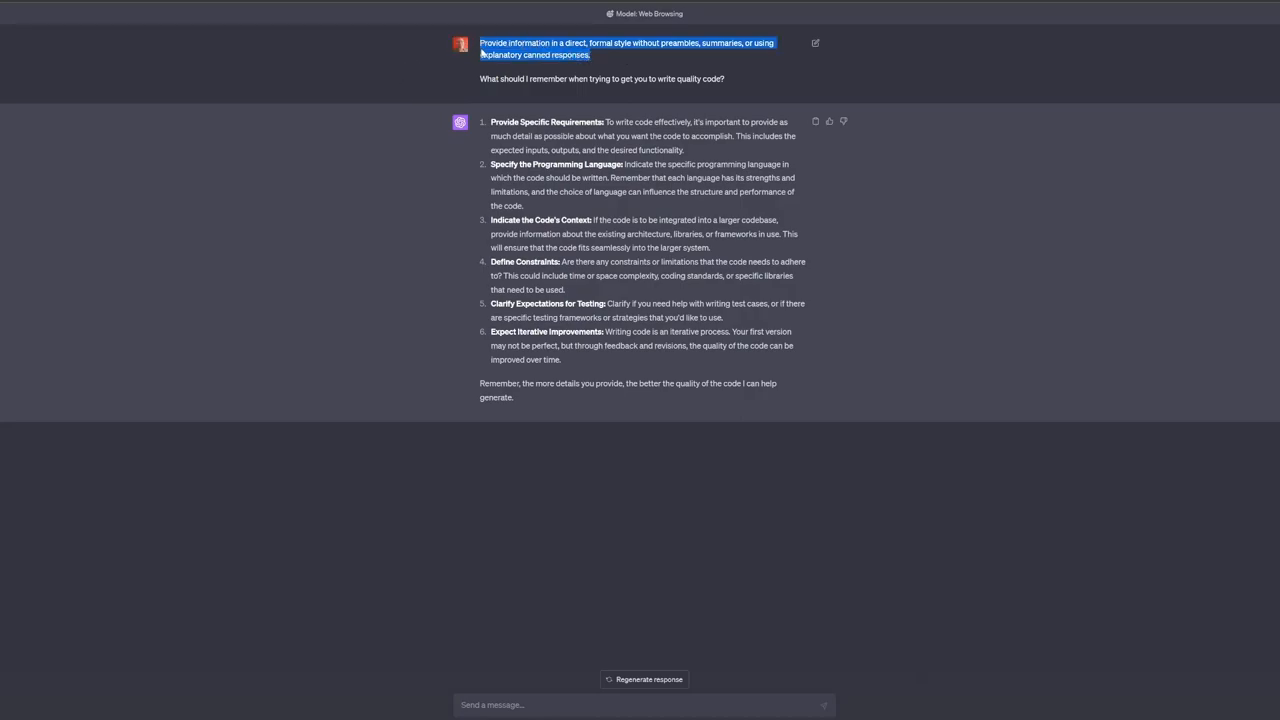
mouse_move(628, 62)
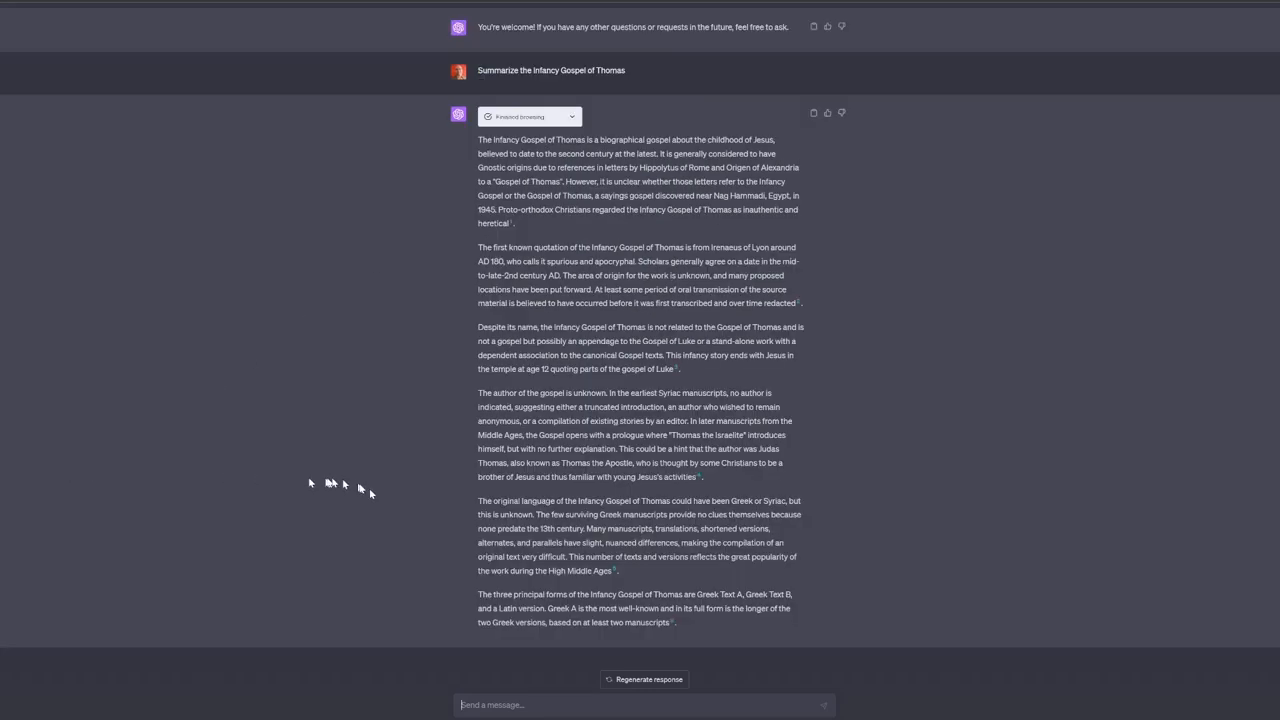
scroll(up, 3)
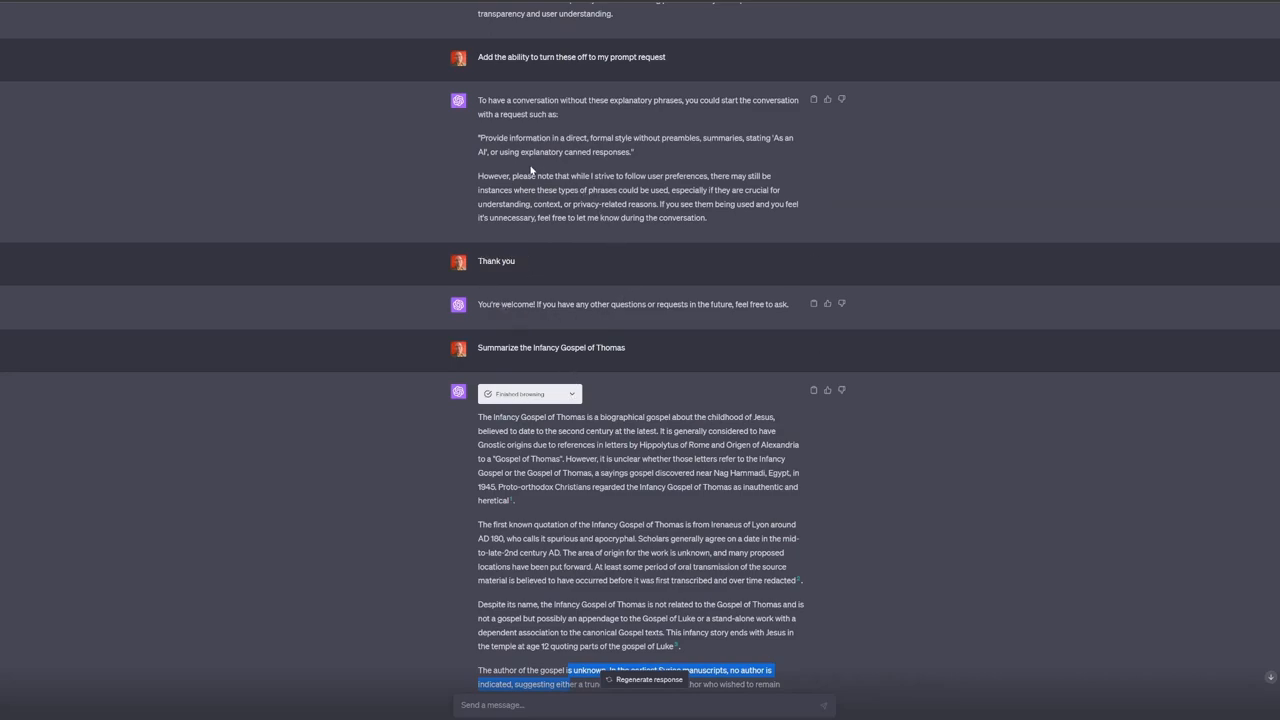
mouse_move(556, 132)
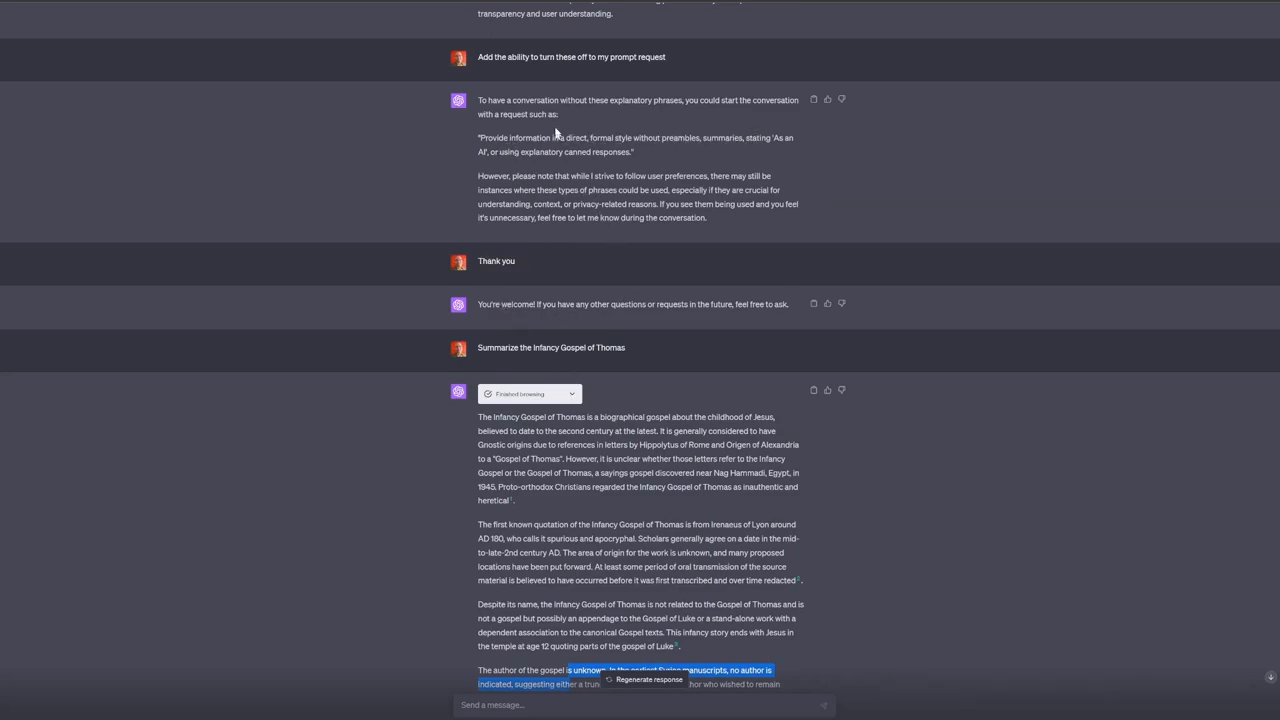
mouse_move(748, 138)
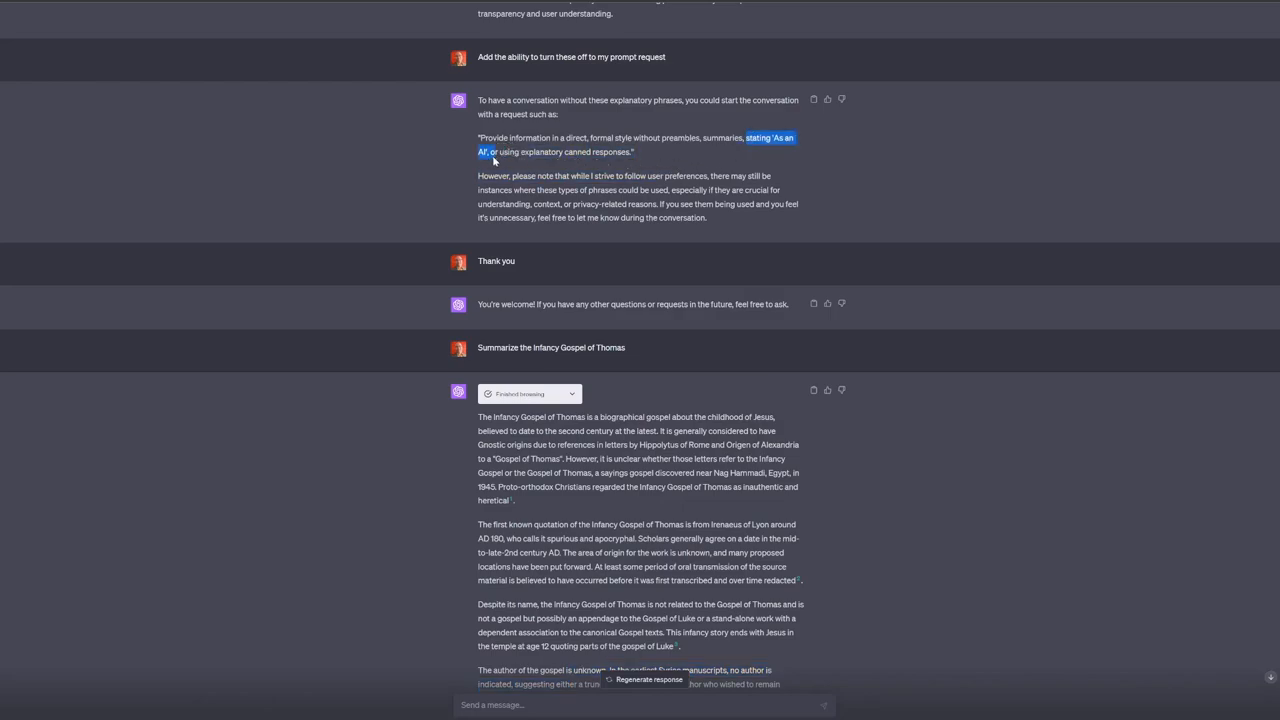
click(560, 152)
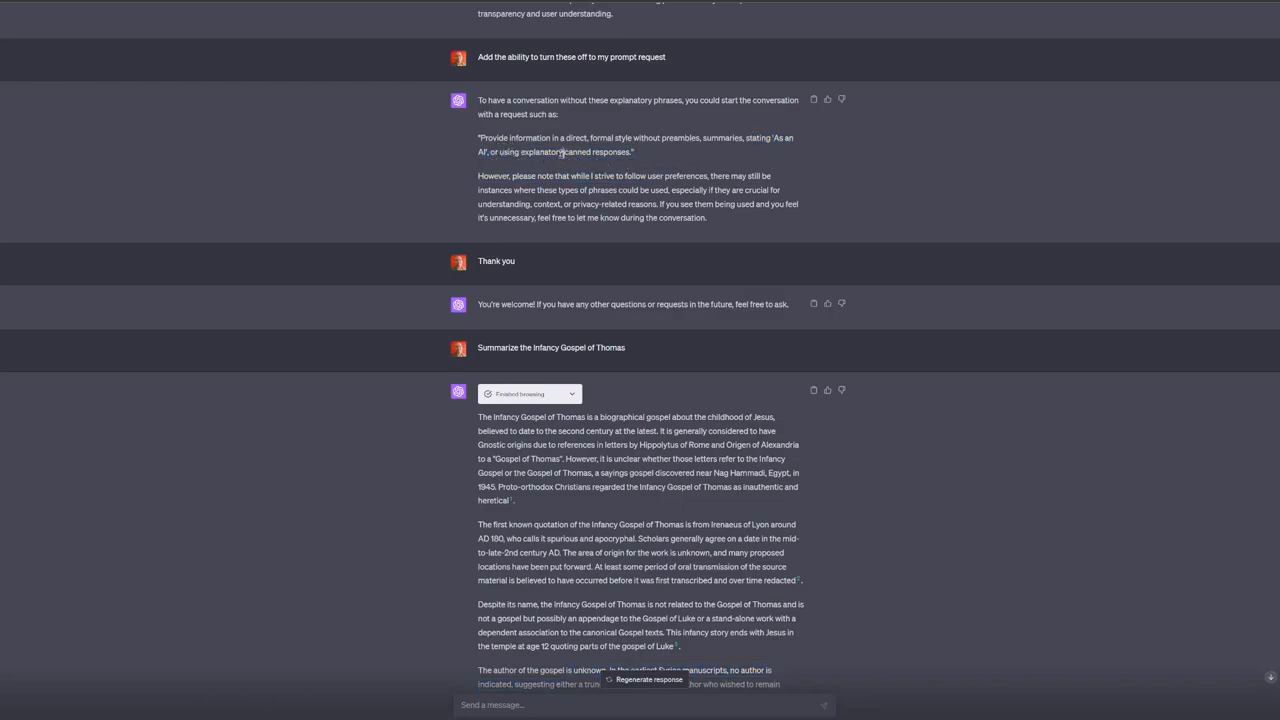
double_click(576, 152)
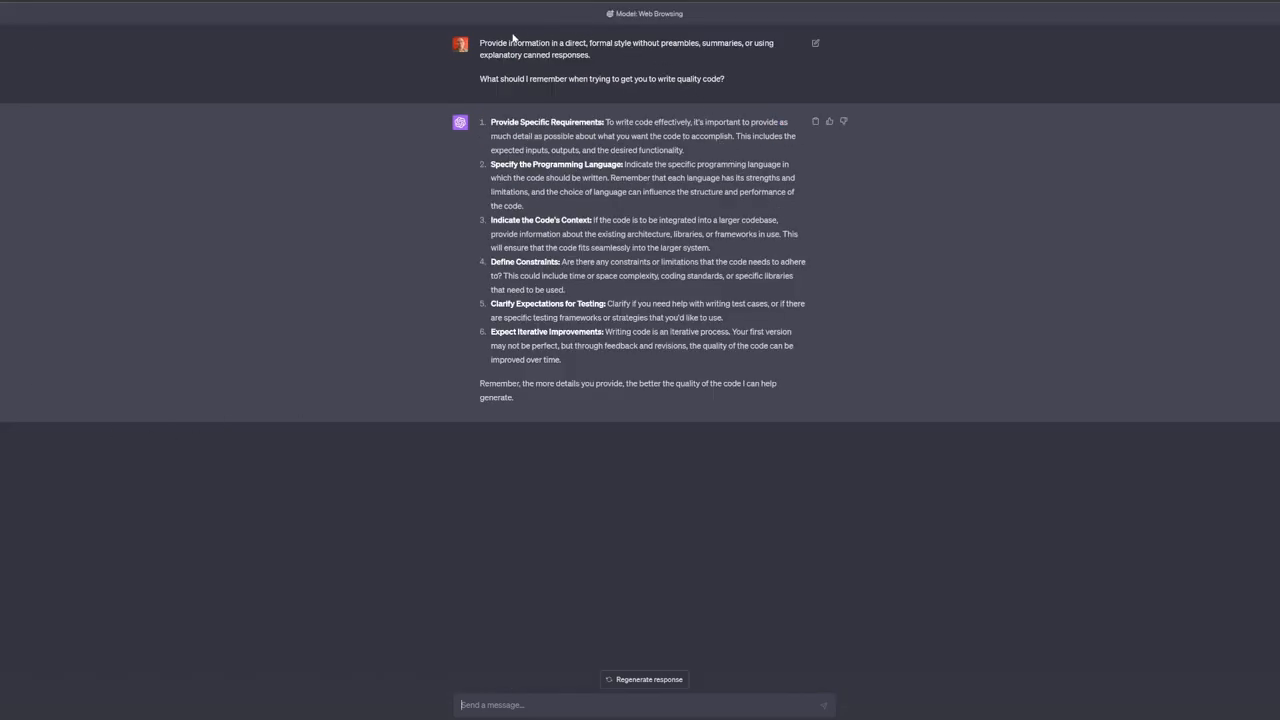
mouse_move(630, 56)
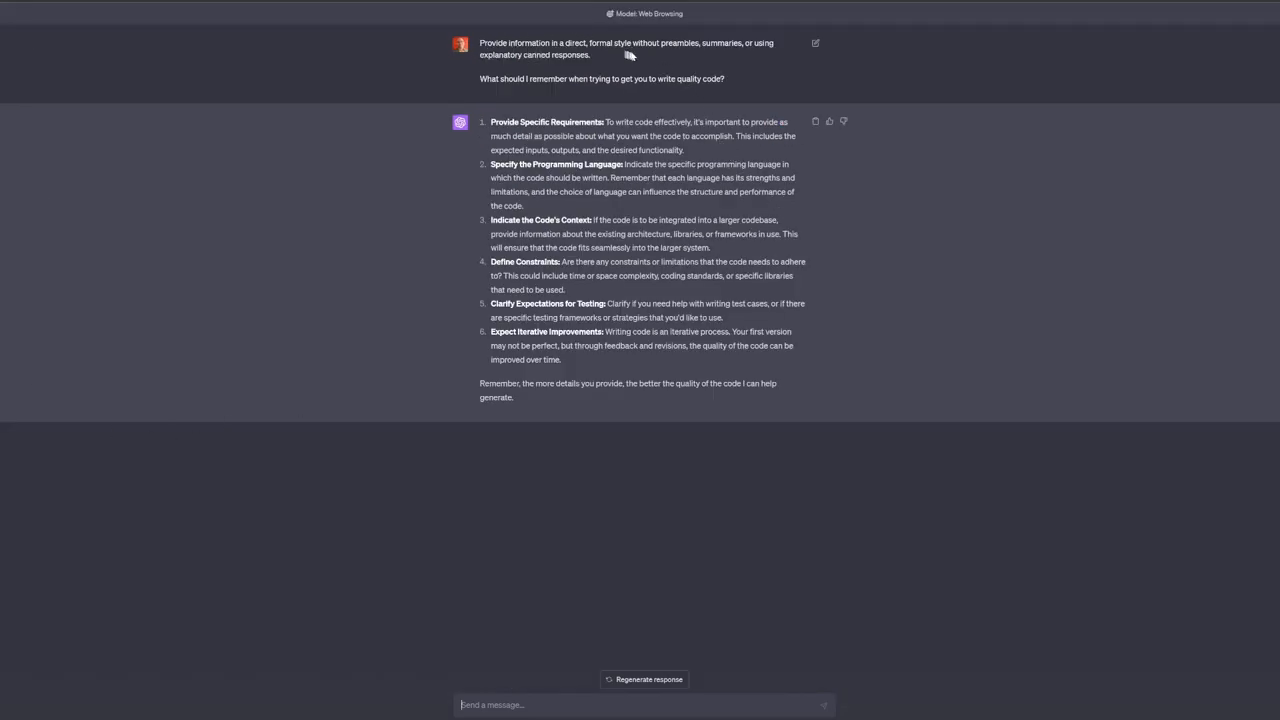
mouse_move(592, 64)
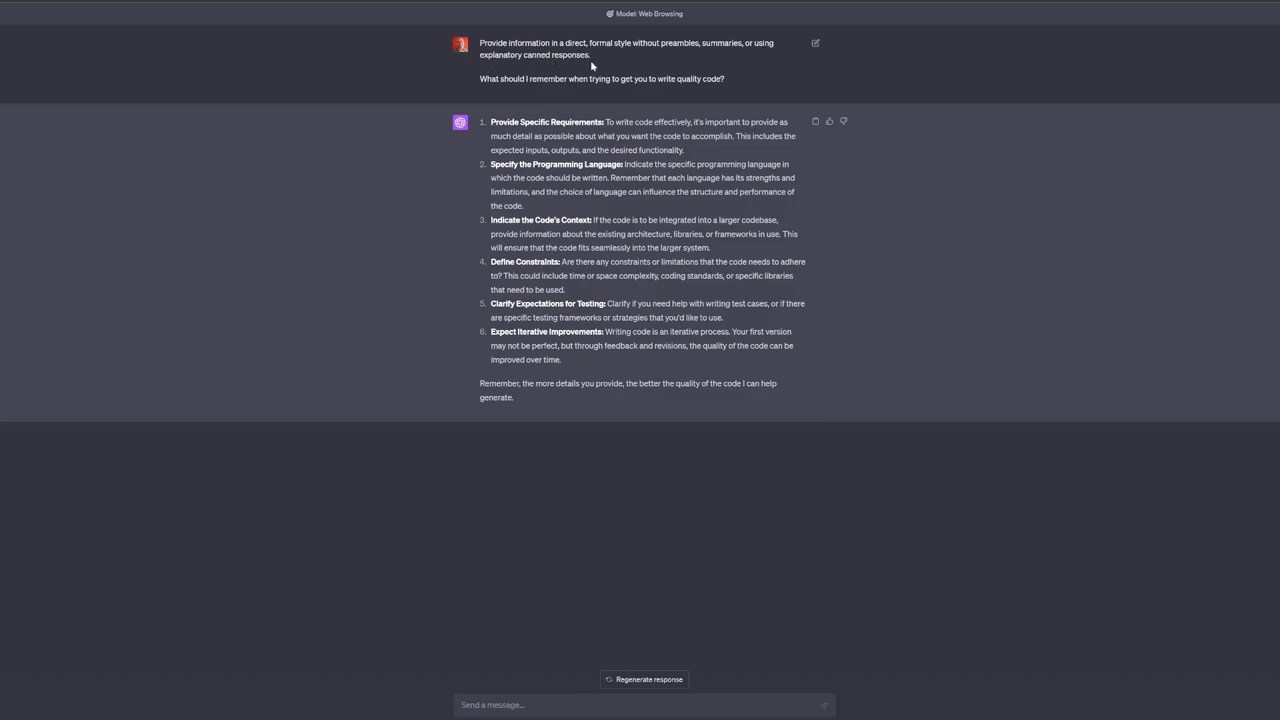
mouse_move(578, 78)
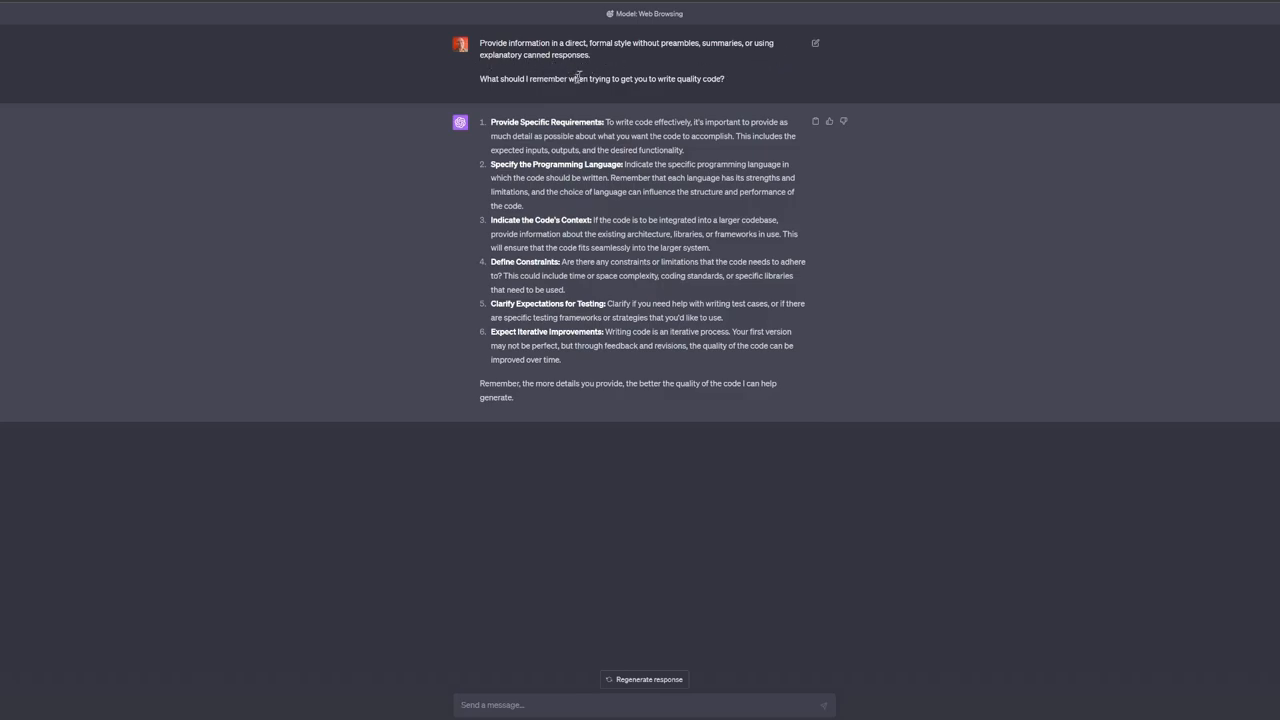
mouse_move(504, 78)
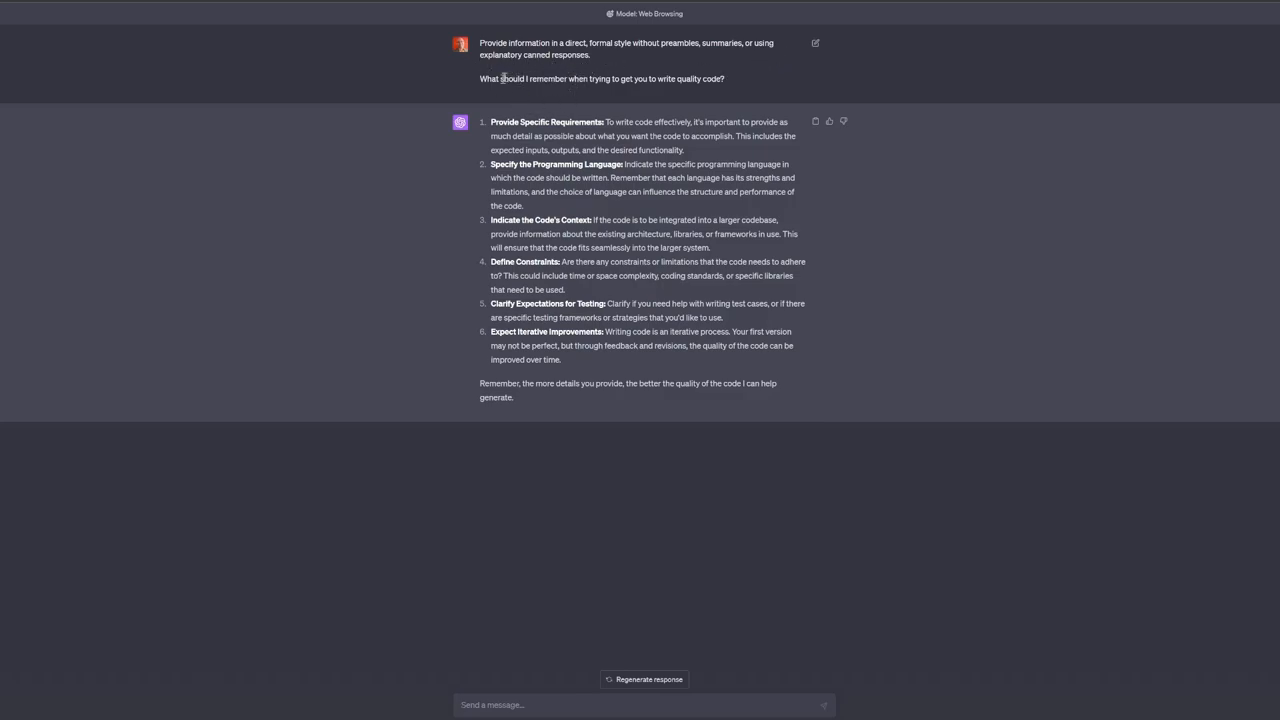
mouse_move(524, 90)
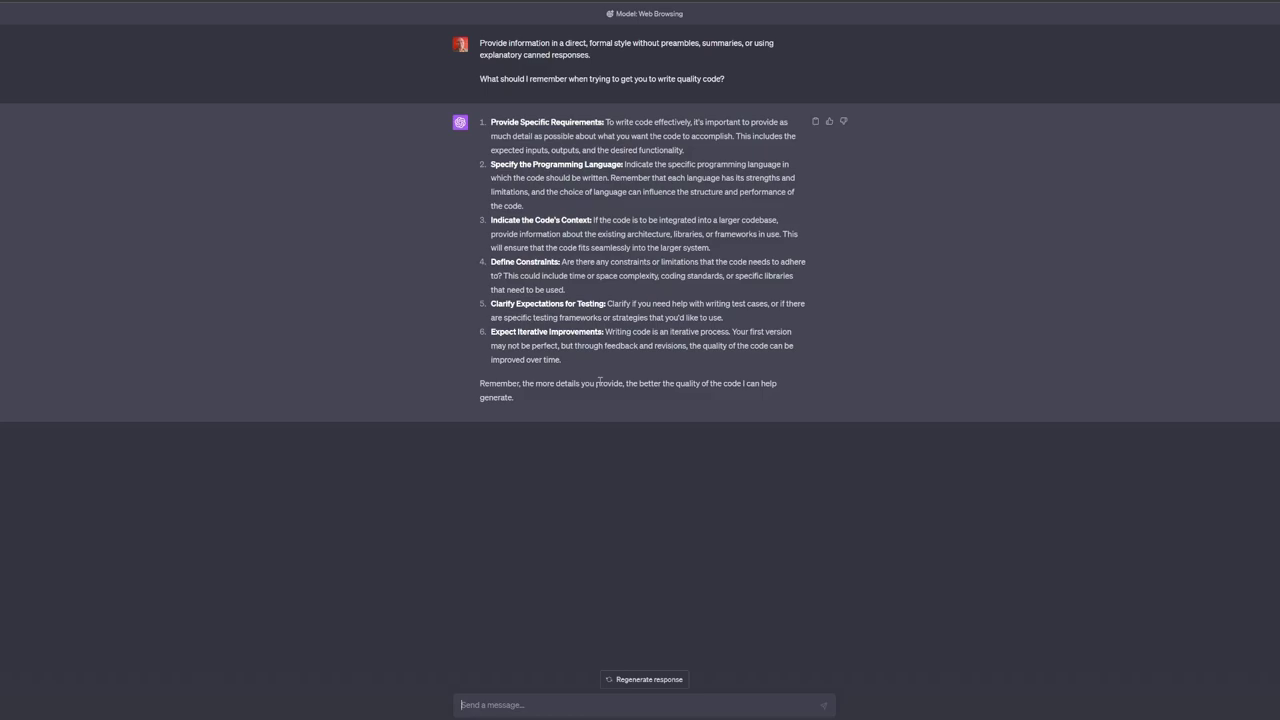
mouse_move(648, 456)
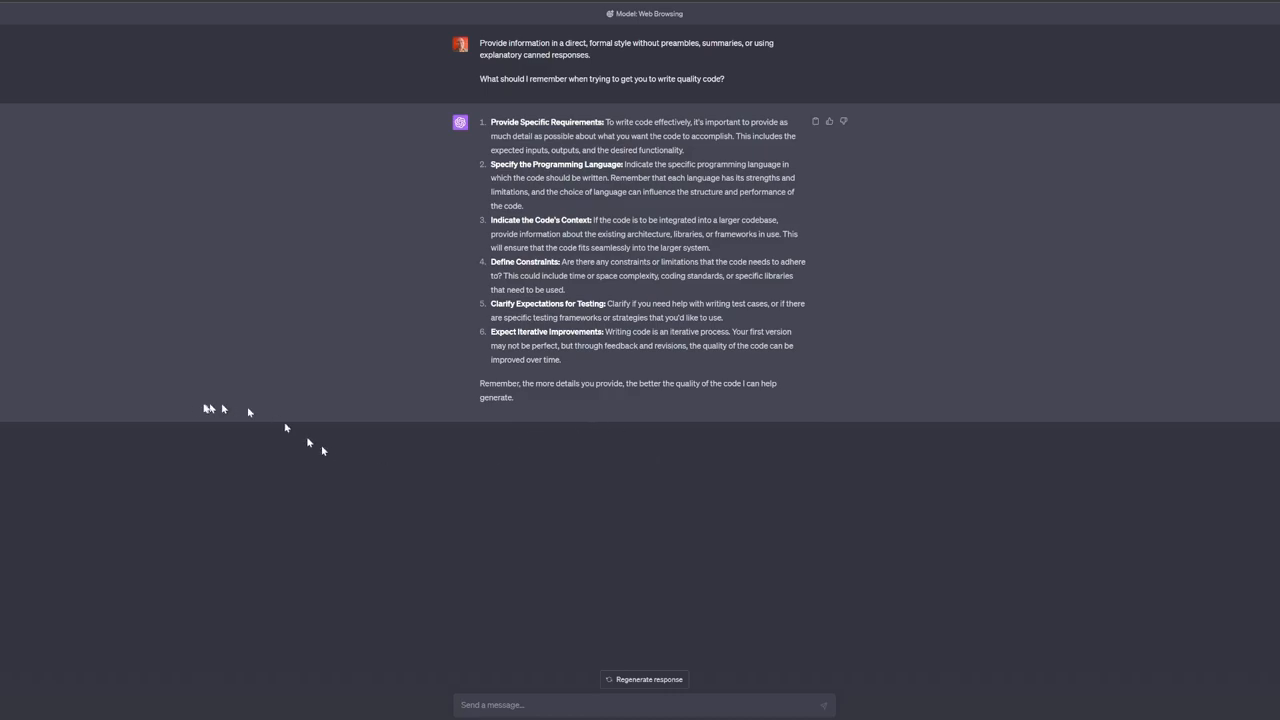
mouse_move(192, 388)
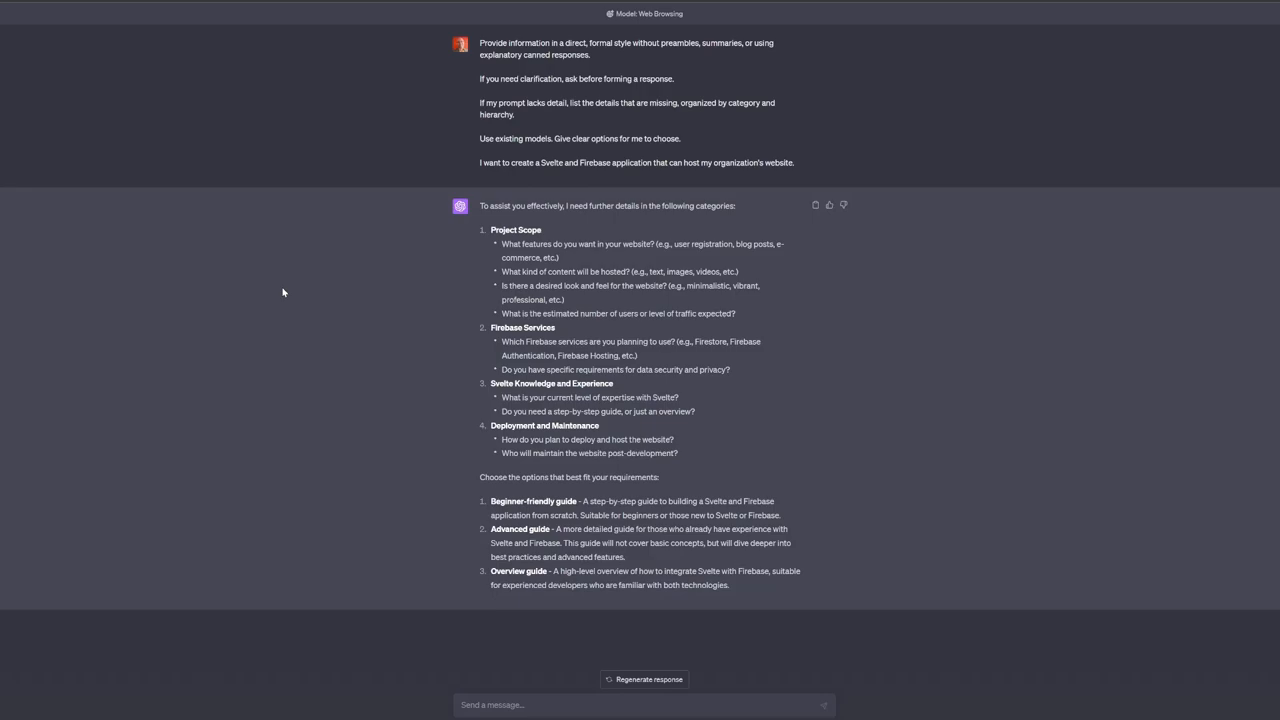
mouse_move(466, 82)
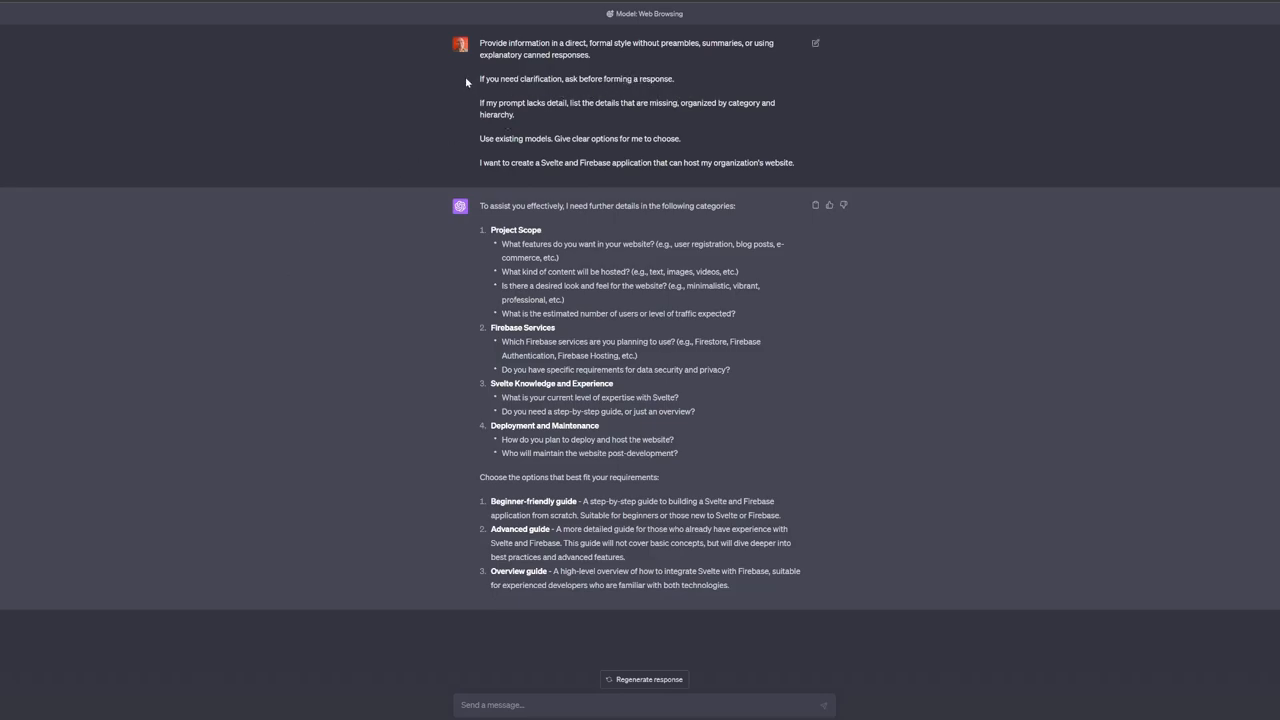
drag(480, 44, 684, 138)
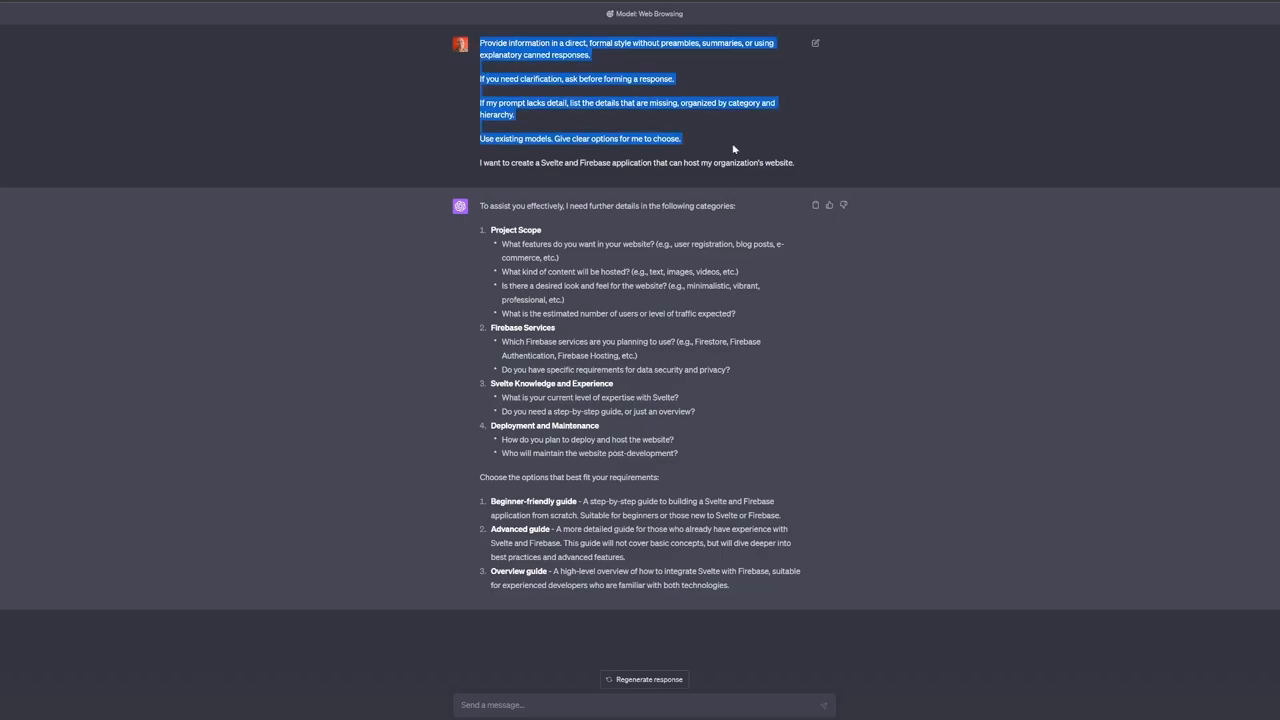
click(732, 148)
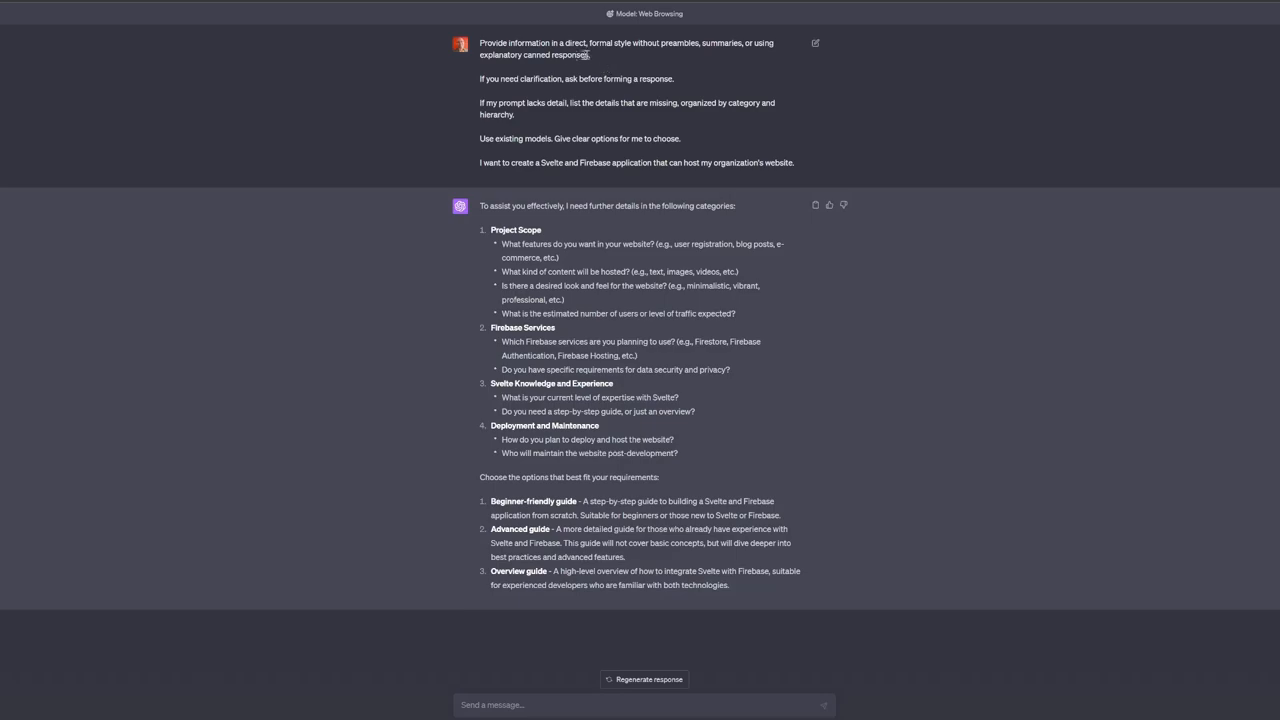
mouse_move(622, 60)
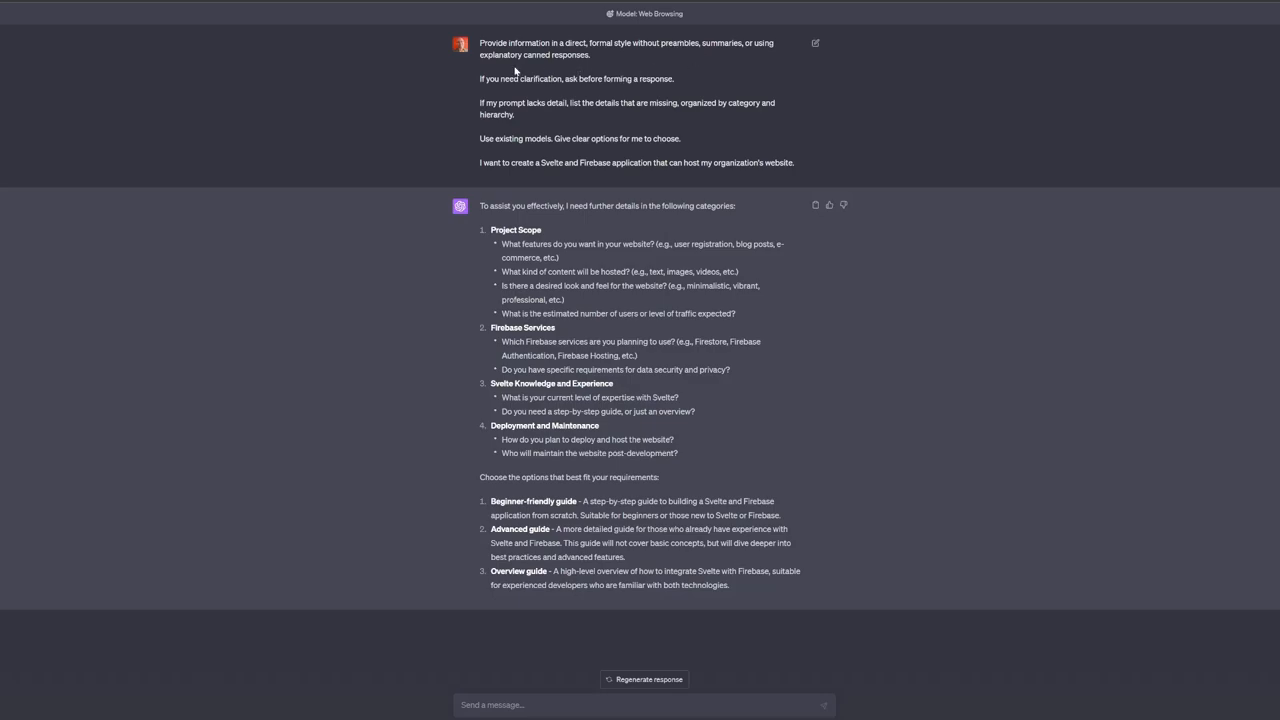
mouse_move(600, 60)
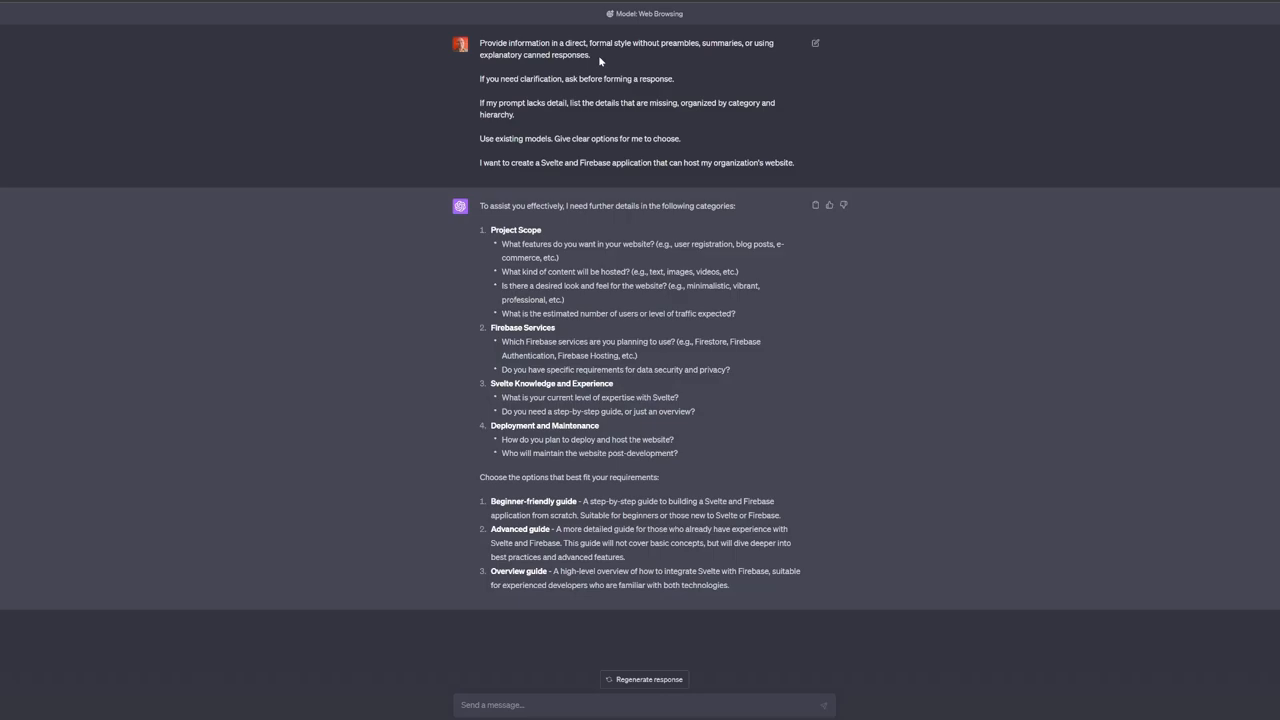
mouse_move(378, 128)
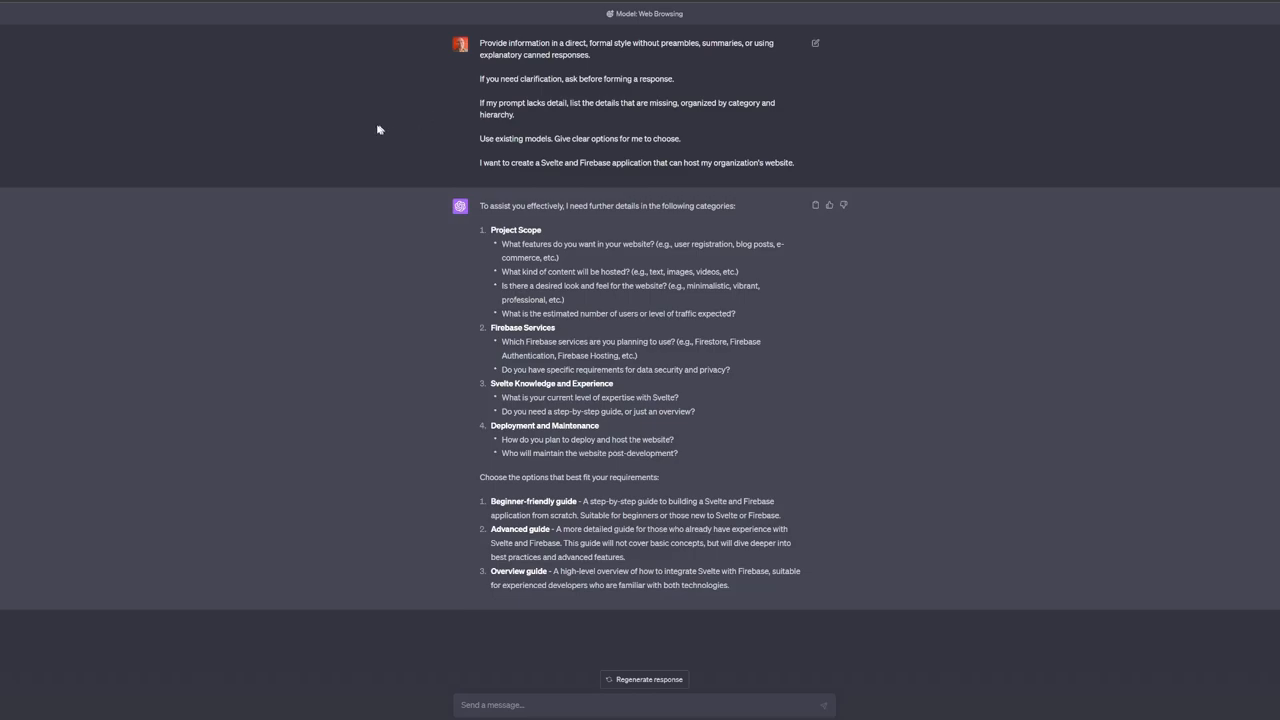
mouse_move(480, 84)
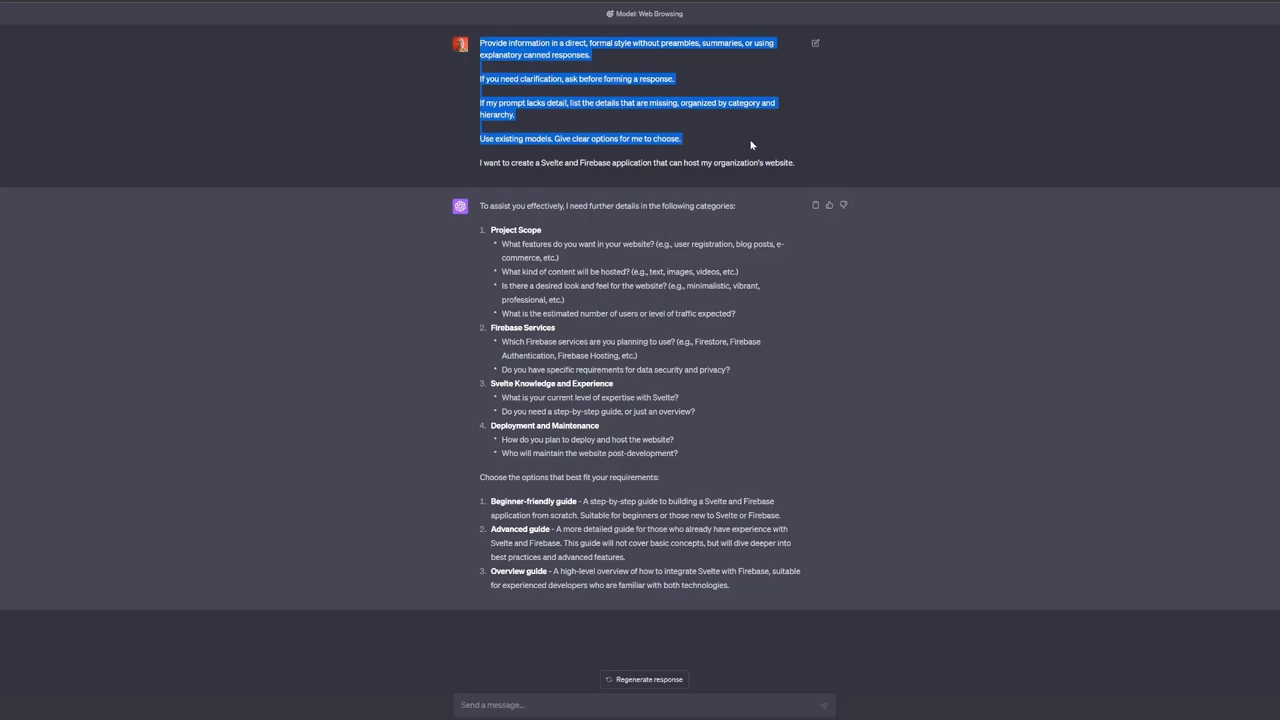
click(750, 144)
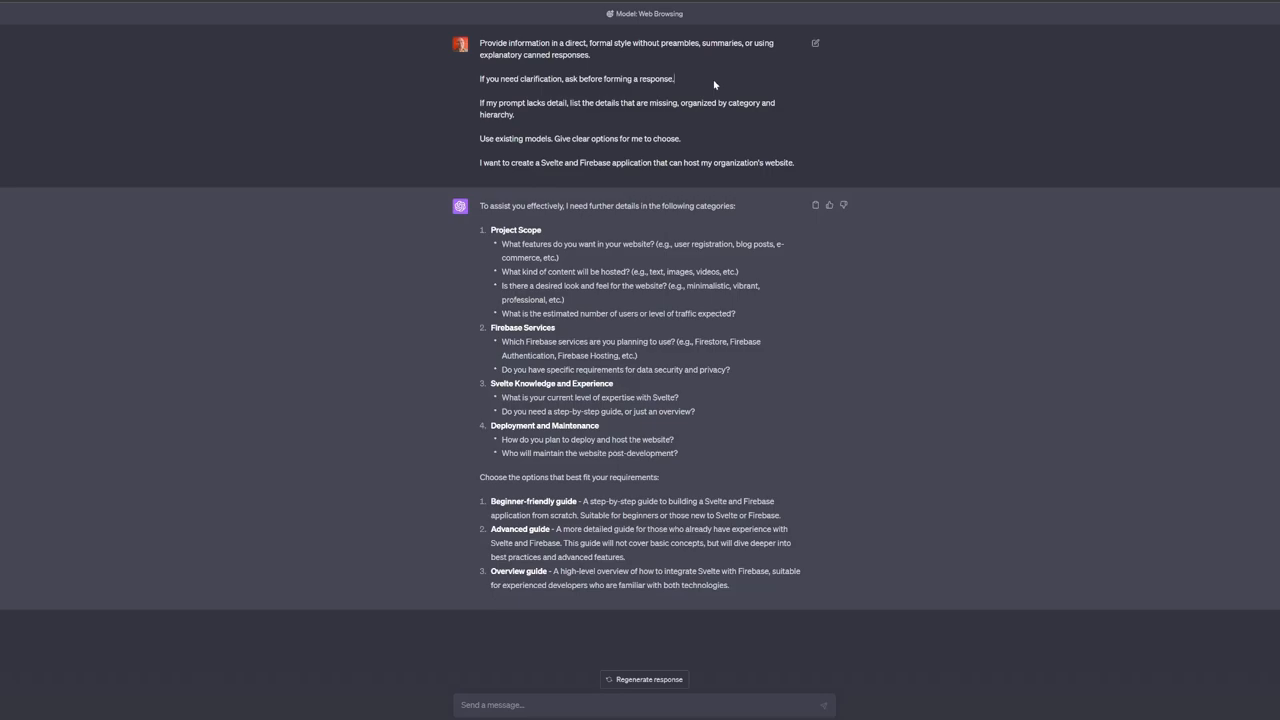
mouse_move(478, 88)
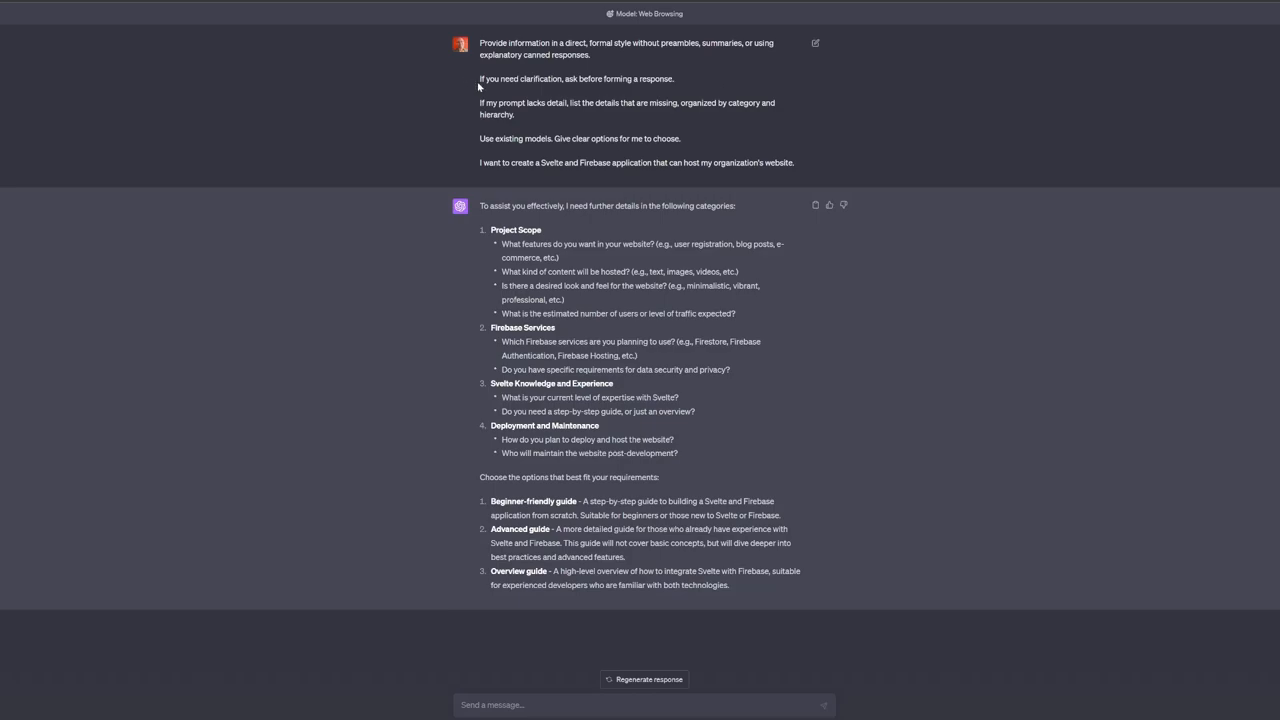
mouse_move(704, 84)
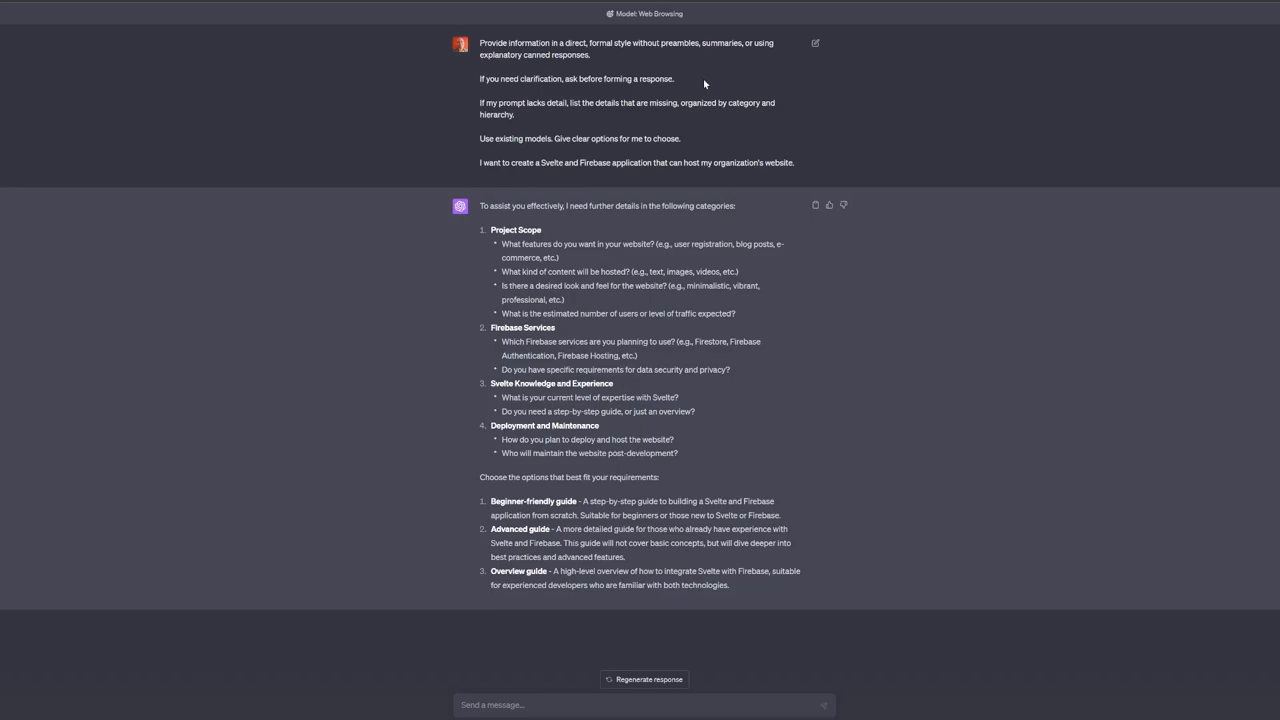
mouse_move(532, 132)
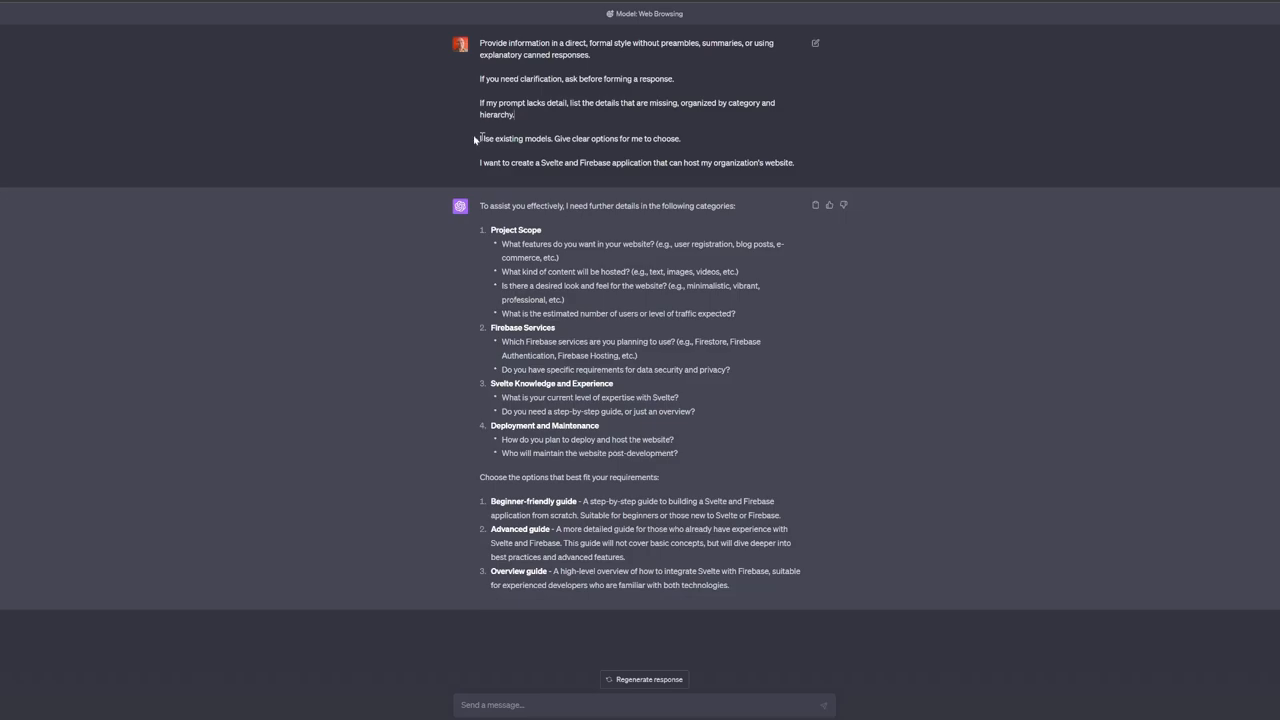
mouse_move(564, 138)
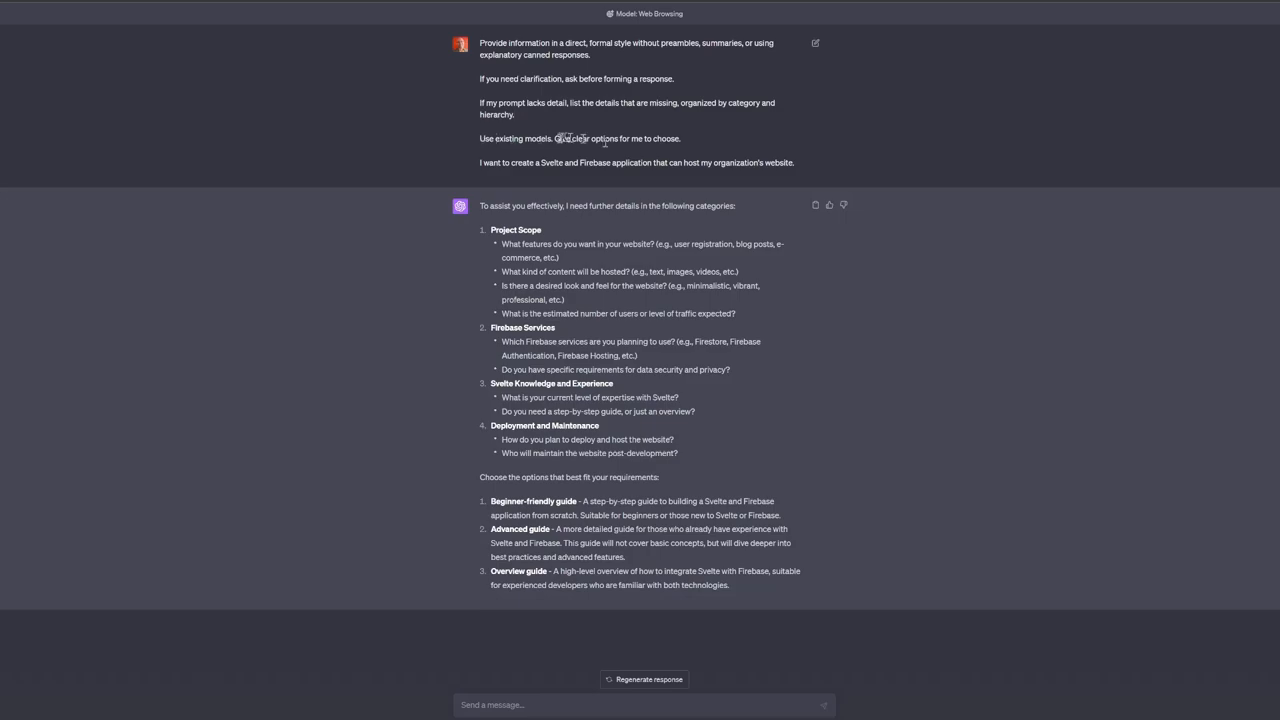
triple_click(580, 138)
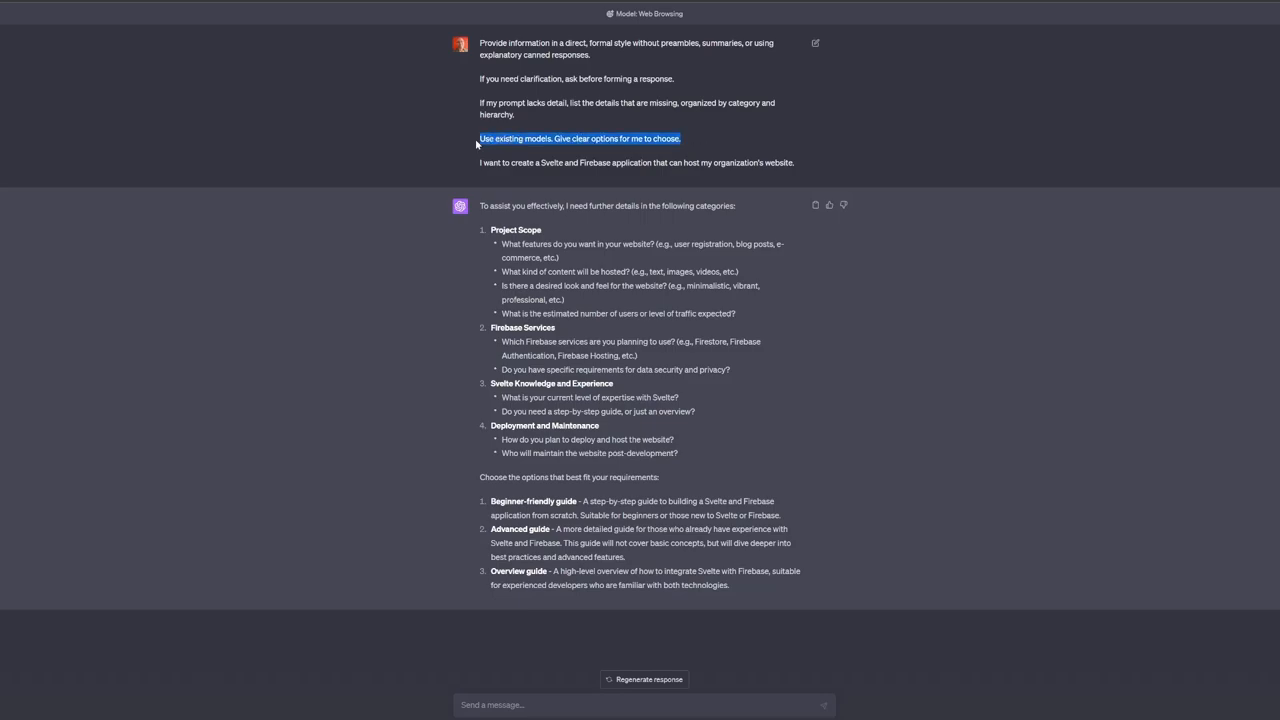
mouse_move(466, 62)
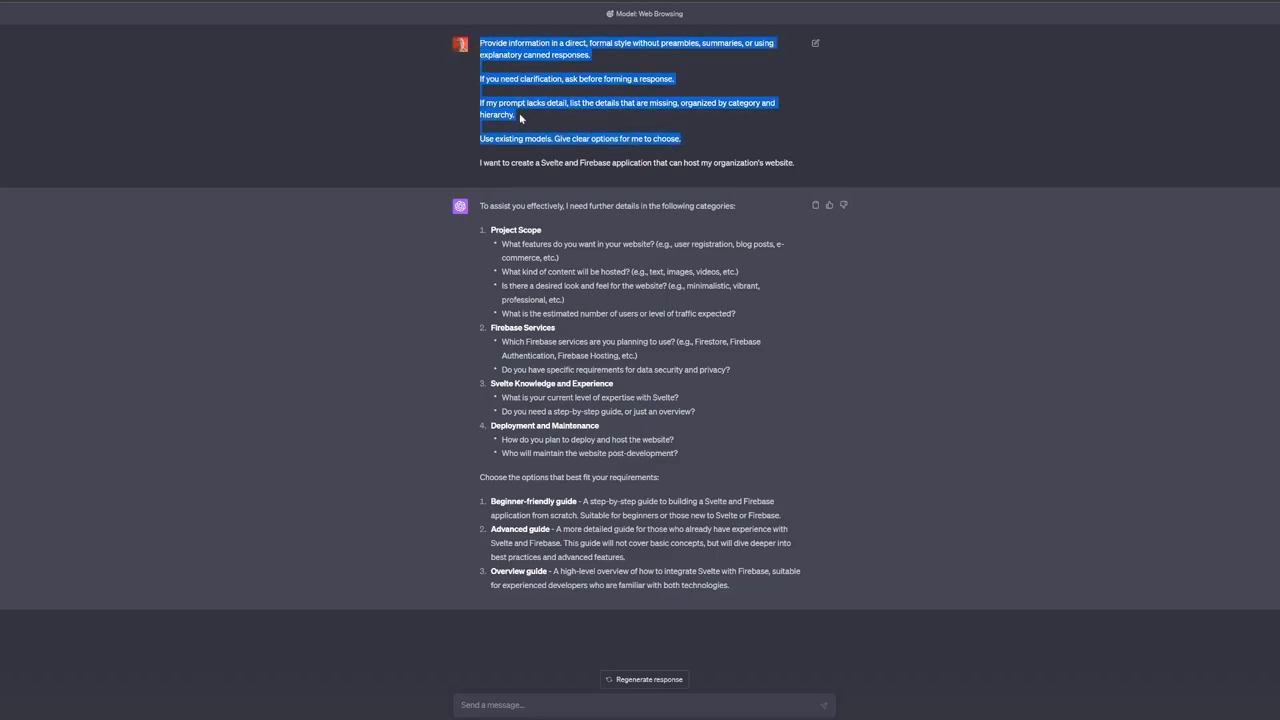
click(484, 172)
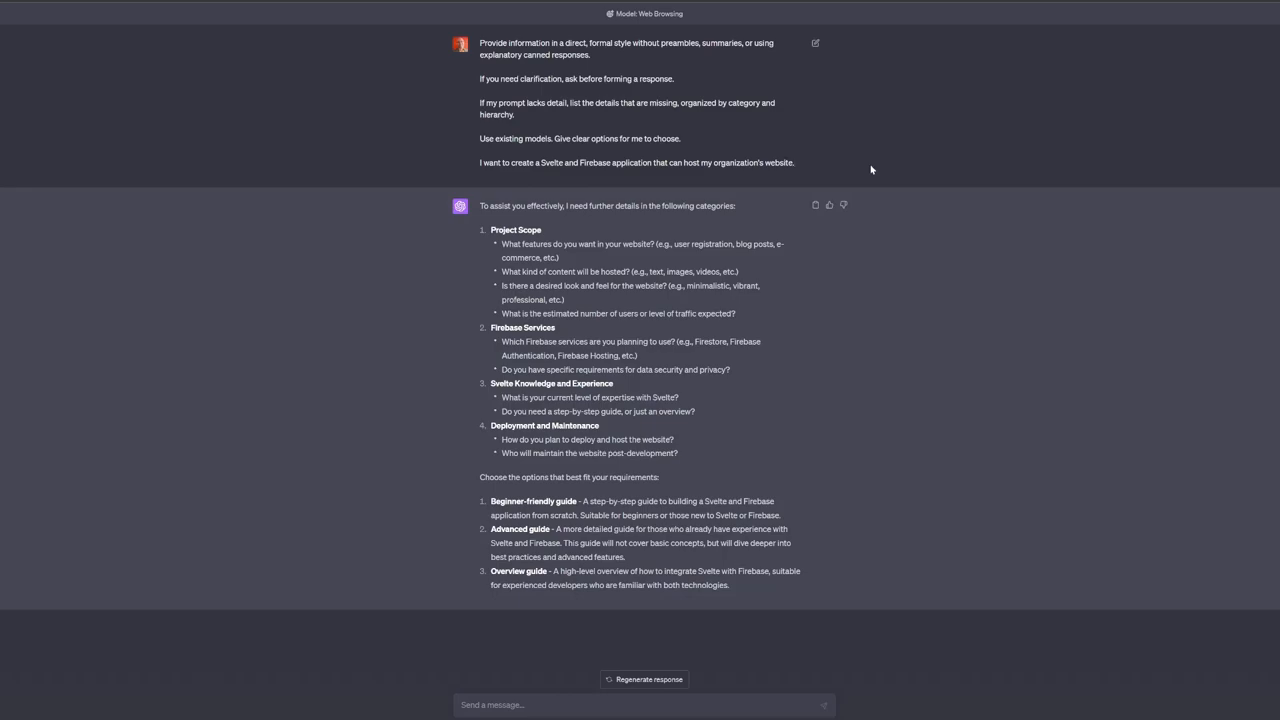
mouse_move(644, 244)
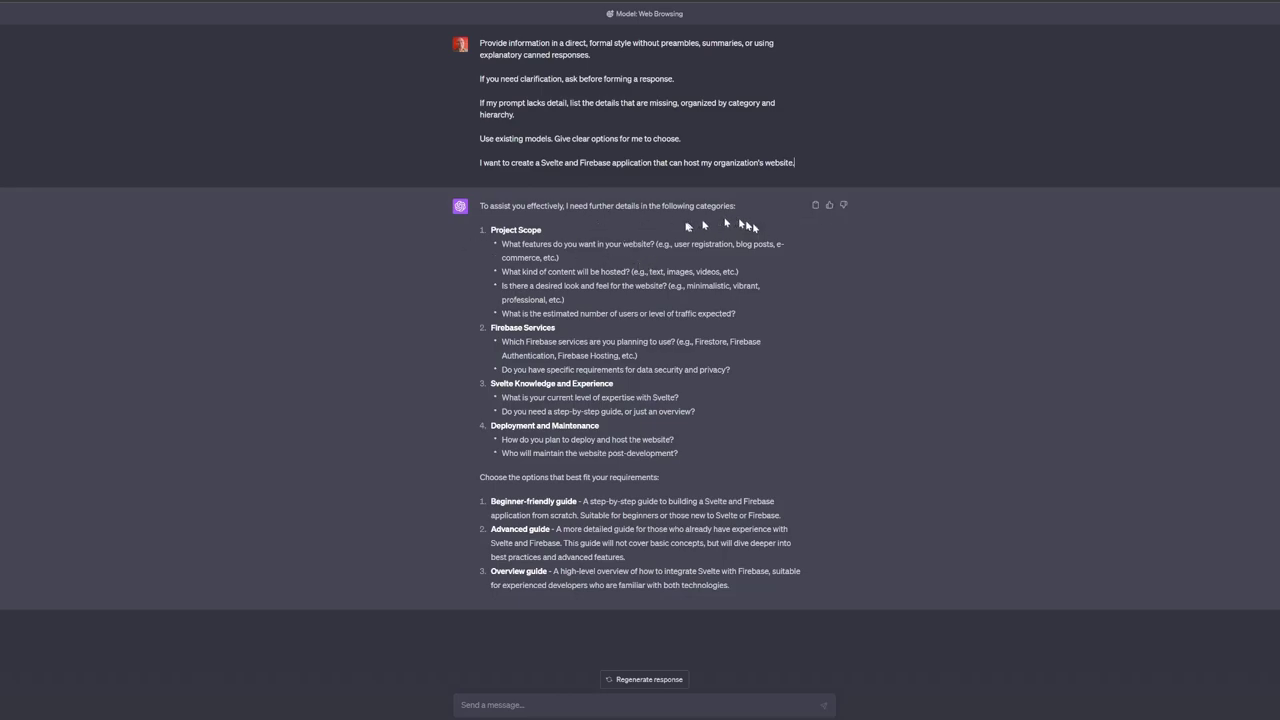
mouse_move(700, 222)
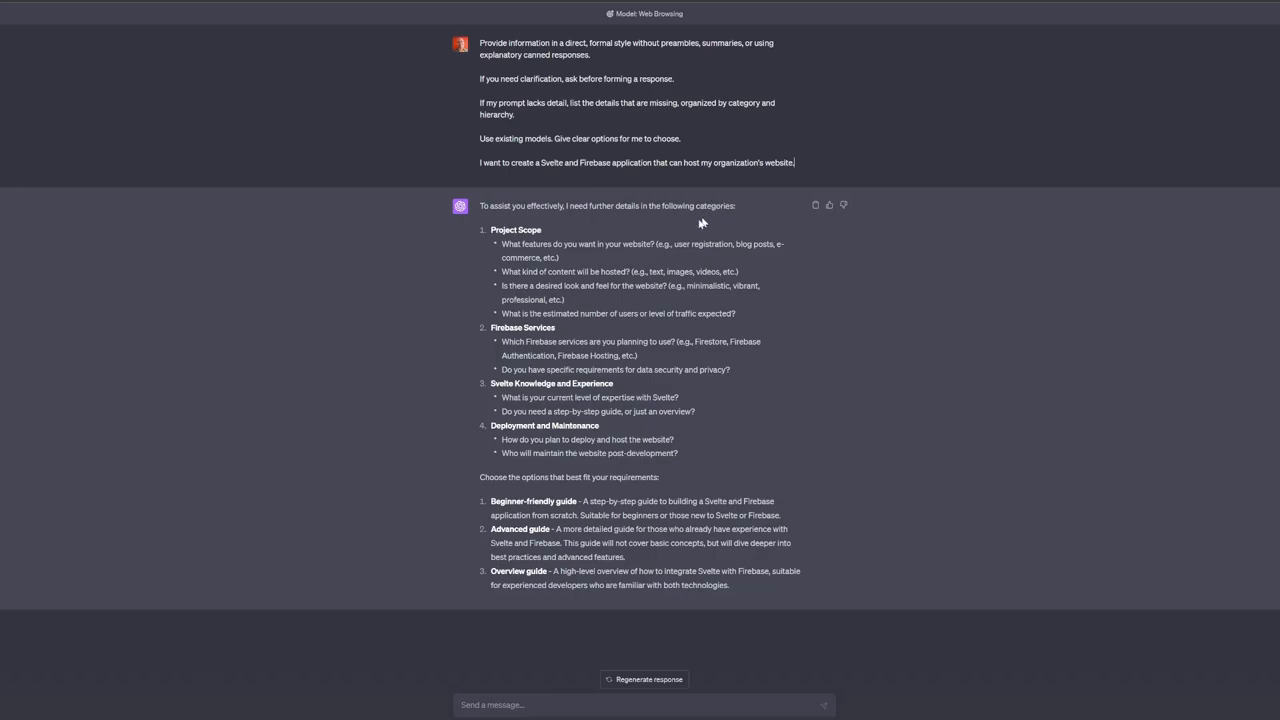
mouse_move(586, 244)
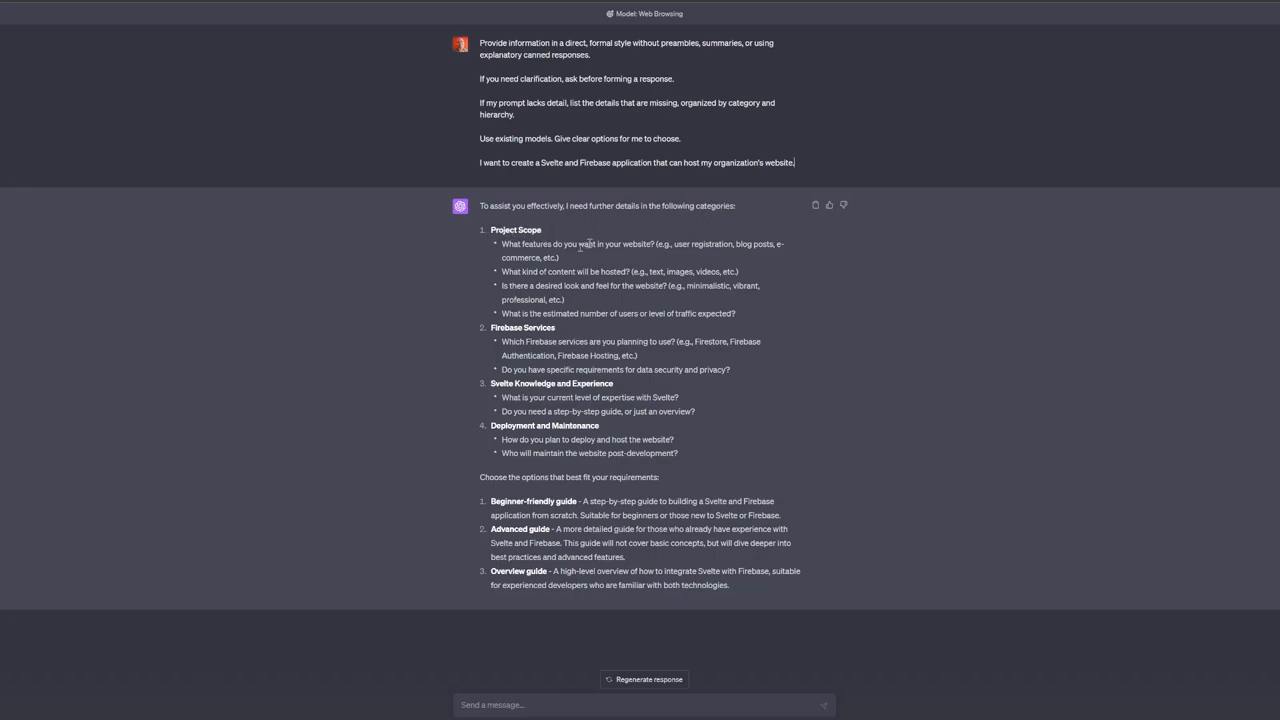
mouse_move(630, 256)
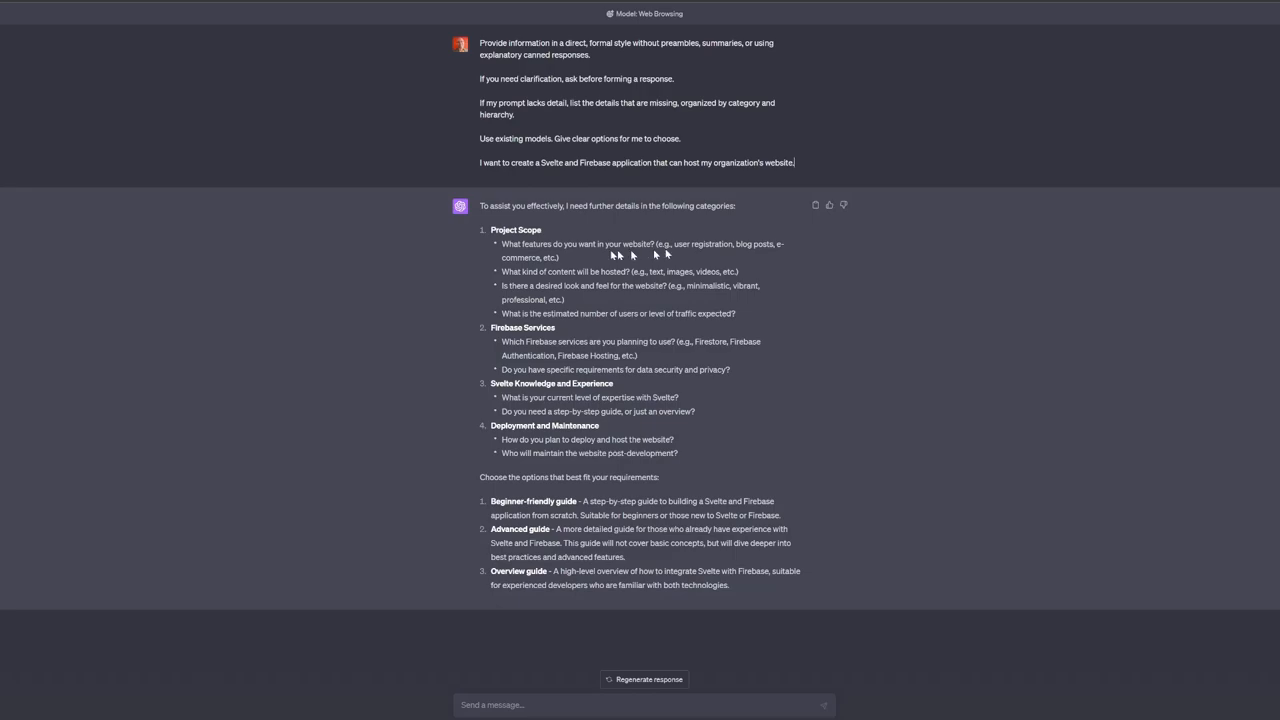
mouse_move(614, 268)
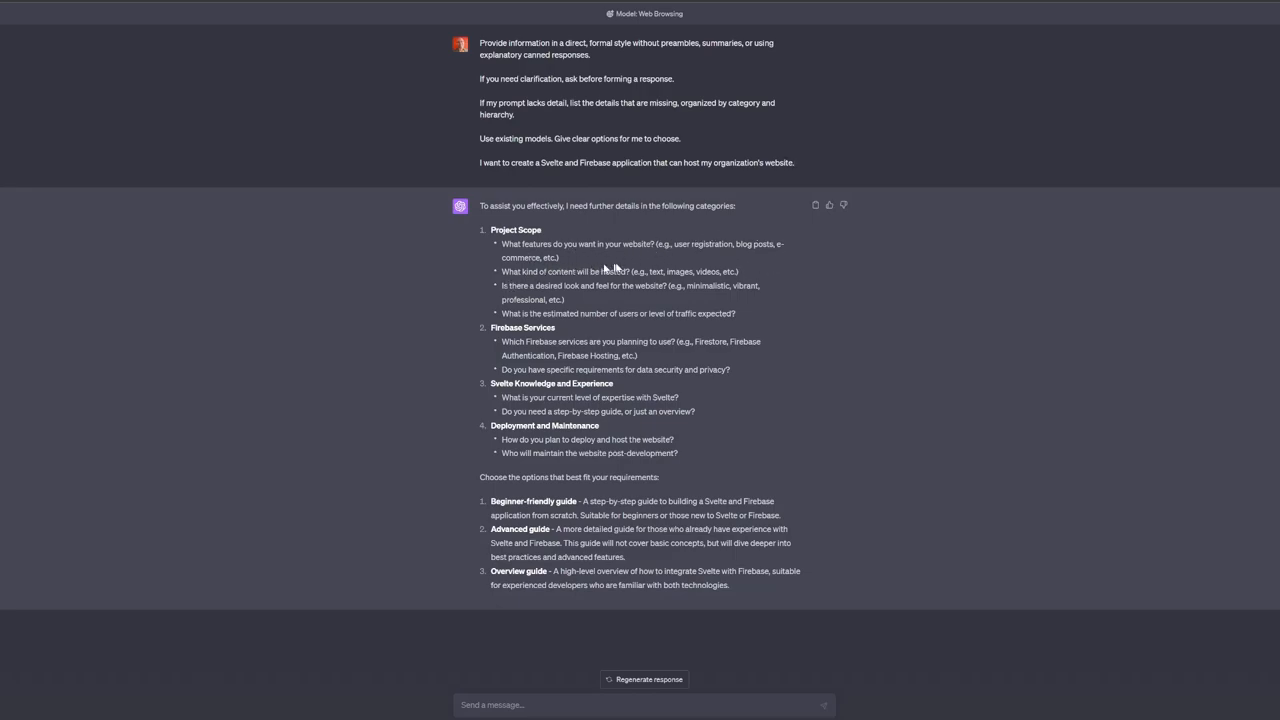
mouse_move(512, 284)
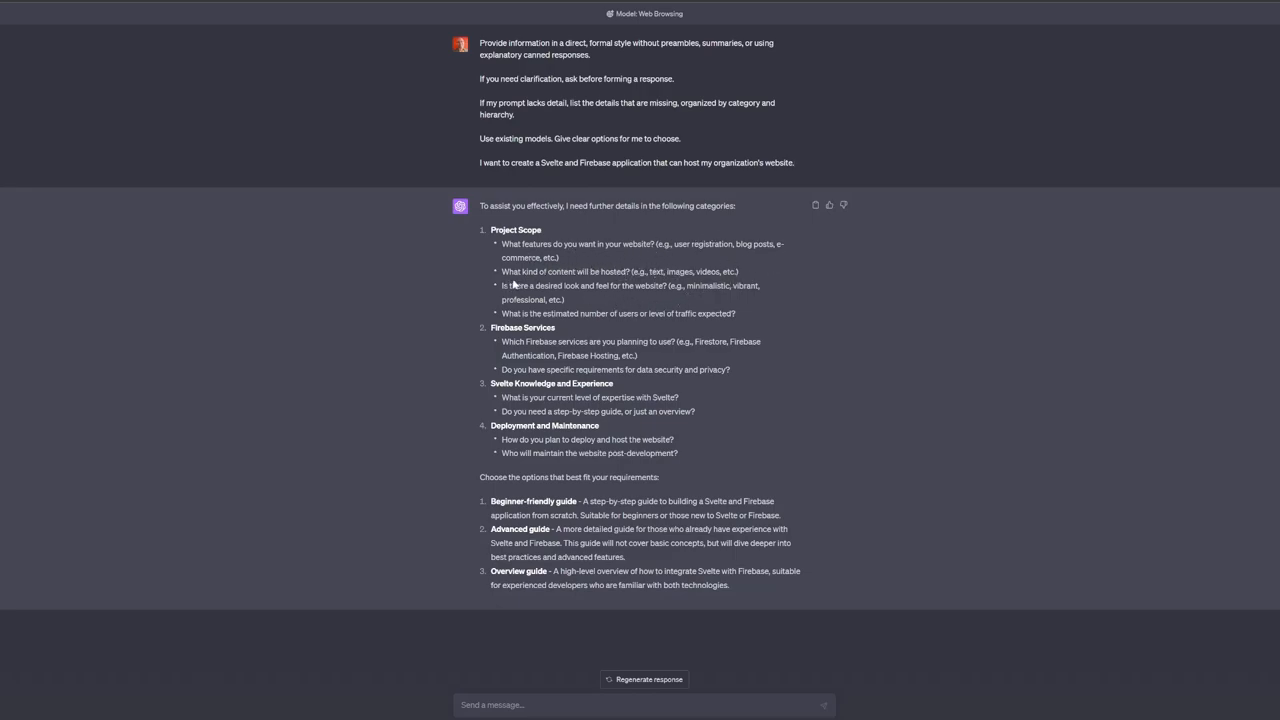
mouse_move(672, 304)
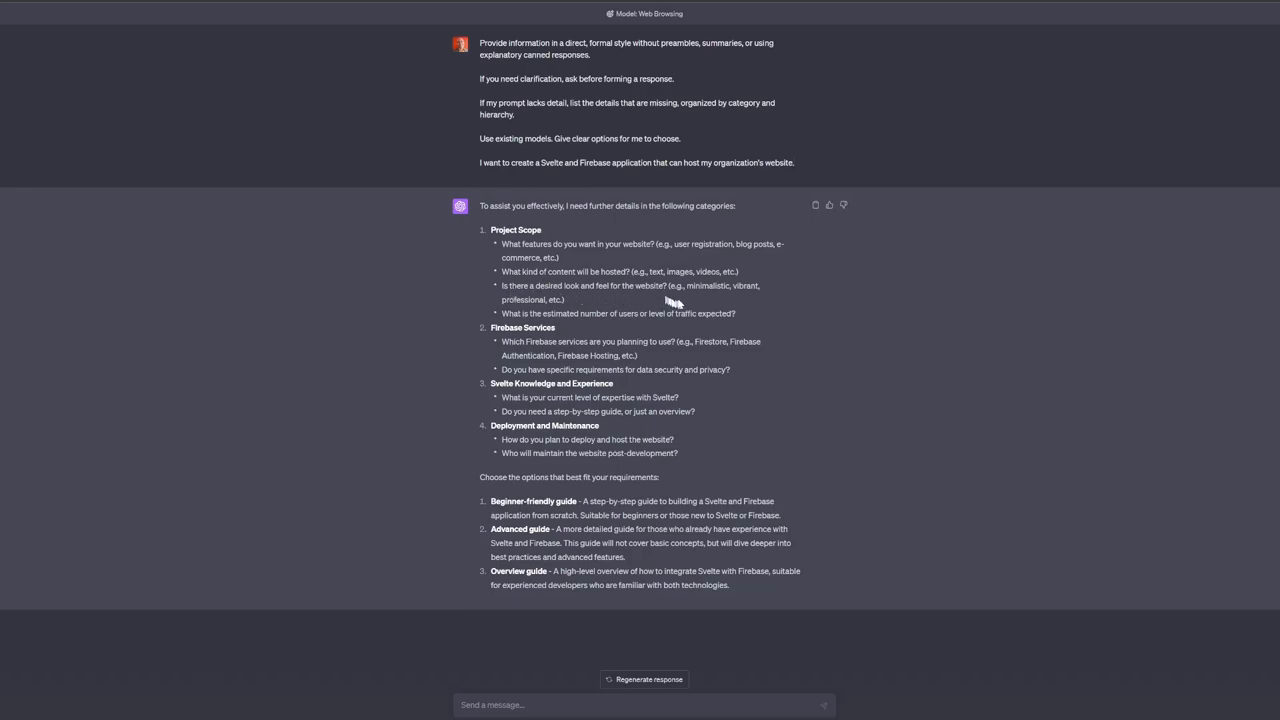
mouse_move(520, 316)
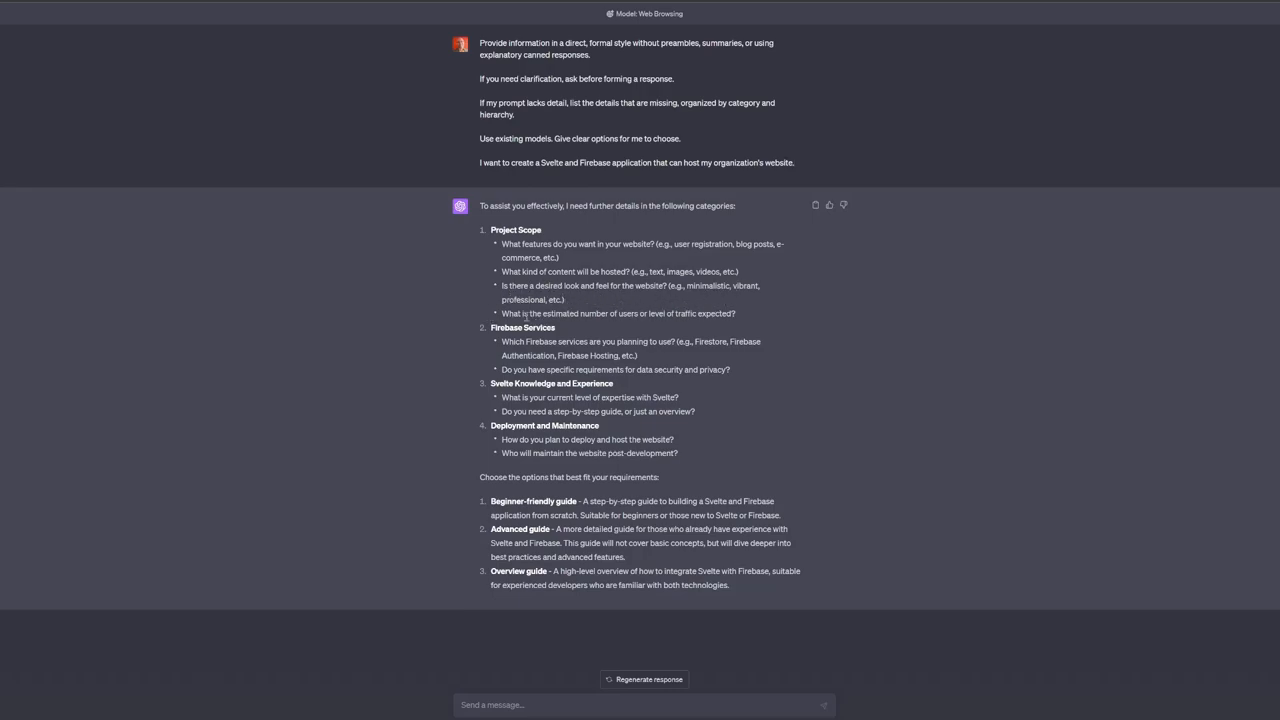
mouse_move(742, 320)
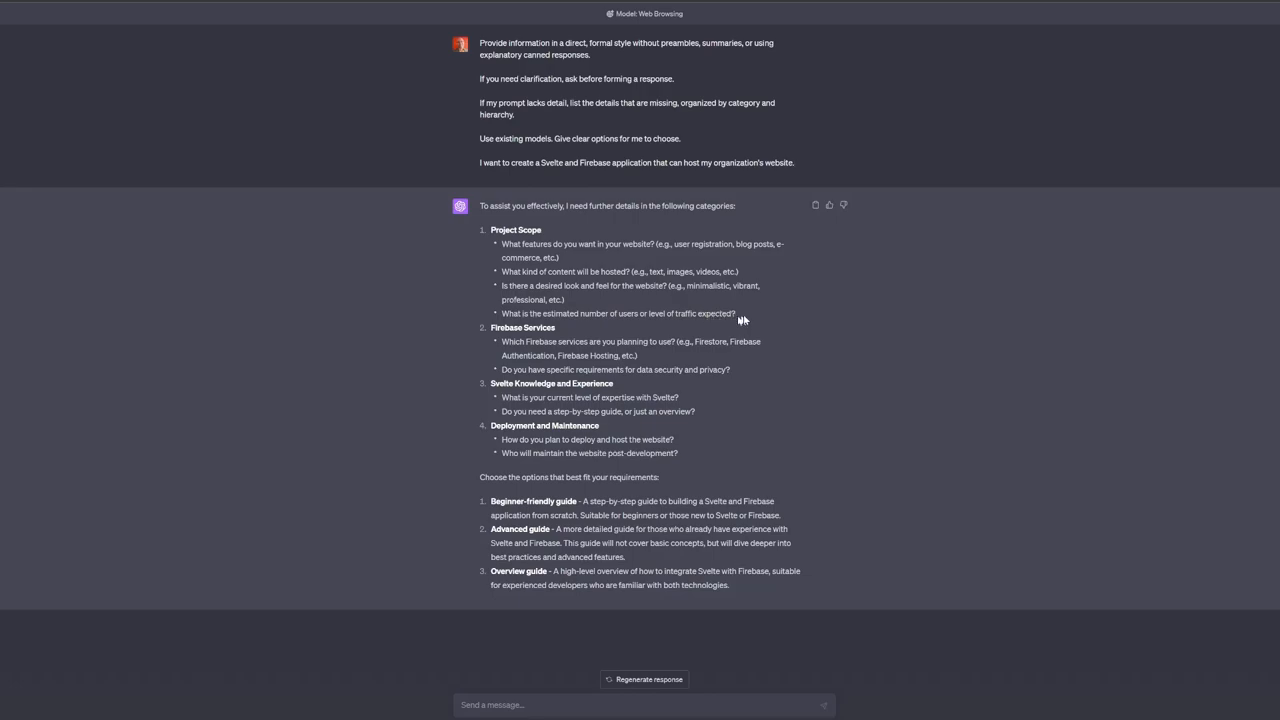
mouse_move(536, 252)
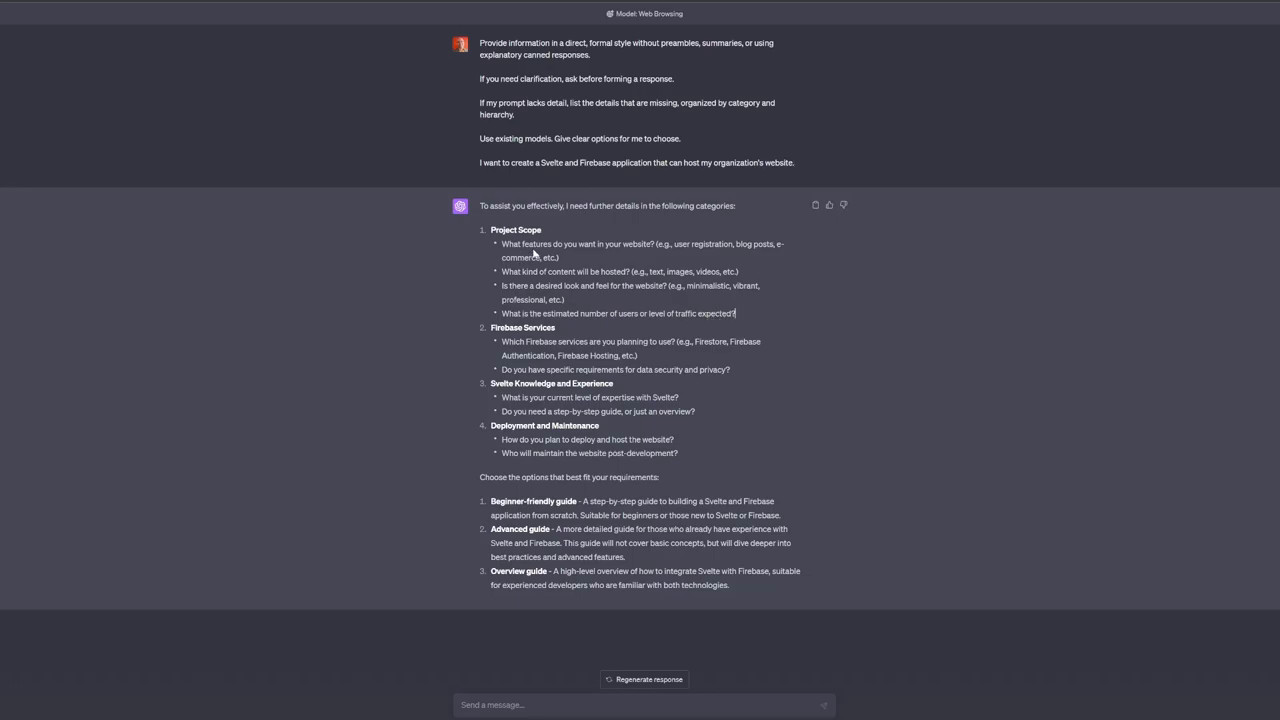
mouse_move(618, 354)
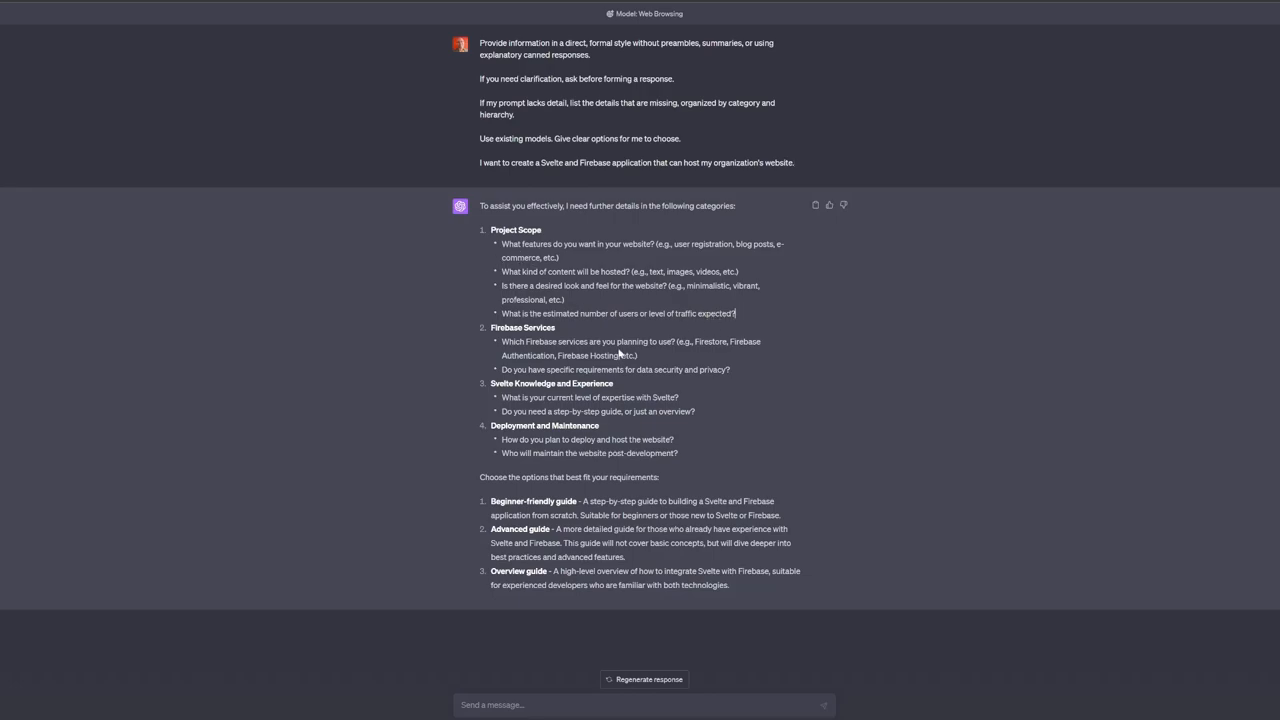
mouse_move(716, 364)
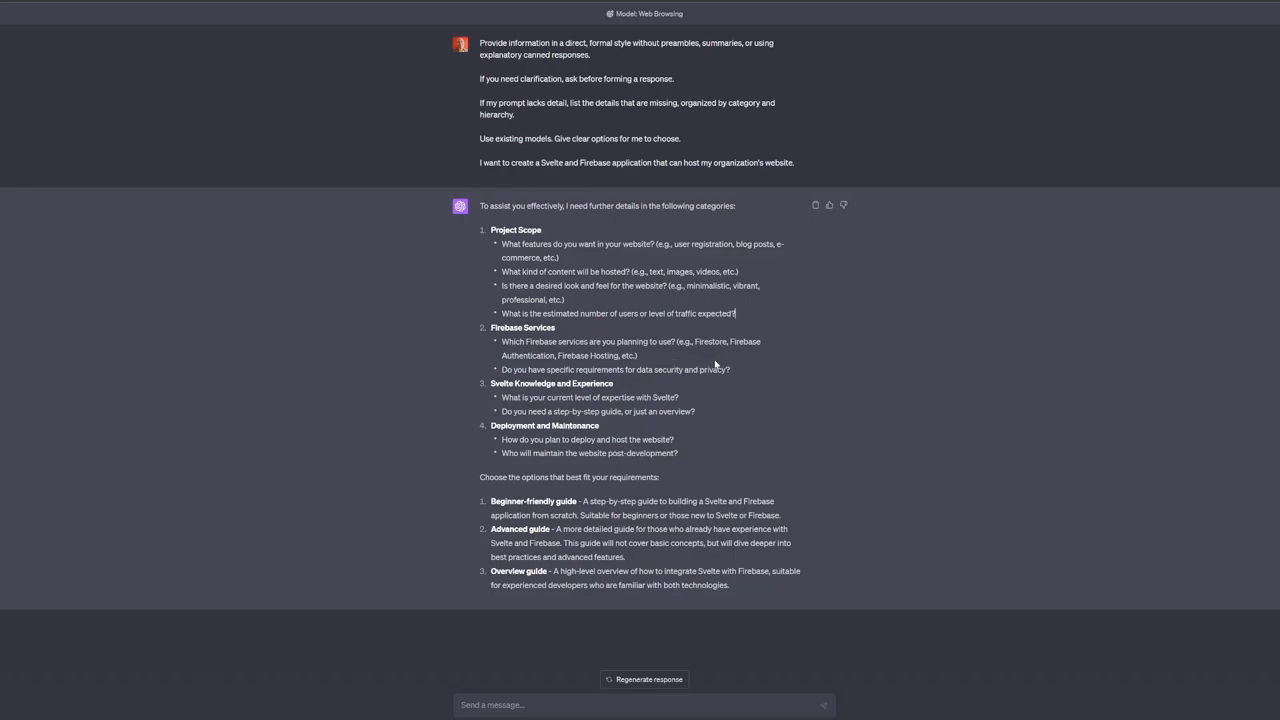
mouse_move(696, 358)
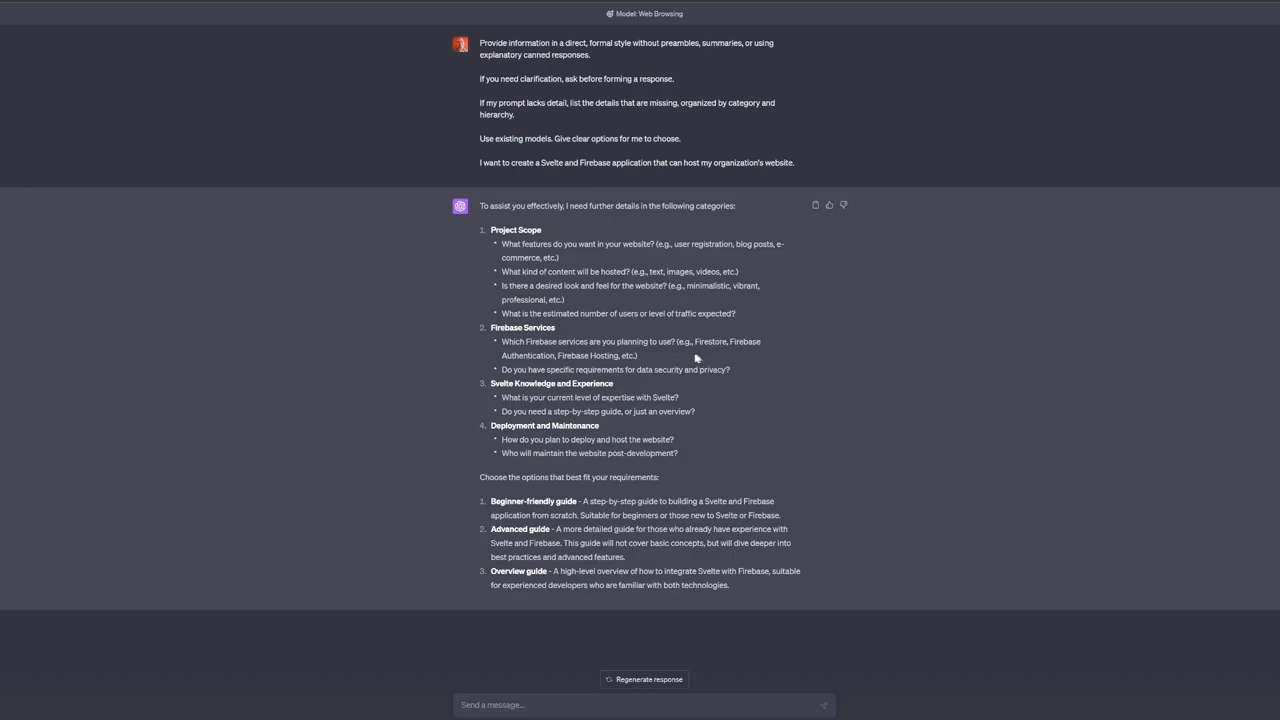
mouse_move(838, 384)
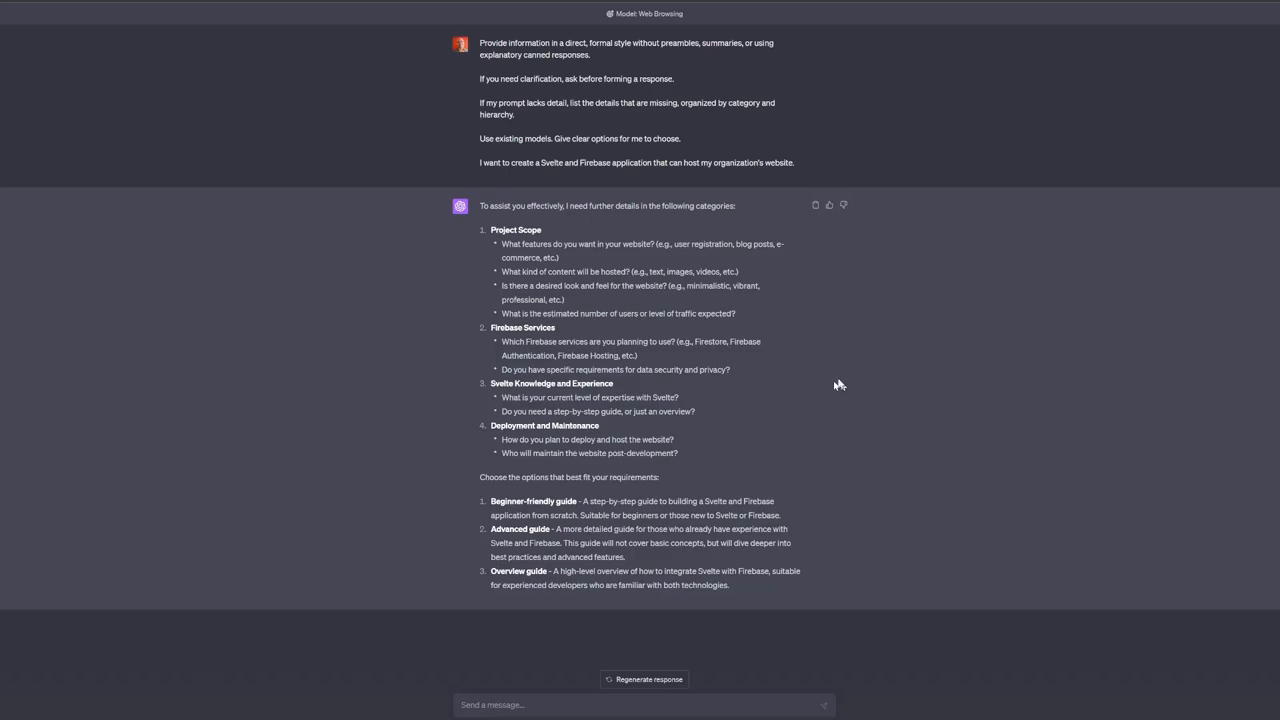
mouse_move(824, 368)
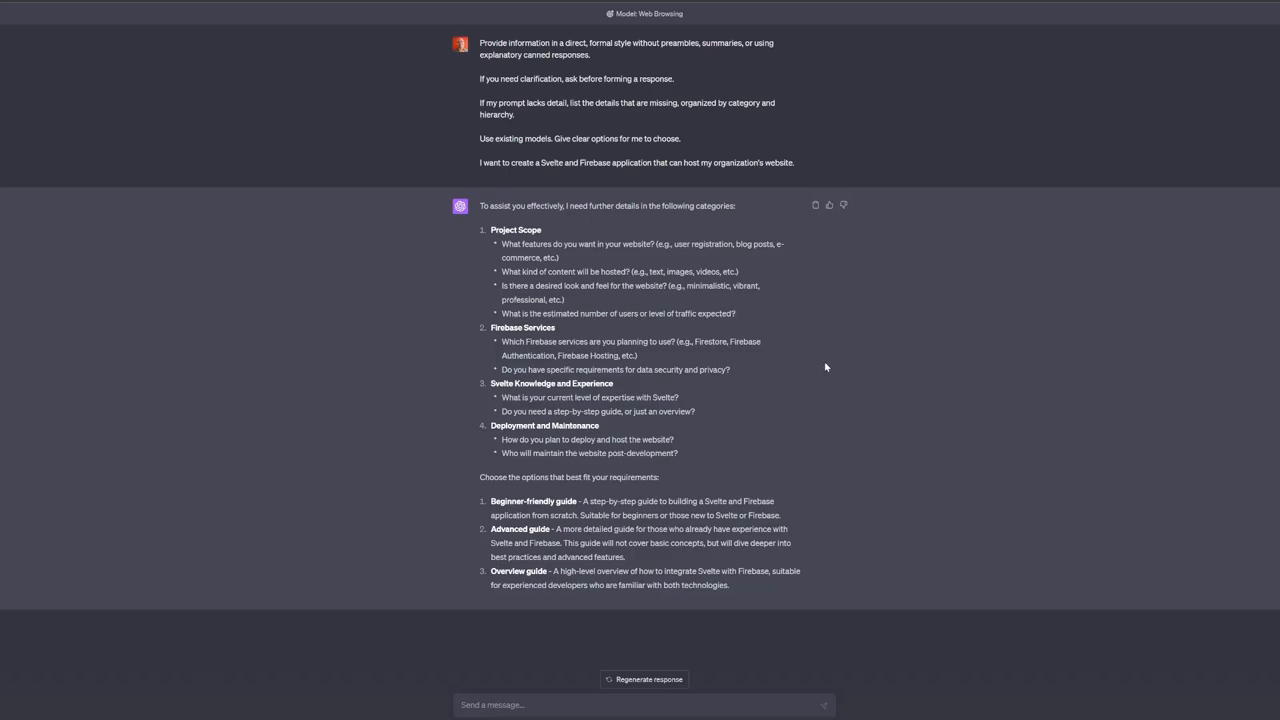
mouse_move(800, 364)
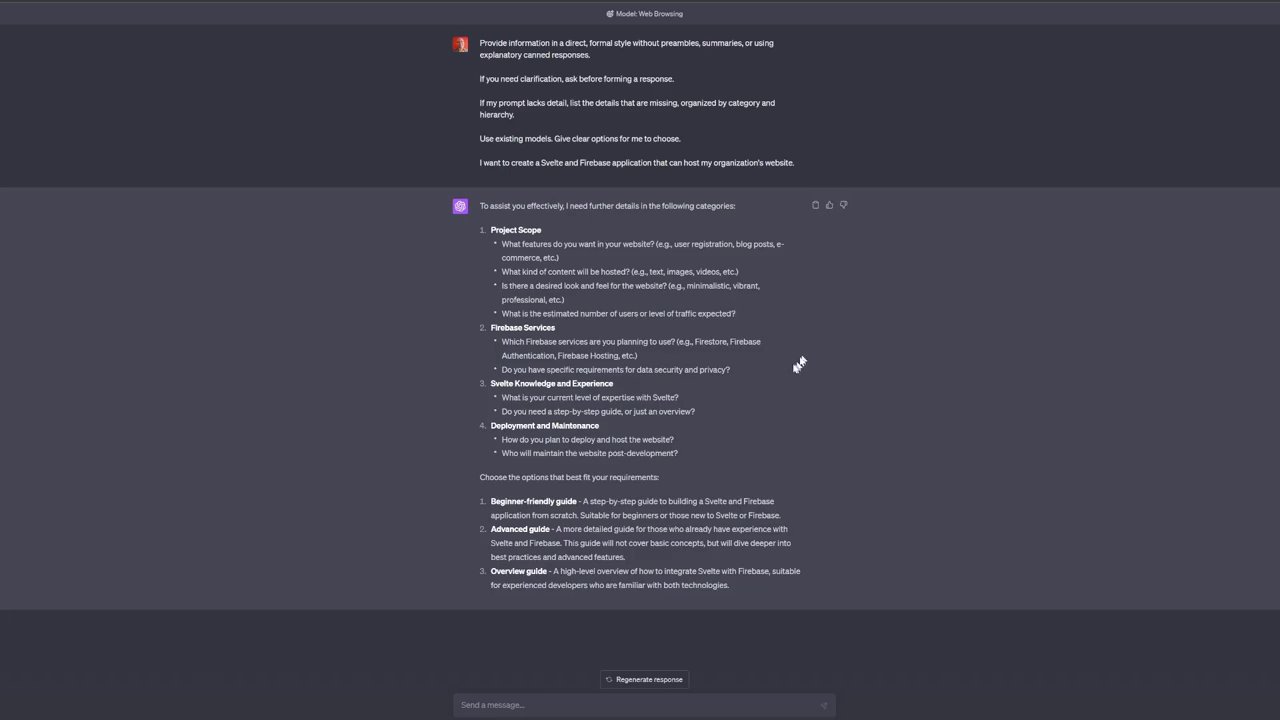
mouse_move(536, 420)
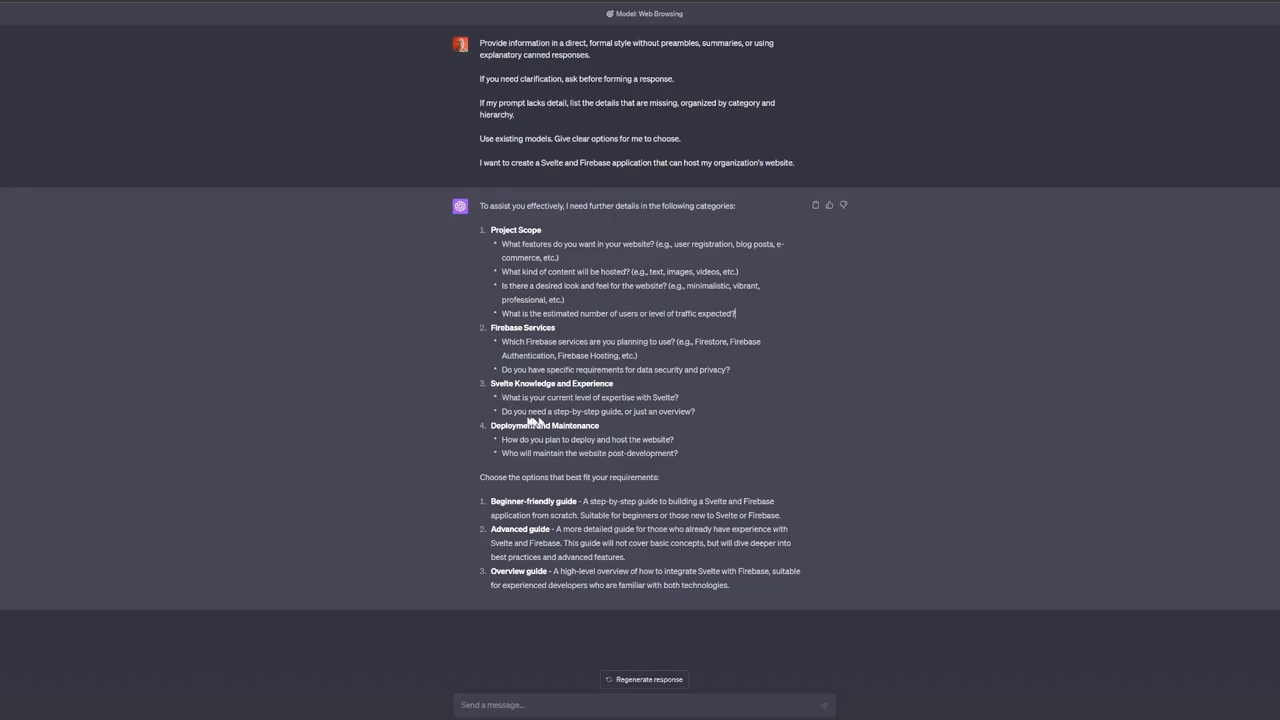
mouse_move(748, 414)
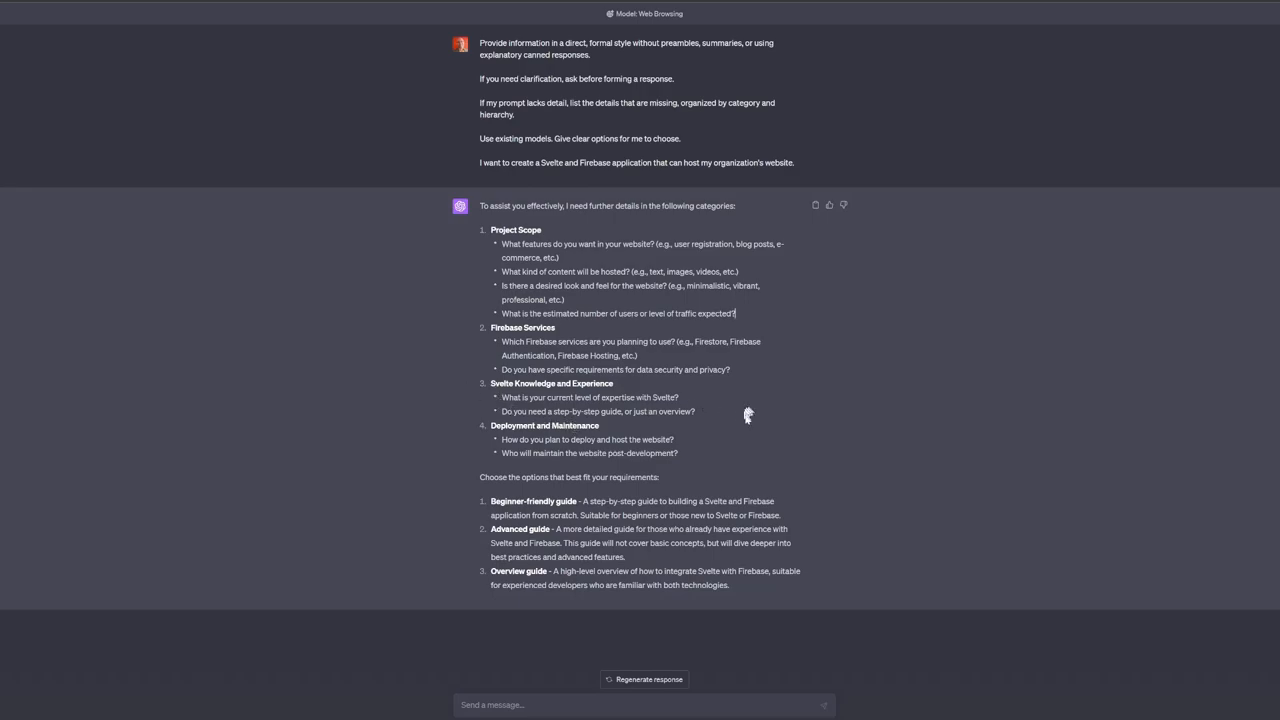
mouse_move(692, 412)
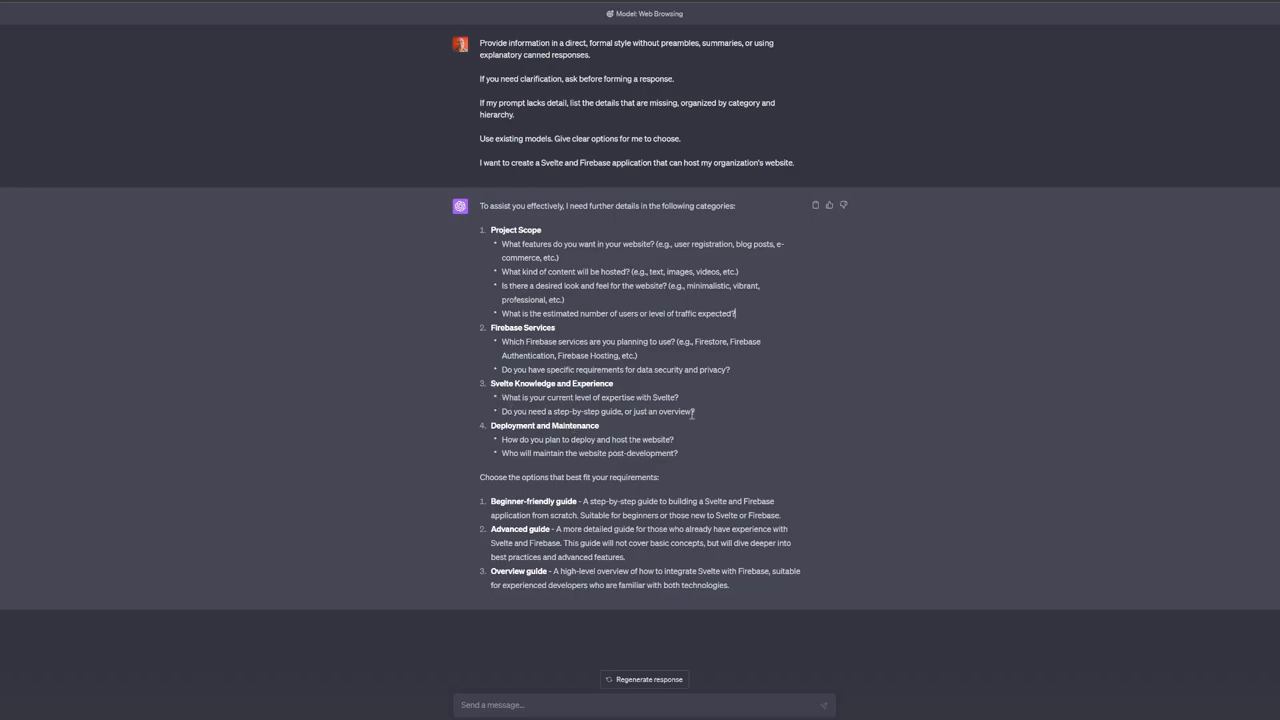
mouse_move(704, 412)
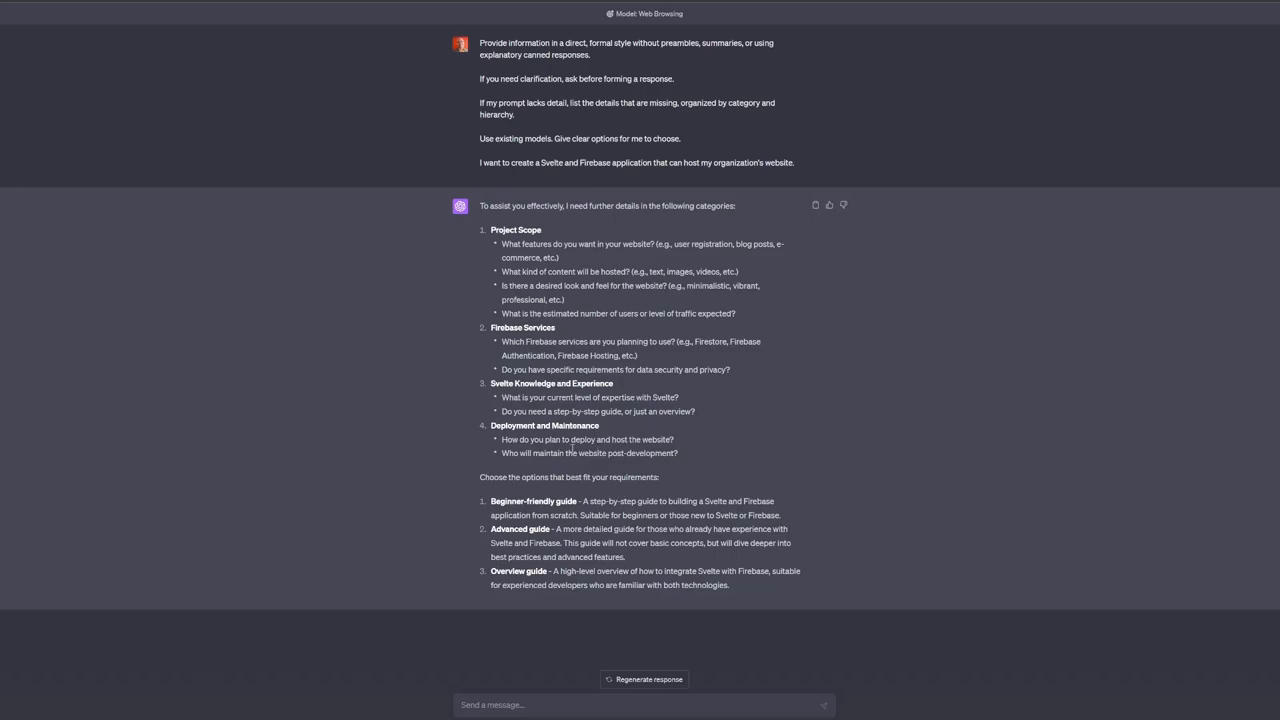
mouse_move(696, 474)
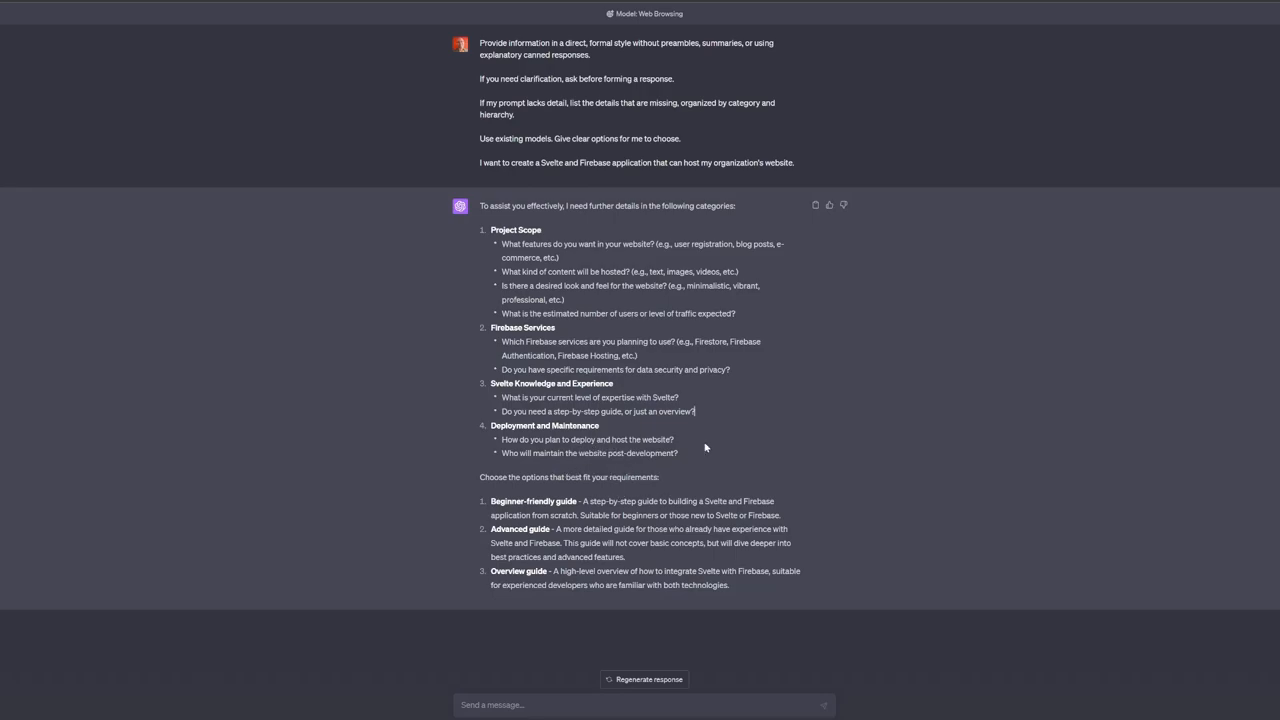
mouse_move(696, 458)
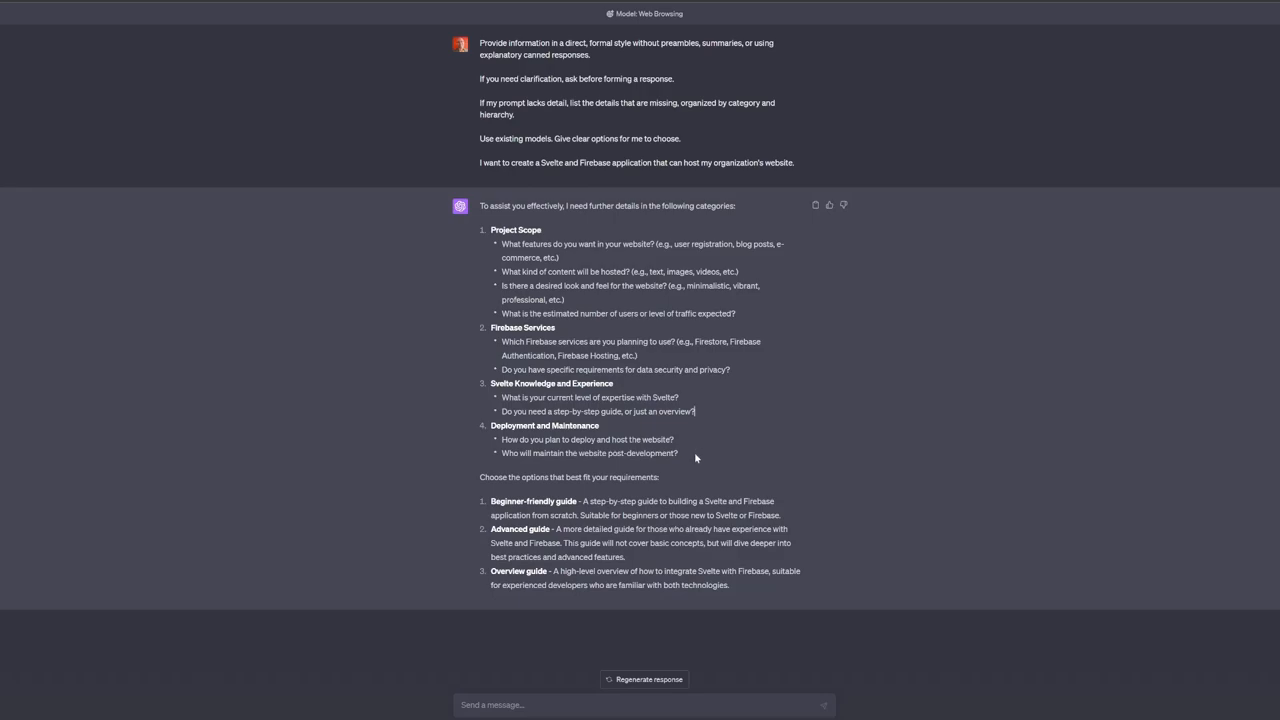
mouse_move(552, 246)
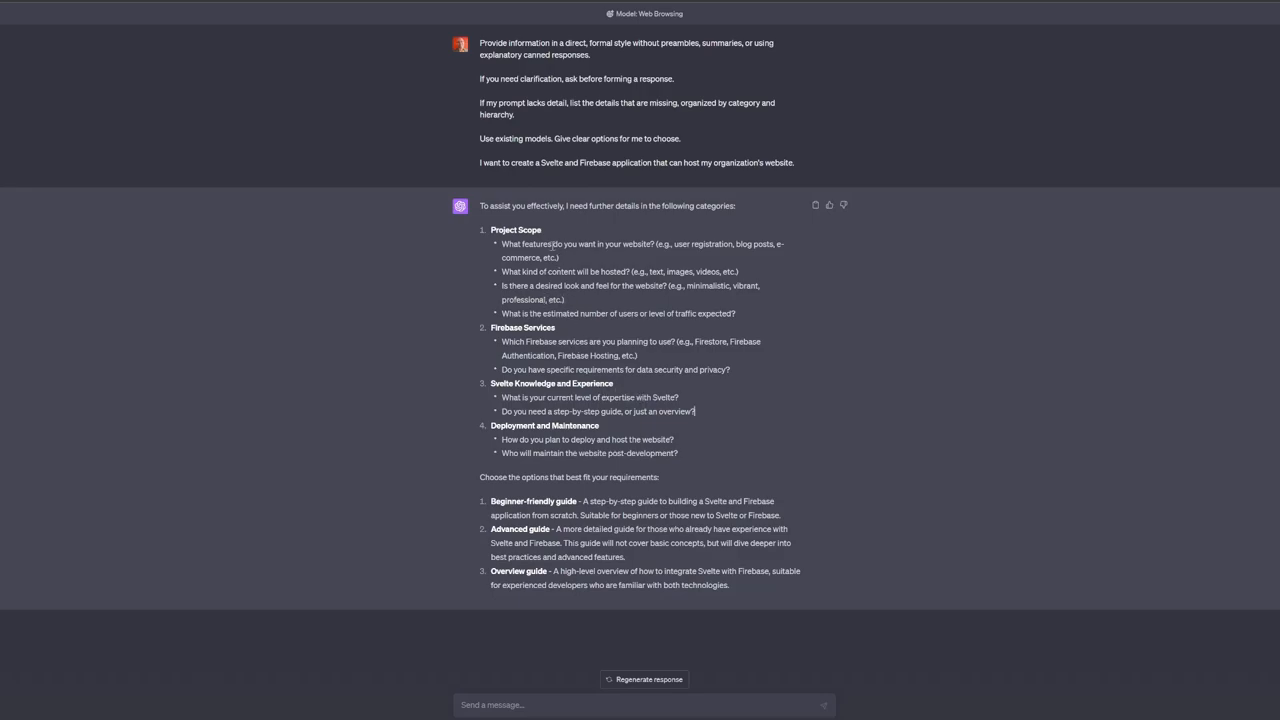
mouse_move(688, 456)
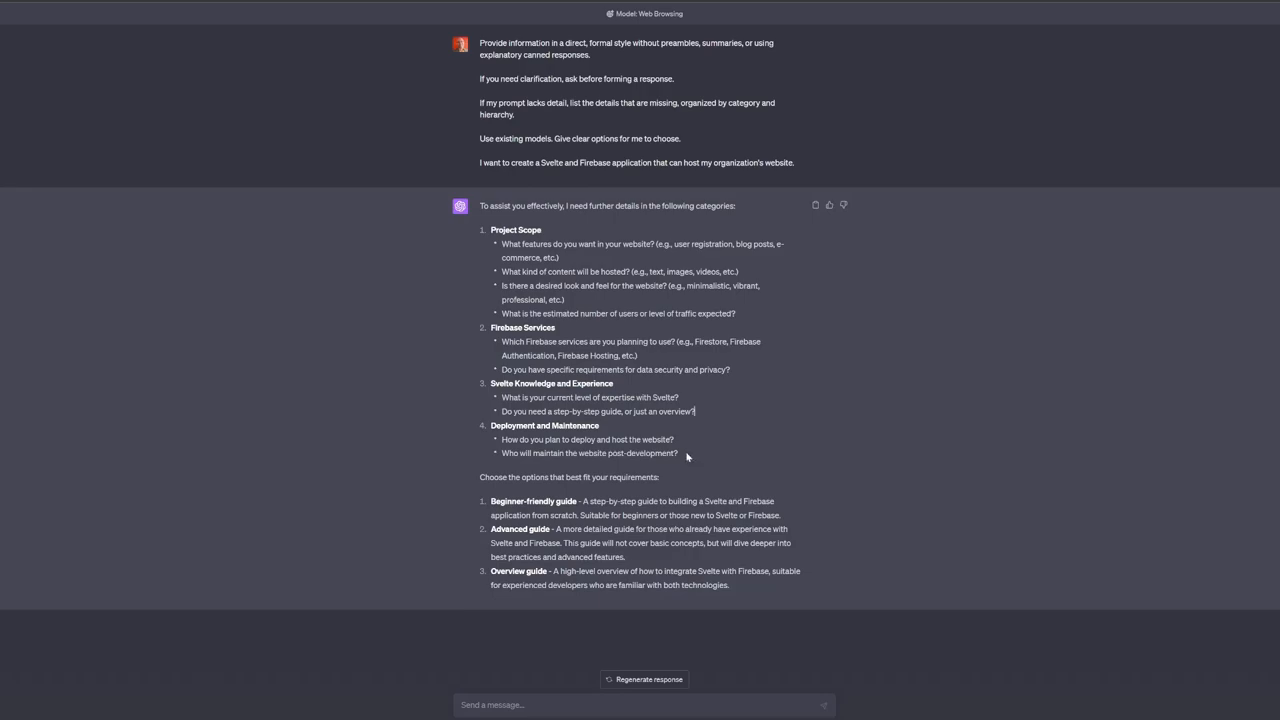
mouse_move(692, 458)
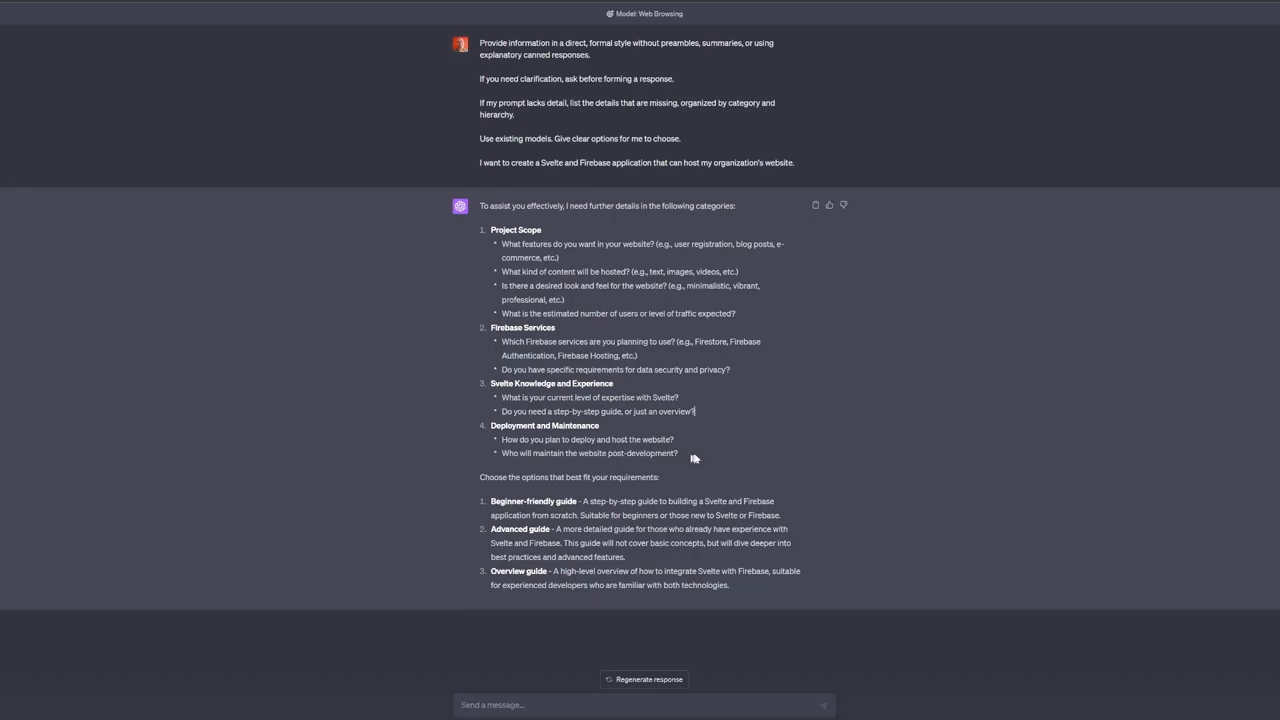
mouse_move(450, 496)
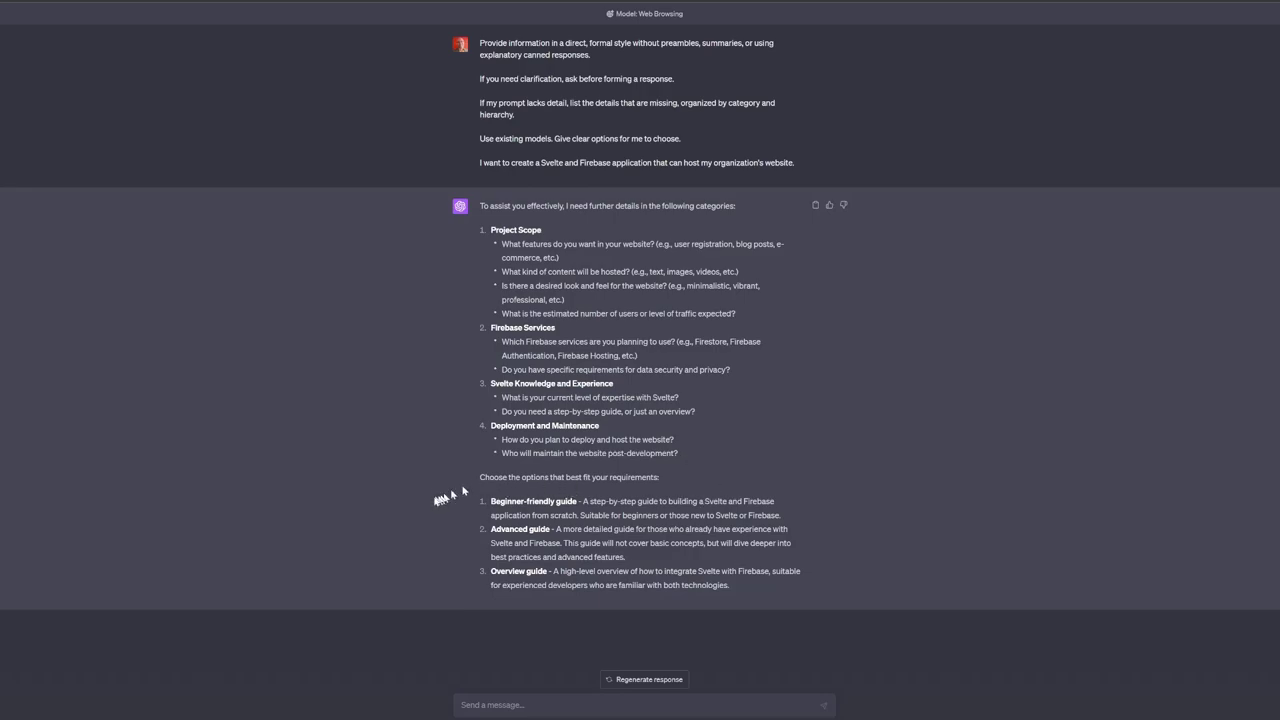
mouse_move(472, 524)
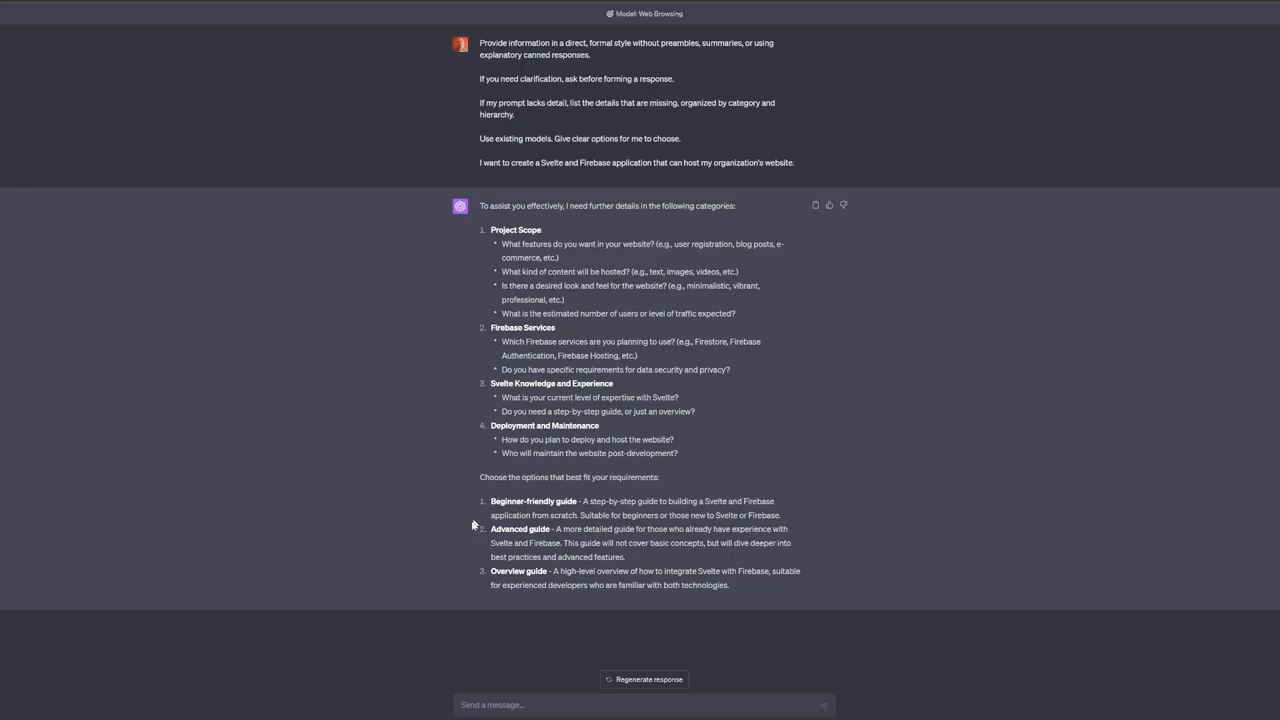
mouse_move(700, 496)
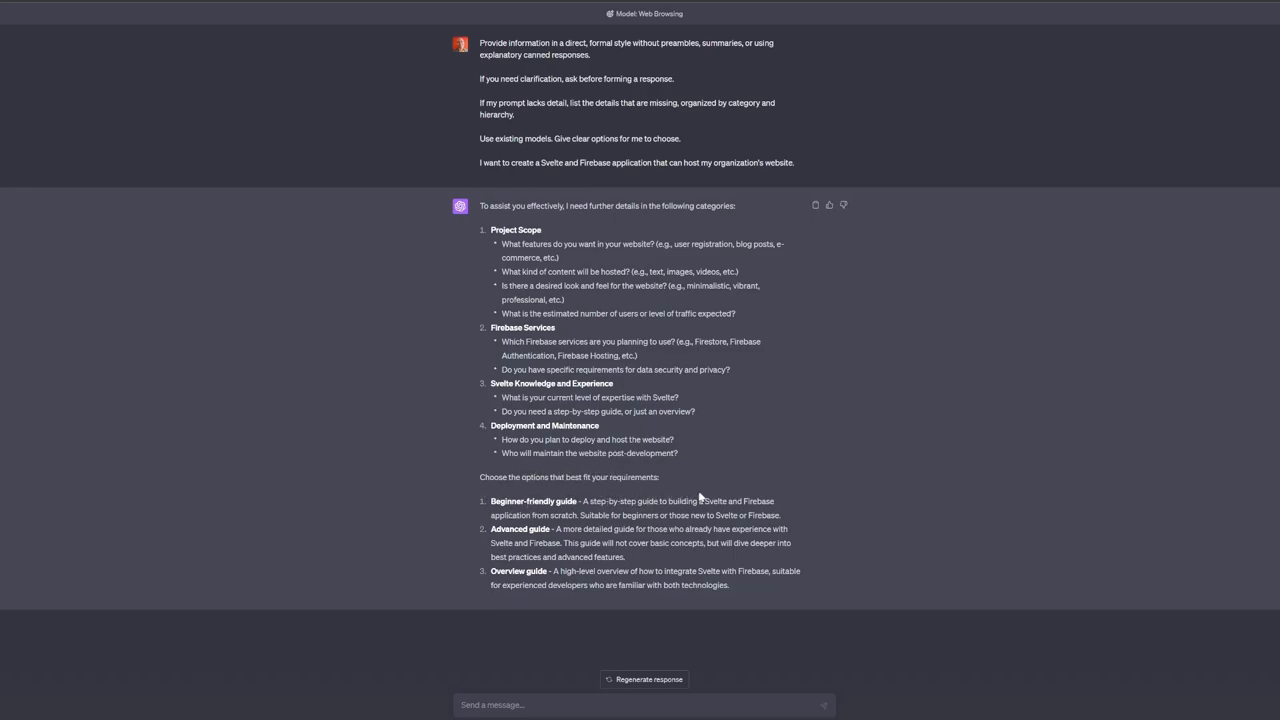
mouse_move(694, 528)
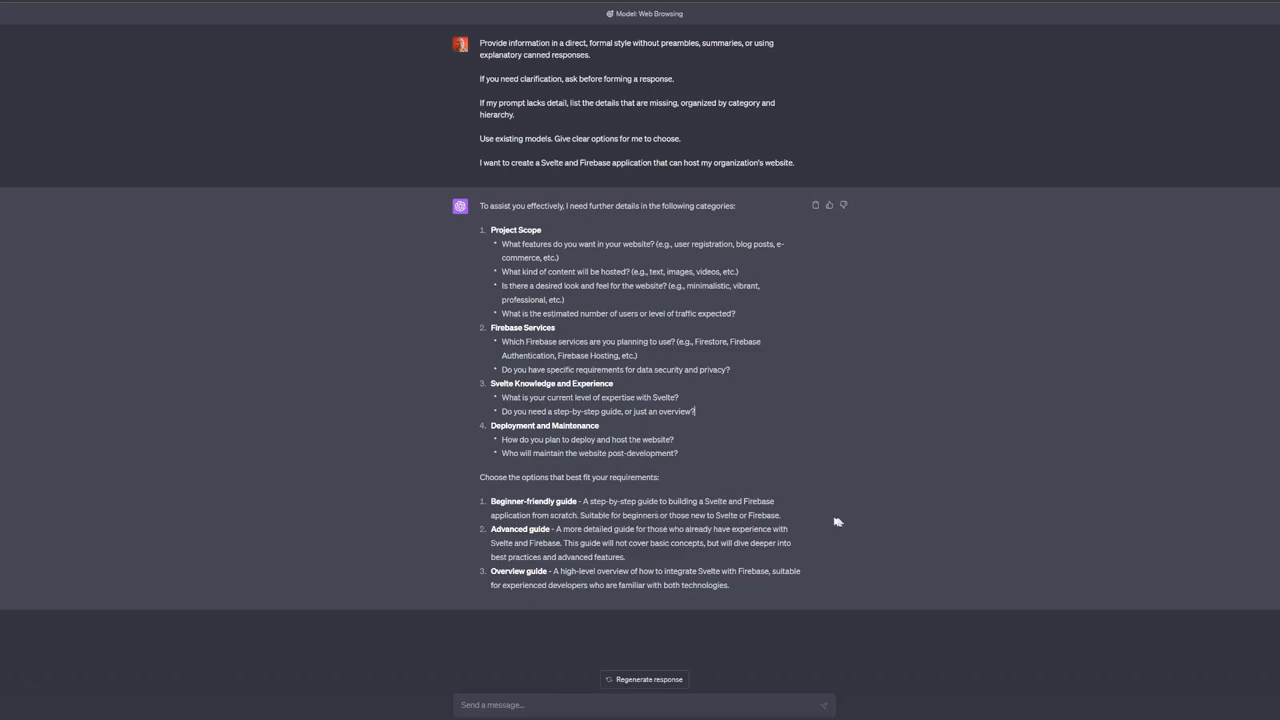
mouse_move(644, 554)
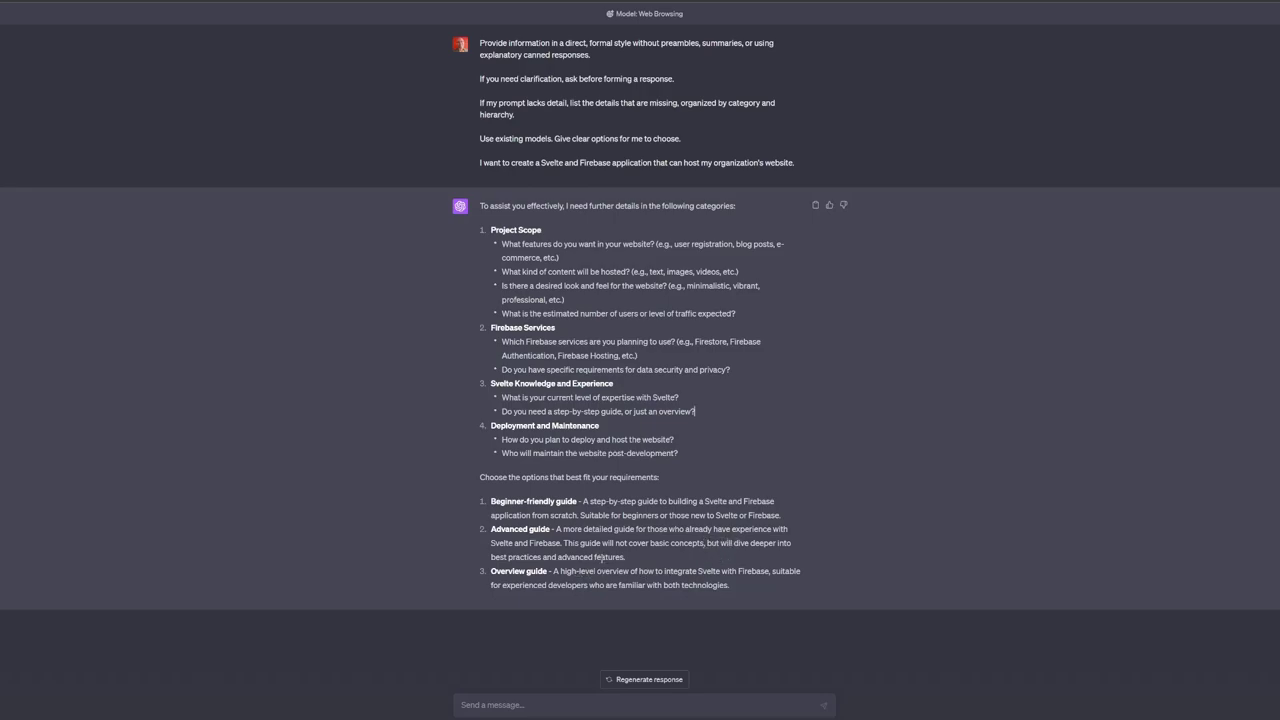
mouse_move(908, 552)
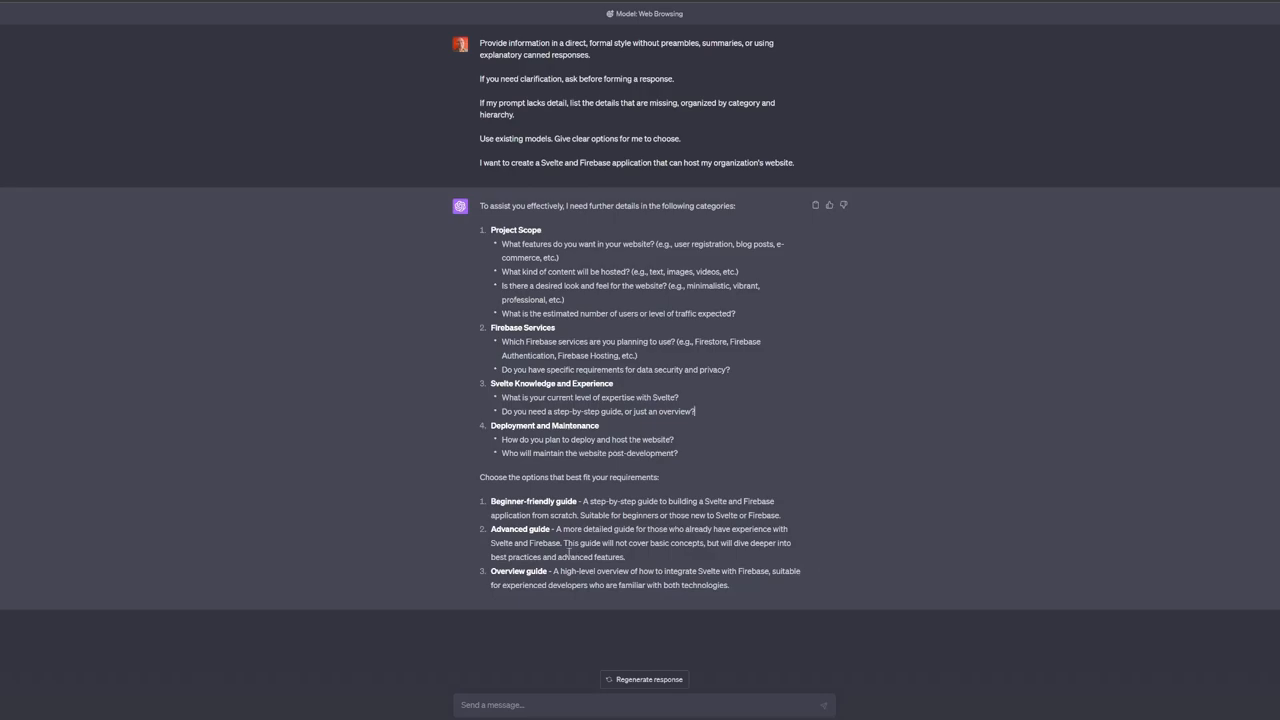
mouse_move(488, 578)
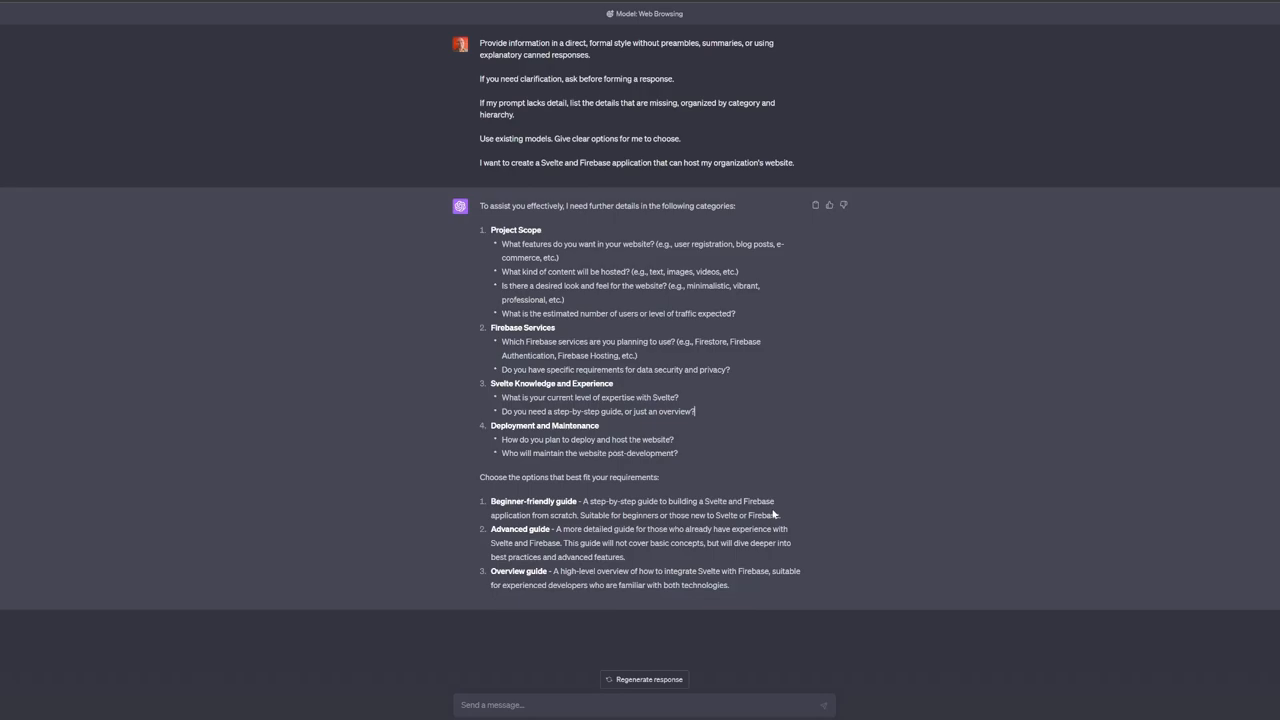
mouse_move(672, 388)
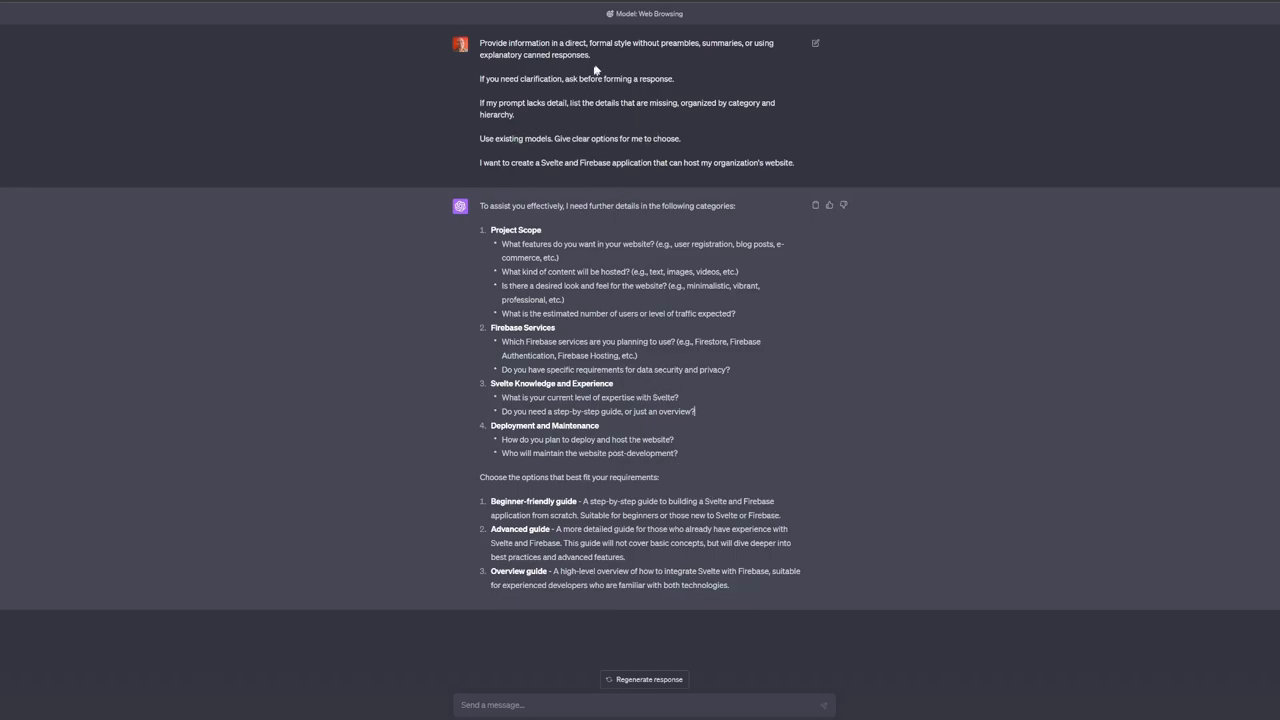
mouse_move(512, 204)
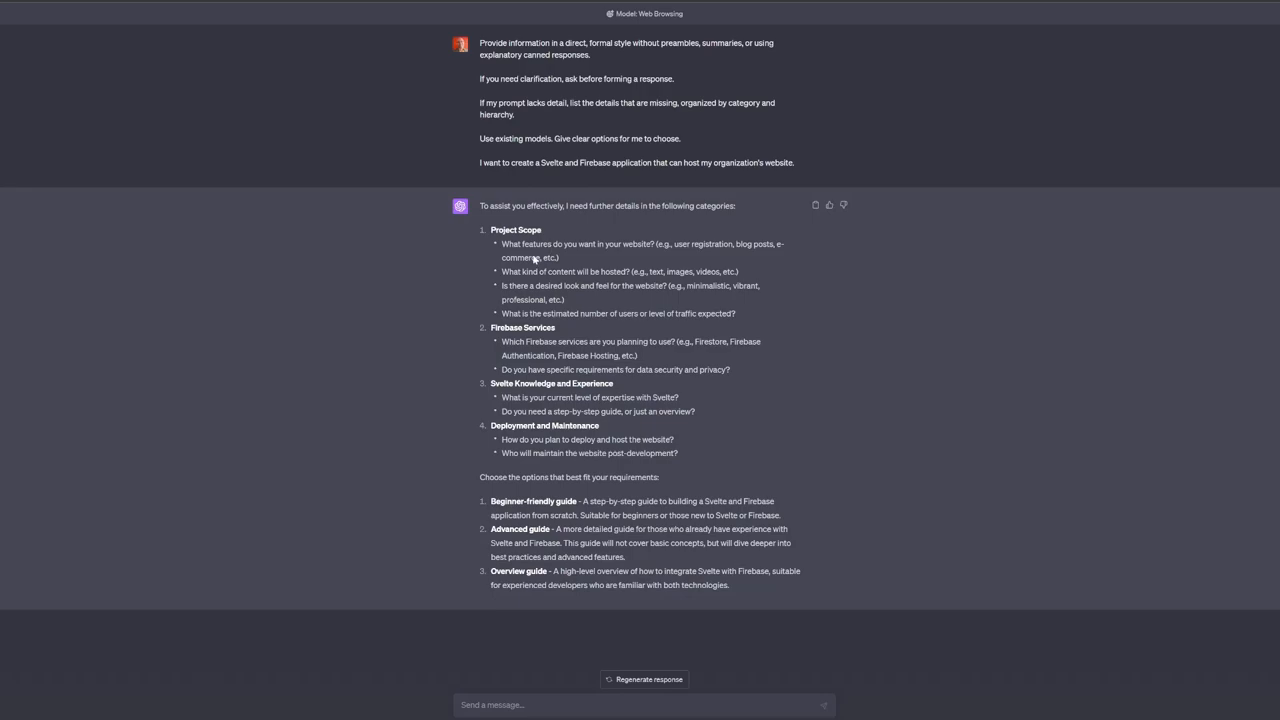
mouse_move(524, 300)
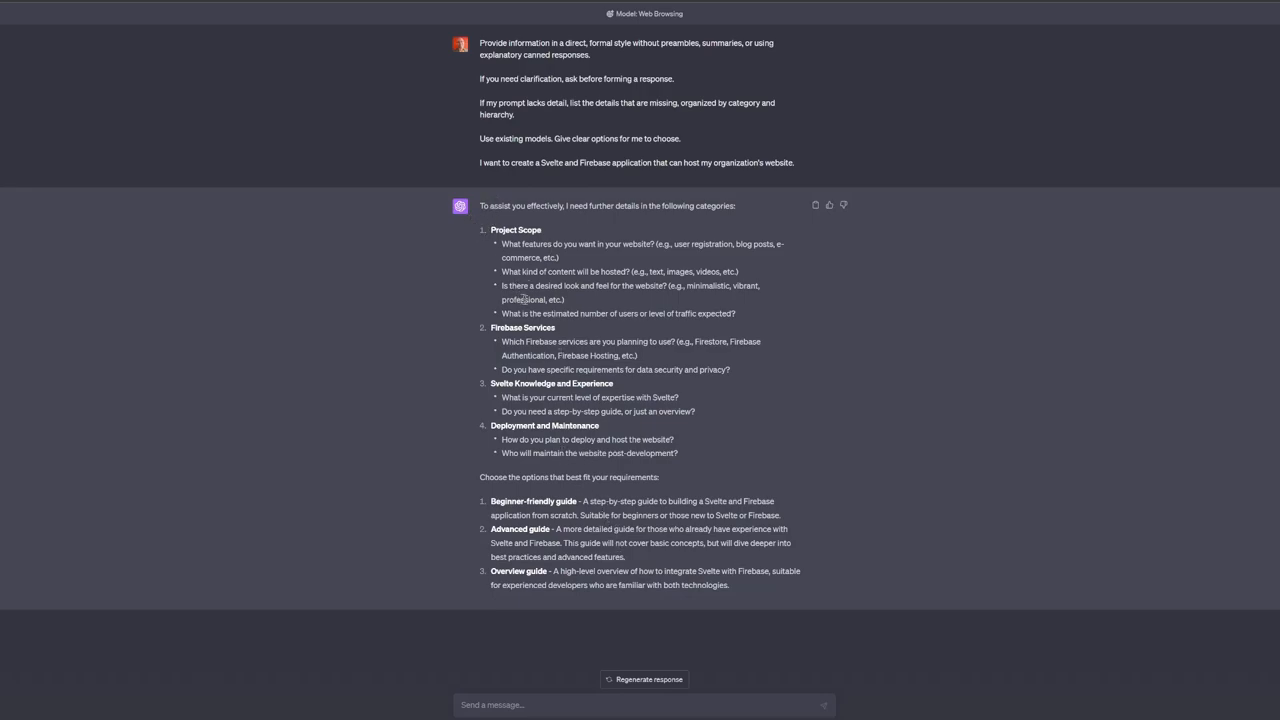
mouse_move(242, 316)
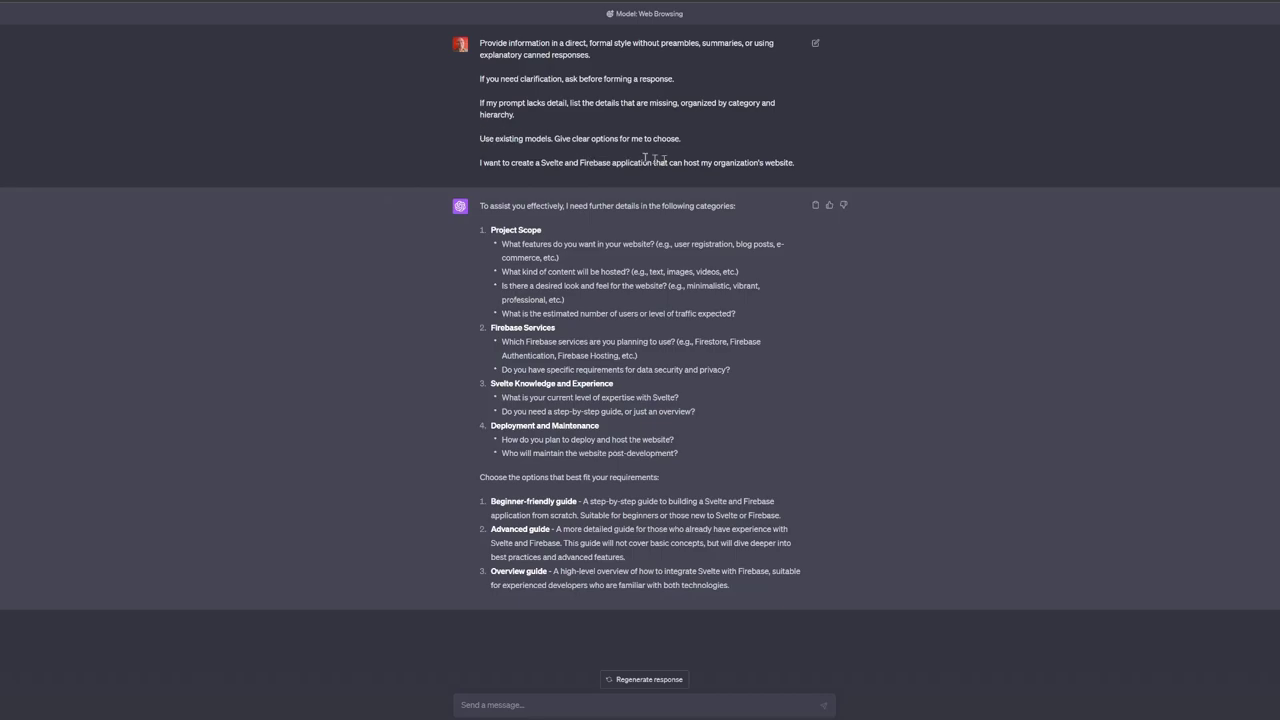
- Select the four boilerplate instruction lines, excluding the Swift and Firebase request
drag(480, 44, 680, 138)
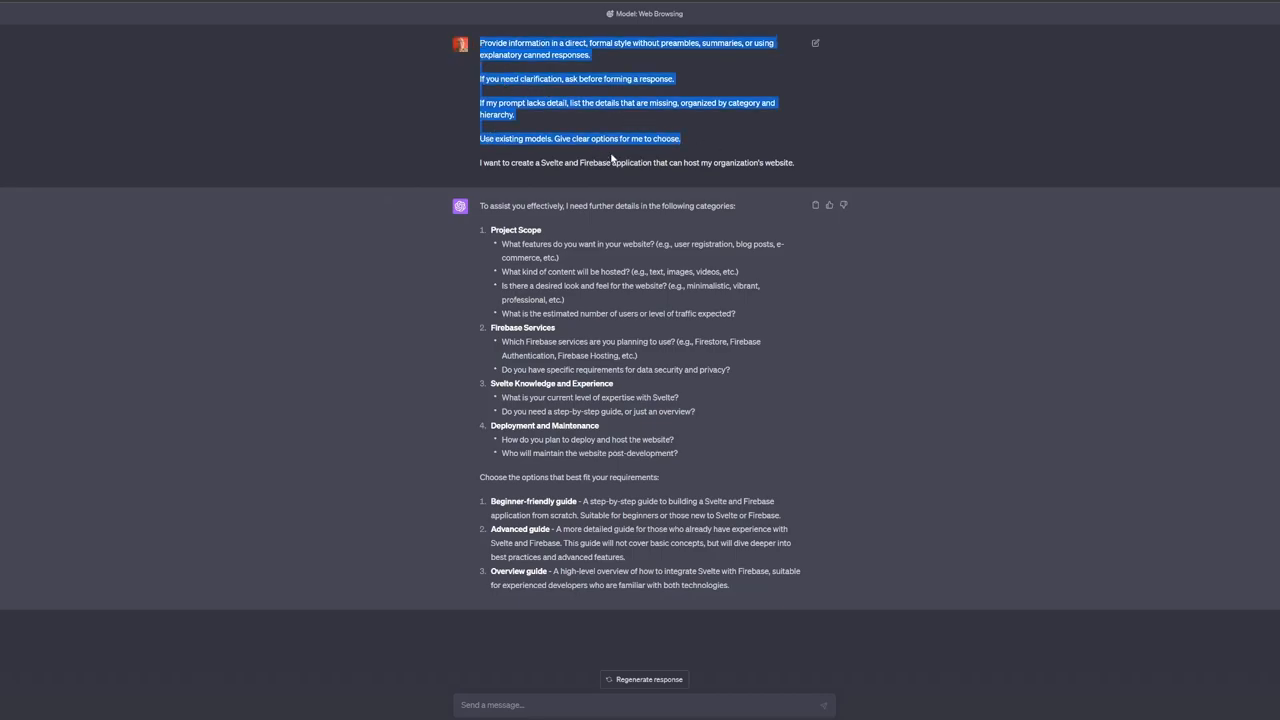
mouse_move(620, 152)
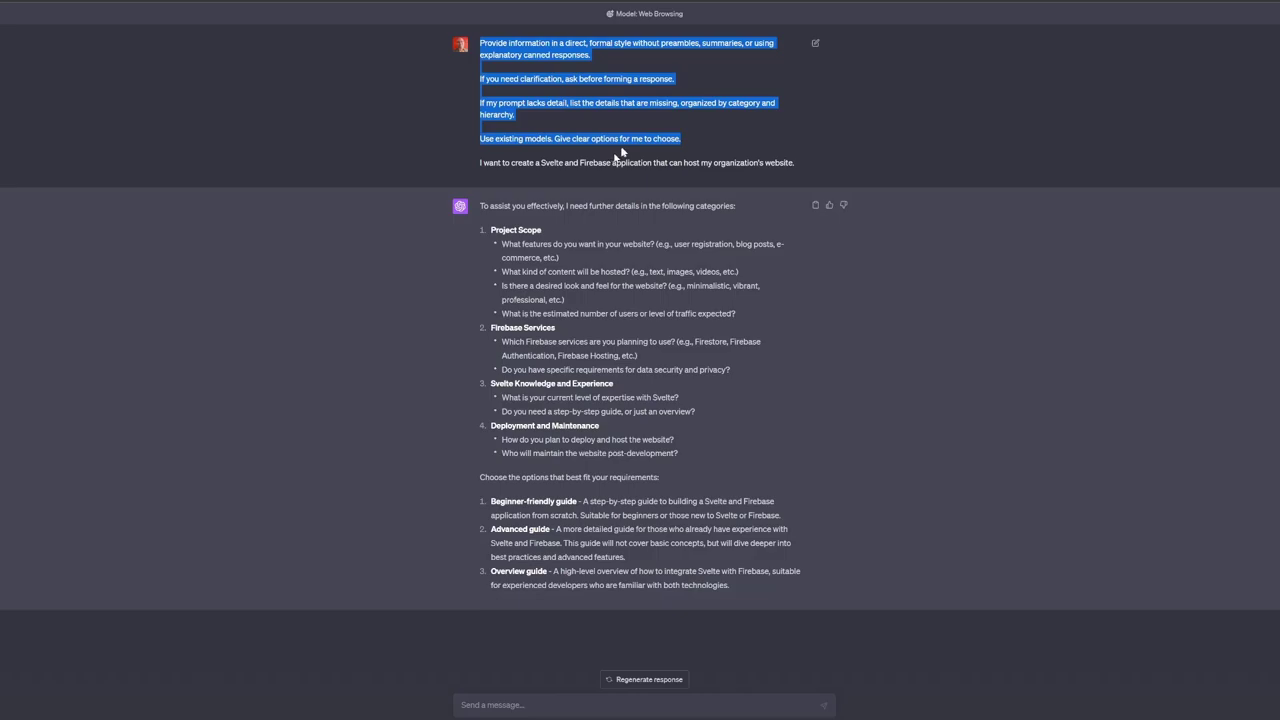
mouse_move(552, 70)
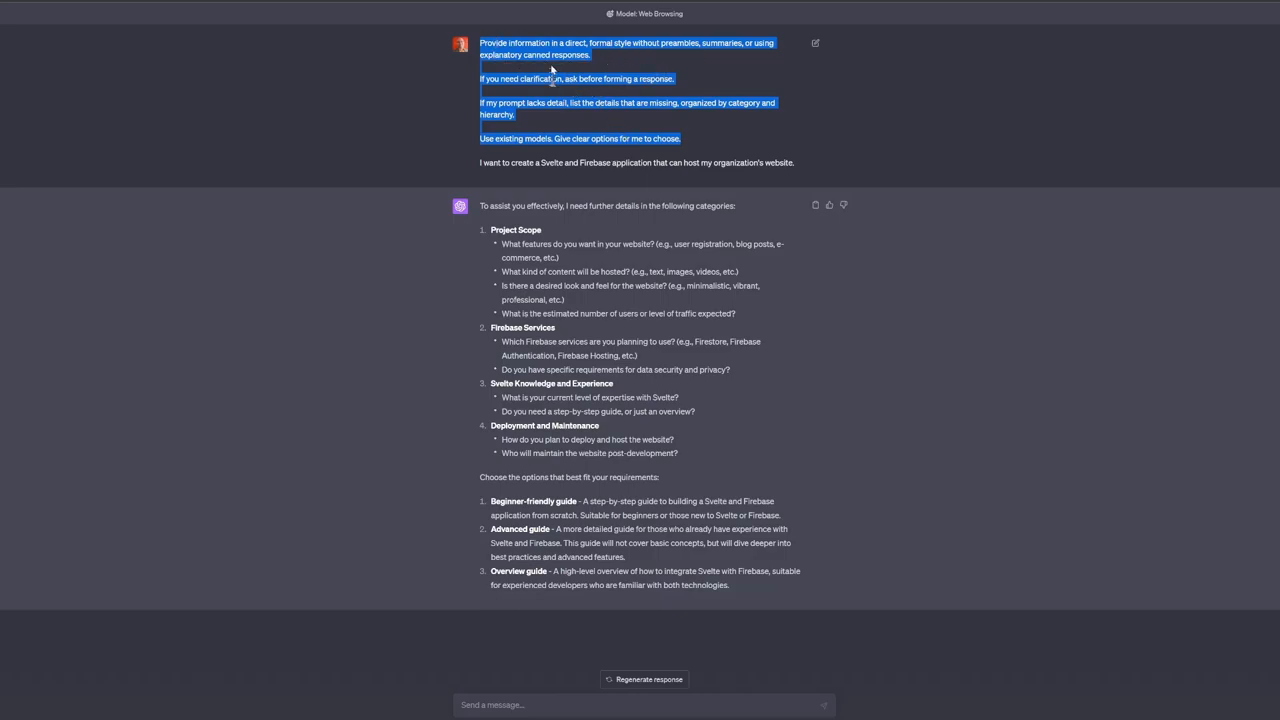
mouse_move(712, 146)
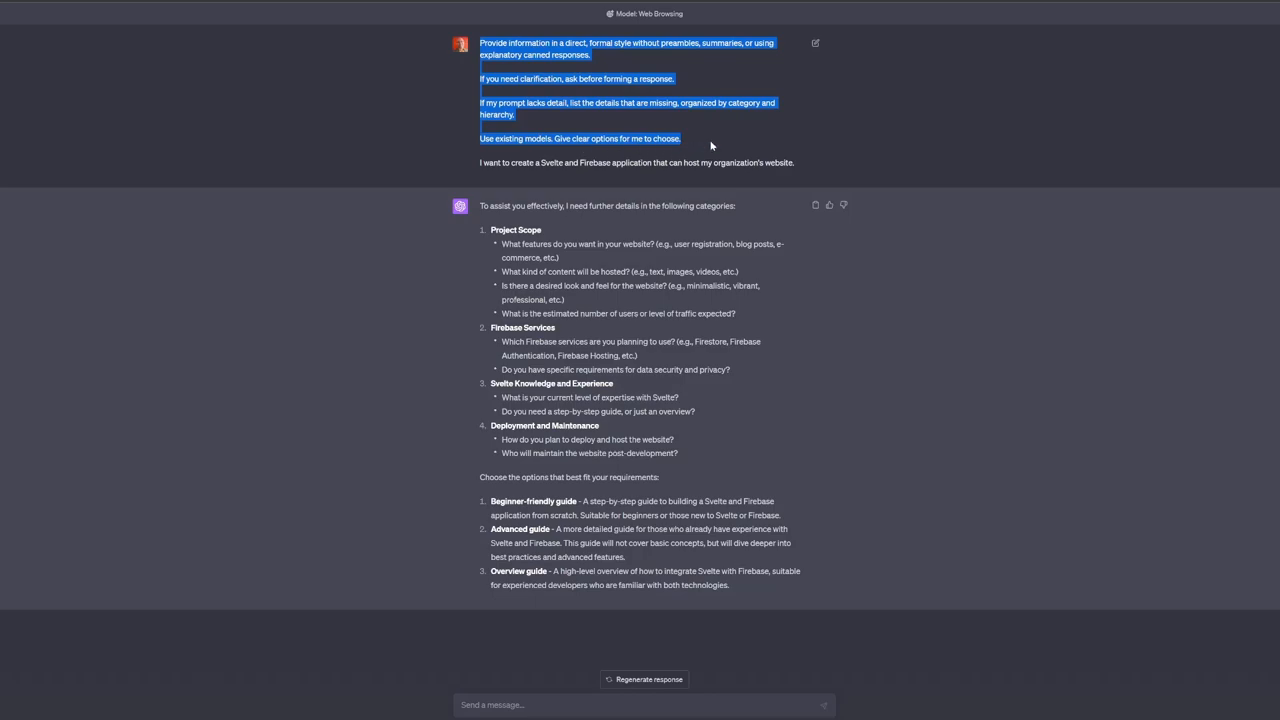